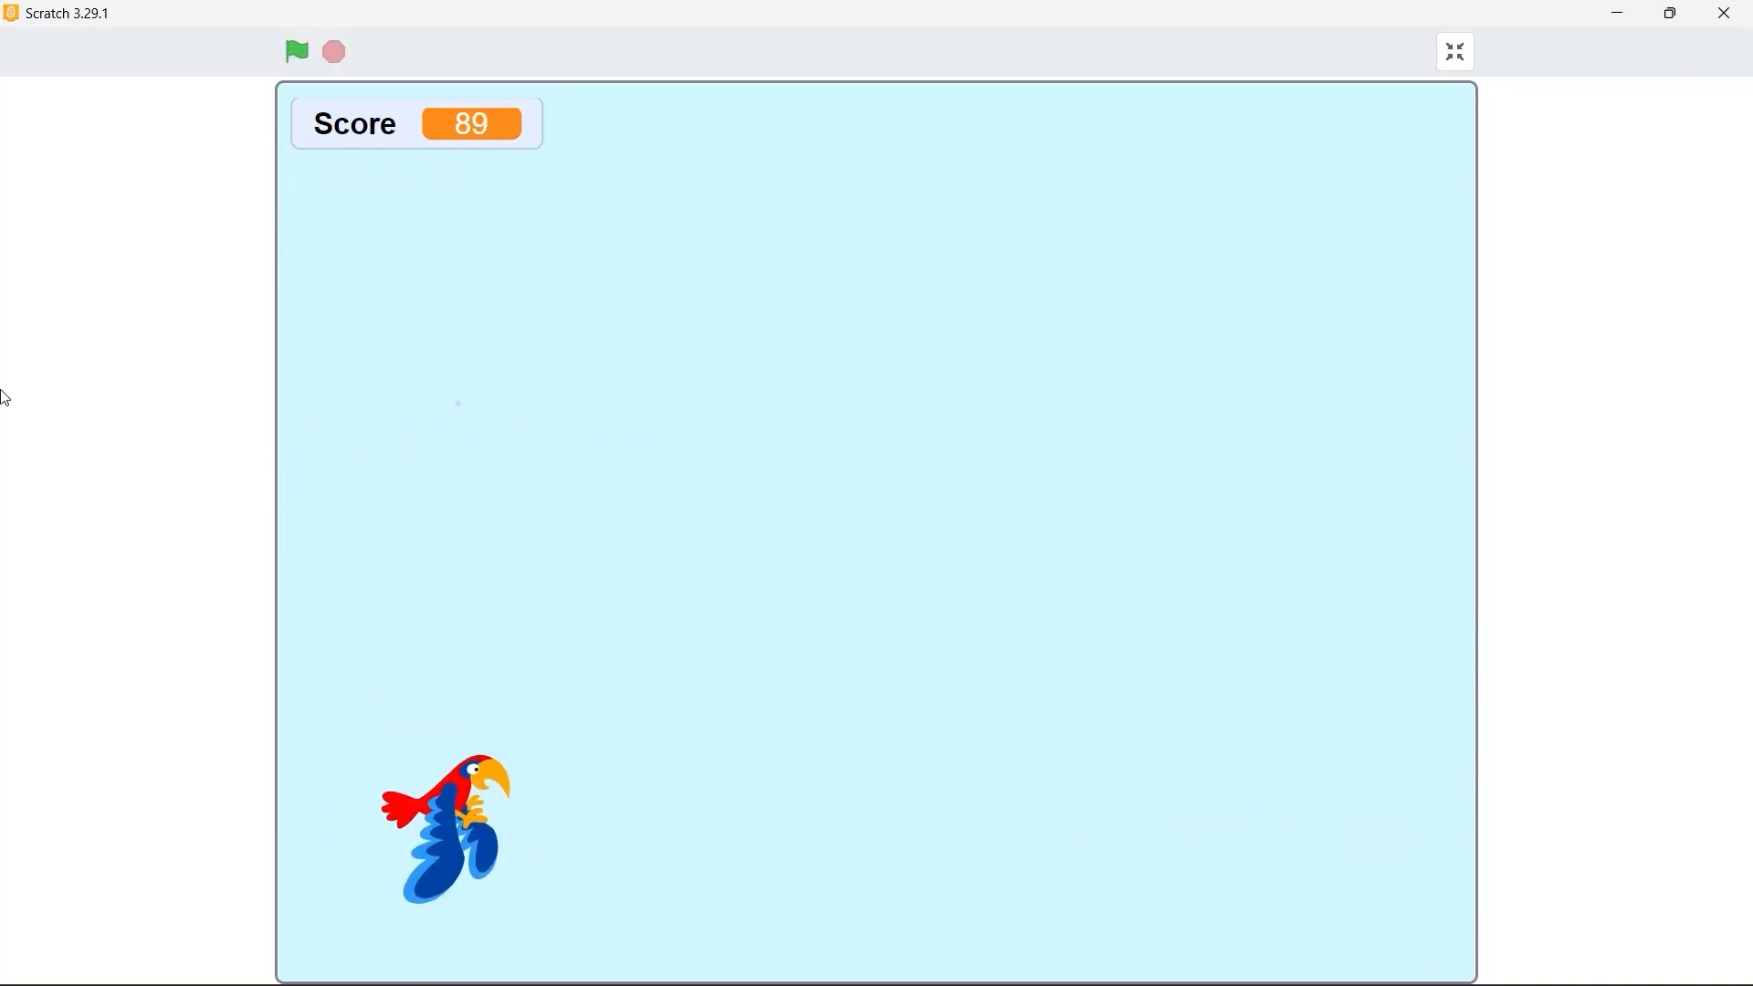
Play the finished parrot-and-toucan game in full screen, then leave the preview
{"action": "left_click", "coordinate": [296, 51]}
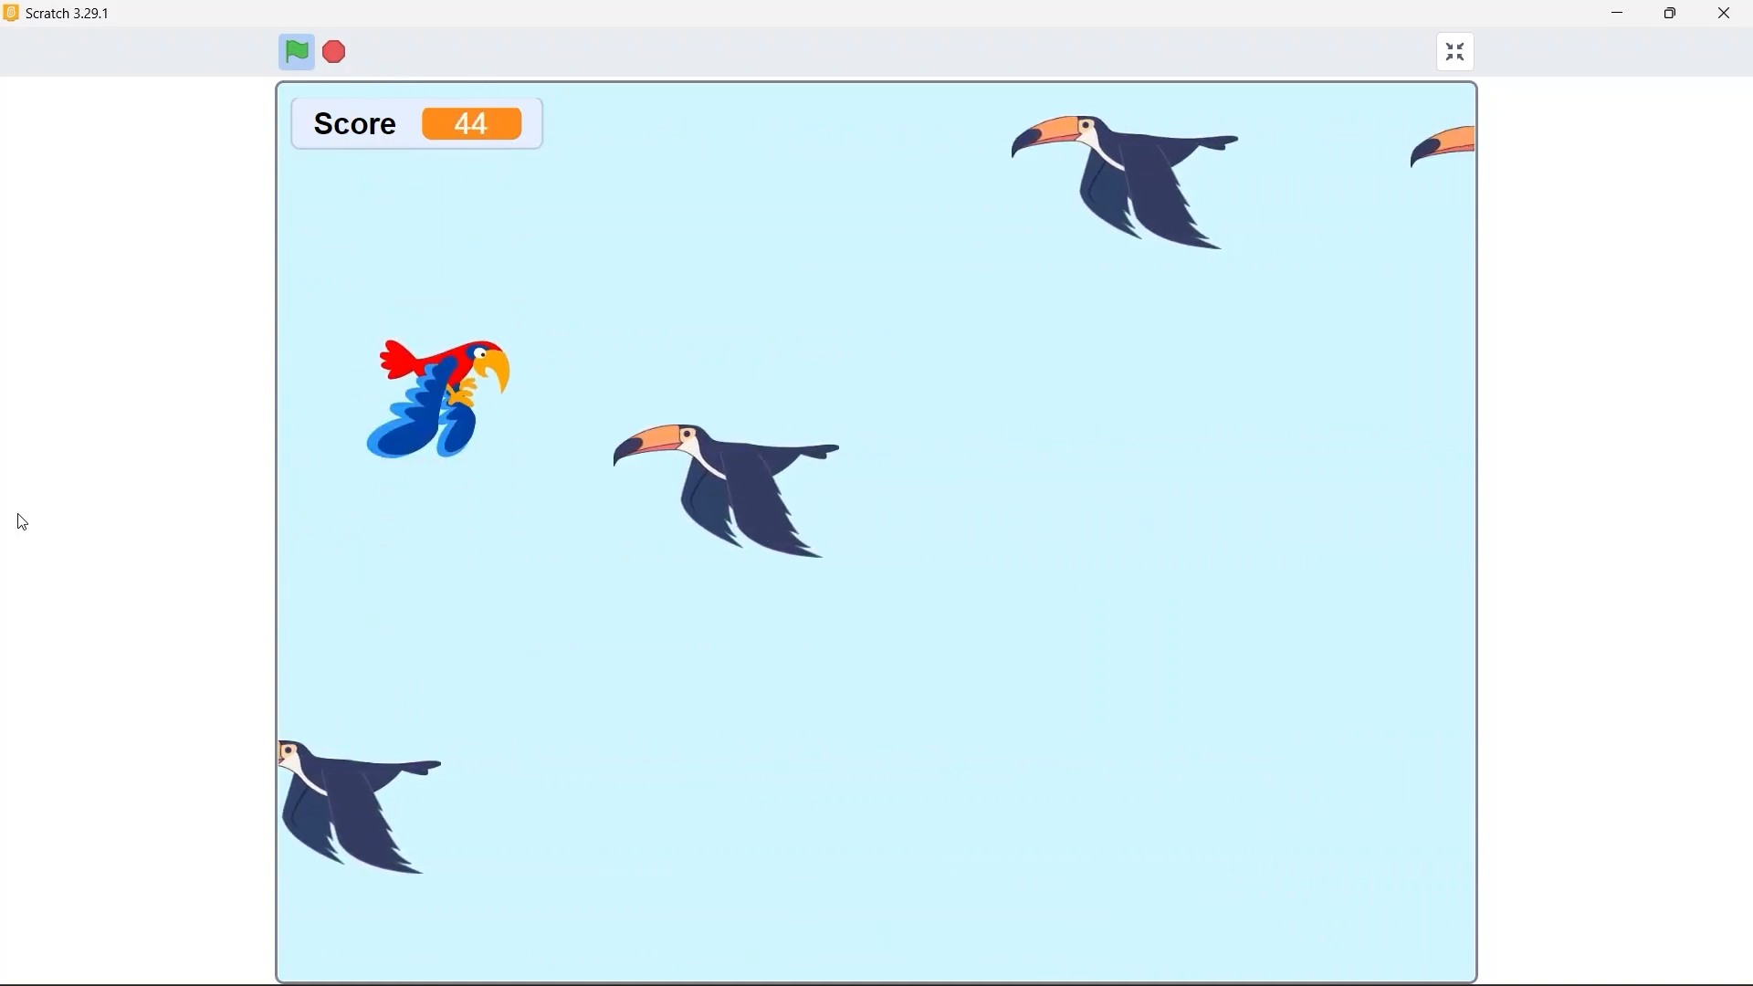
{"action": "left_click", "coordinate": [1452, 51]}
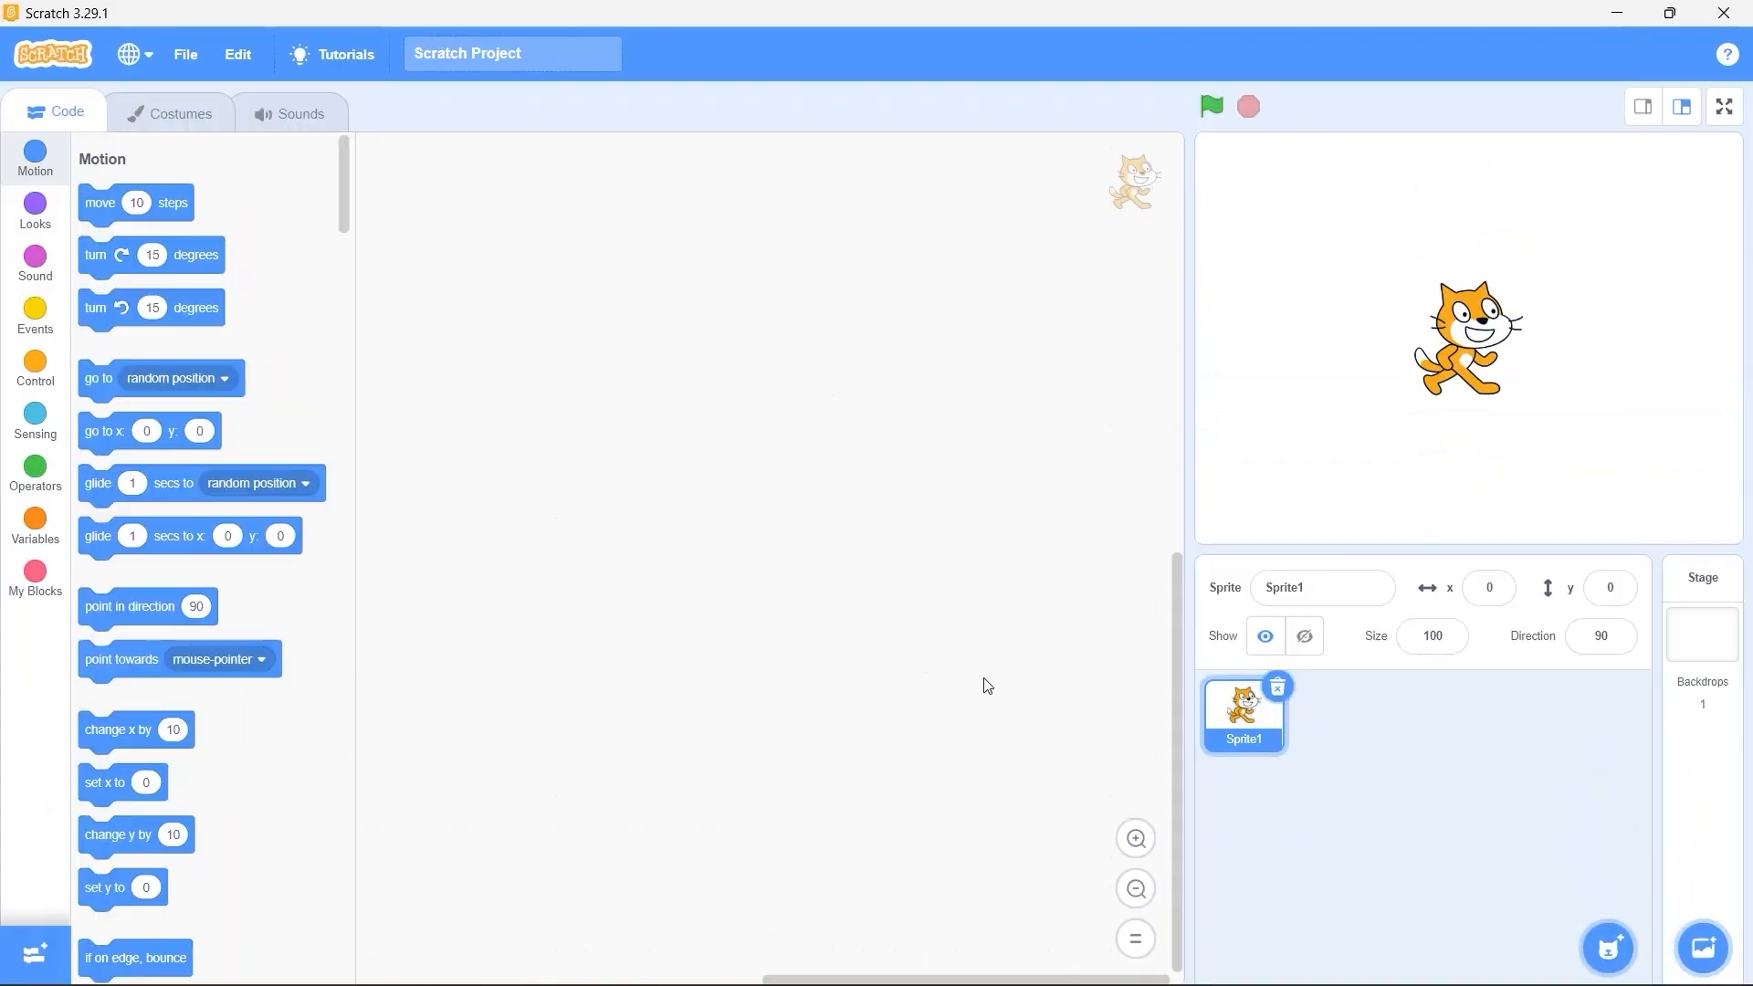
{"action": "mouse_move", "coordinate": [1293, 691]}
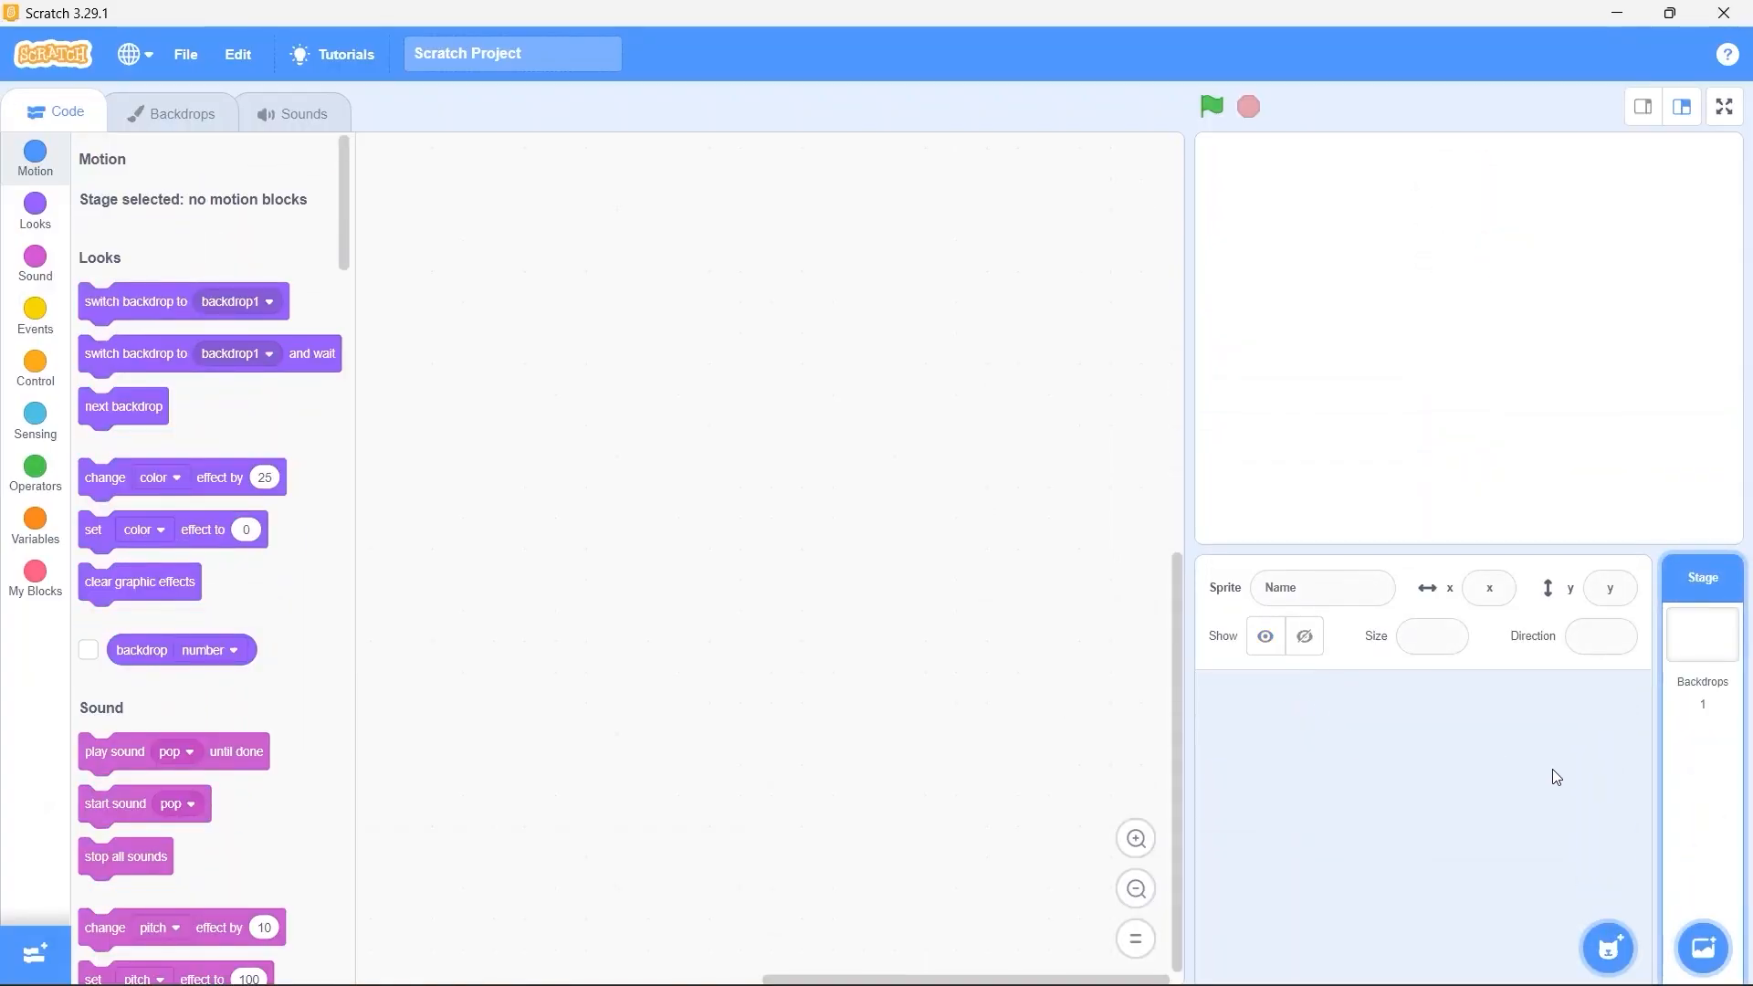
Search the backdrop library for 'blue' to pick the Blue Sky 2 backdrop
{"action": "left_click", "coordinate": [1703, 948]}
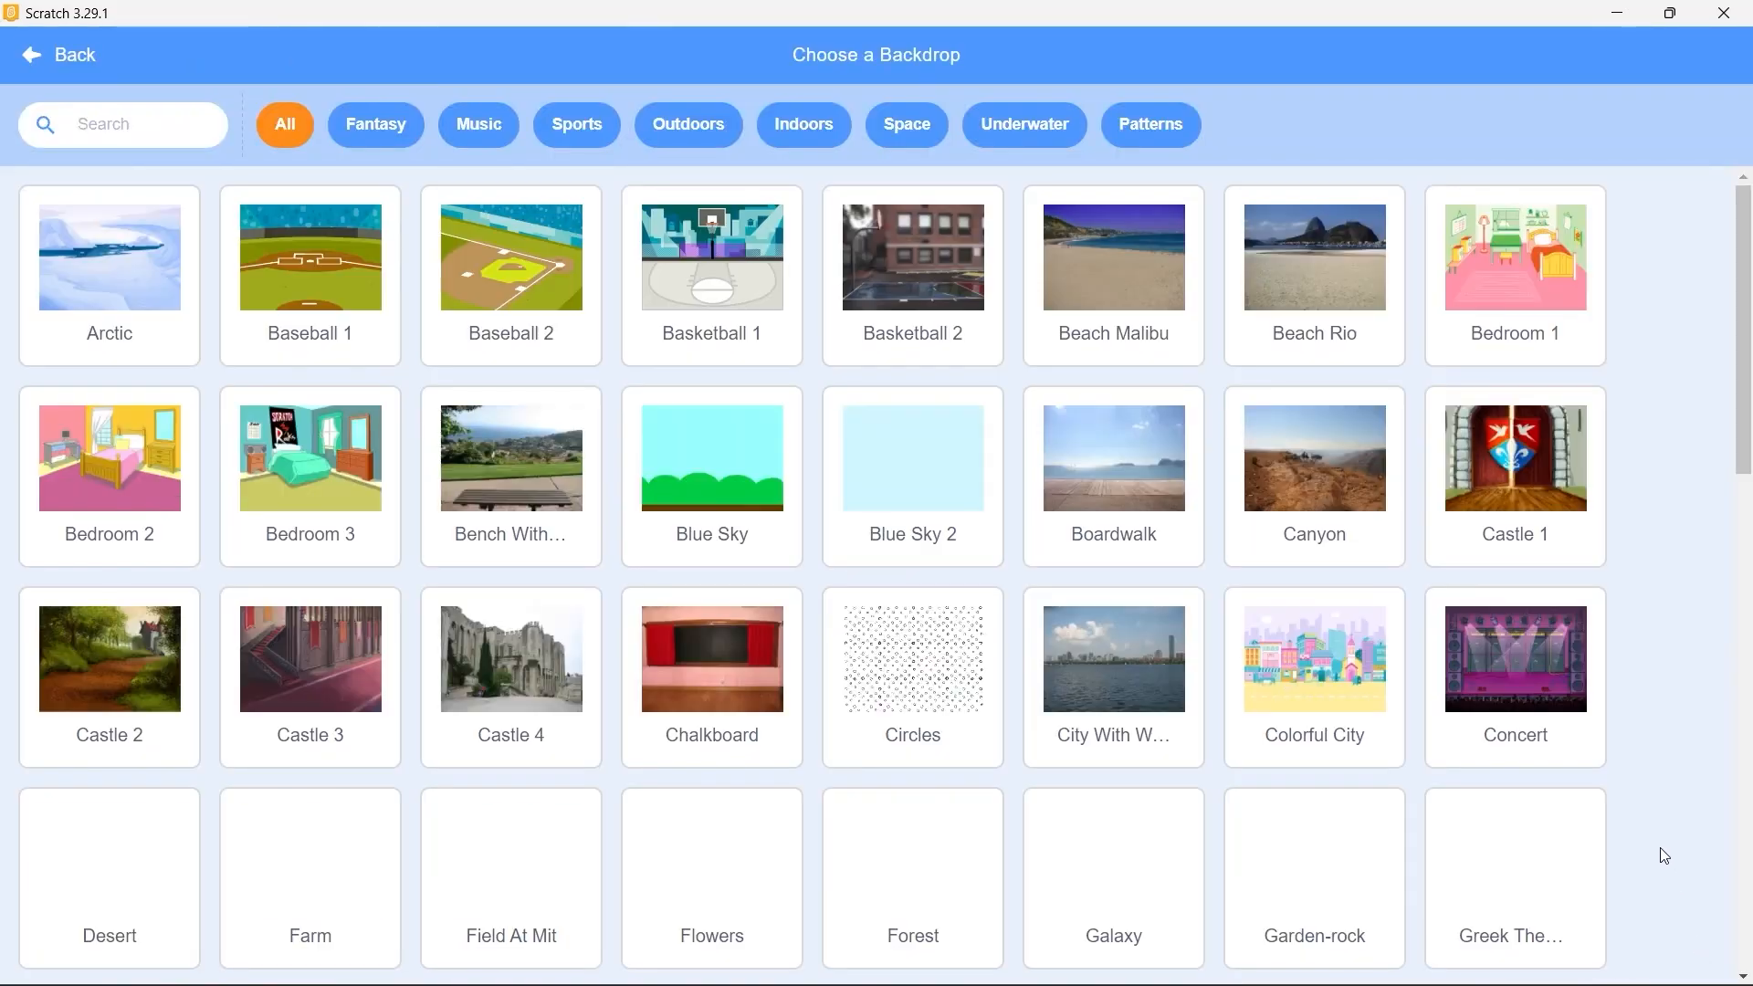
{"action": "left_click", "coordinate": [123, 124]}
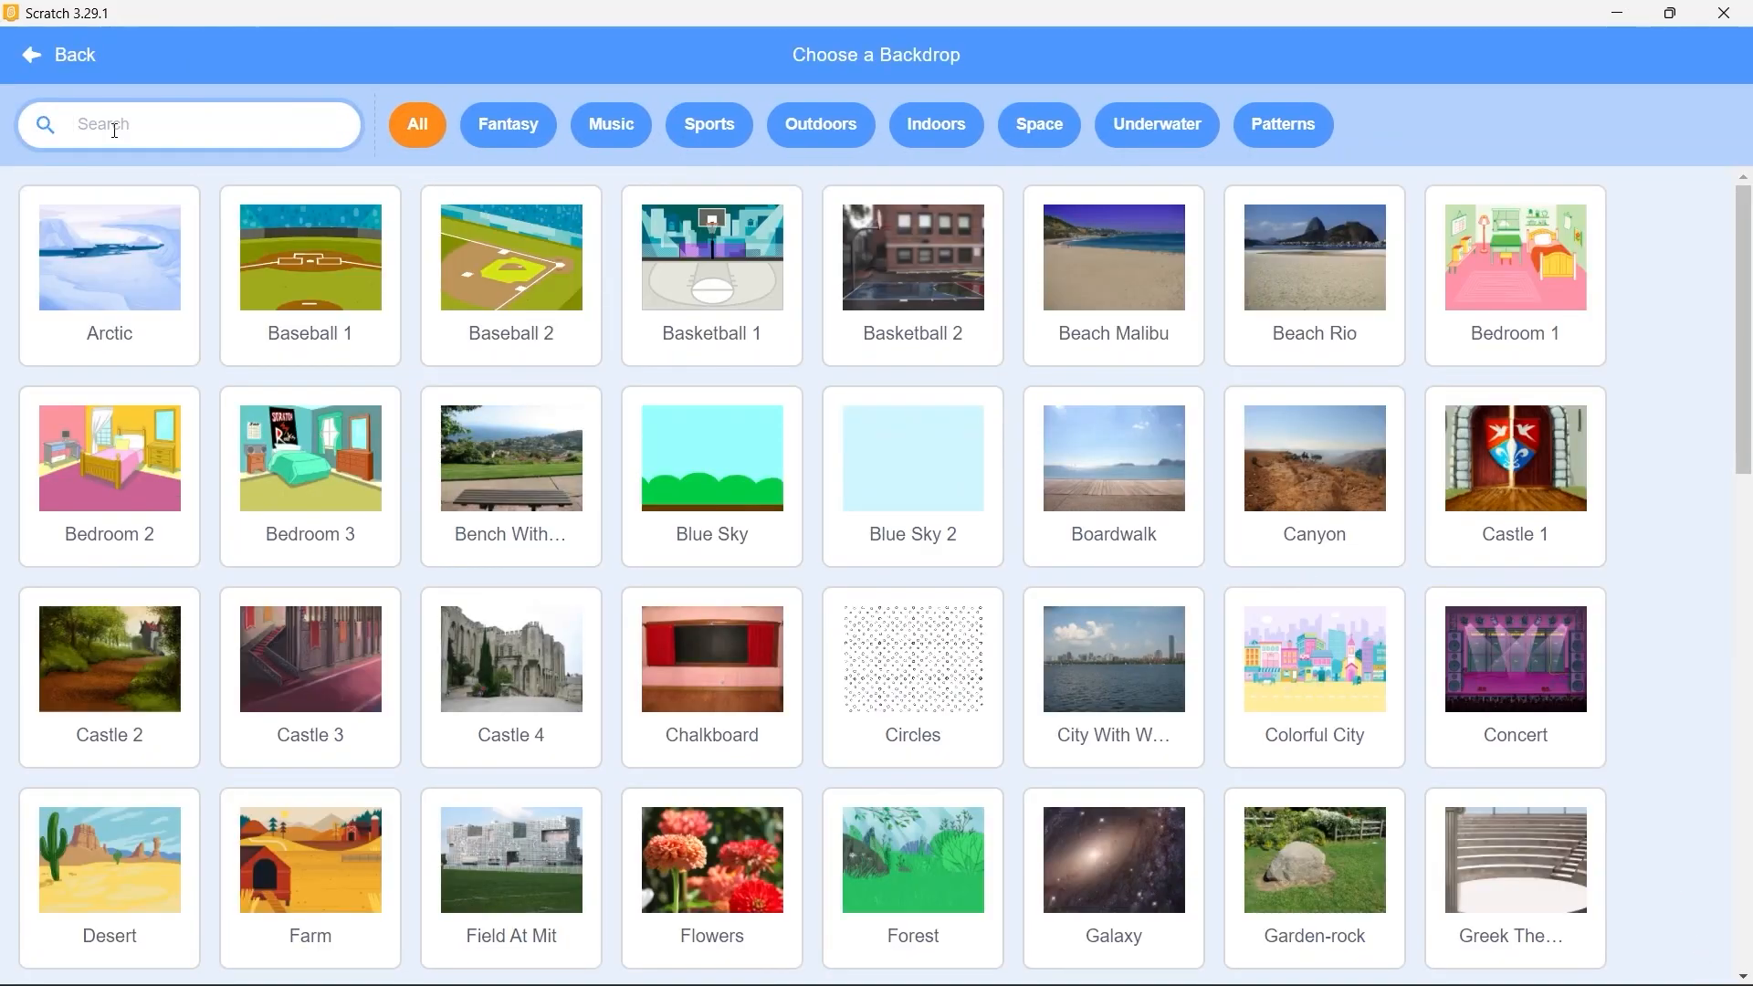
{"action": "type", "text": "blue"}
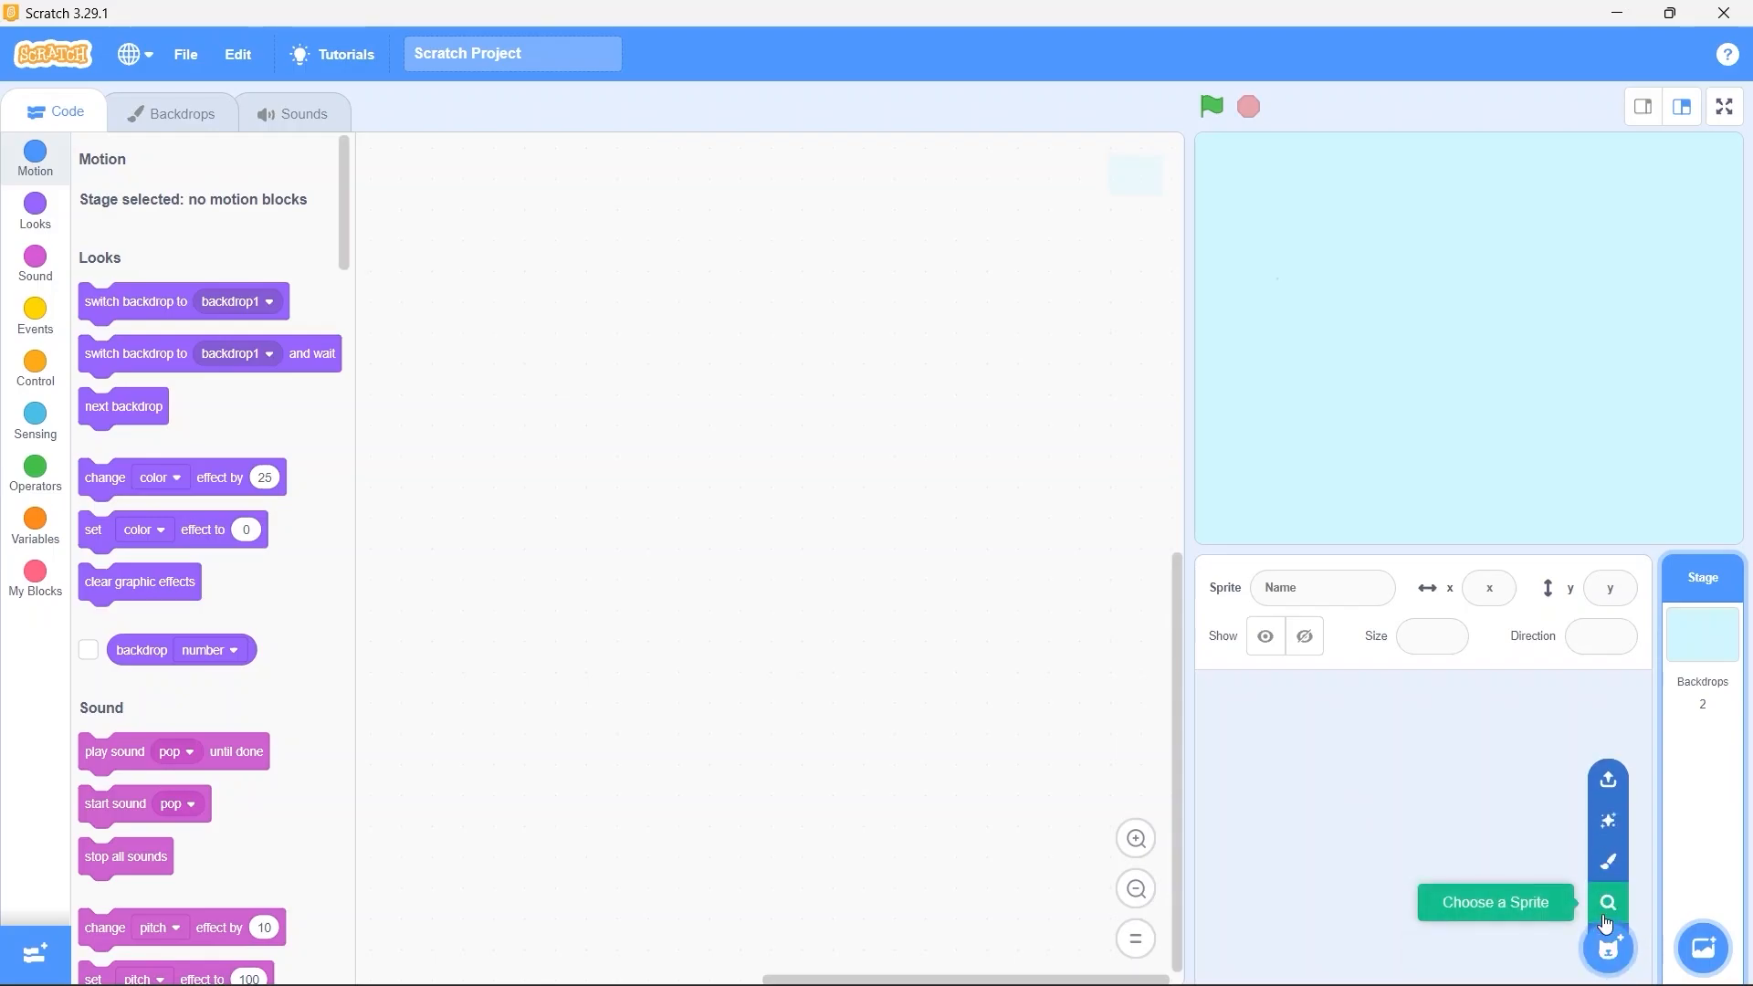
Add the Parrot sprite from the library as Bird and title the project Flying Bird
{"action": "left_click", "coordinate": [1607, 902]}
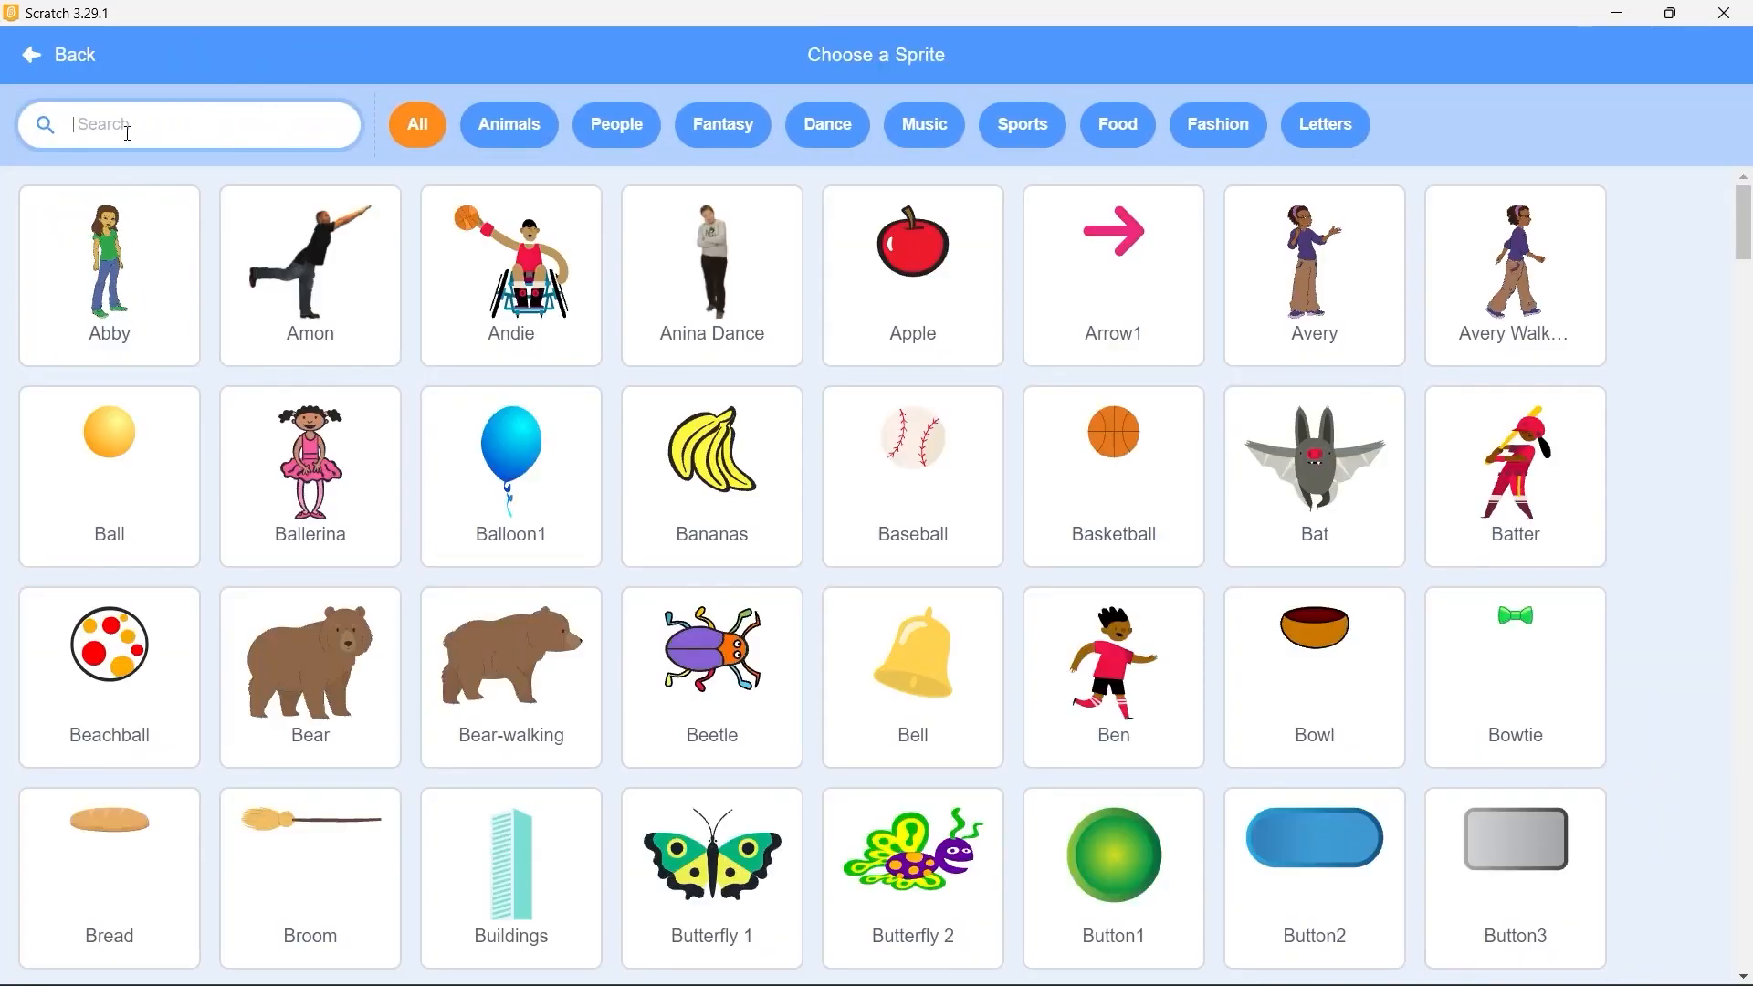
{"action": "type", "text": "parrot"}
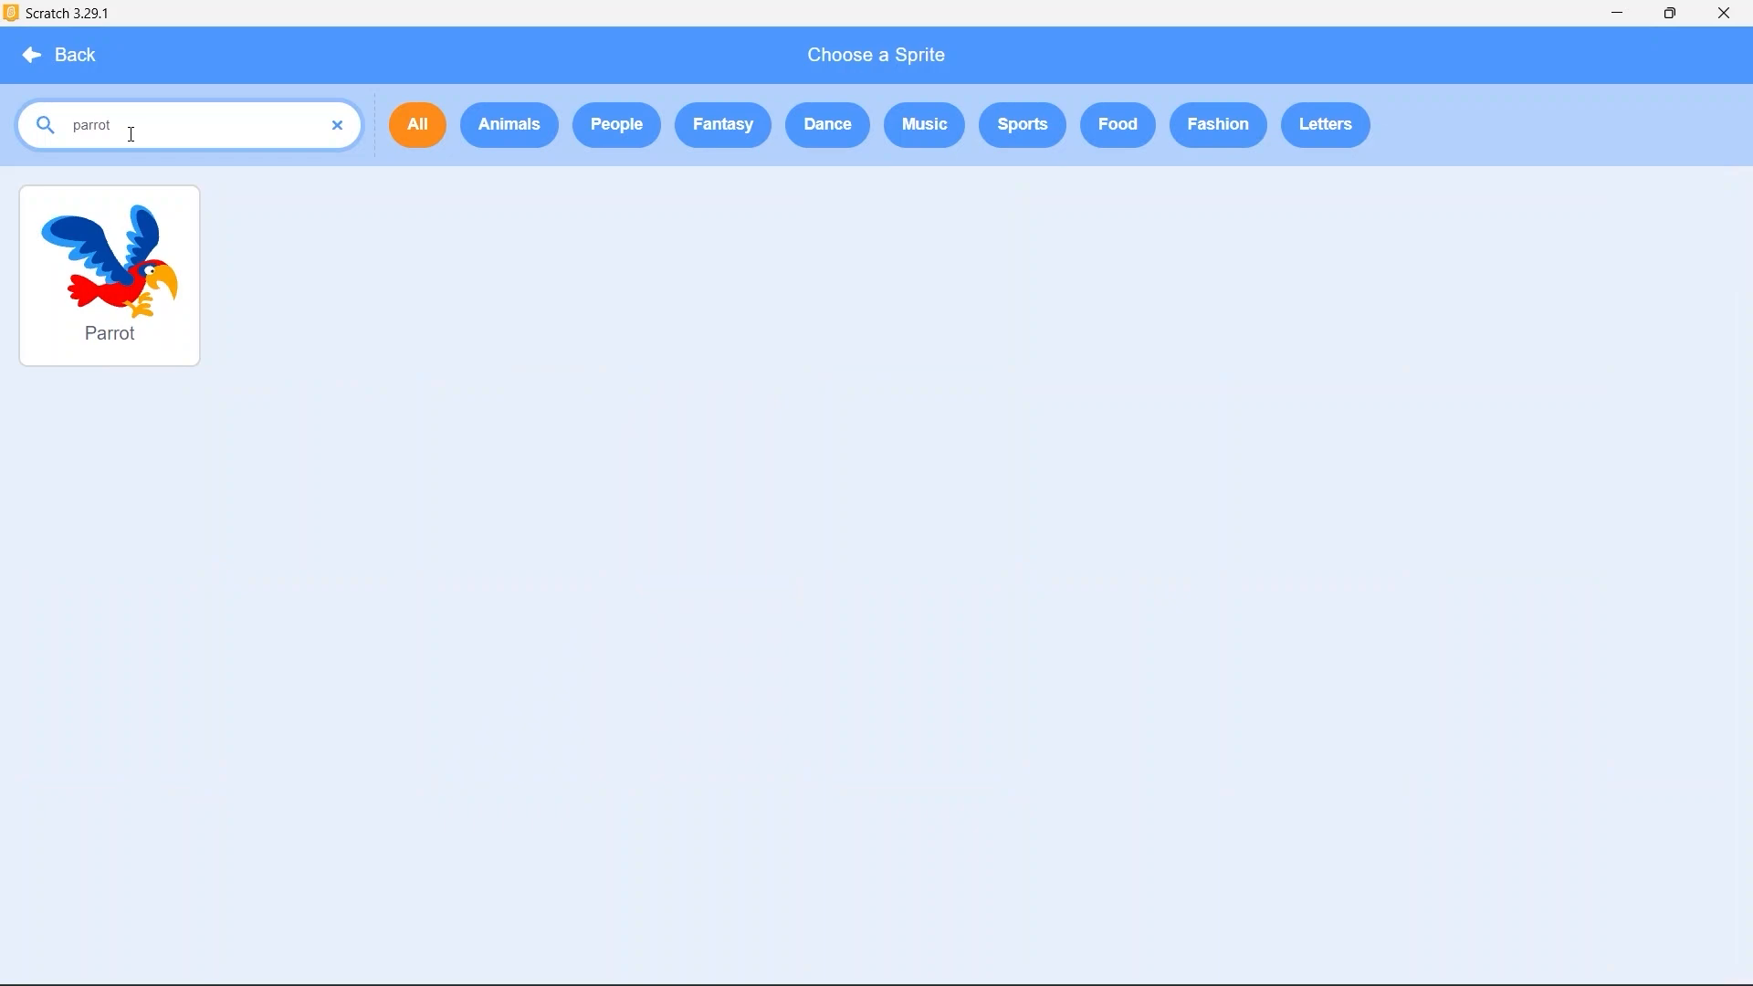
{"action": "left_click", "coordinate": [108, 276]}
{"action": "type", "text": "F"}
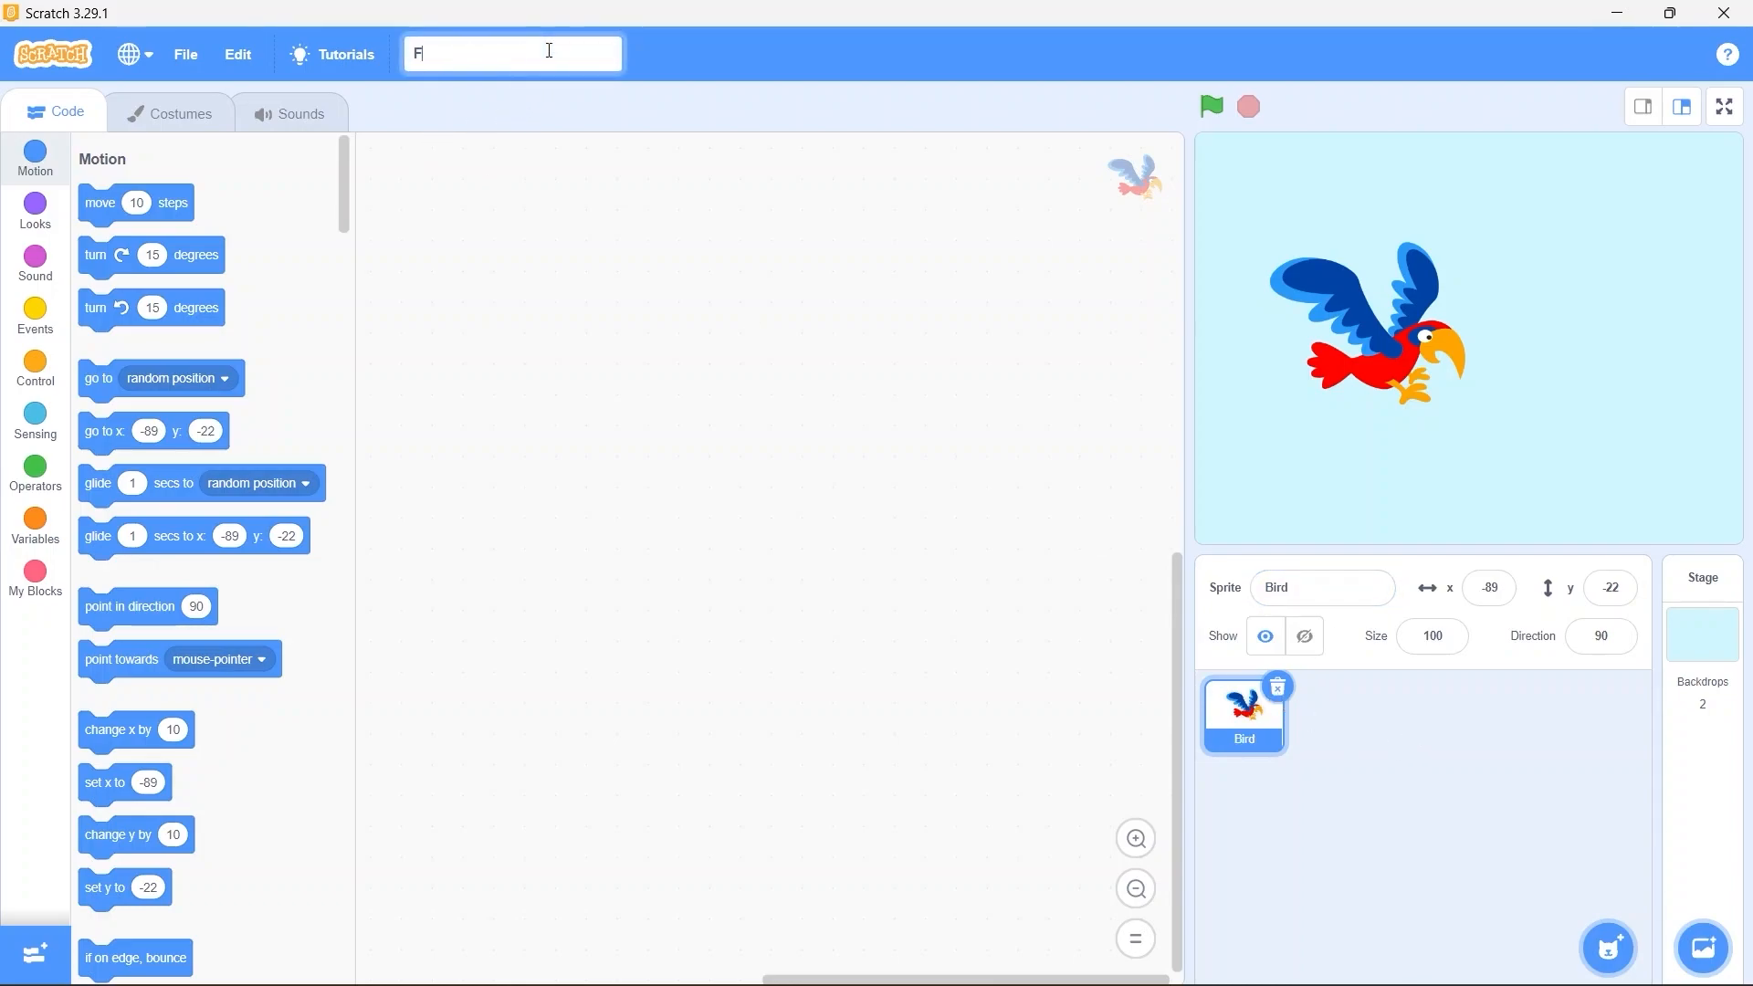
{"action": "type", "text": "lying Bird"}
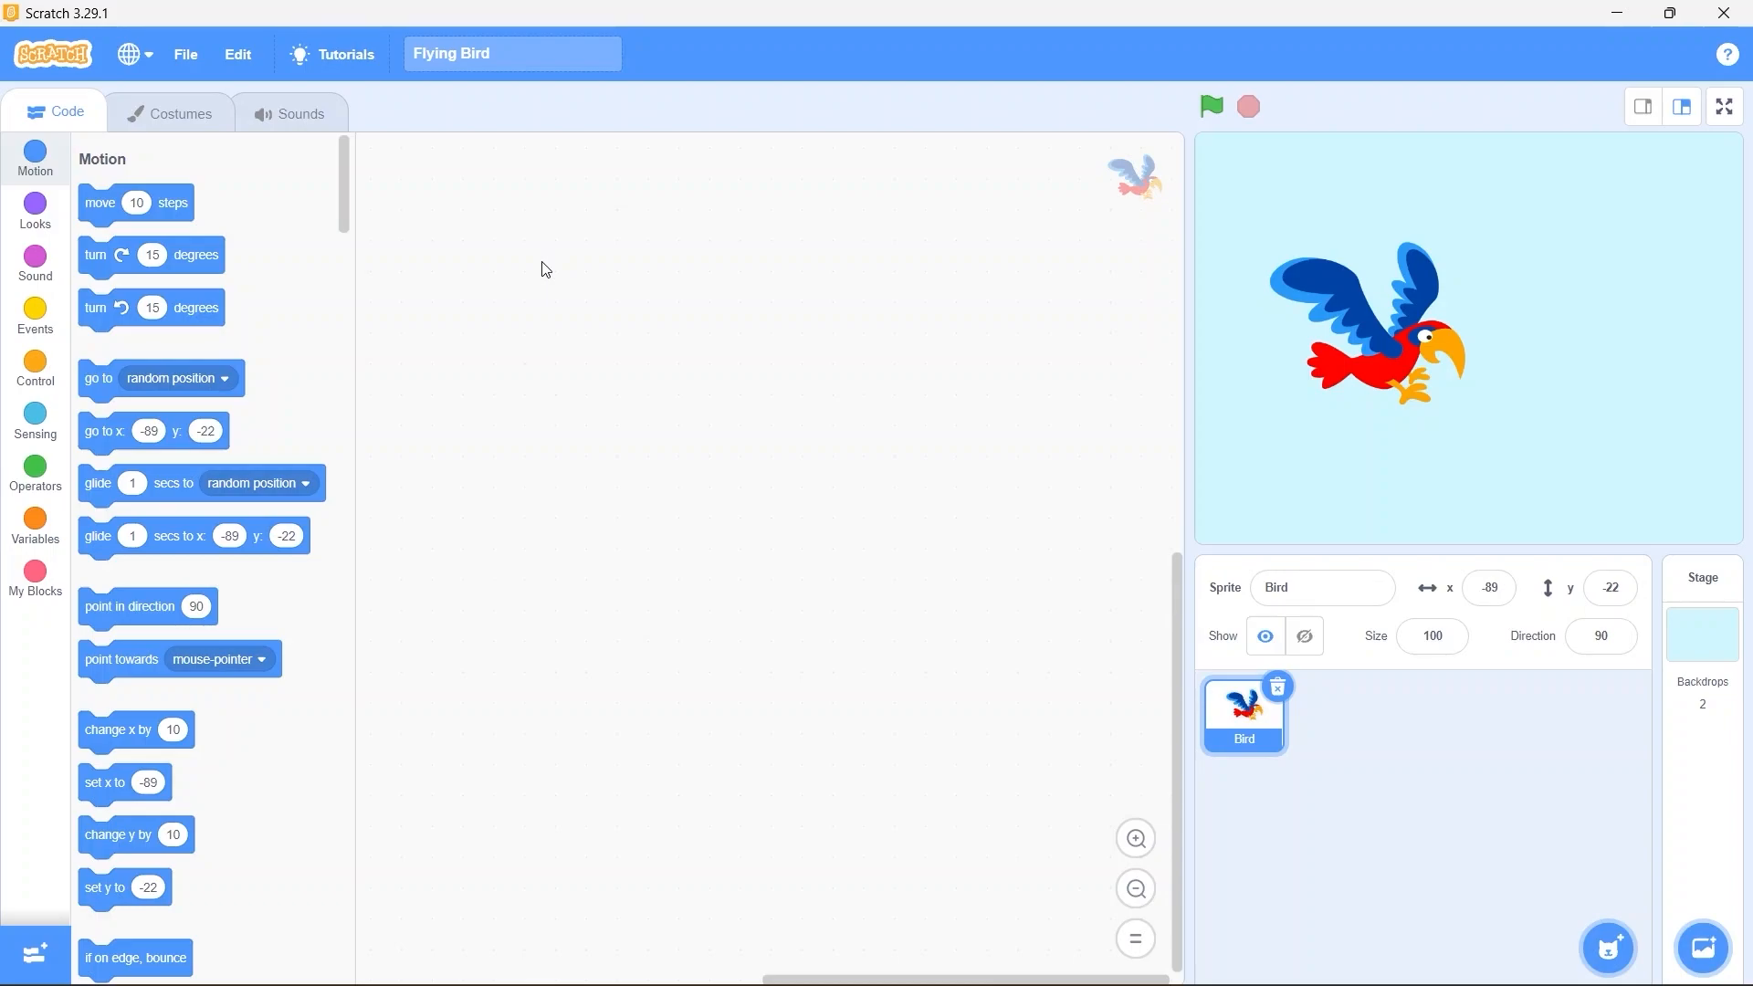
Set the Bird's x to -180 and its Size to 40 in the sprite info pane
{"action": "left_click", "coordinate": [1432, 635]}
{"action": "type", "text": "40"}
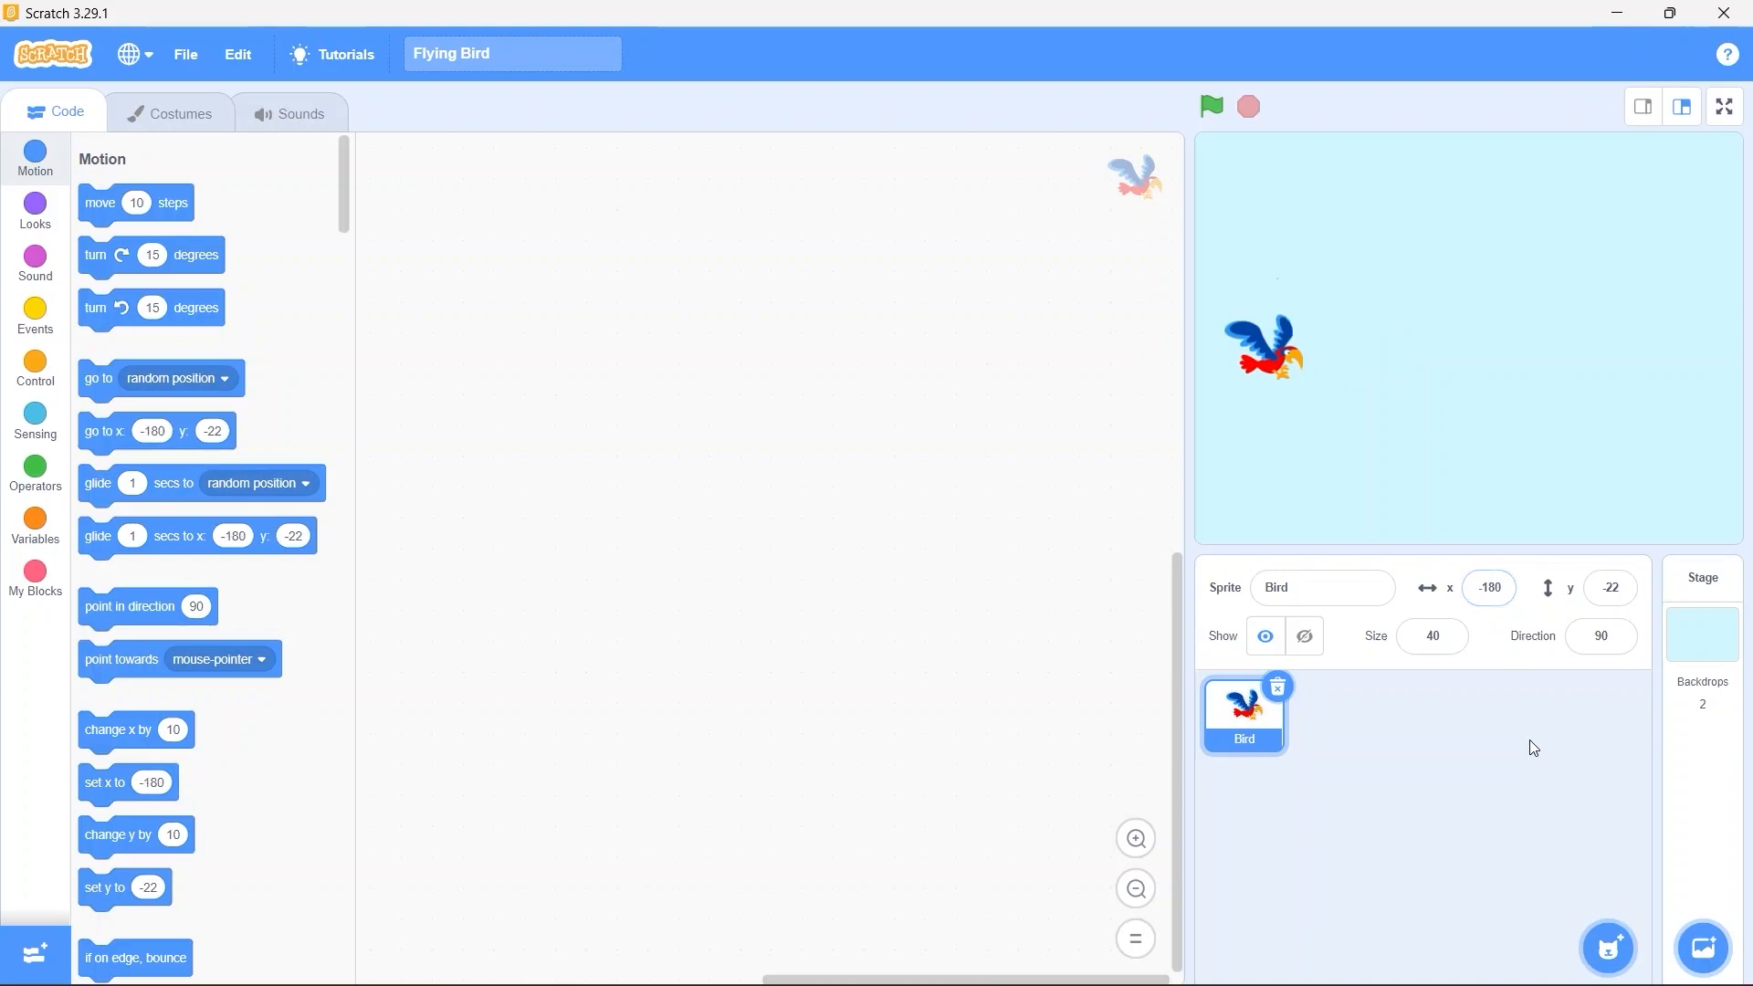
{"action": "mouse_move", "coordinate": [1378, 670]}
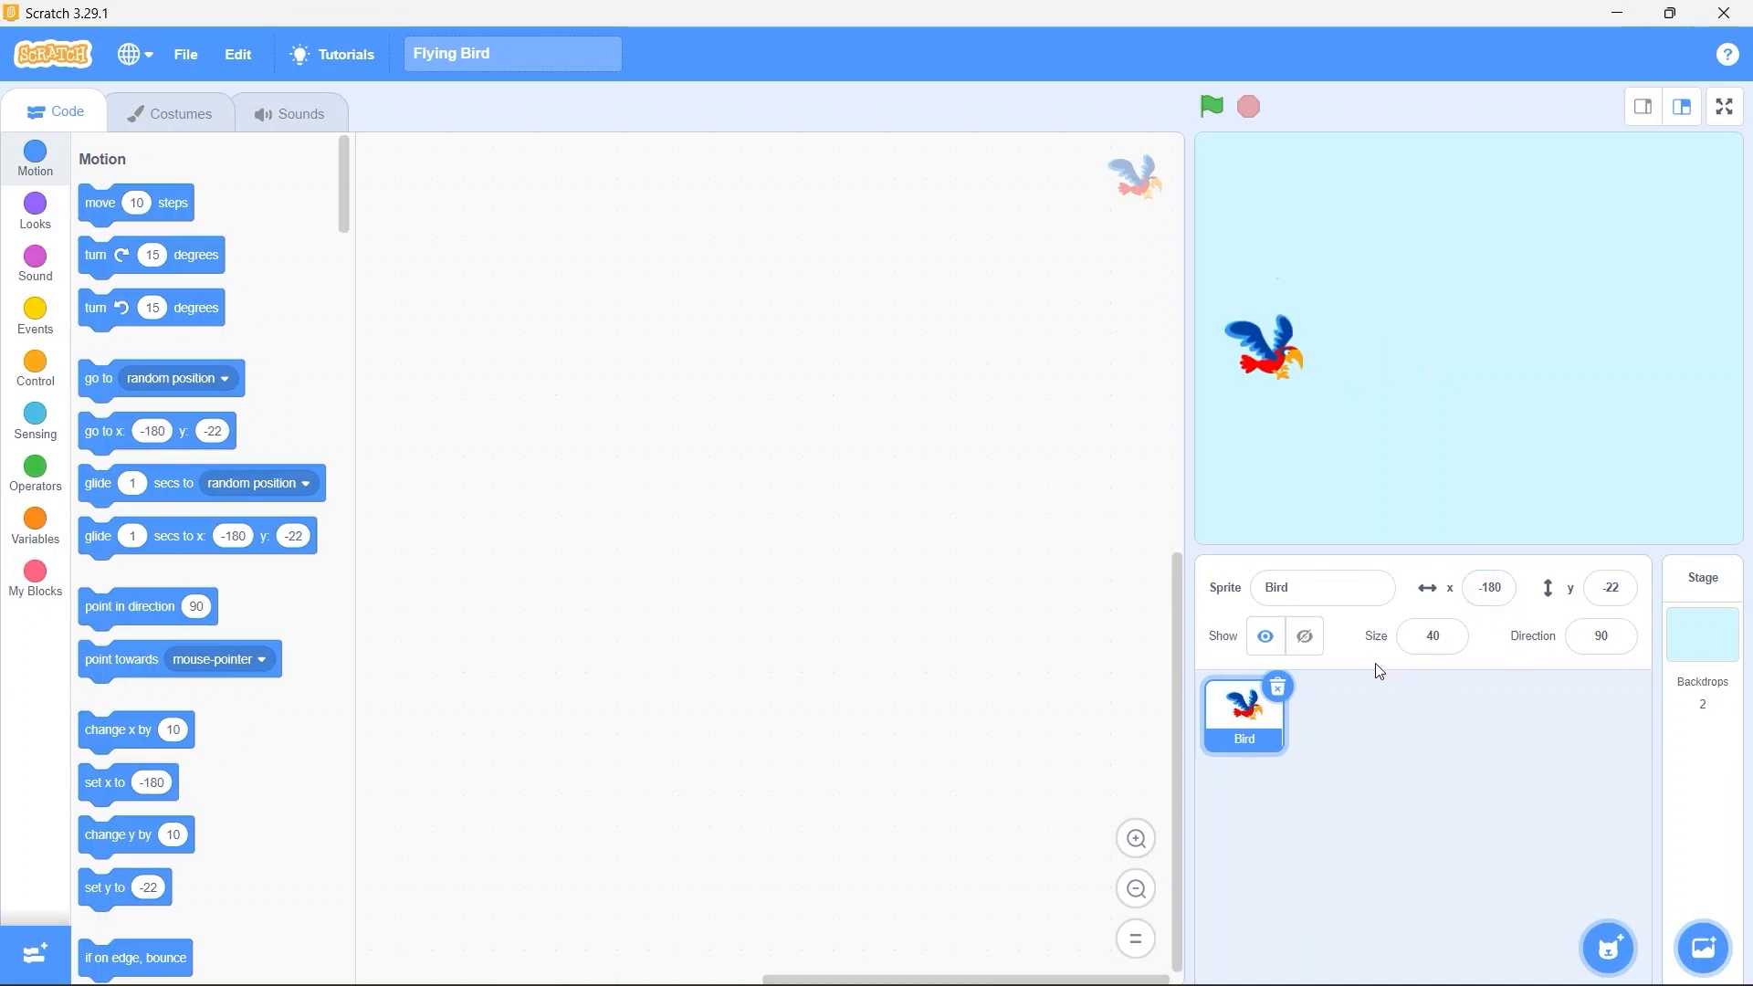
{"action": "mouse_move", "coordinate": [18, 79]}
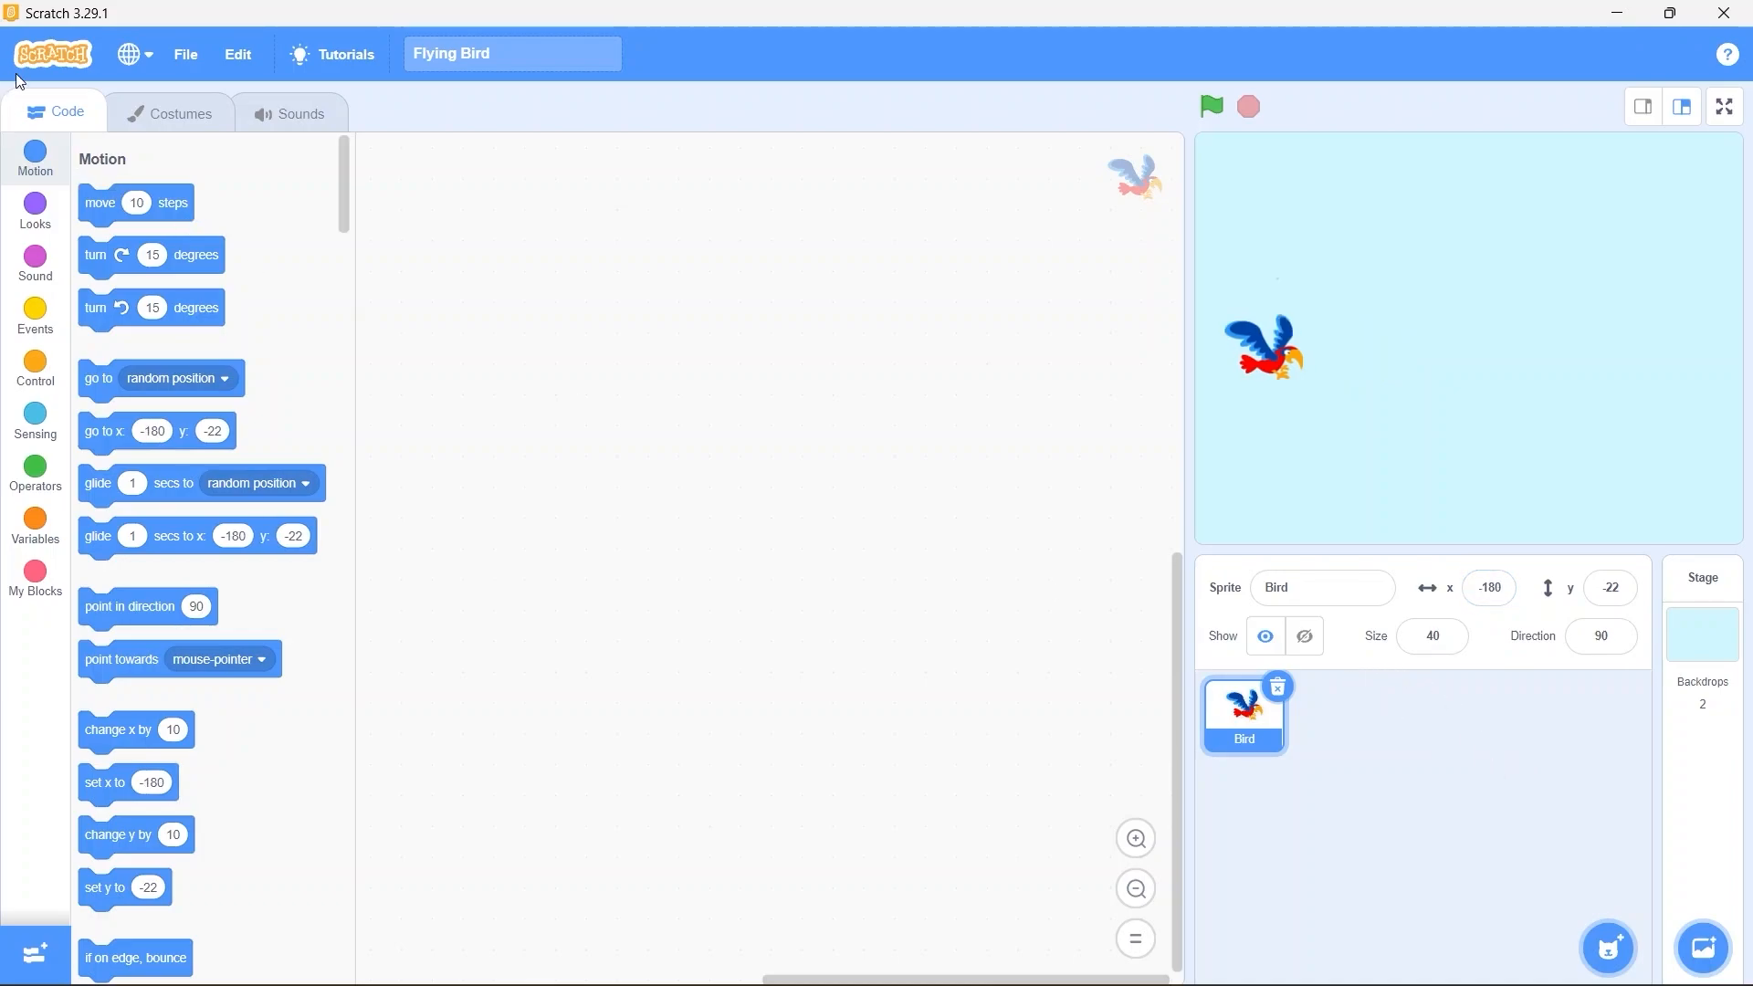
Switch the Bird to its parrot-b costume and return to its scripts
{"action": "left_click", "coordinate": [168, 112]}
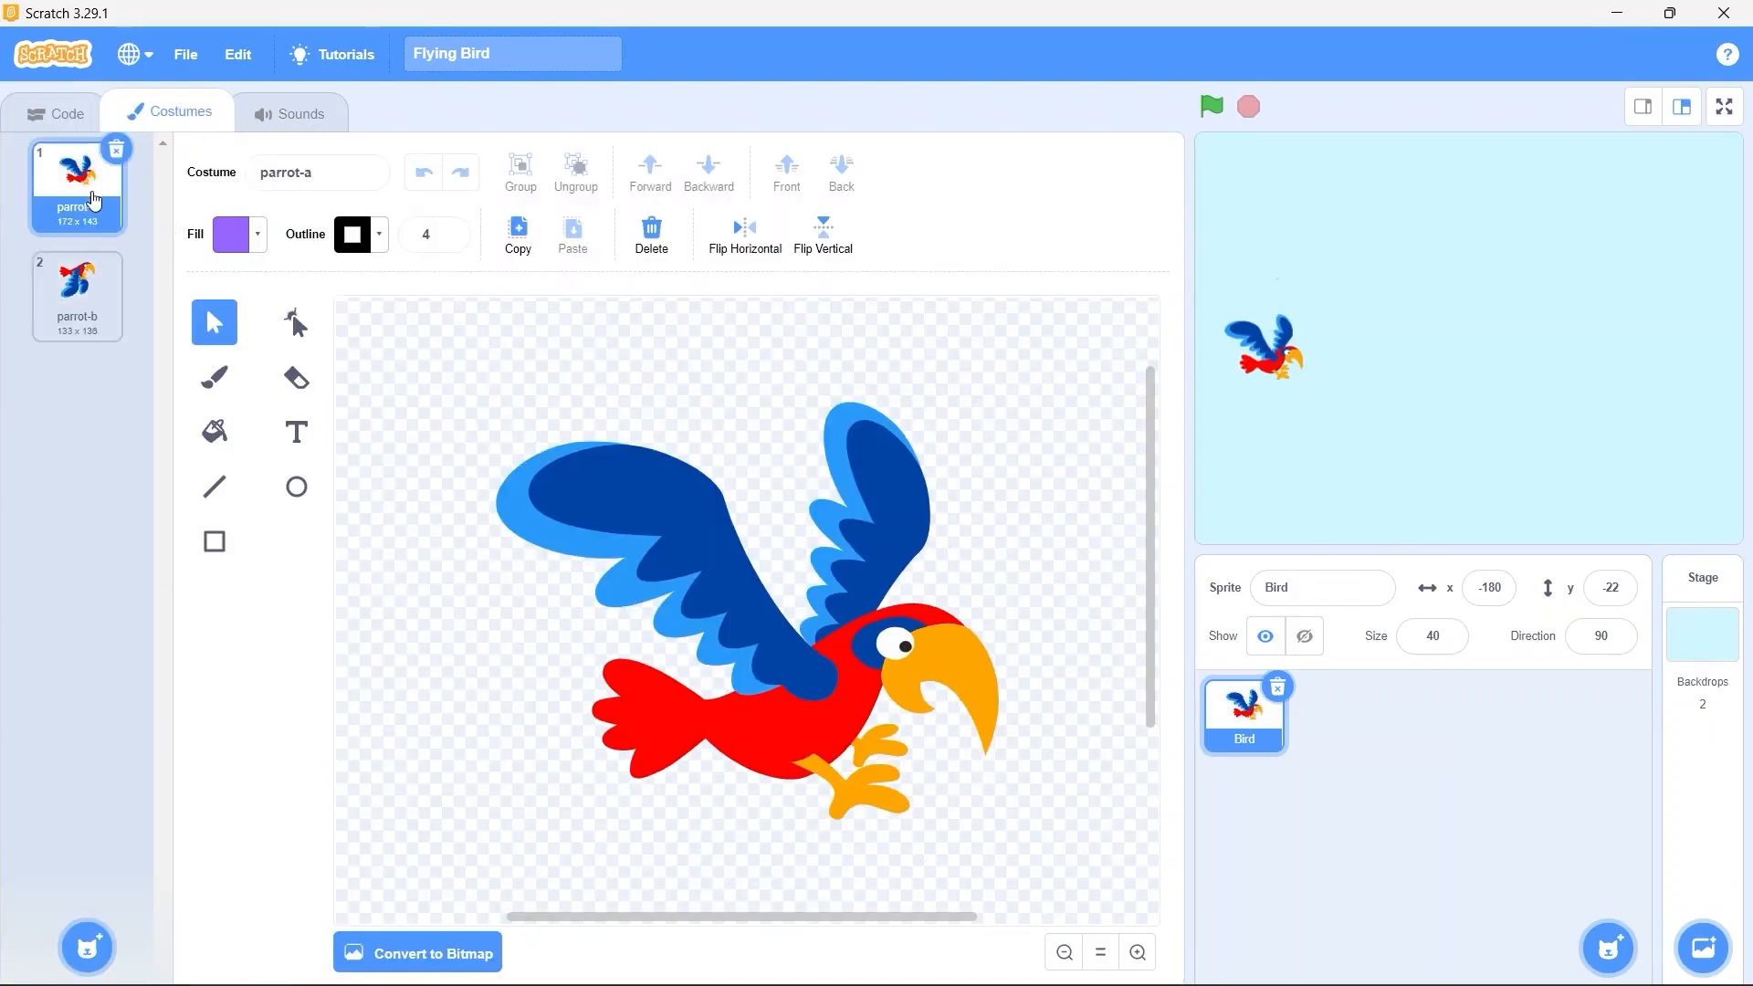
{"action": "left_click", "coordinate": [76, 293]}
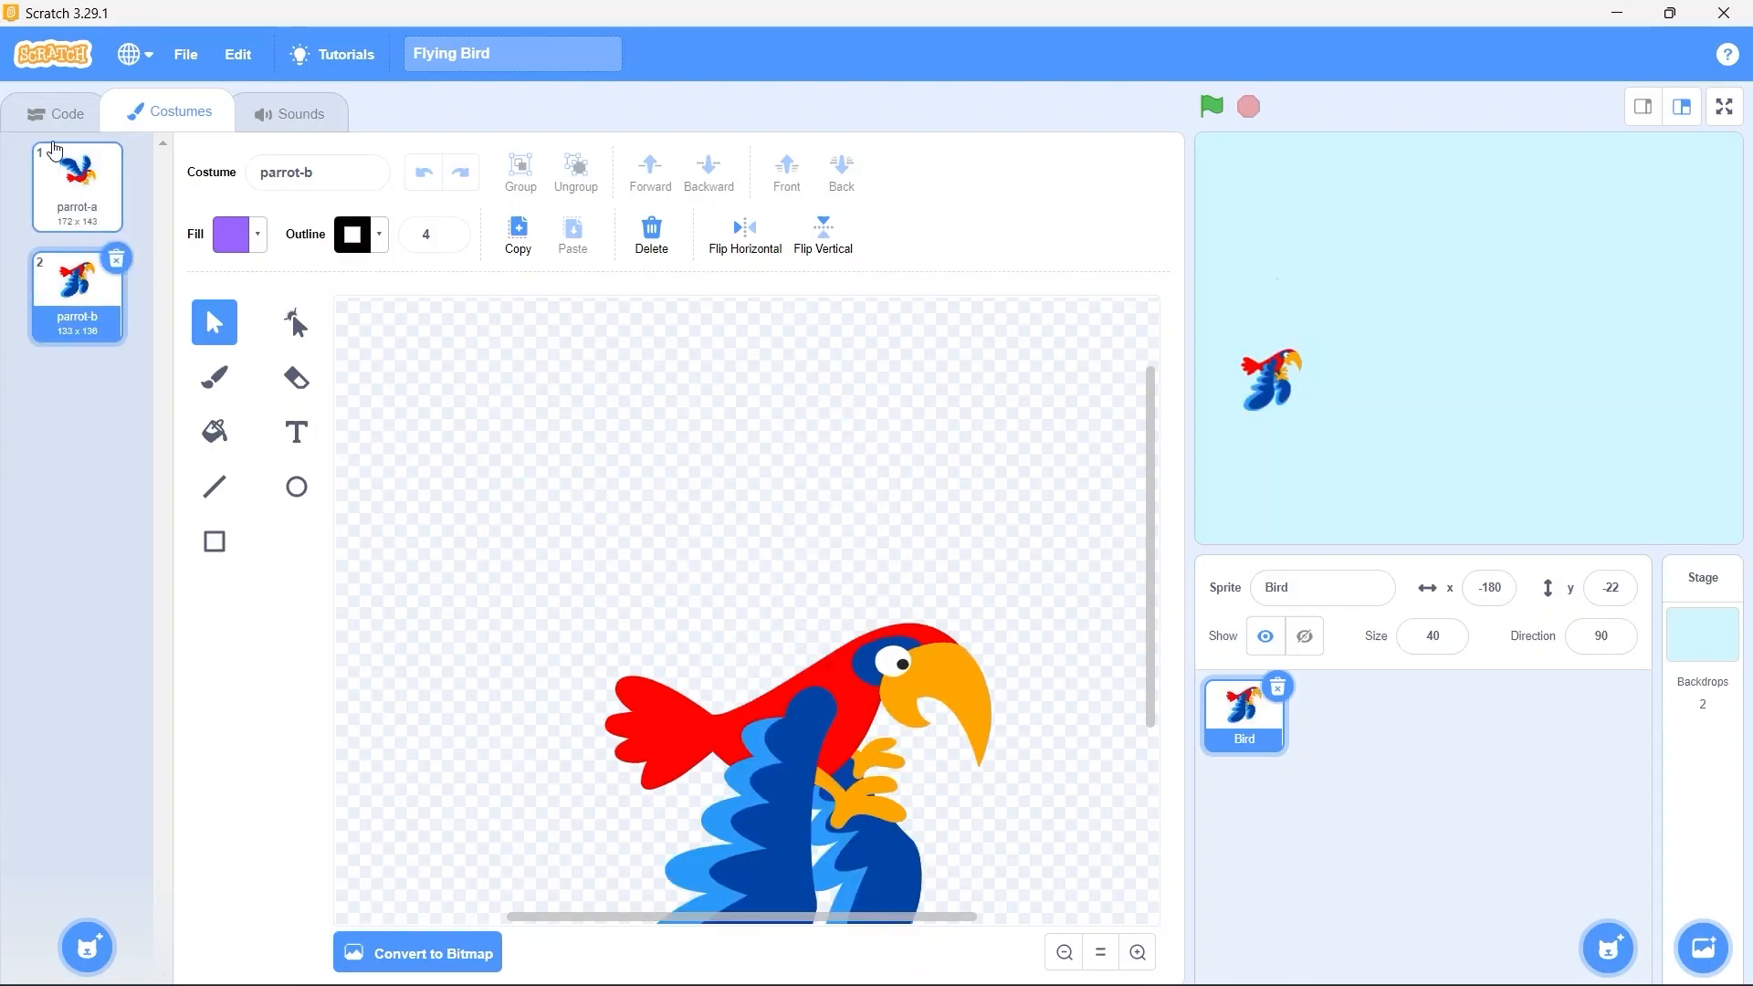
{"action": "mouse_move", "coordinate": [64, 134]}
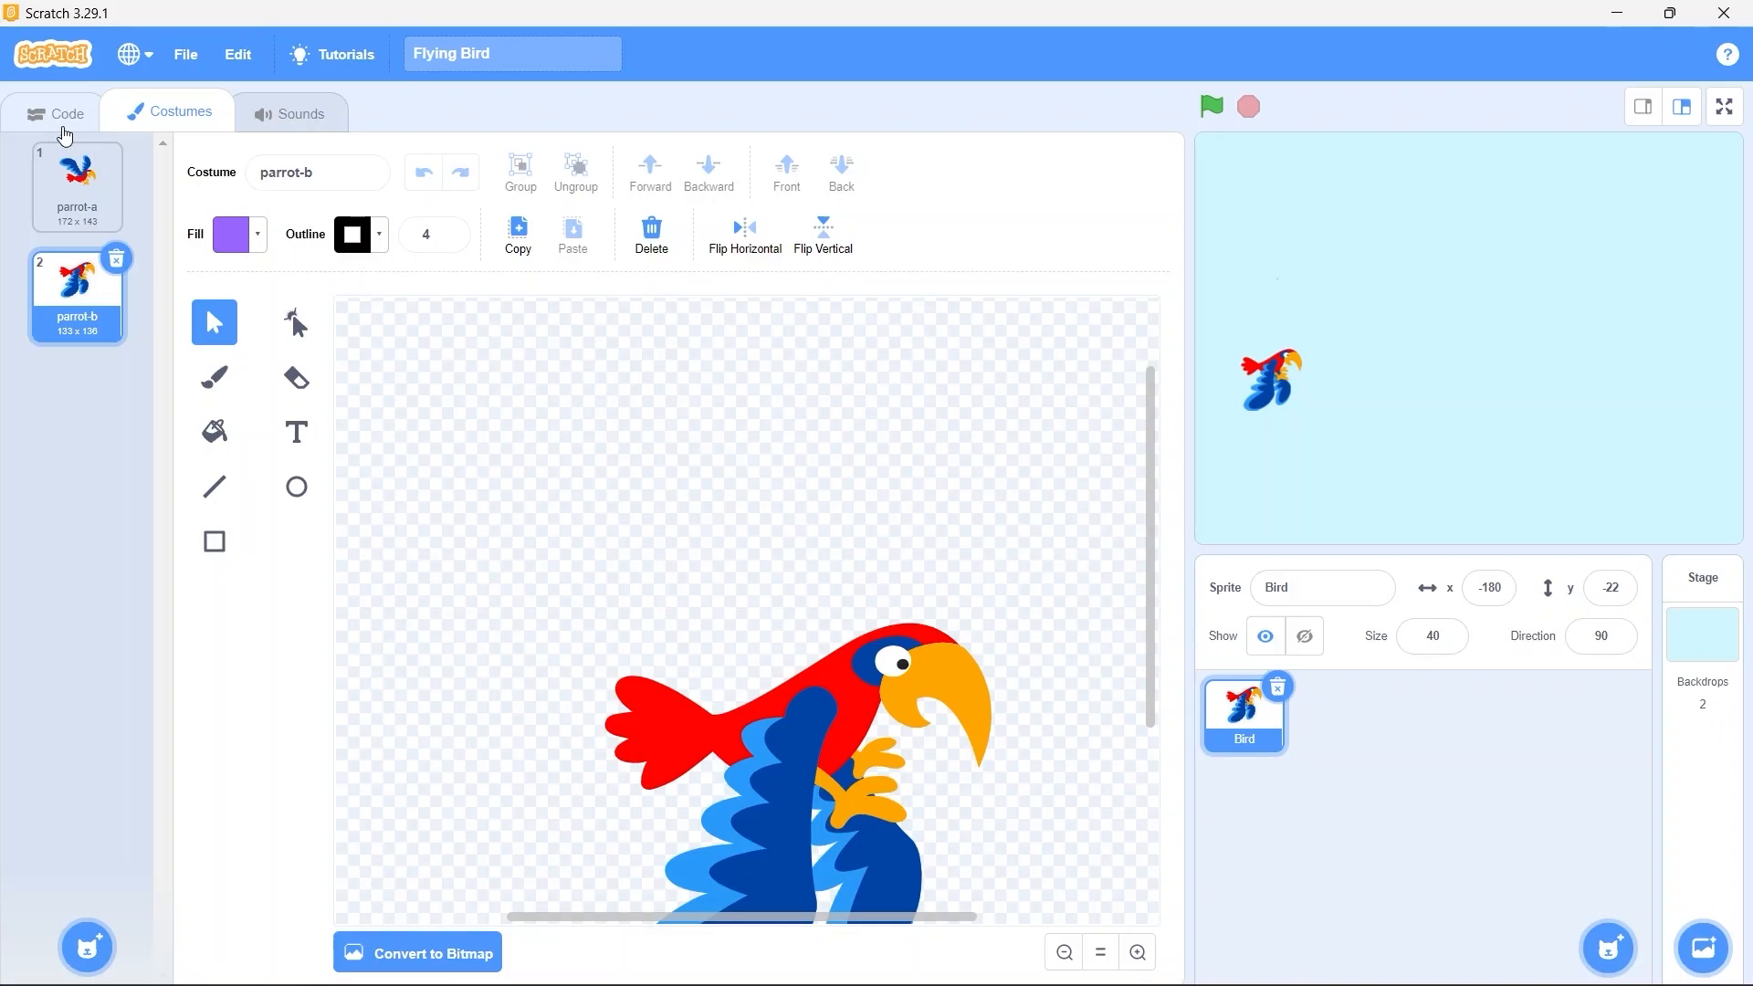
{"action": "left_click", "coordinate": [67, 112]}
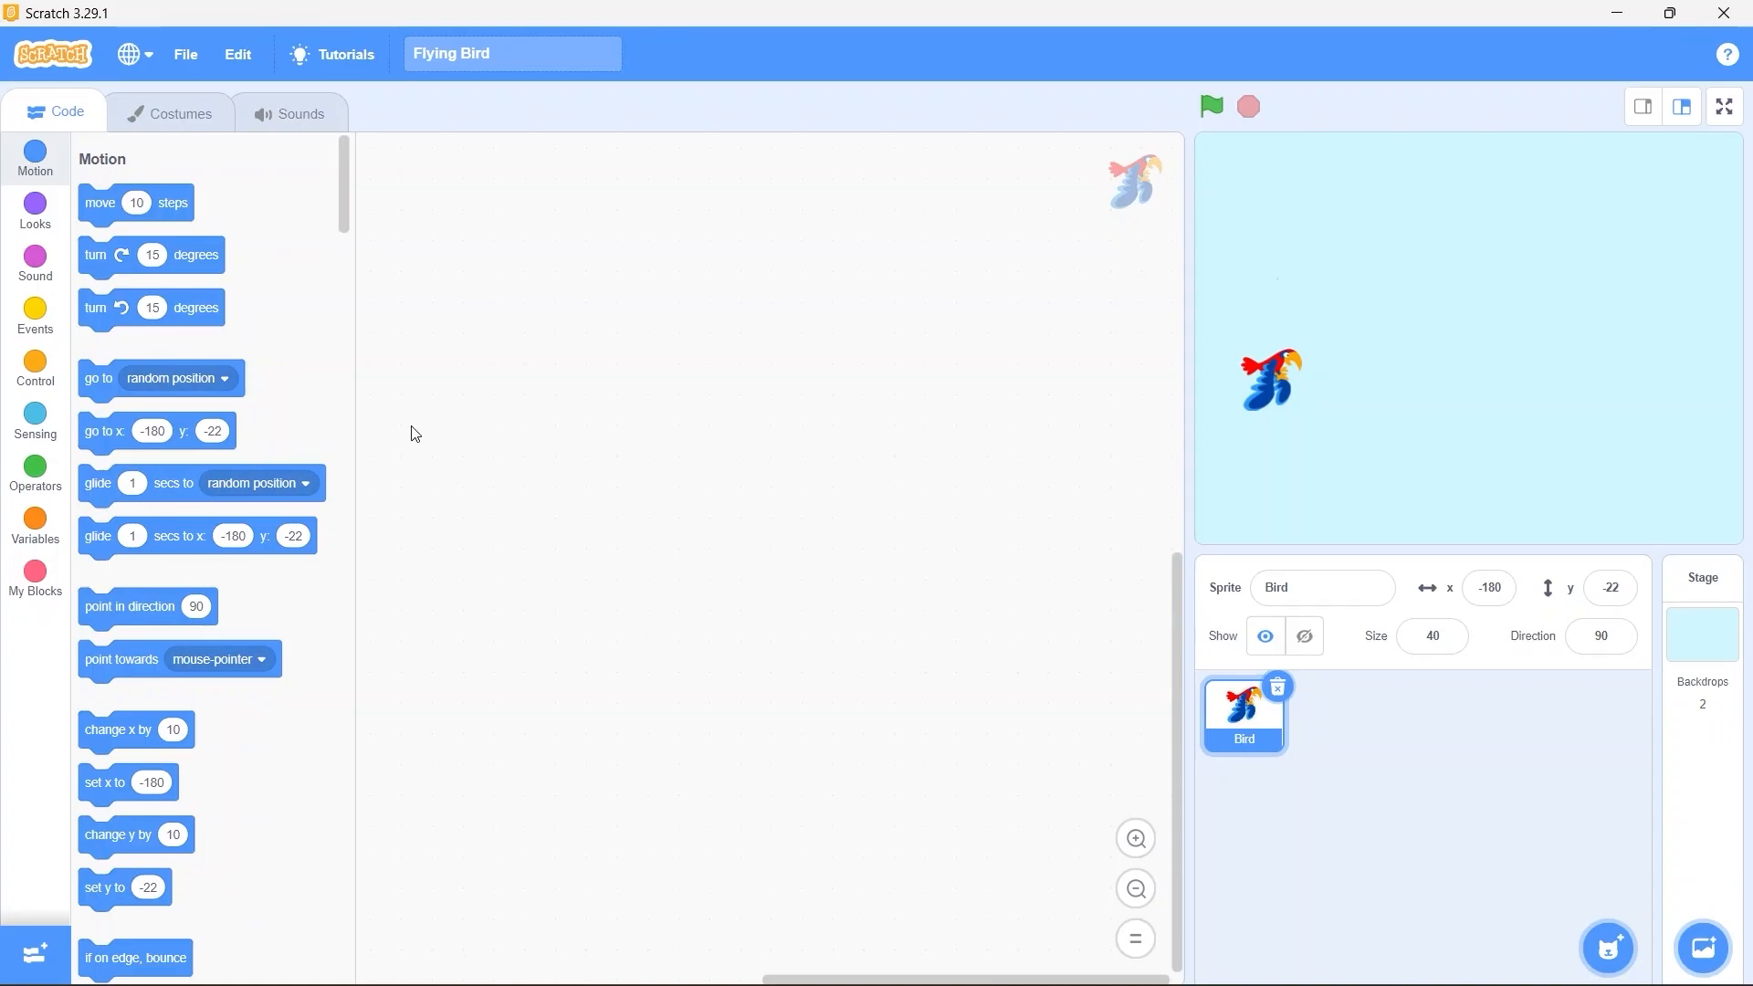
Build a green-flag script with a forever loop holding next costume for flapping
{"action": "left_click", "coordinate": [35, 316]}
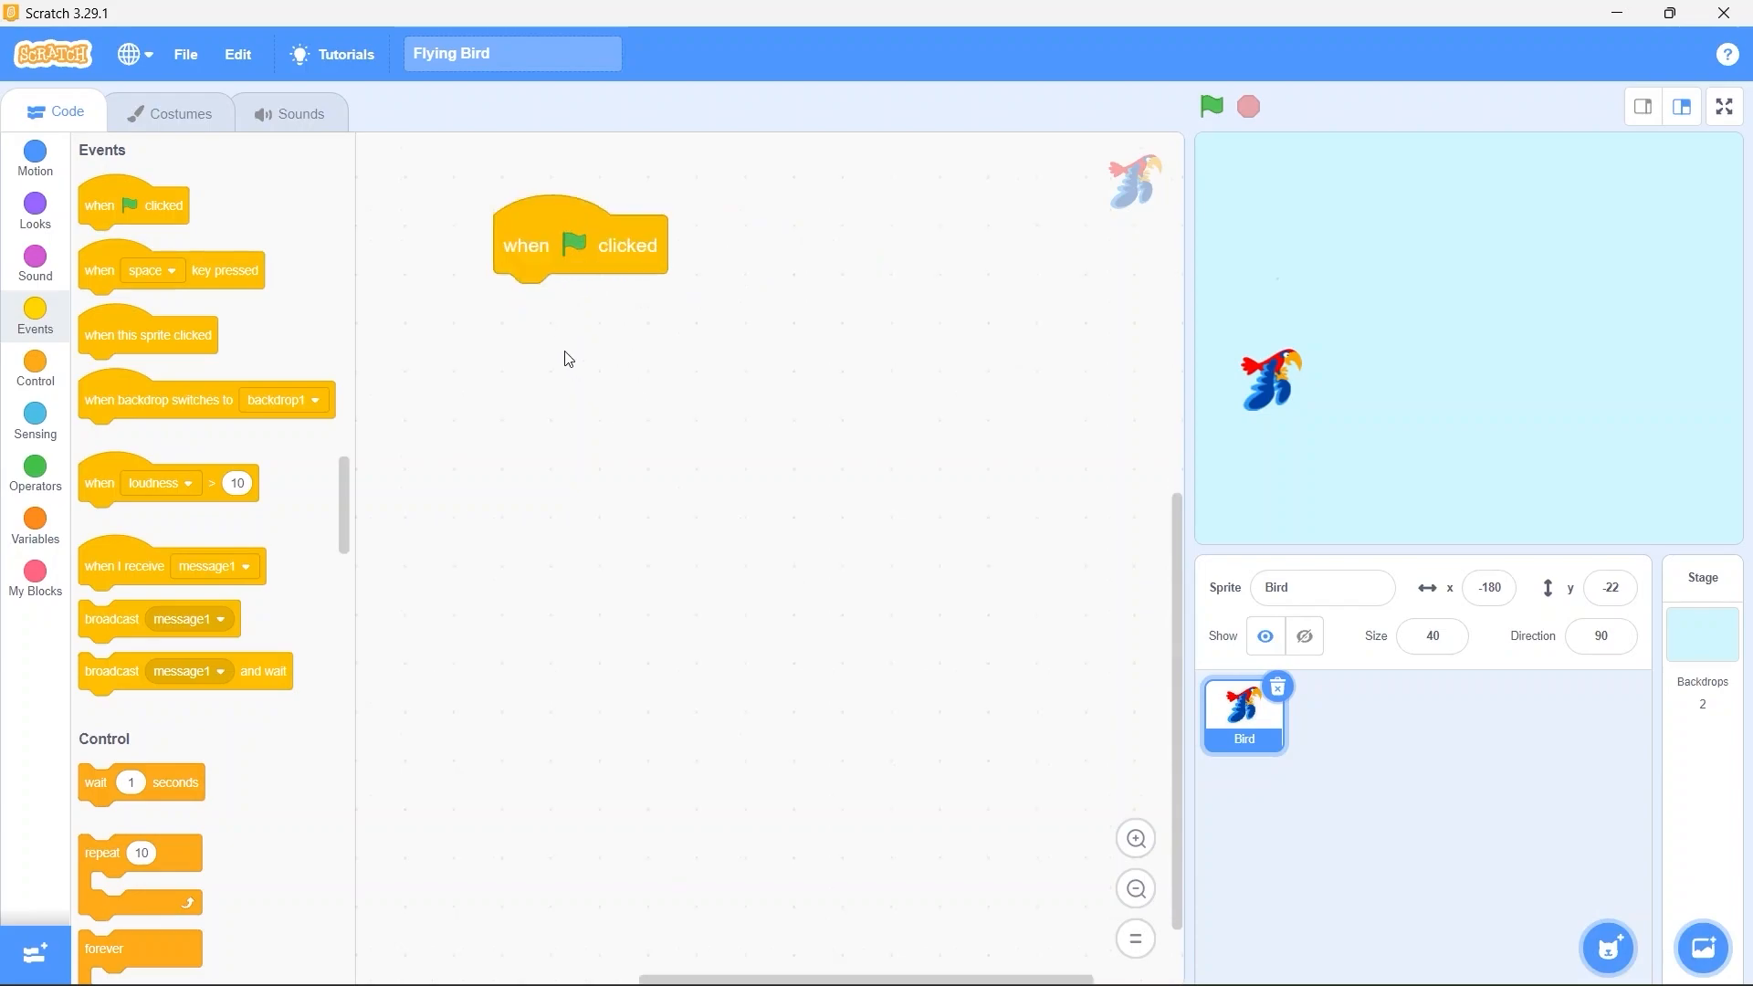
{"action": "left_click_drag", "start_coordinate": [579, 237], "coordinate": [661, 333]}
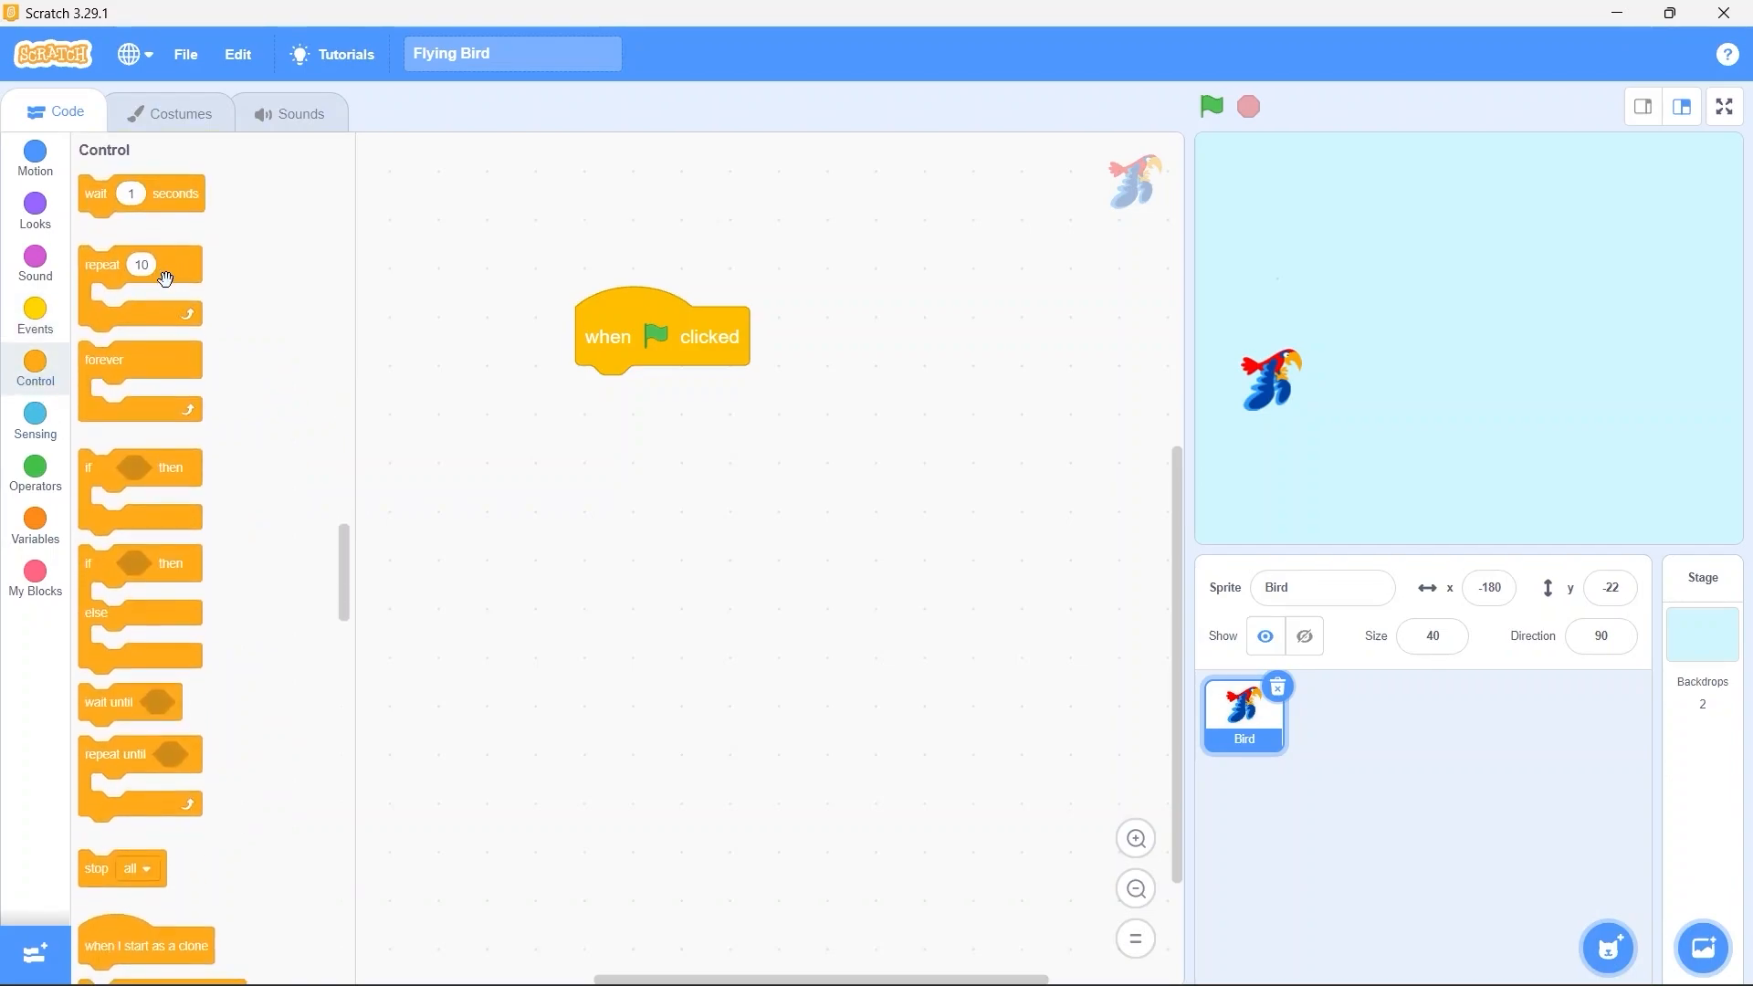
{"action": "left_click_drag", "start_coordinate": [139, 360], "coordinate": [649, 396]}
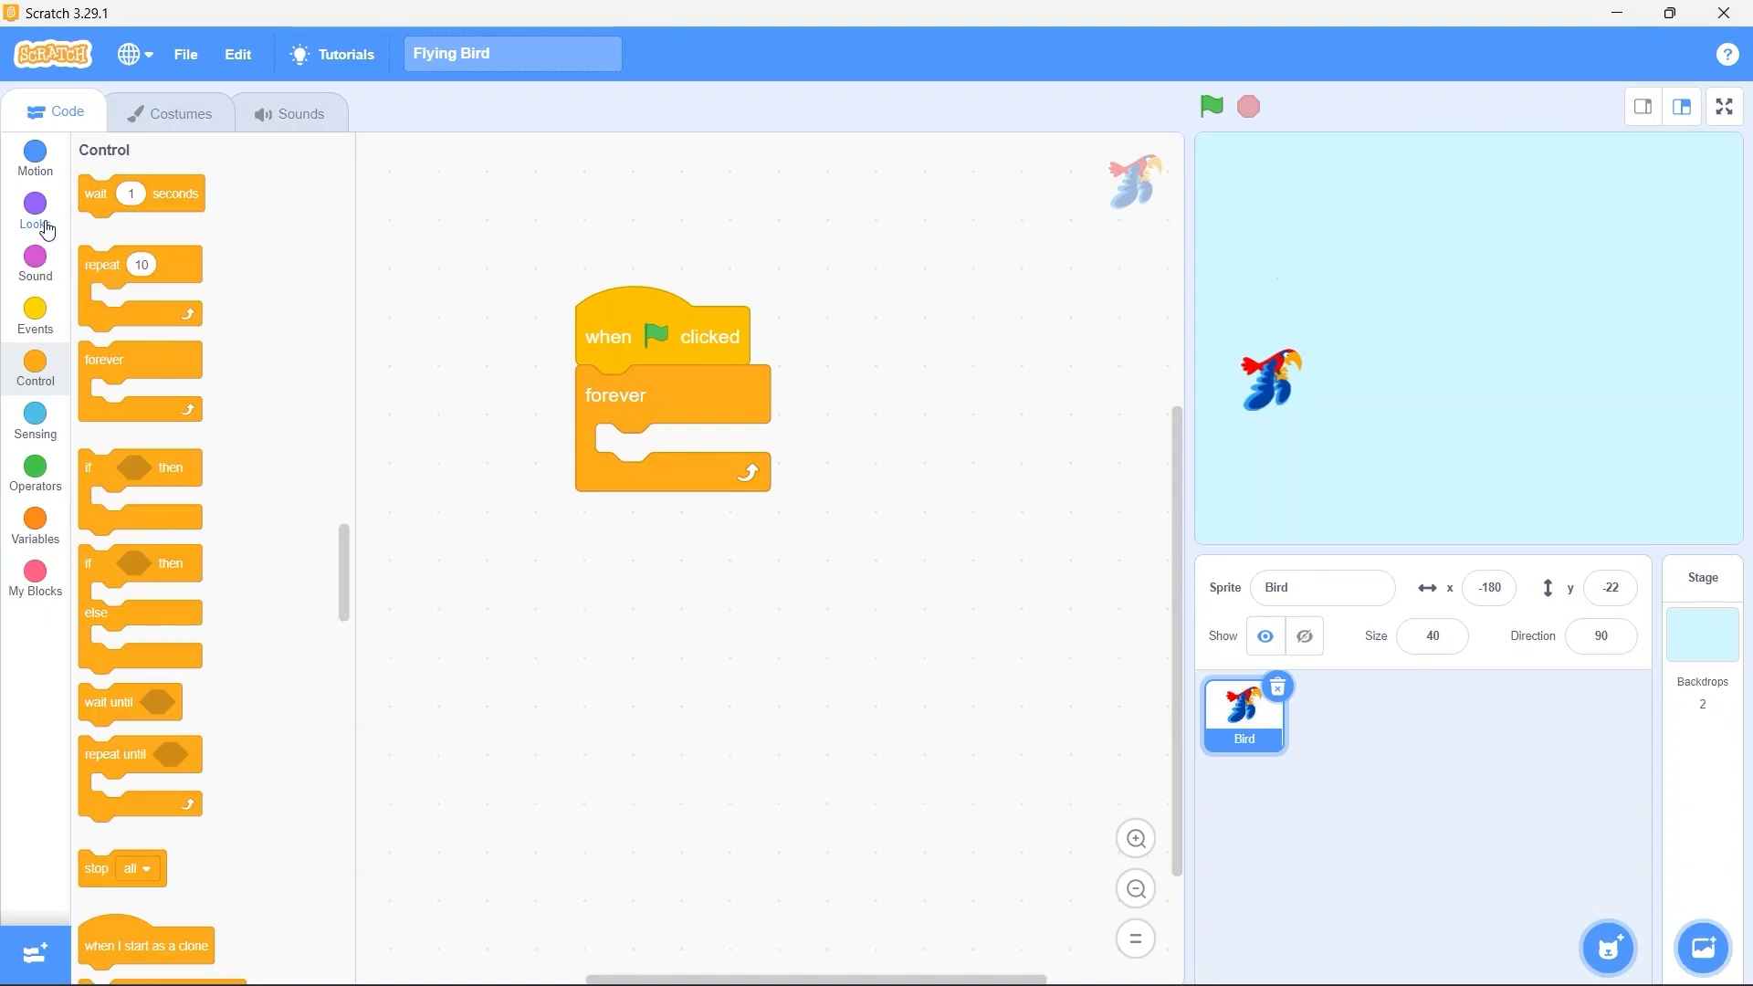
{"action": "left_click", "coordinate": [35, 210]}
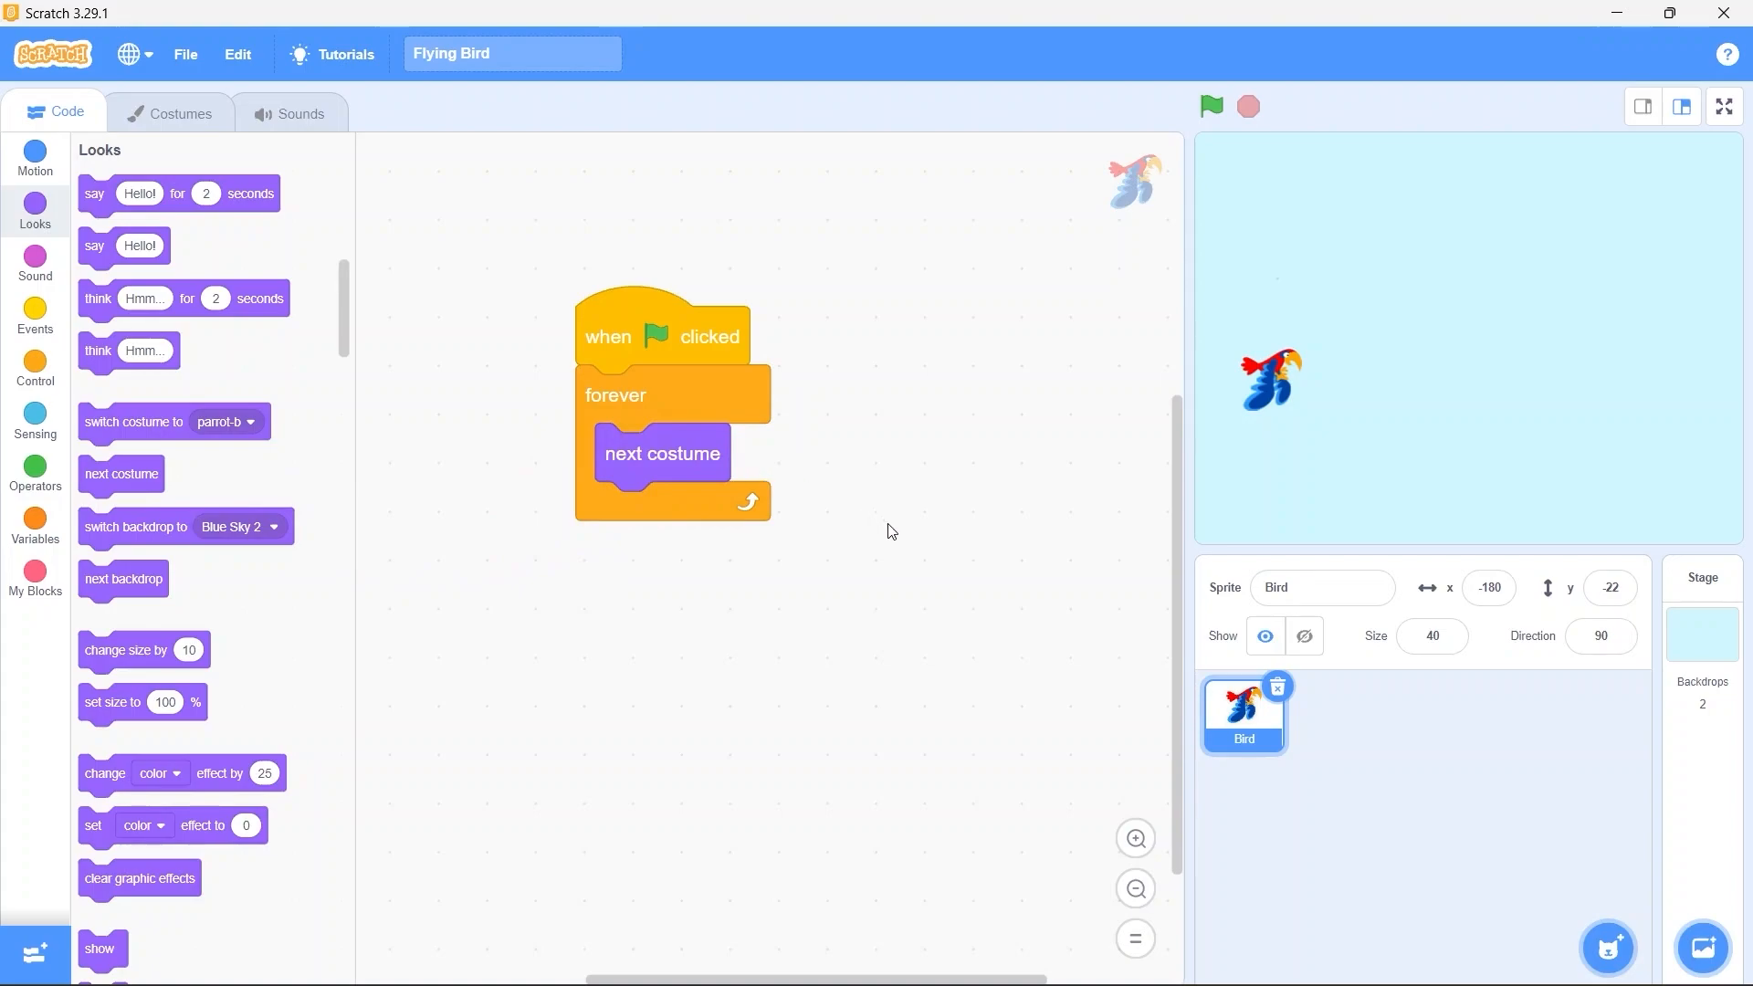
{"action": "mouse_move", "coordinate": [924, 561]}
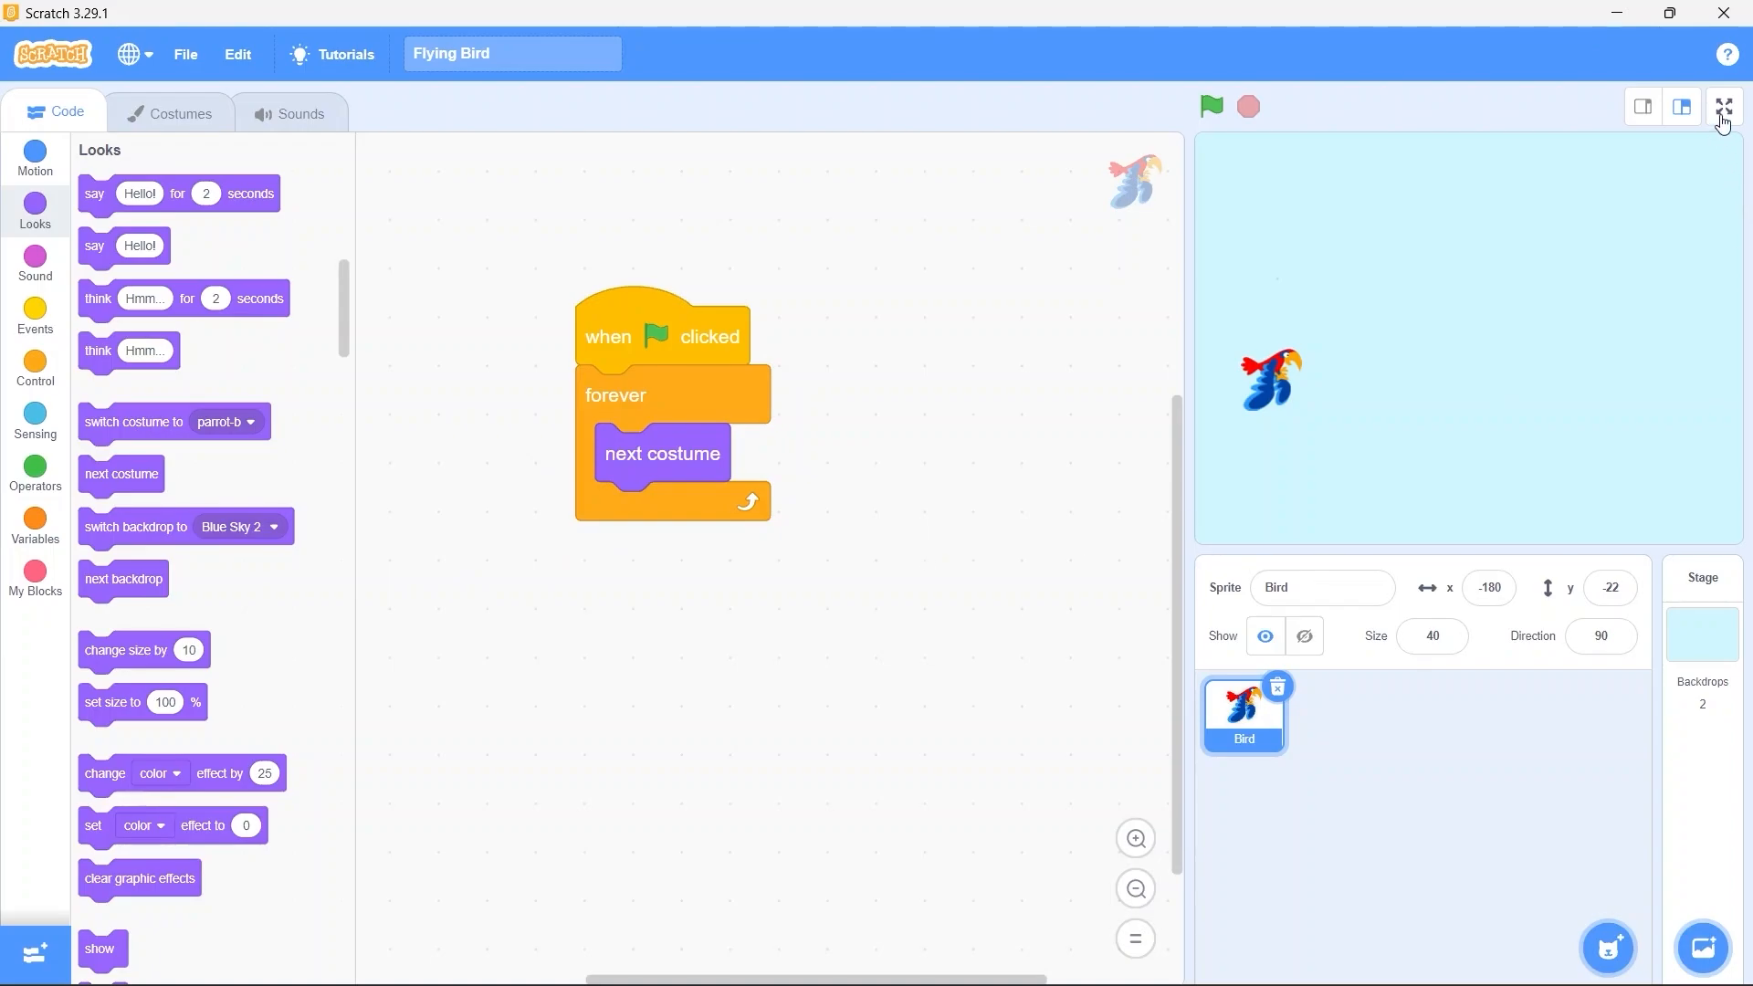
Run the flapping script on the full-screen stage, stop it, and exit full screen
{"action": "left_click", "coordinate": [1722, 106]}
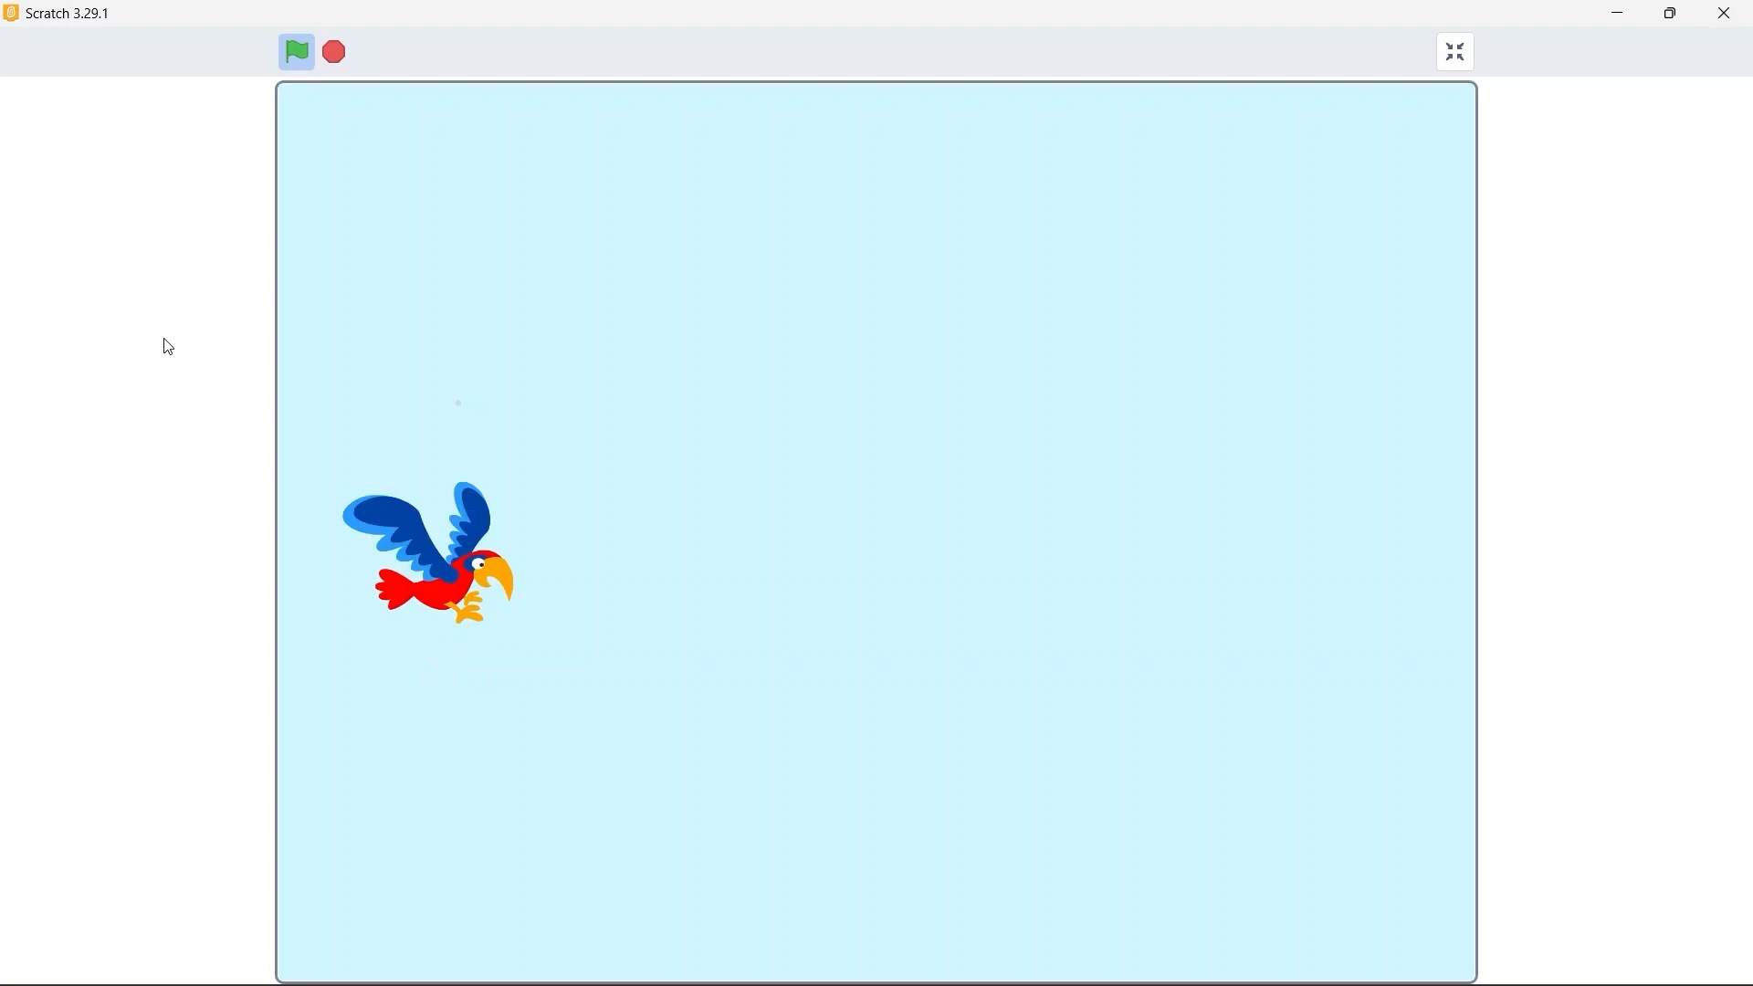
{"action": "left_click", "coordinate": [332, 51]}
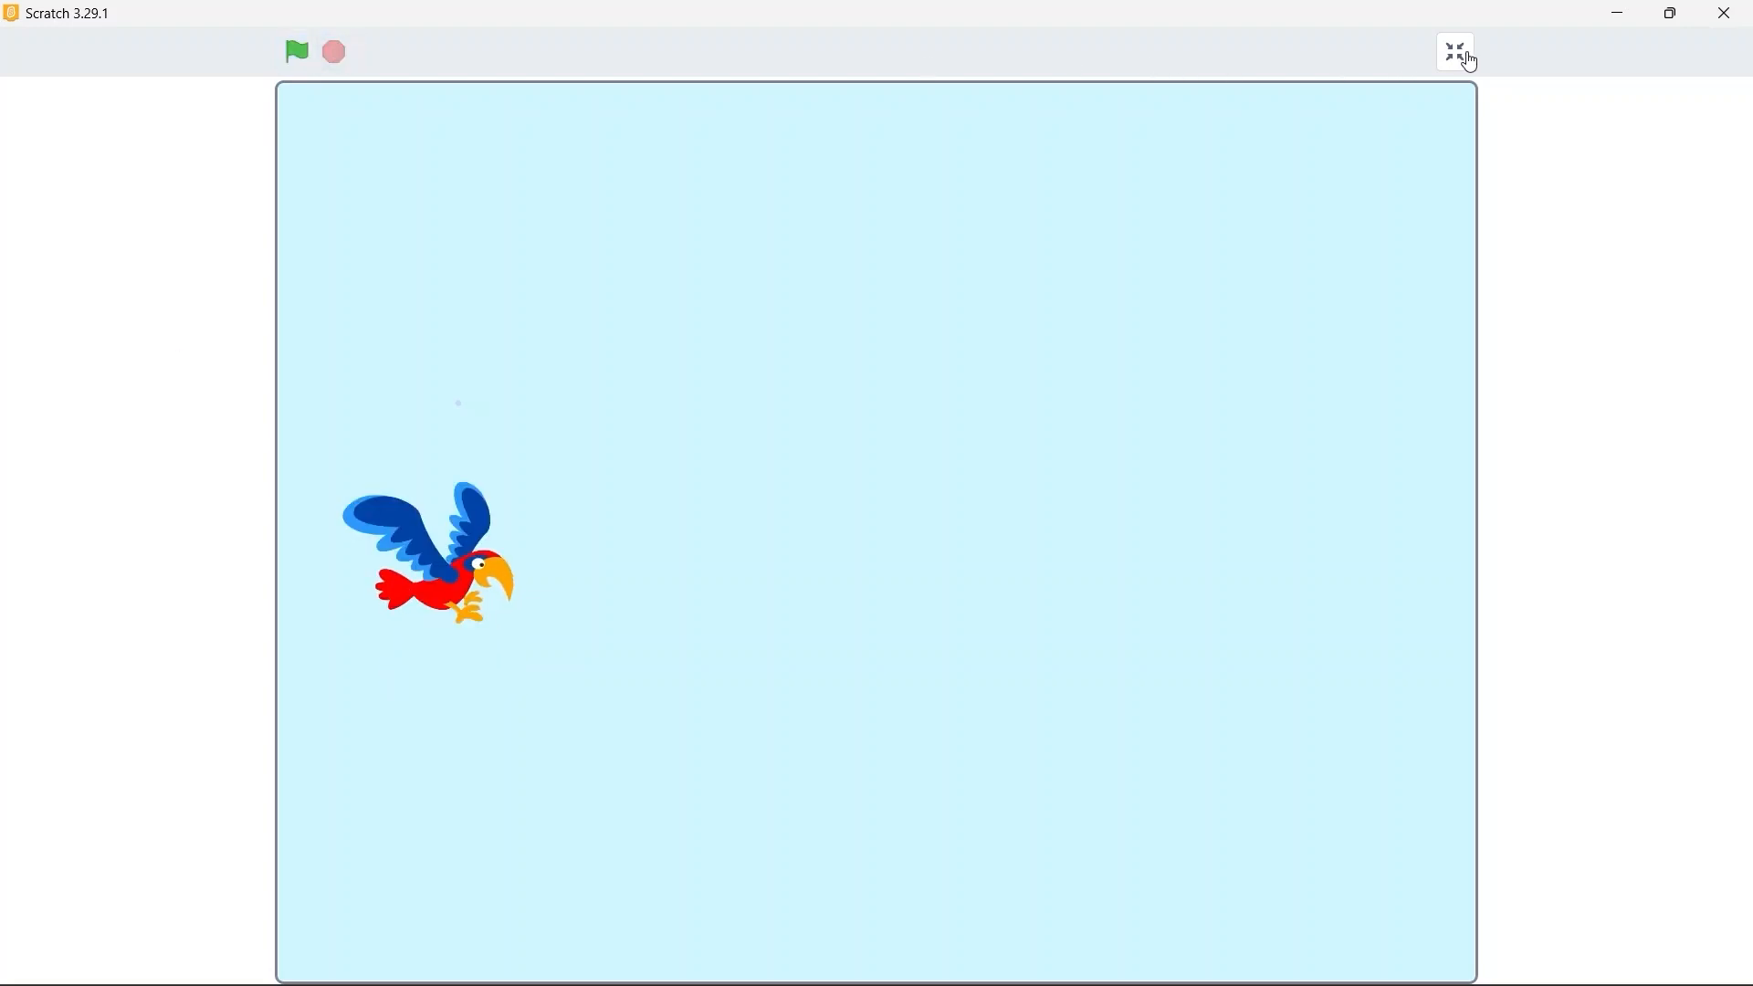
{"action": "left_click", "coordinate": [1455, 51]}
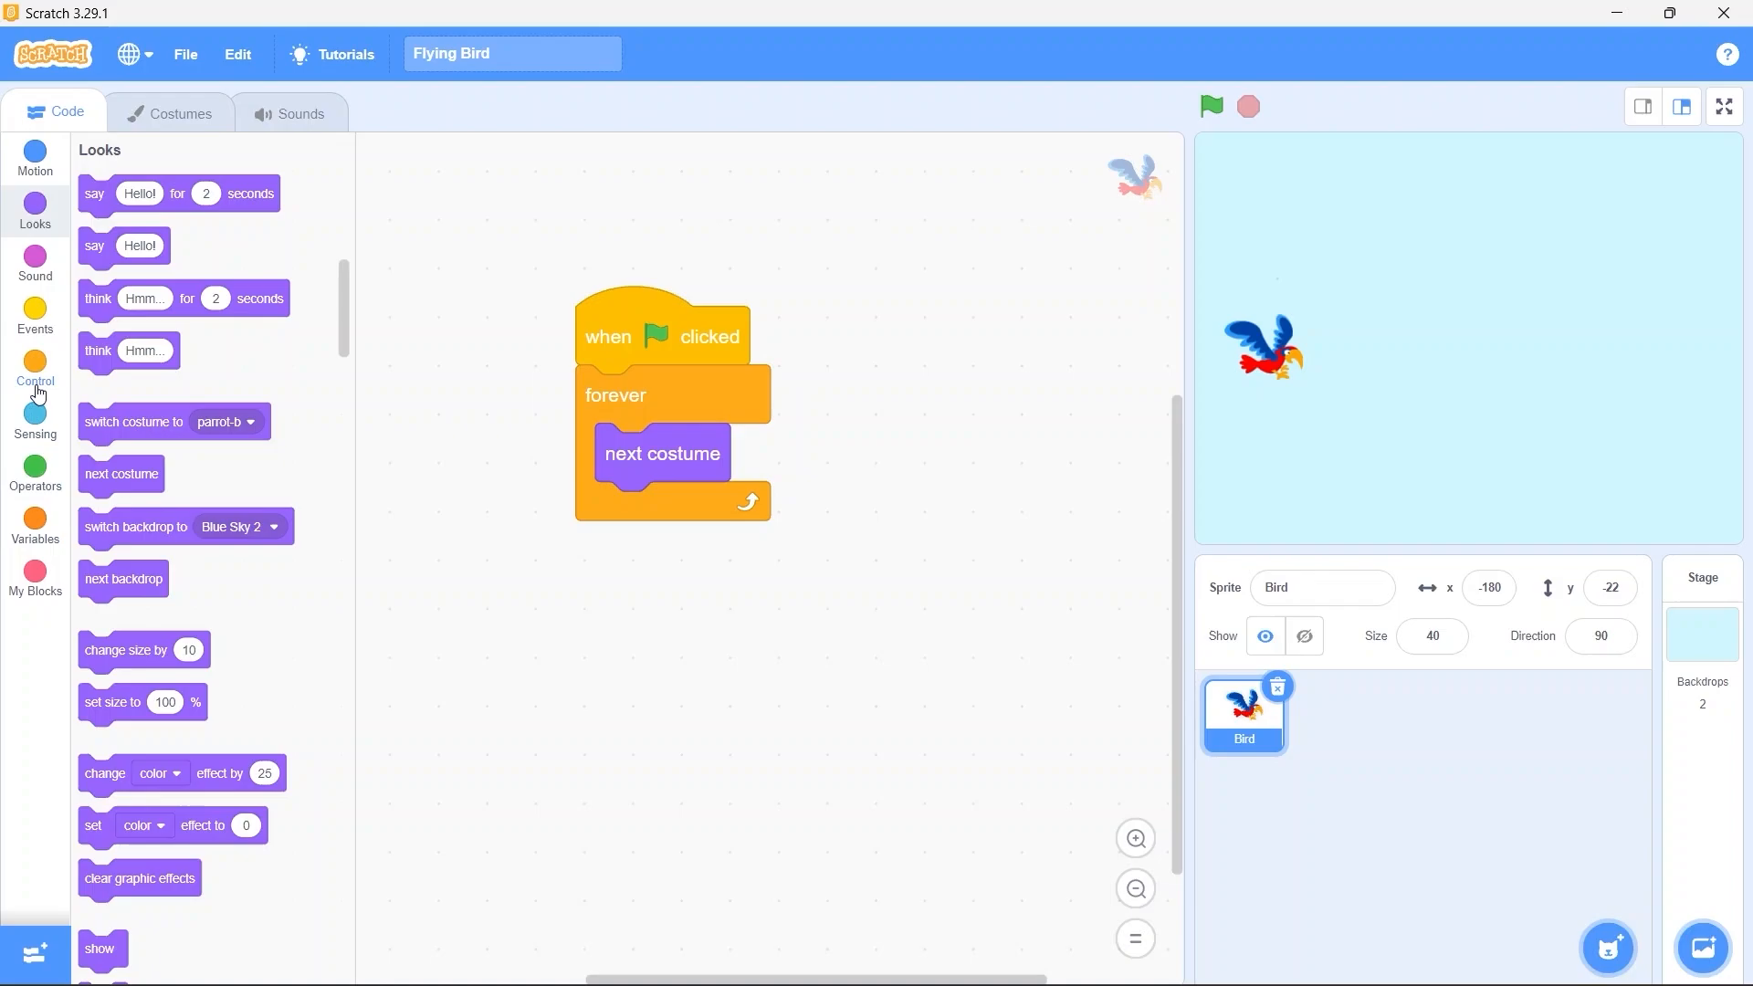
Add a wait of 0.2 seconds before next costume and test it full screen
{"action": "left_click", "coordinate": [35, 369]}
{"action": "type", "text": "0.2"}
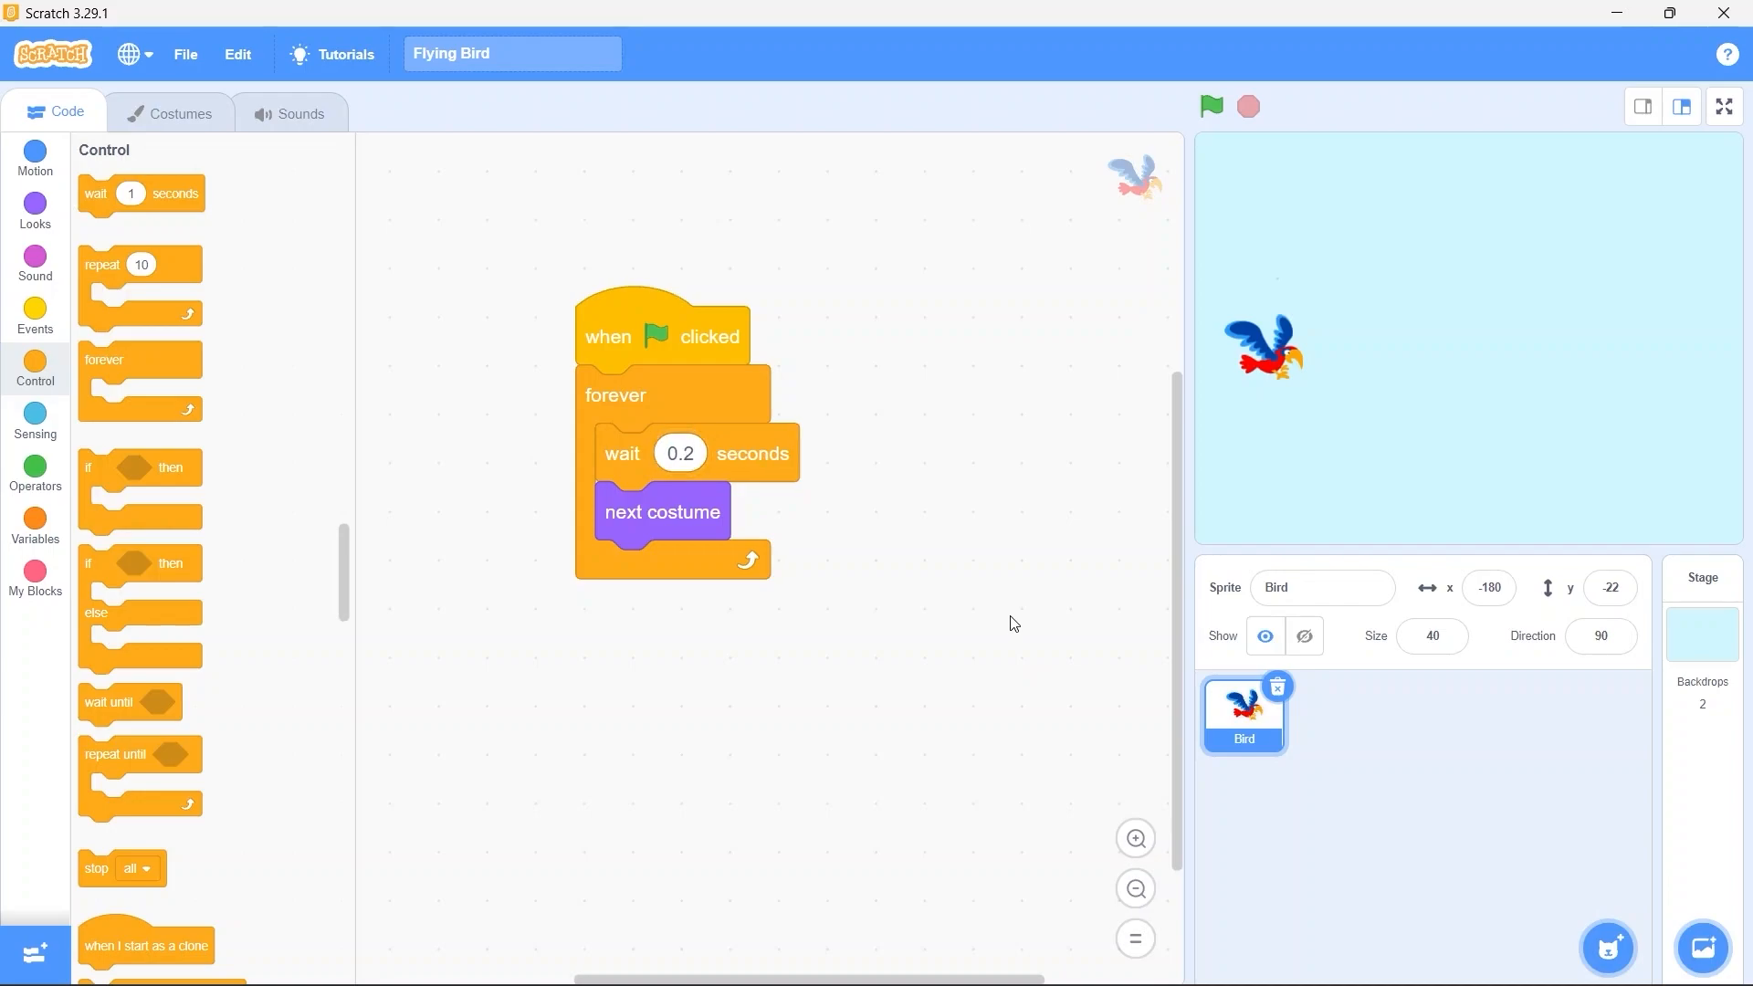
{"action": "mouse_move", "coordinate": [1058, 559]}
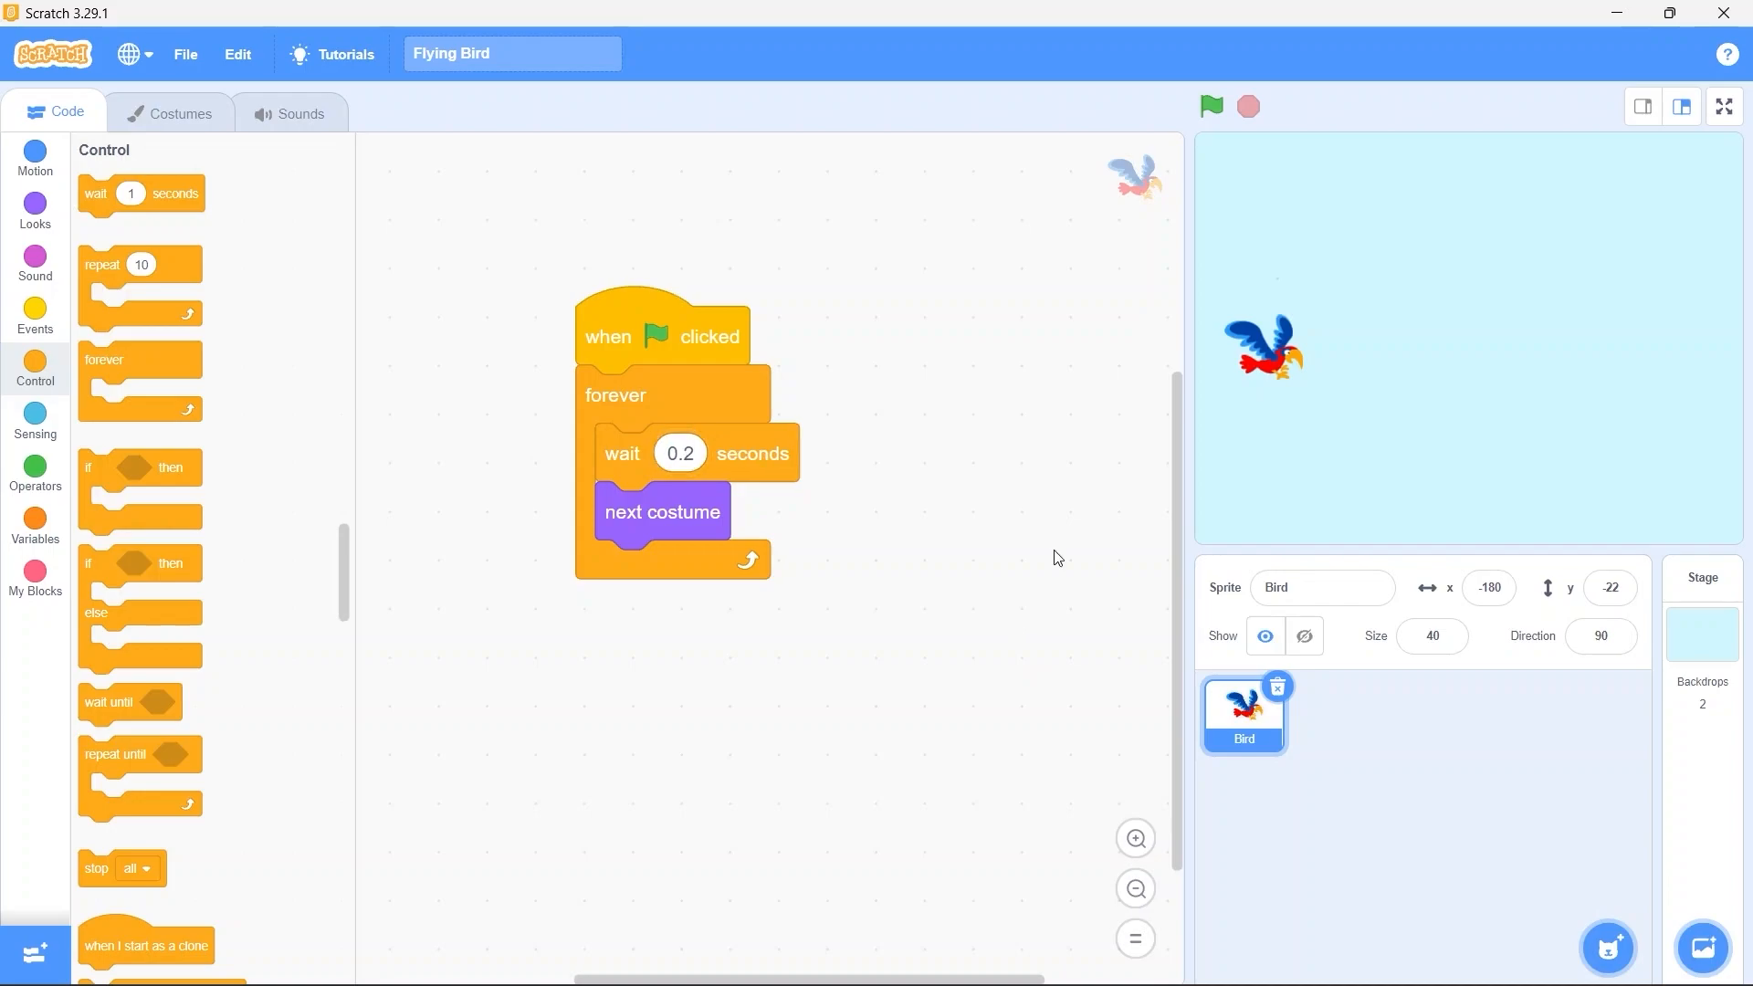
{"action": "left_click", "coordinate": [1722, 106]}
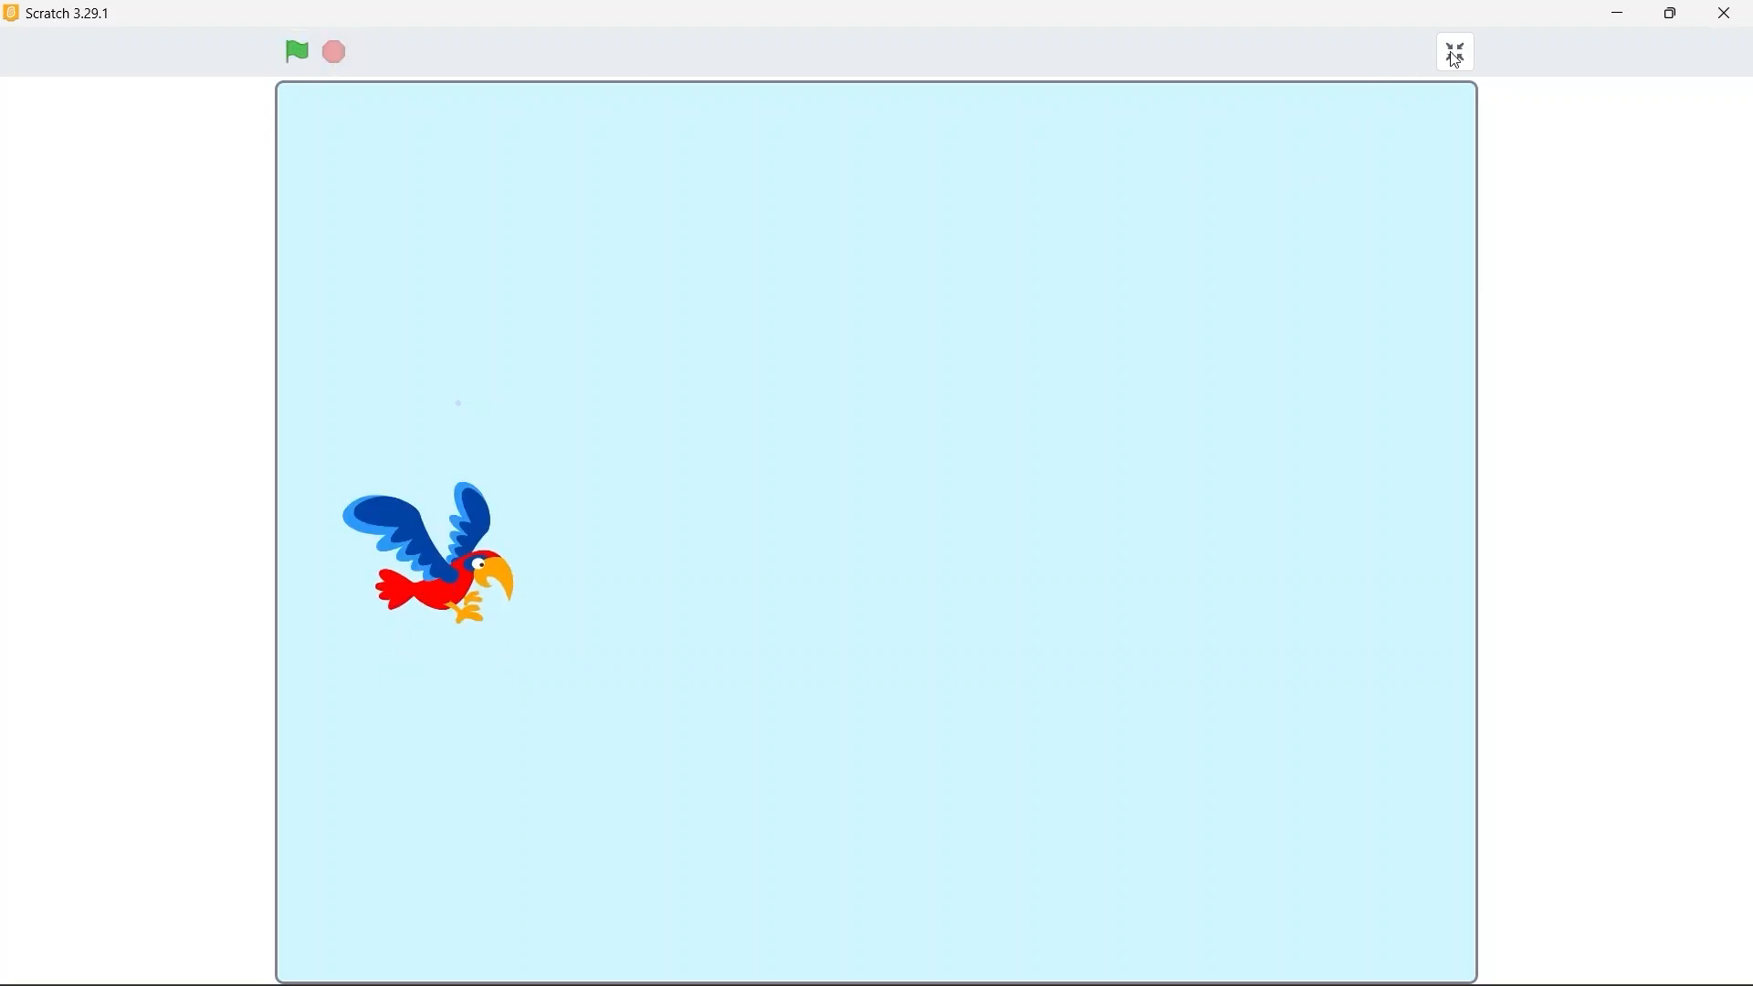
{"action": "left_click", "coordinate": [1452, 51]}
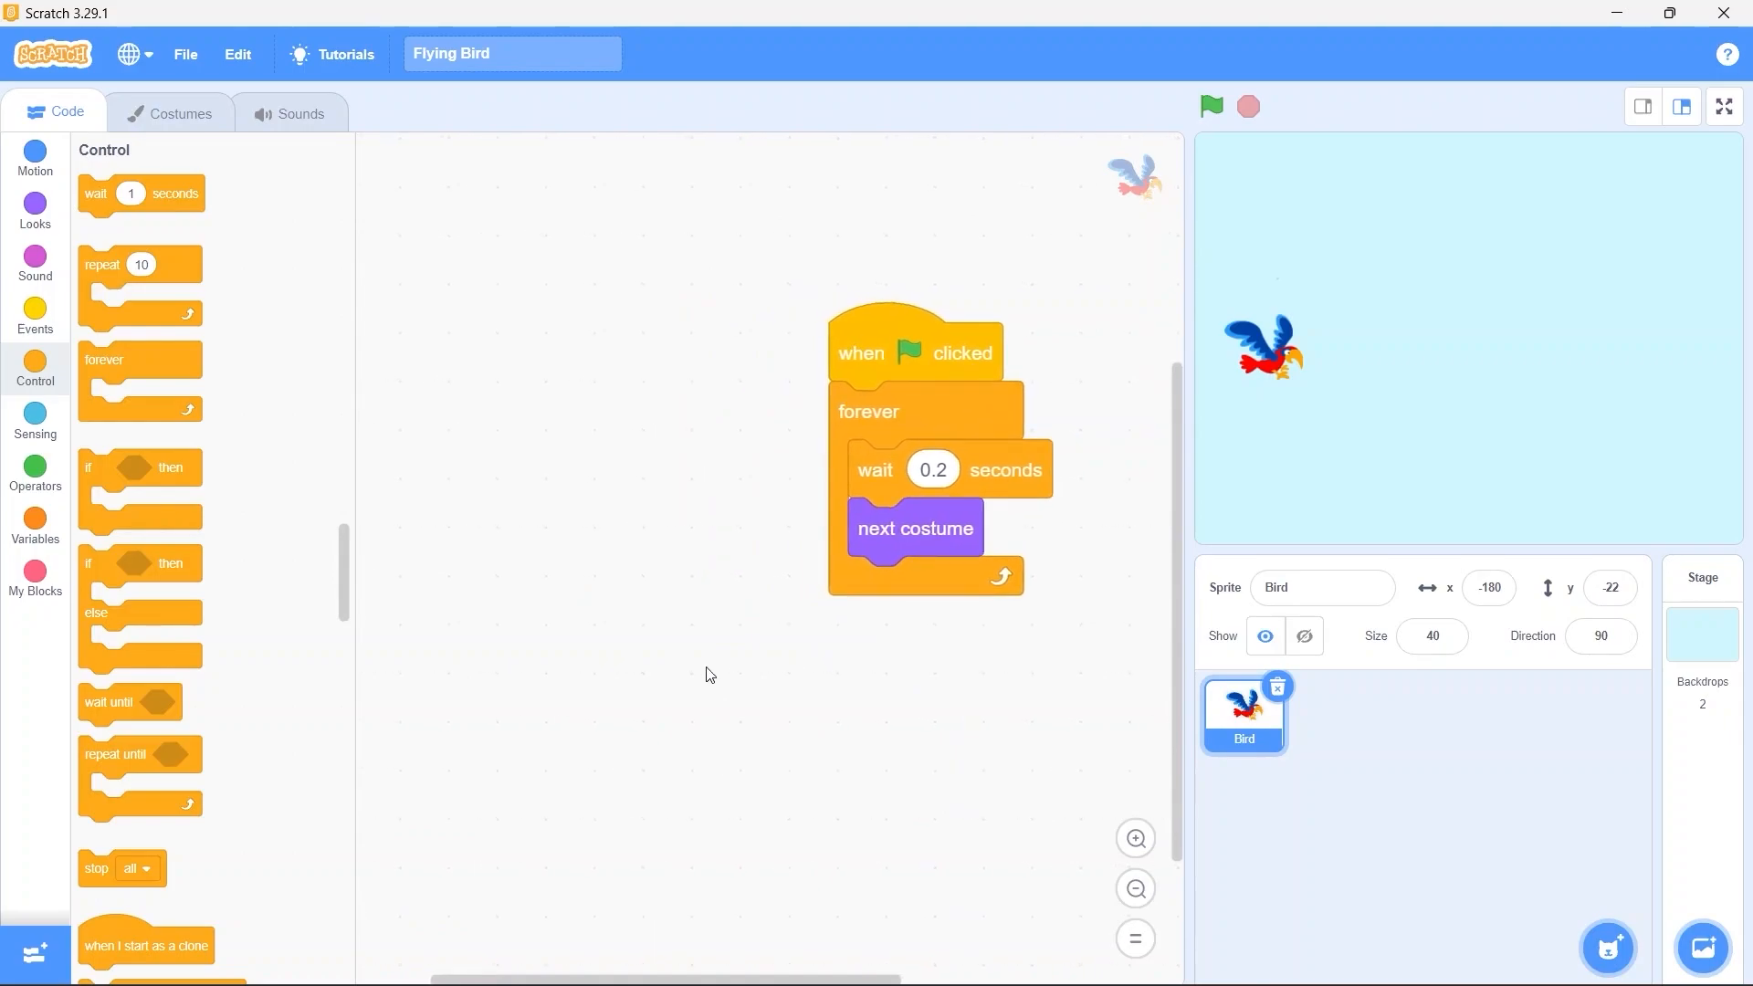
Start a second green-flag script for the Bird with a forever loop
{"action": "left_click", "coordinate": [34, 316]}
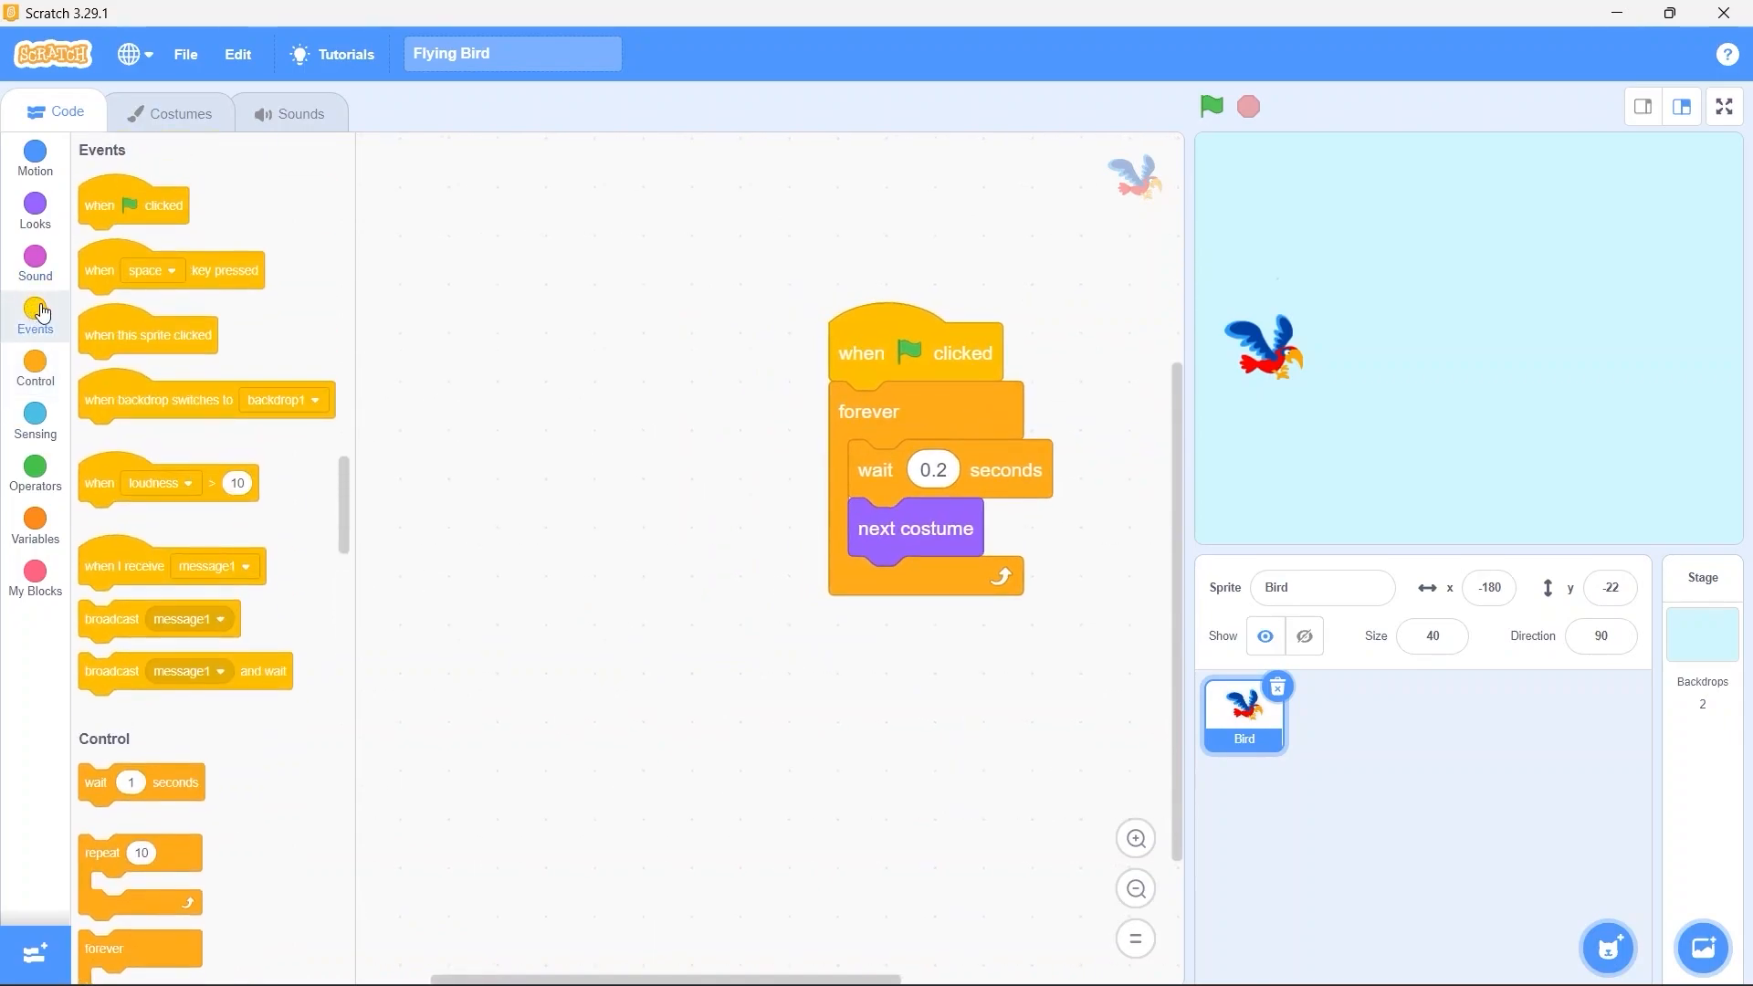
{"action": "left_click_drag", "start_coordinate": [132, 203], "coordinate": [542, 331]}
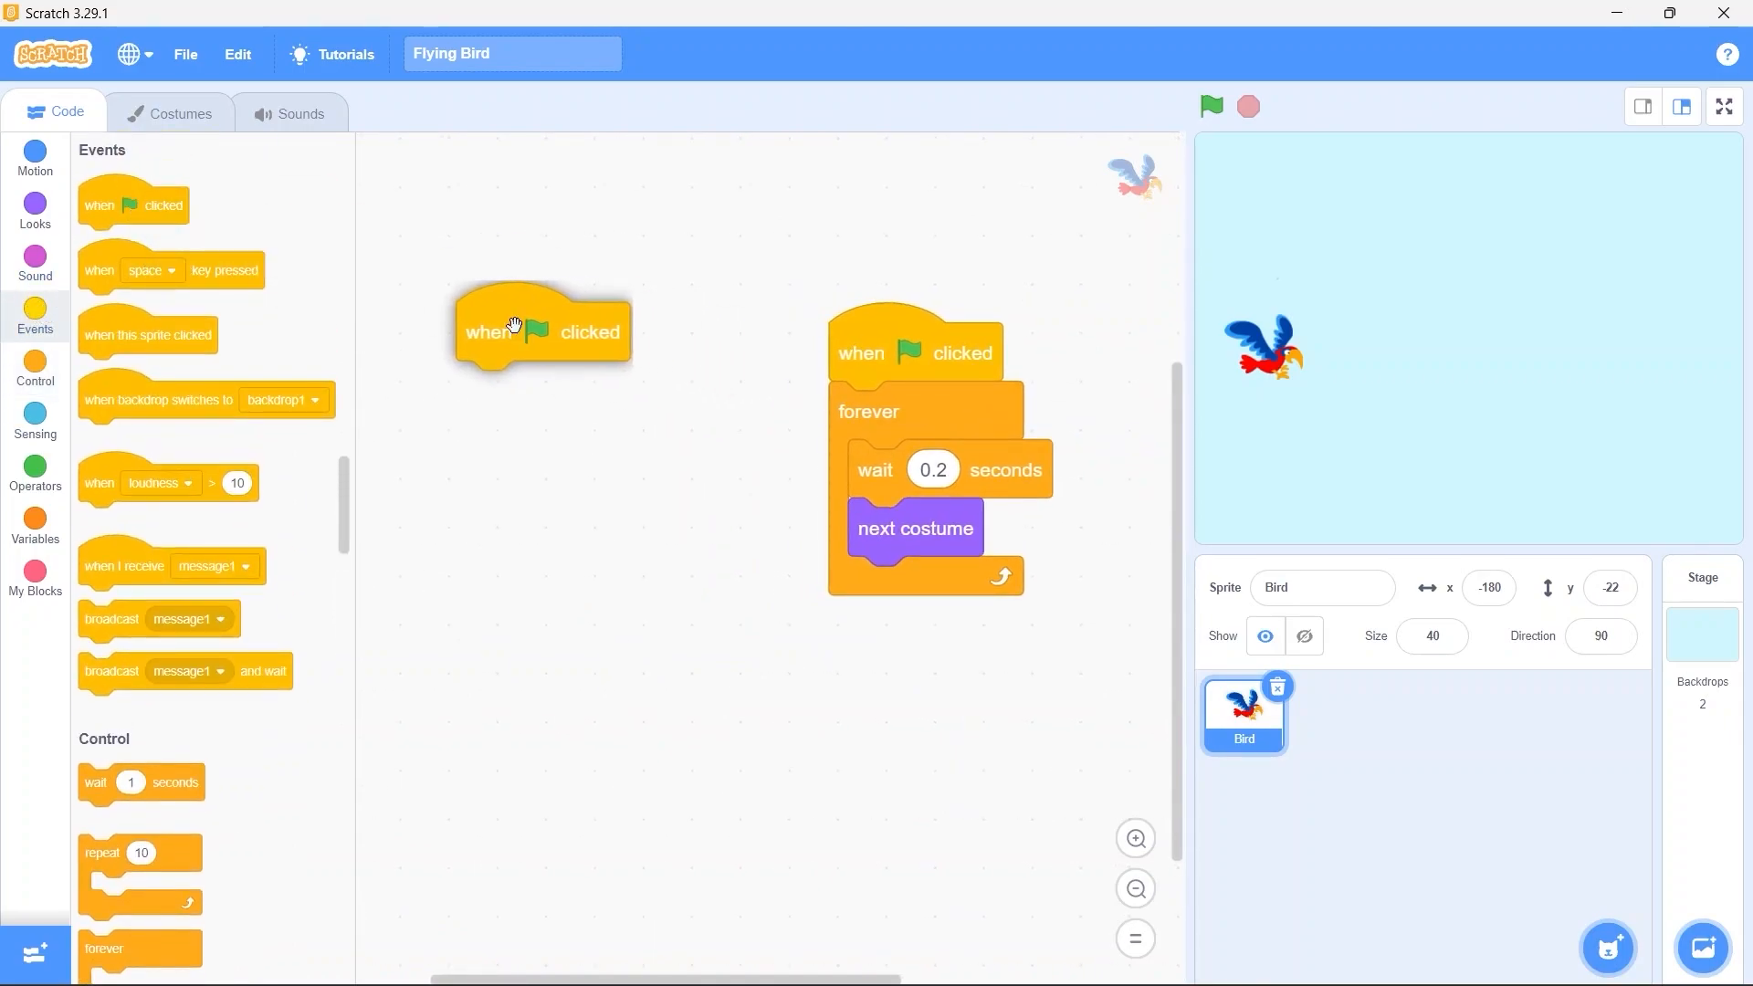
{"action": "left_click", "coordinate": [35, 368]}
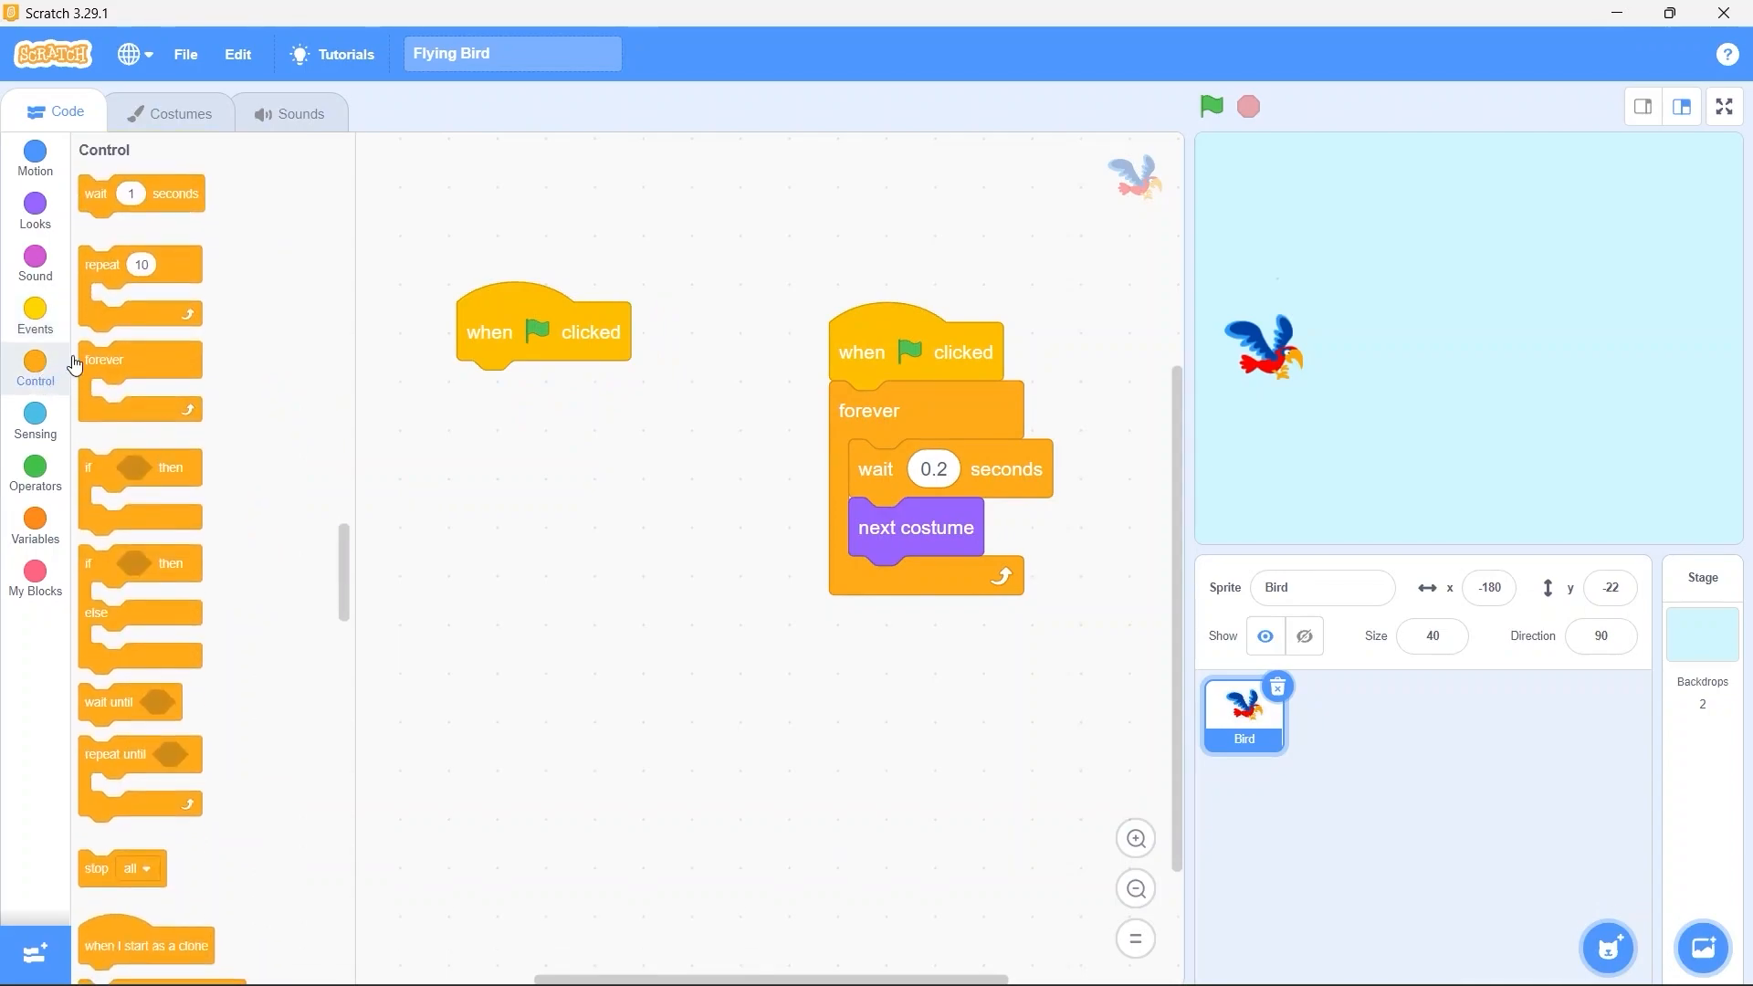
{"action": "left_click_drag", "start_coordinate": [139, 360], "coordinate": [553, 391]}
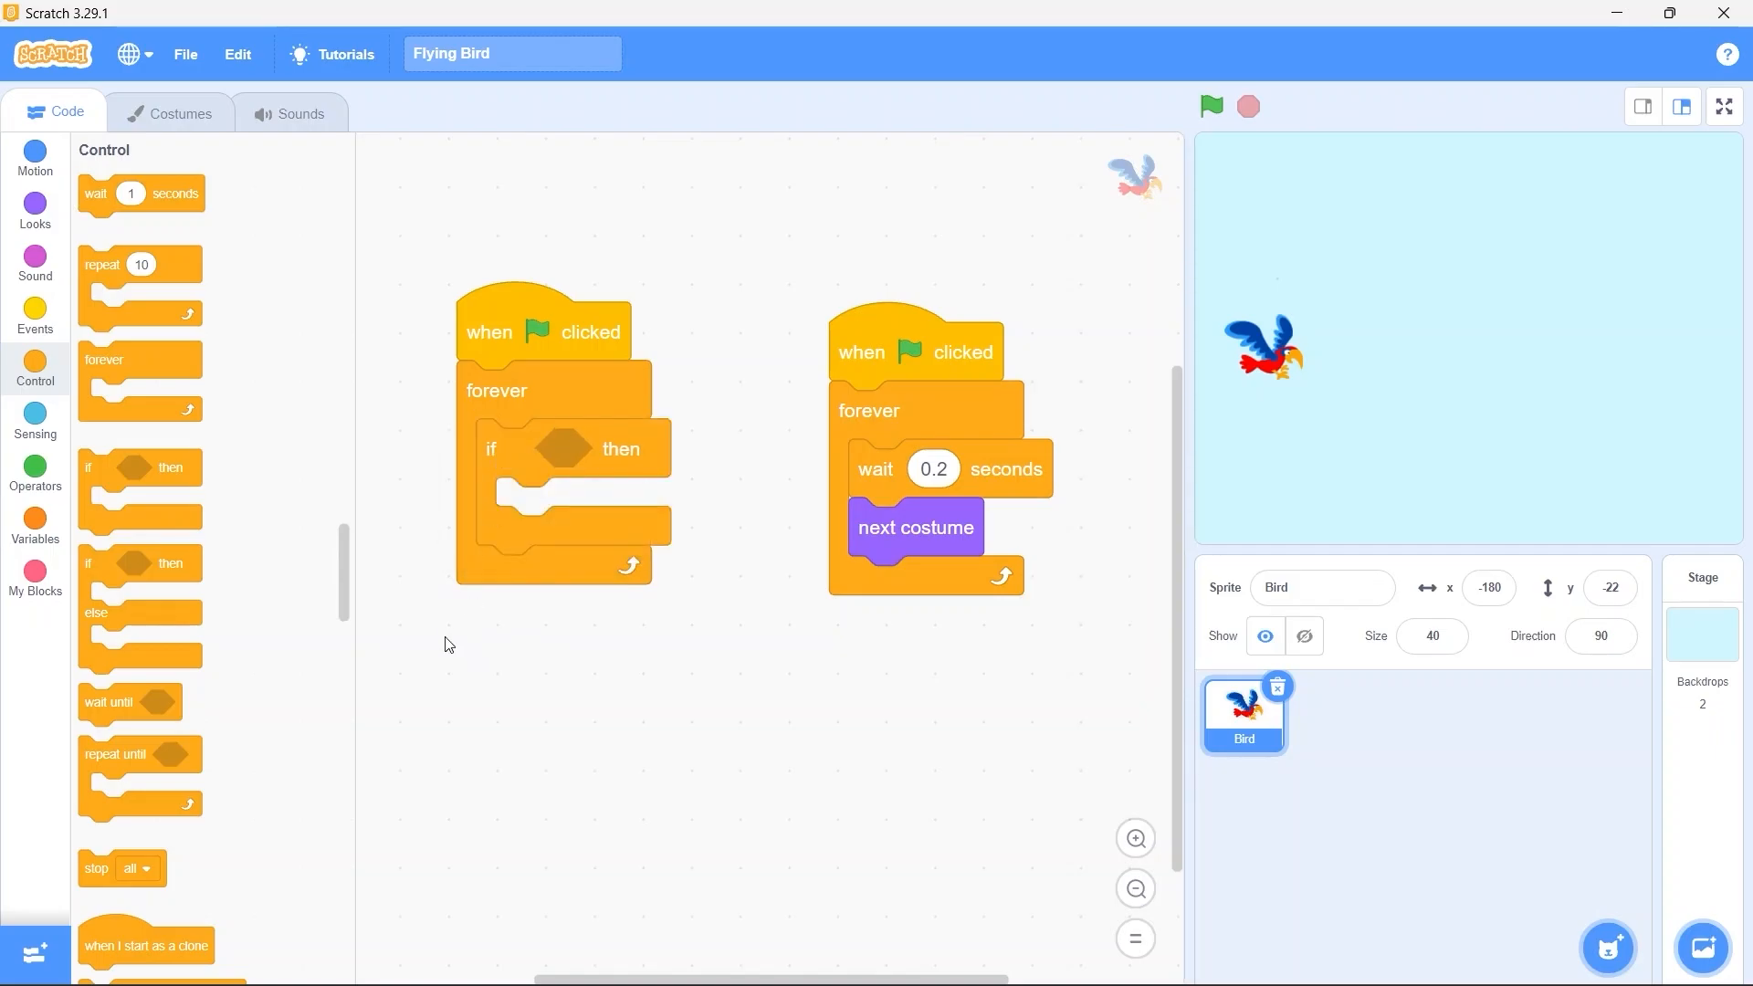
Put an if inside the loop checking whether the up arrow key is pressed
{"action": "left_click", "coordinate": [34, 425]}
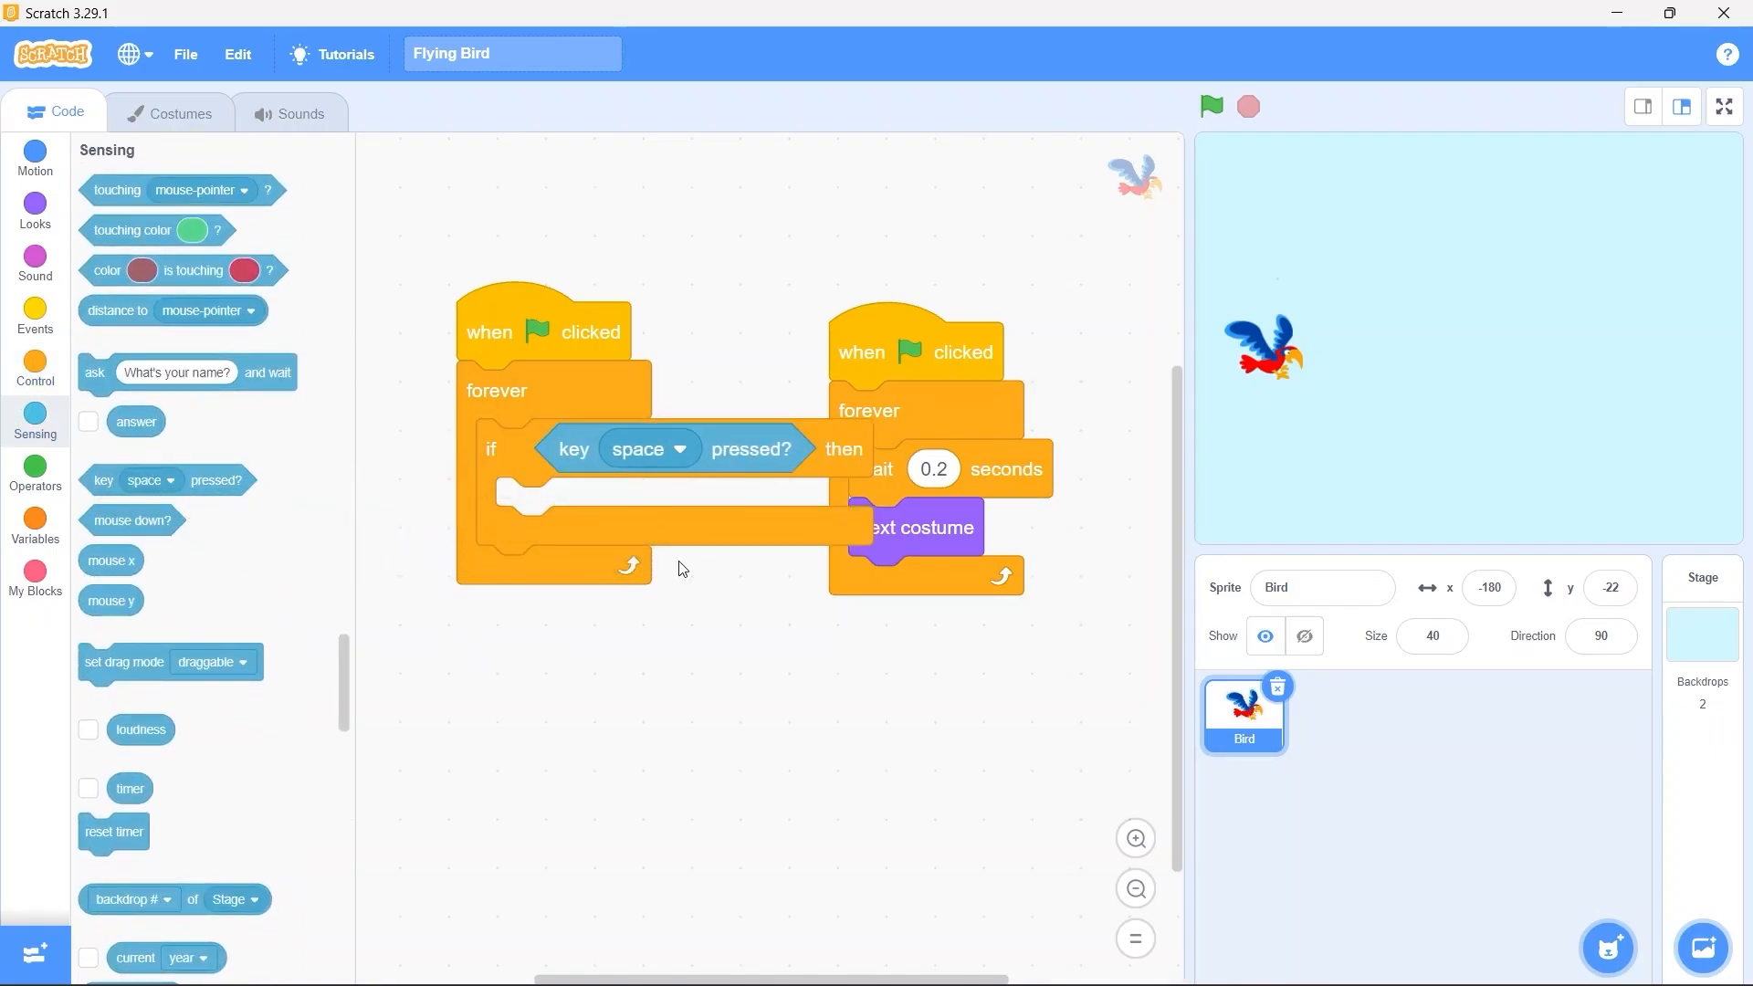
{"action": "left_click_drag", "start_coordinate": [548, 331], "coordinate": [460, 327]}
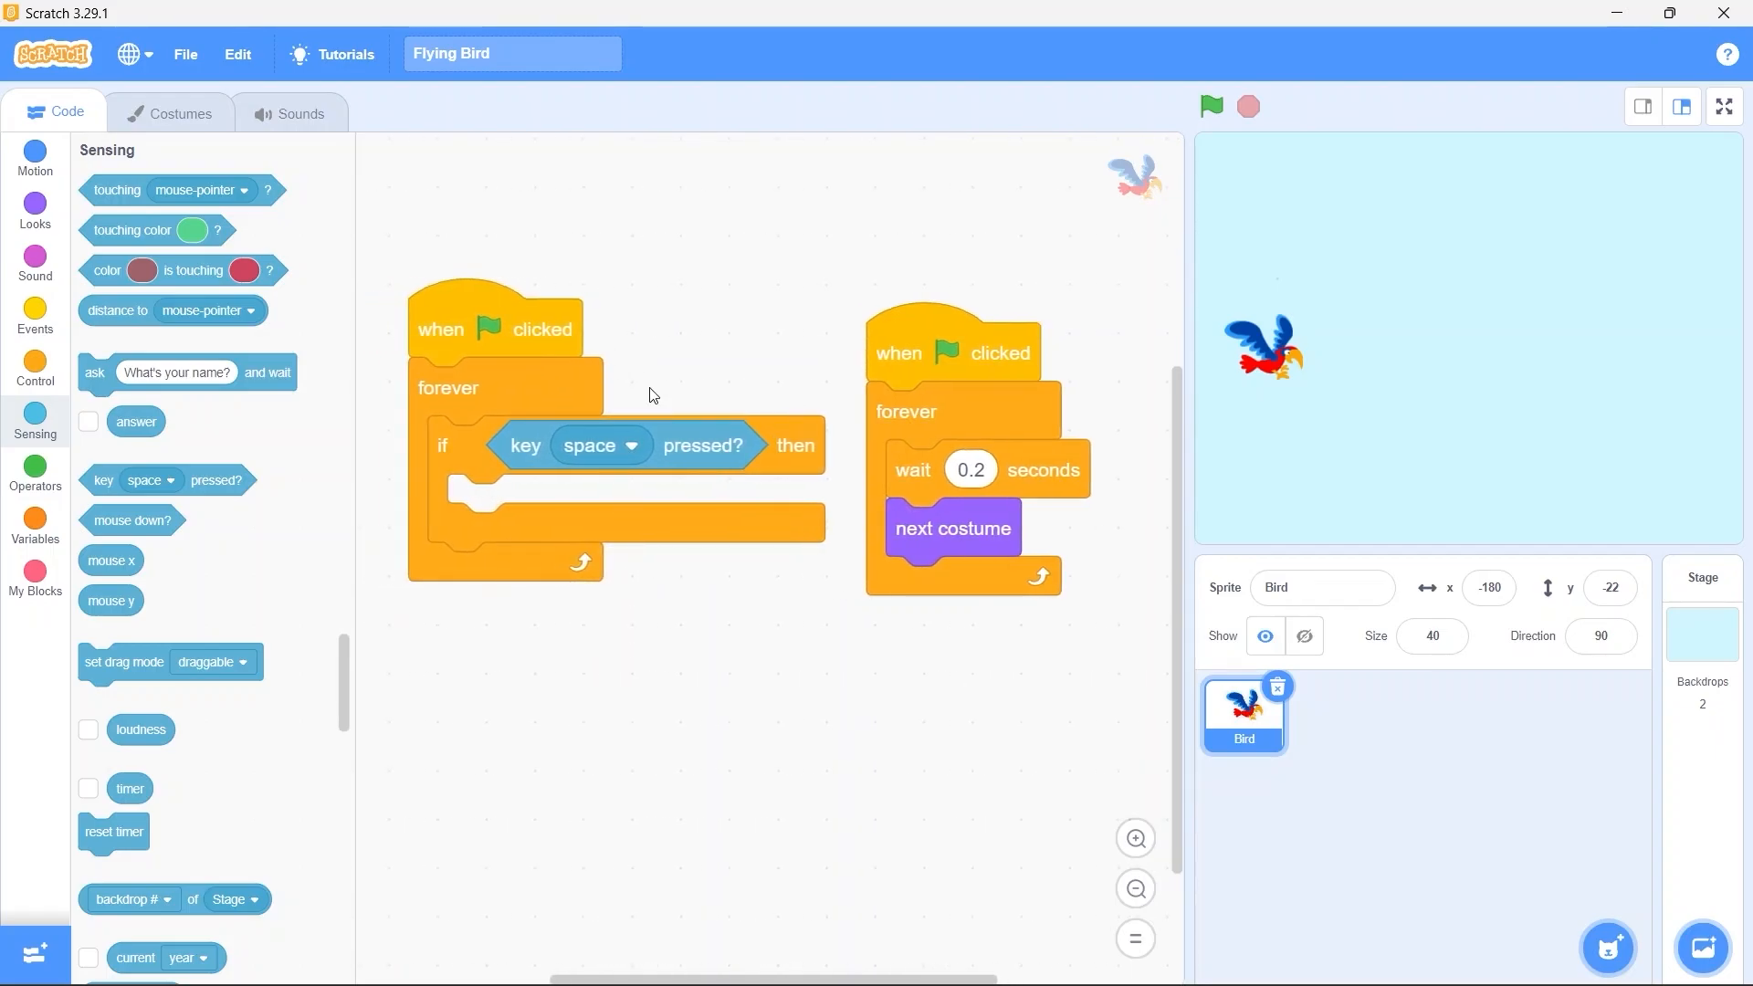
{"action": "left_click", "coordinate": [601, 446]}
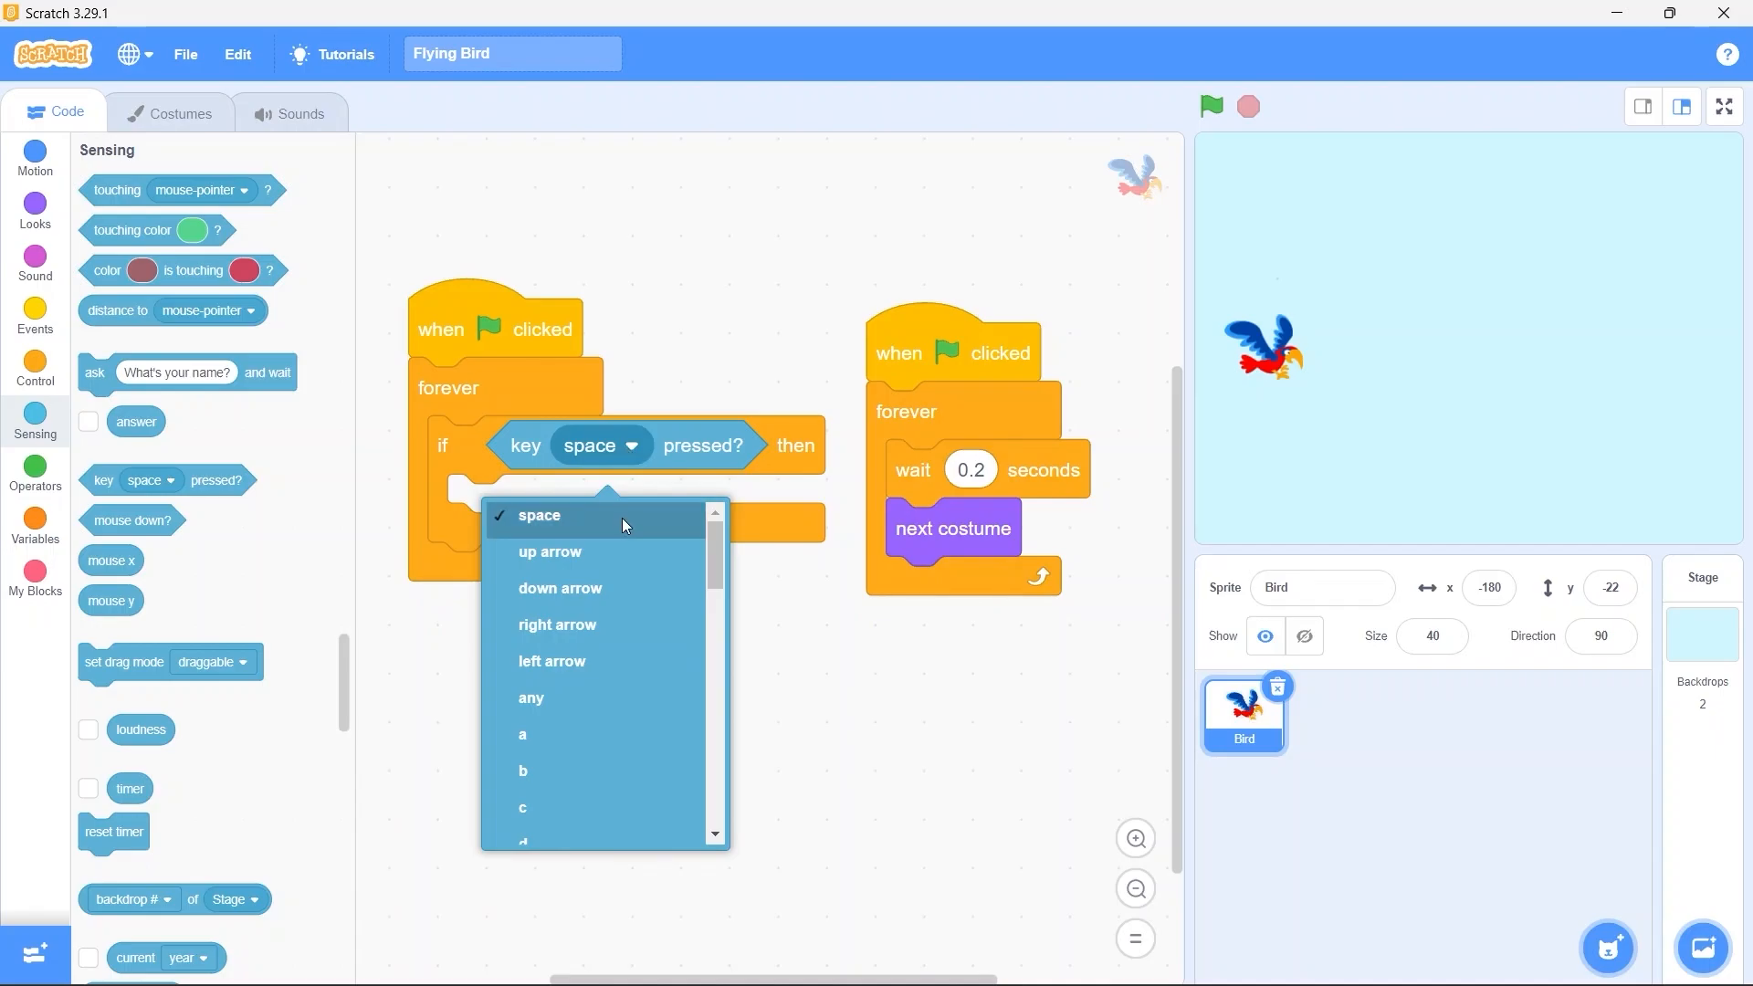
{"action": "left_click", "coordinate": [550, 552]}
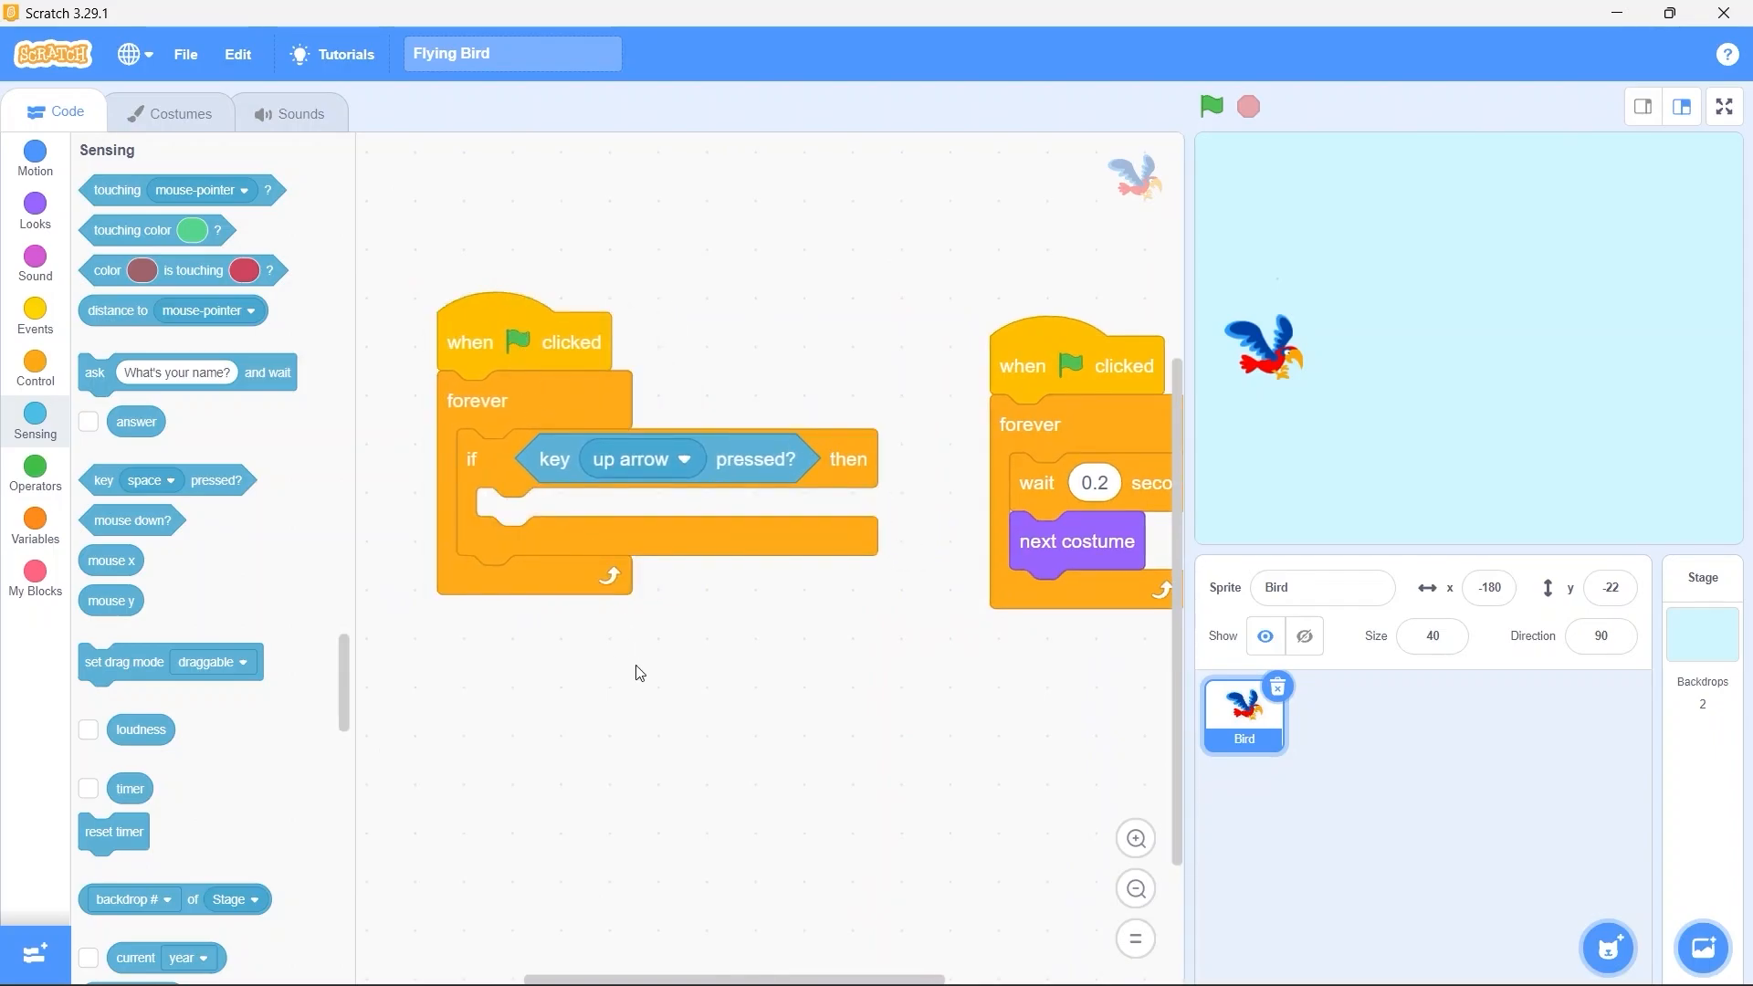
{"action": "mouse_move", "coordinate": [528, 623]}
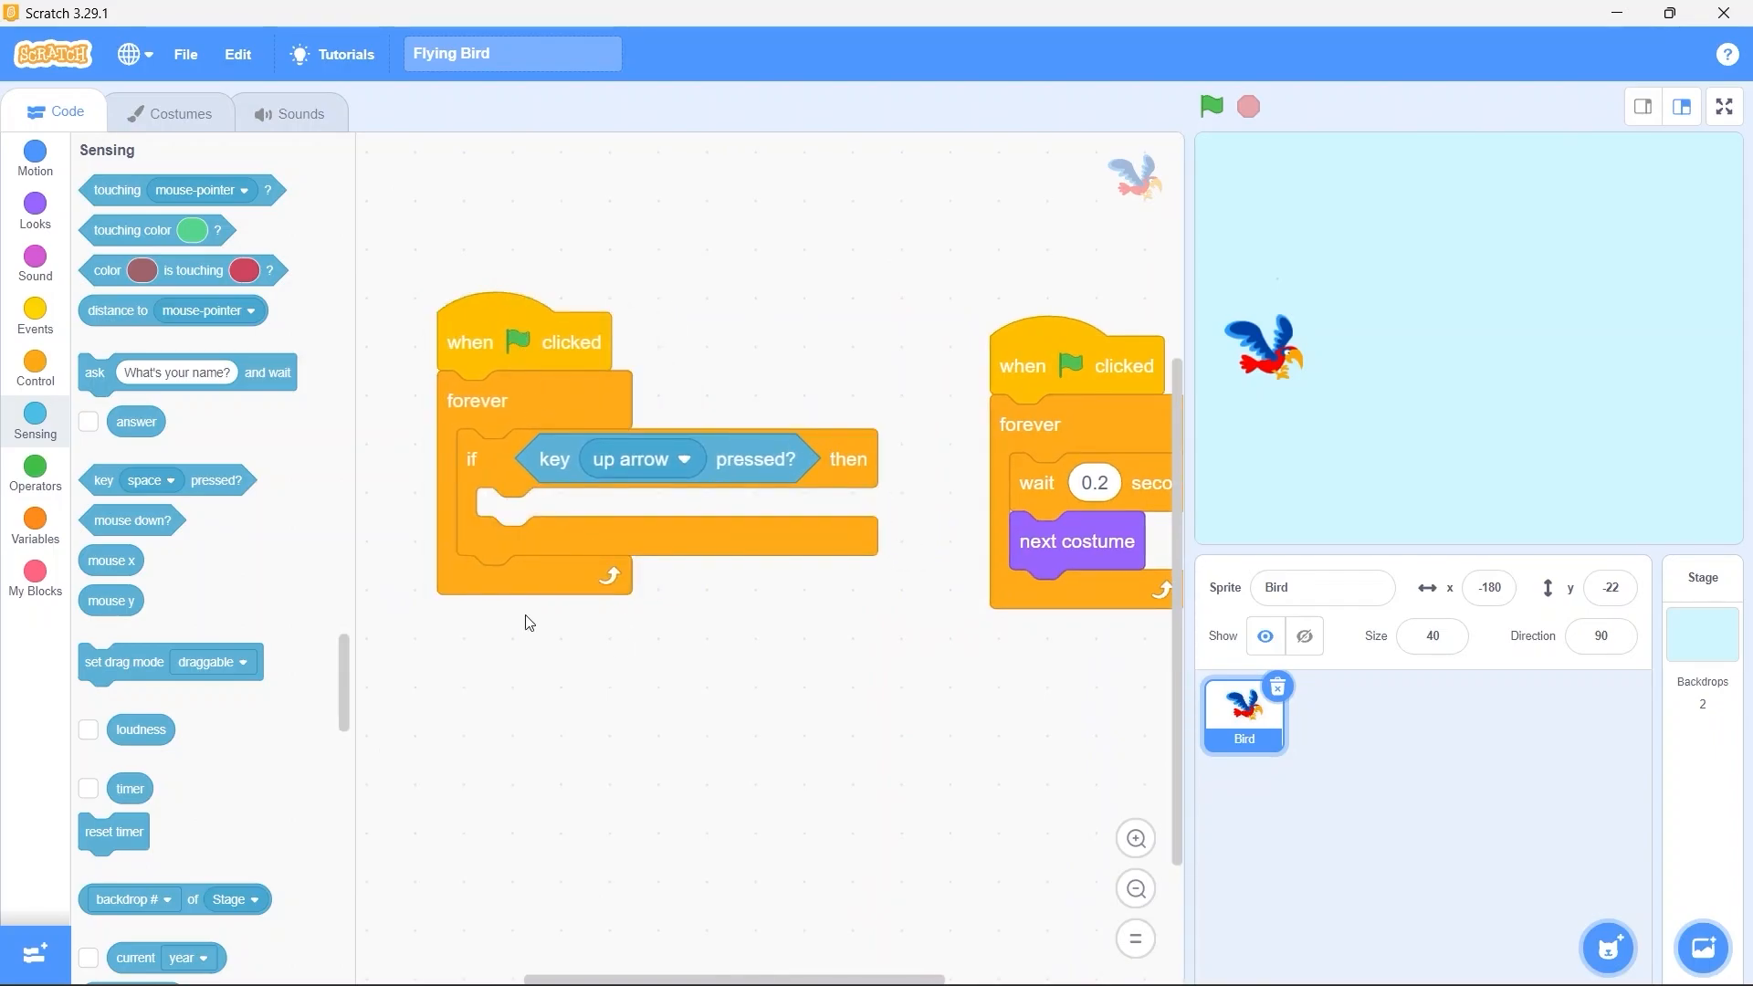
Make up arrow change y by 10 and down arrow by -10, then test full screen
{"action": "left_click", "coordinate": [35, 160]}
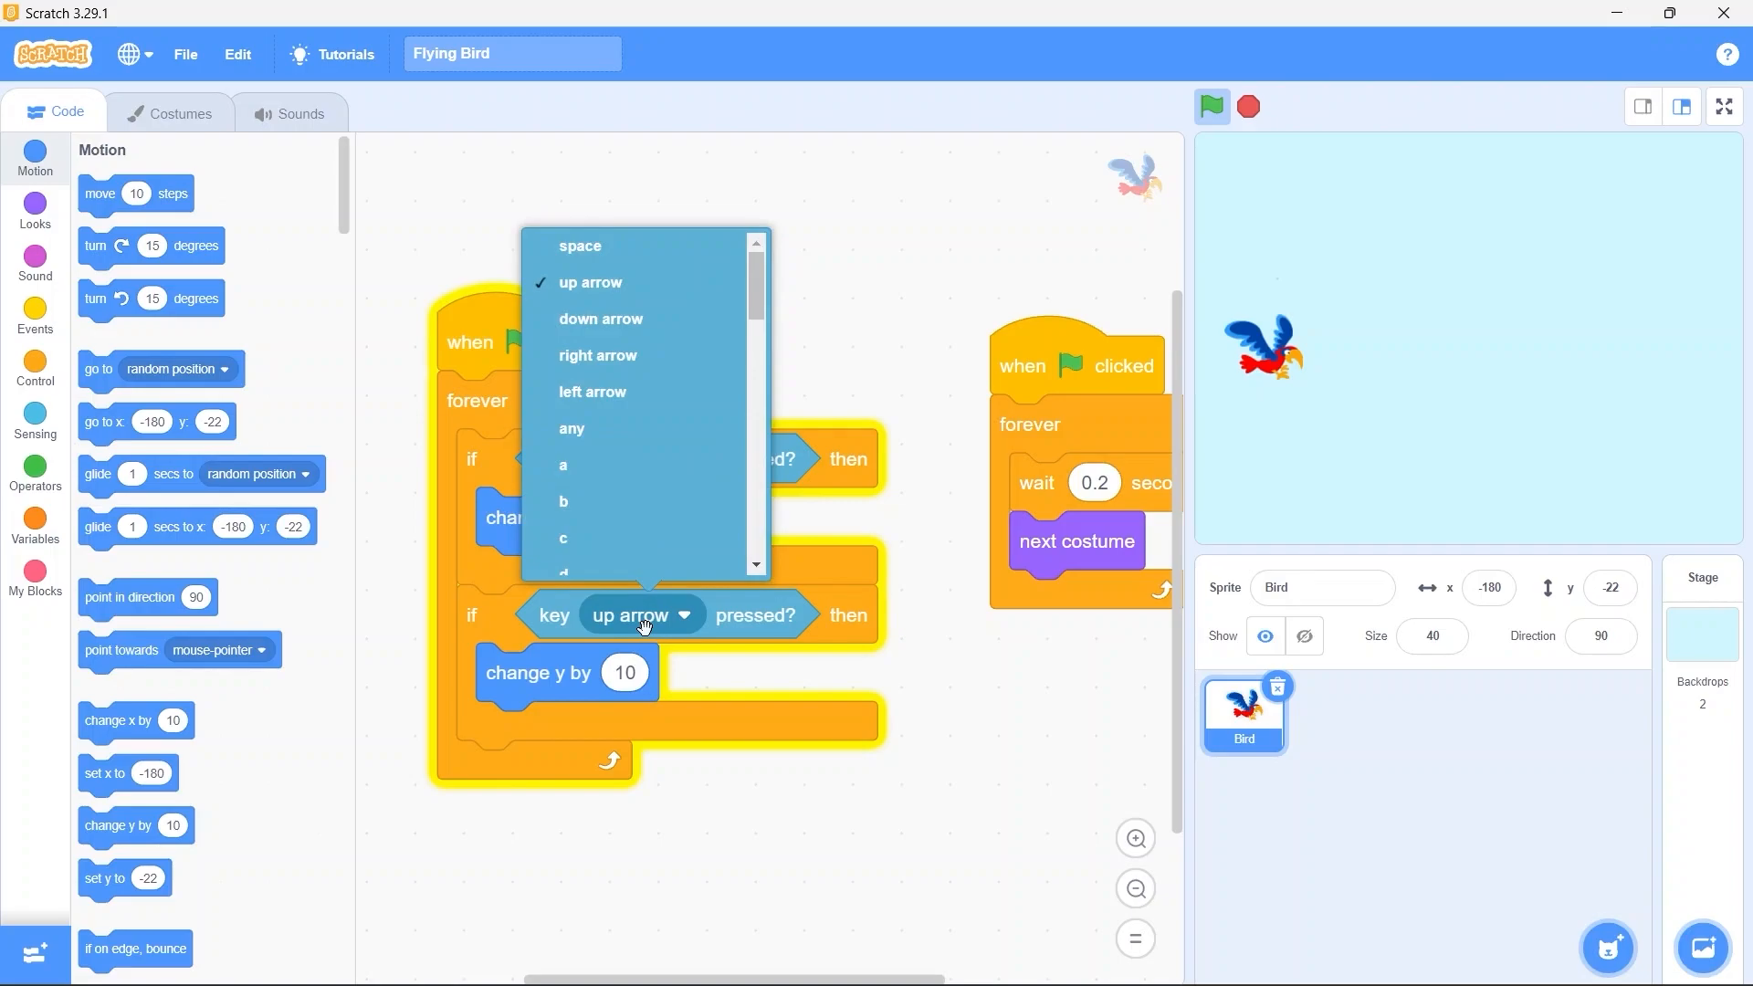
{"action": "left_click", "coordinate": [601, 317]}
{"action": "type", "text": "-10"}
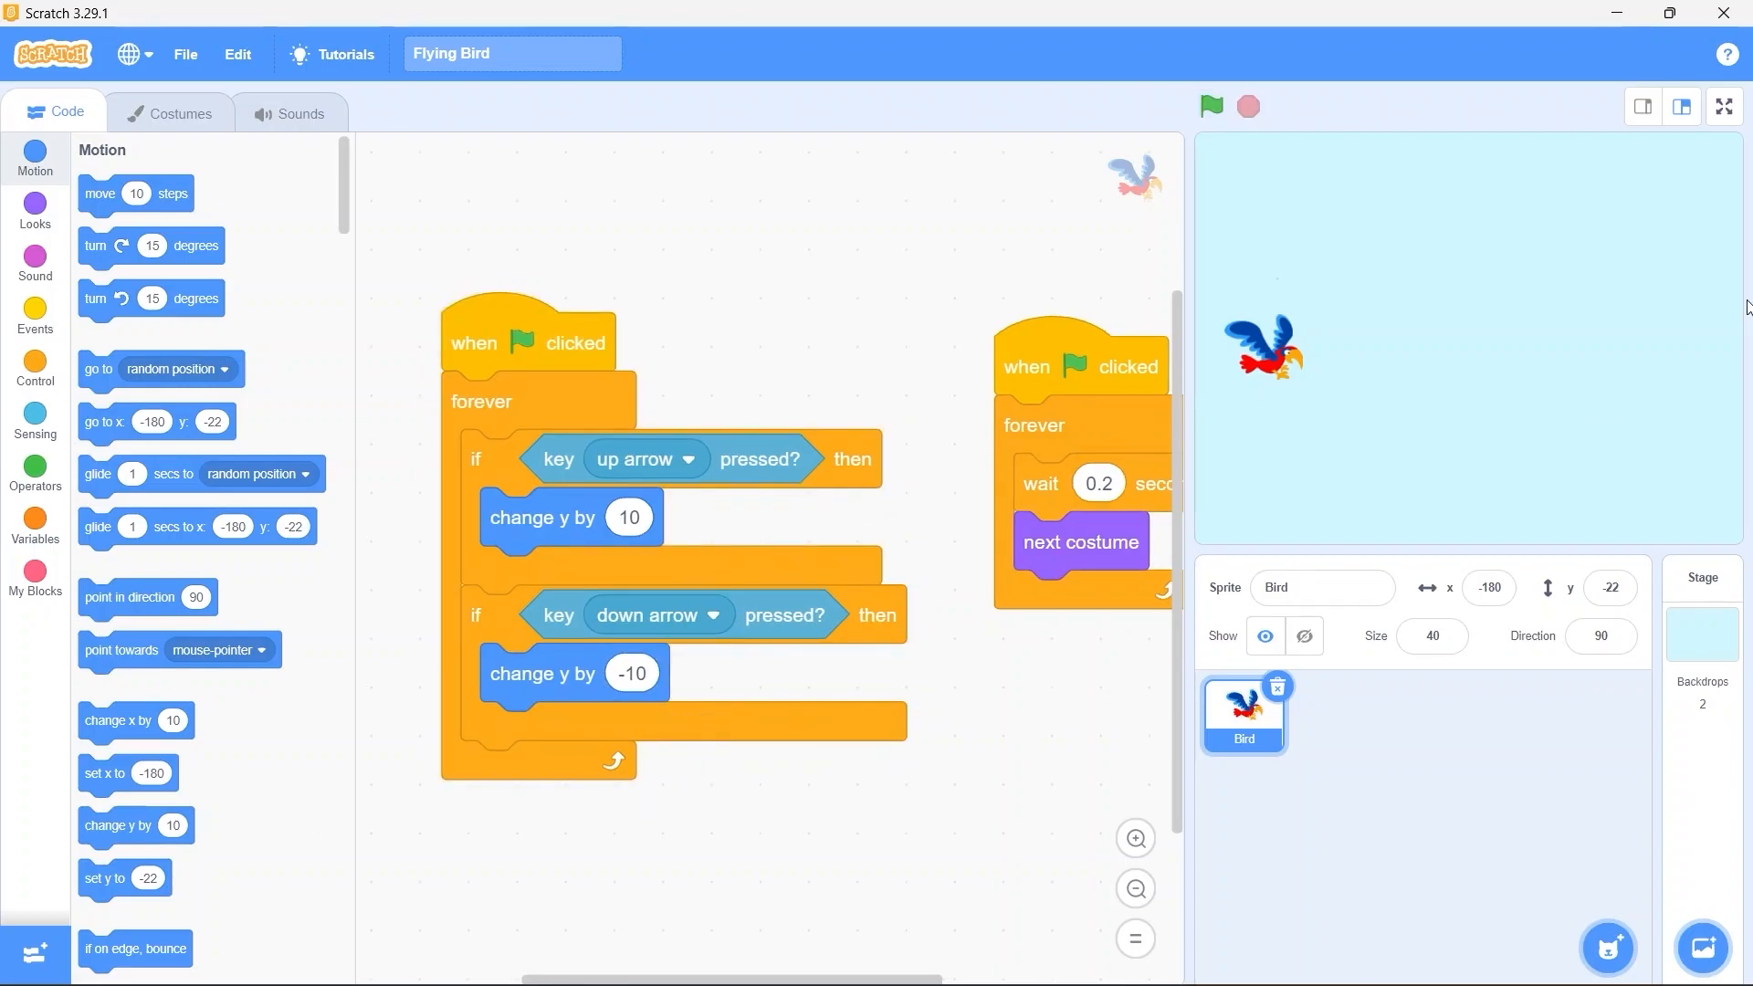
{"action": "left_click", "coordinate": [1722, 106]}
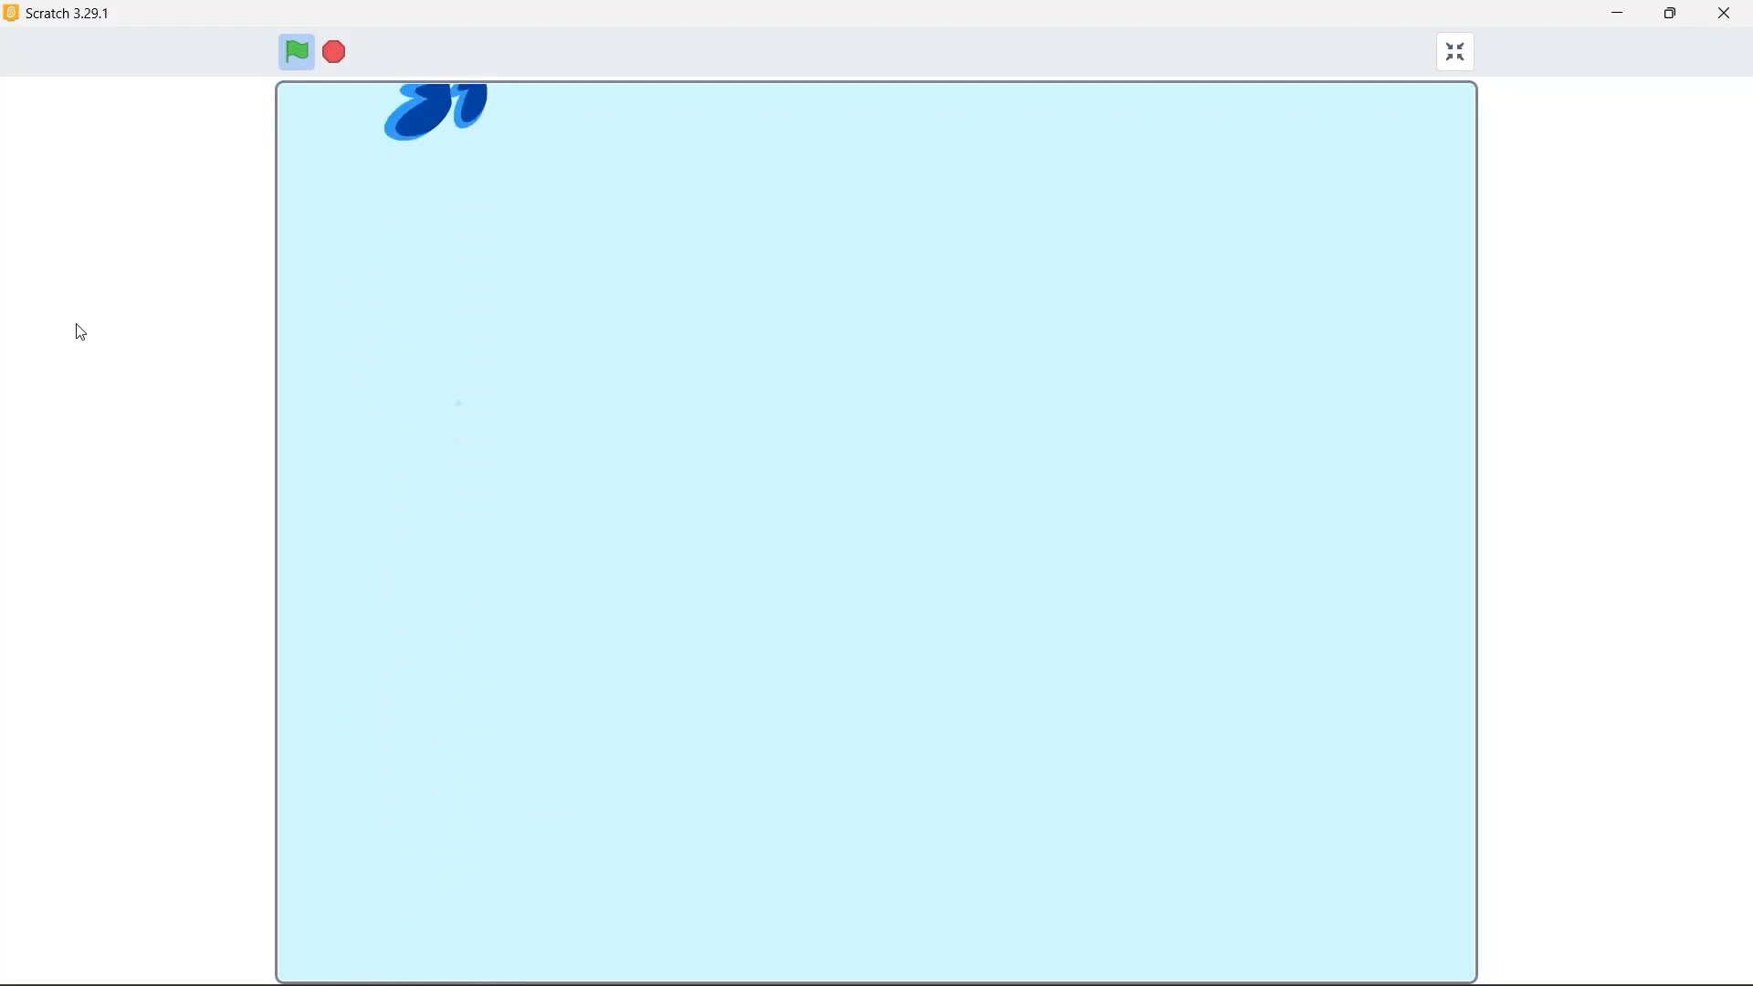
{"action": "left_click", "coordinate": [296, 51]}
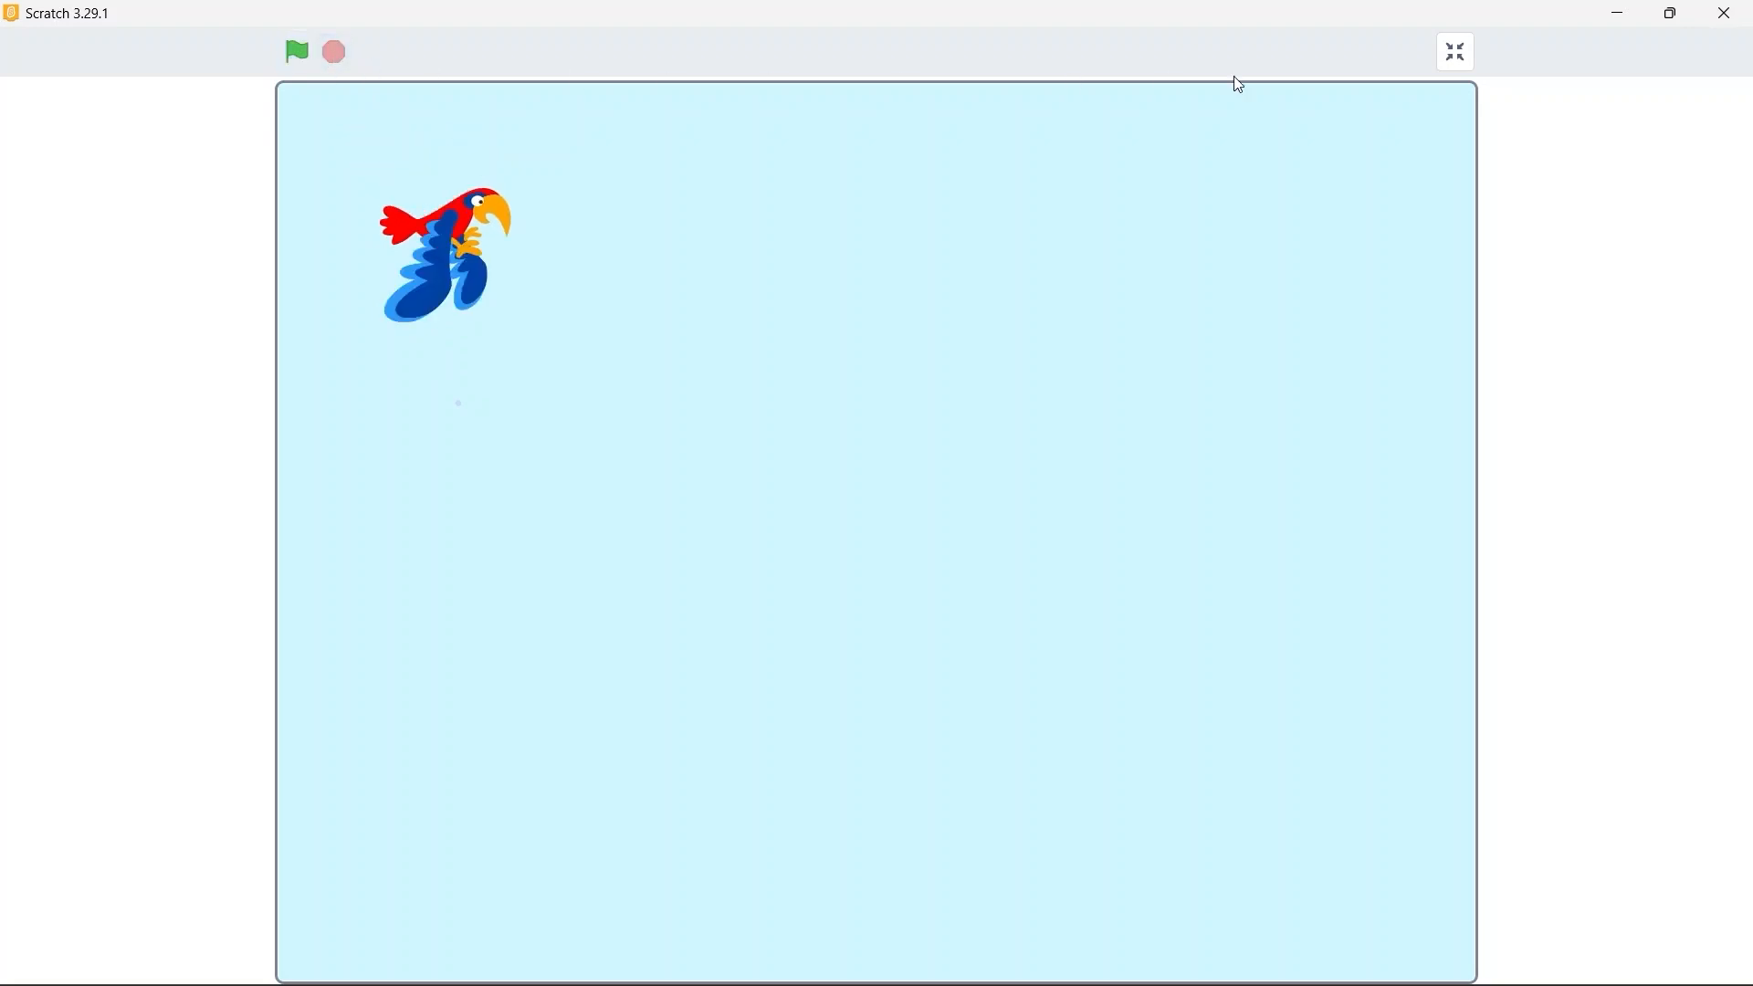
Leave the full-size stage and return to the editor
{"action": "left_click", "coordinate": [1454, 51]}
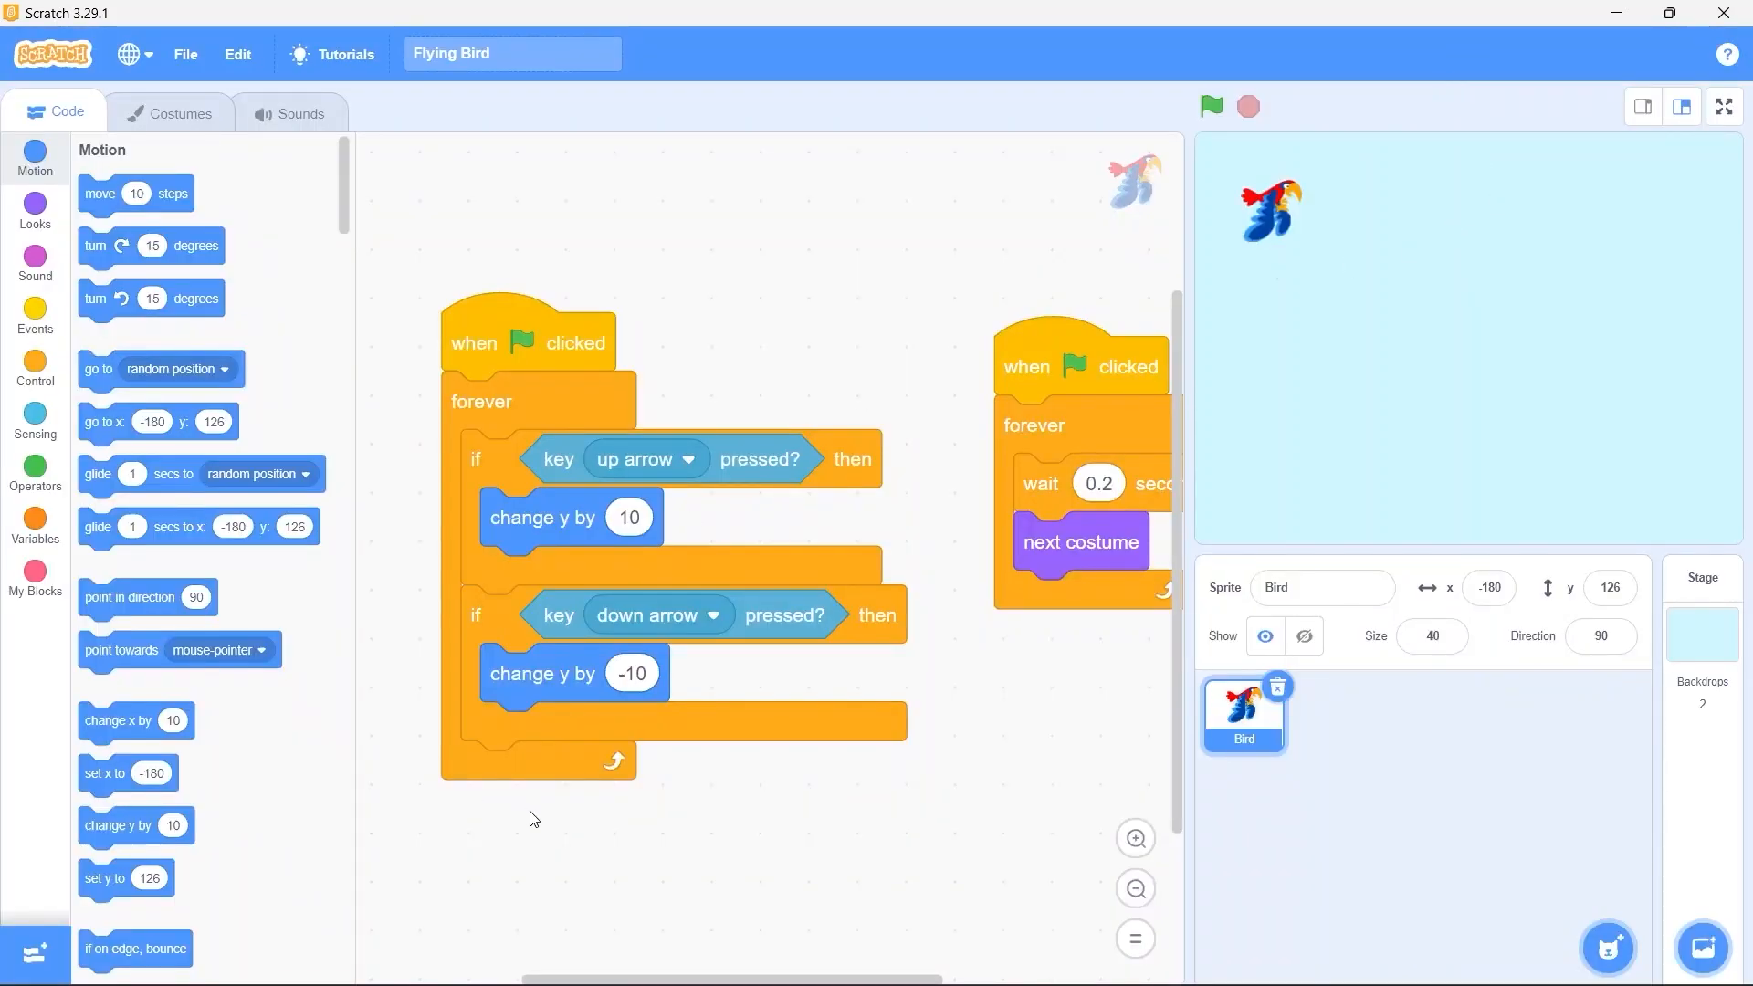
{"action": "mouse_move", "coordinate": [526, 830]}
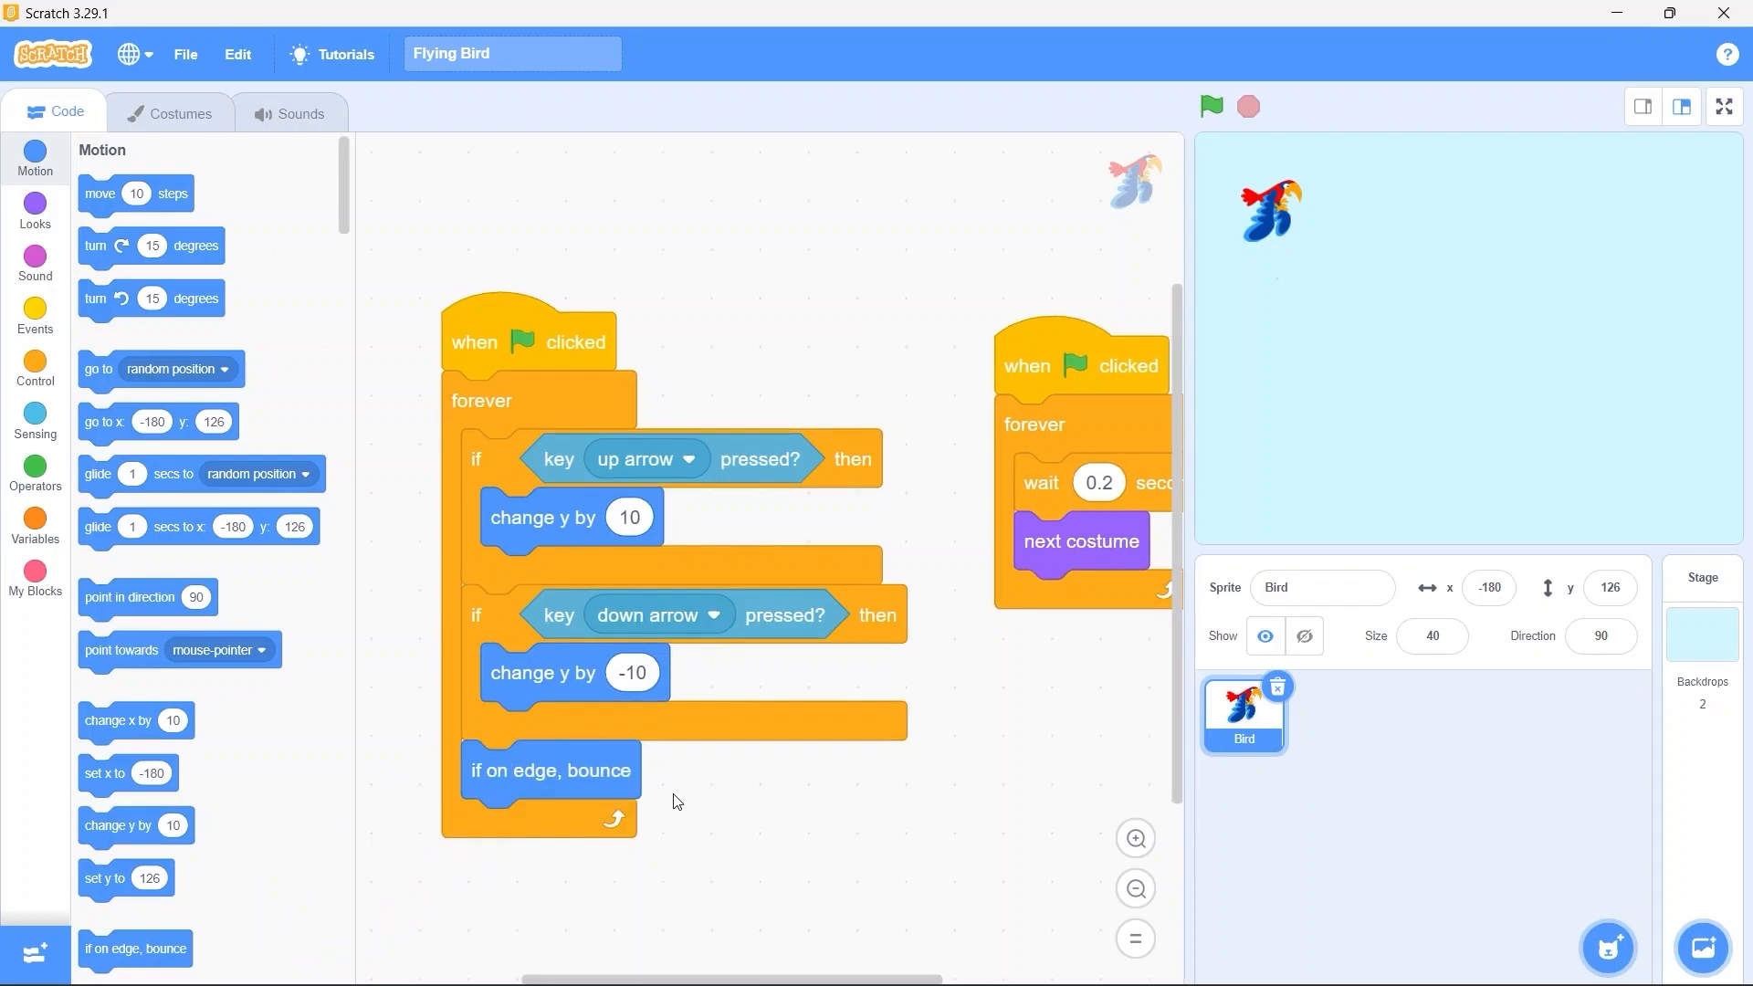
{"action": "mouse_move", "coordinate": [714, 811]}
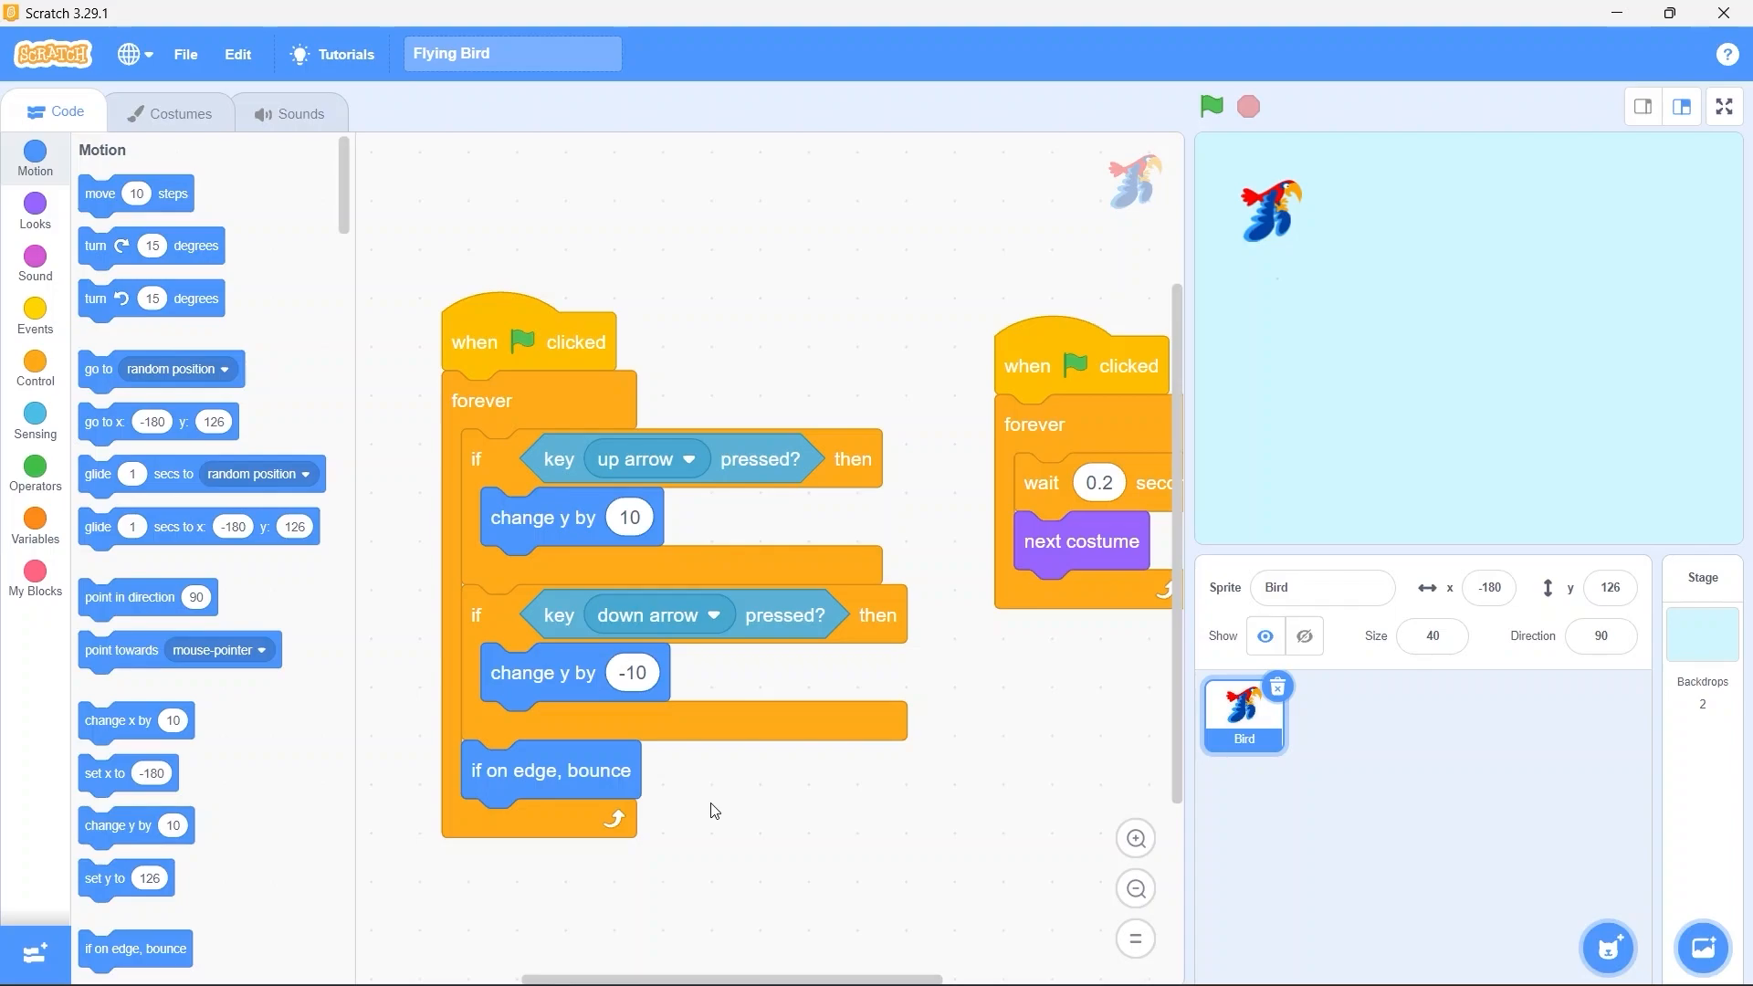
{"action": "mouse_move", "coordinate": [1728, 53]}
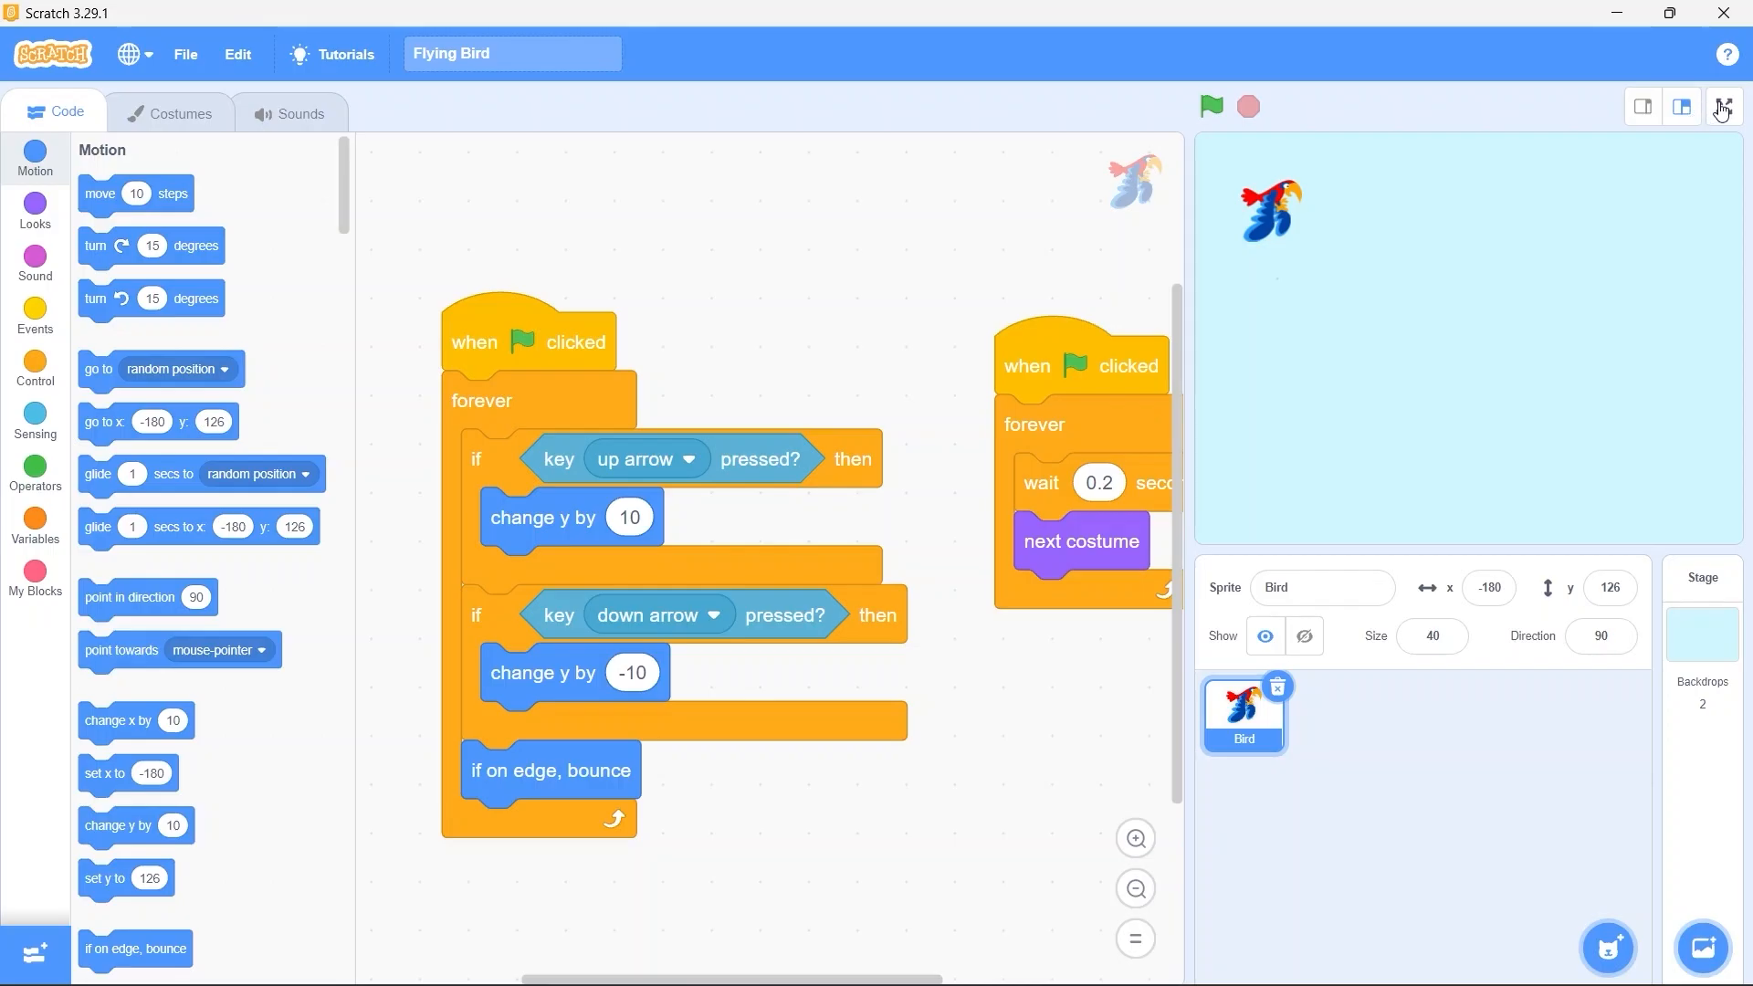
Run the game on the full-size stage to fly the Bird, then return to the editor
{"action": "left_click", "coordinate": [1720, 108]}
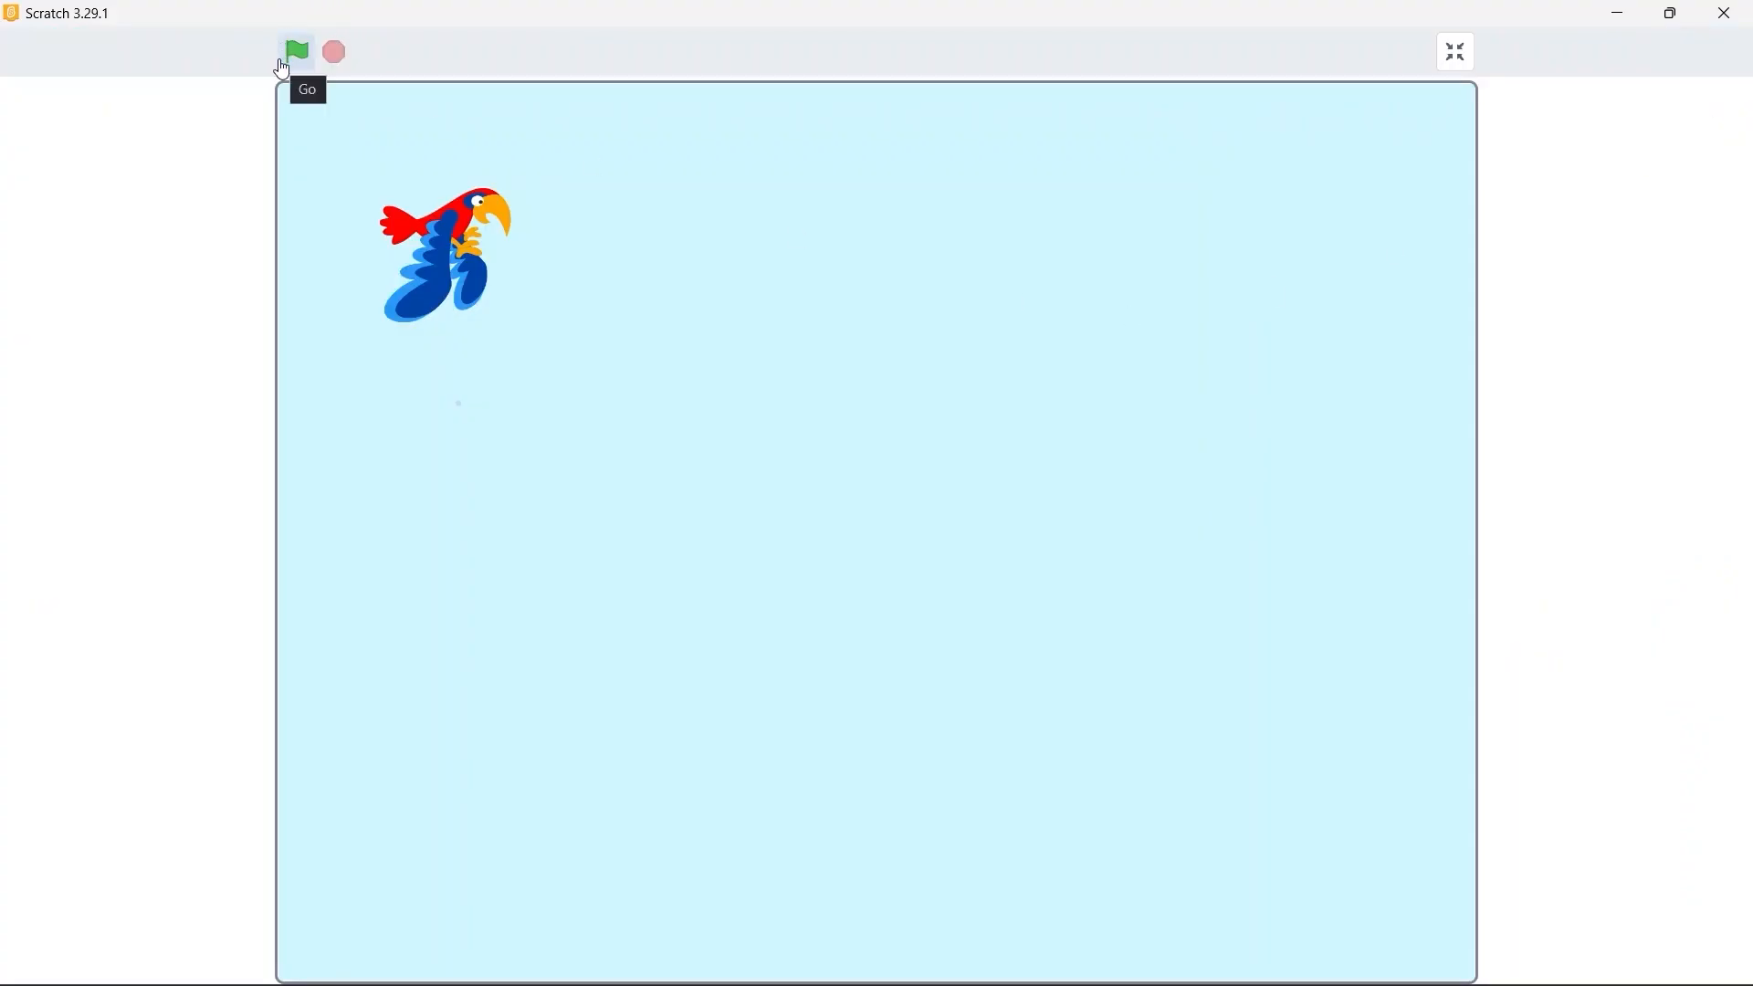
{"action": "left_click", "coordinate": [296, 51]}
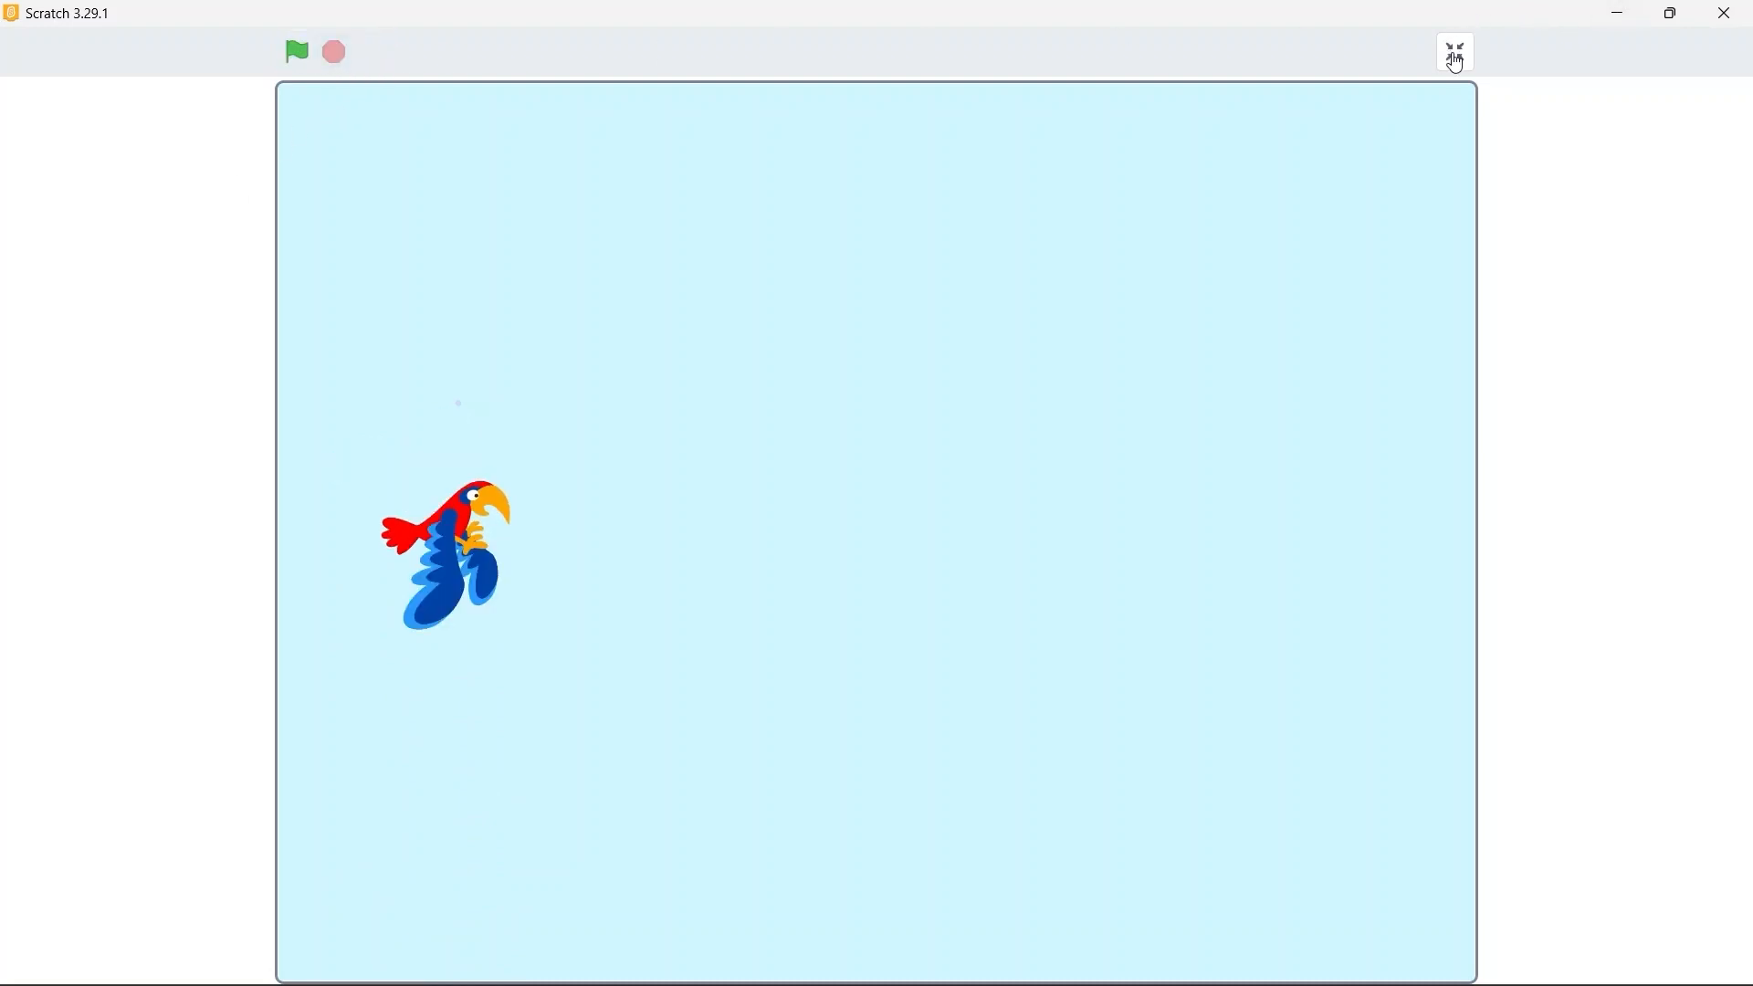
{"action": "left_click", "coordinate": [1452, 51]}
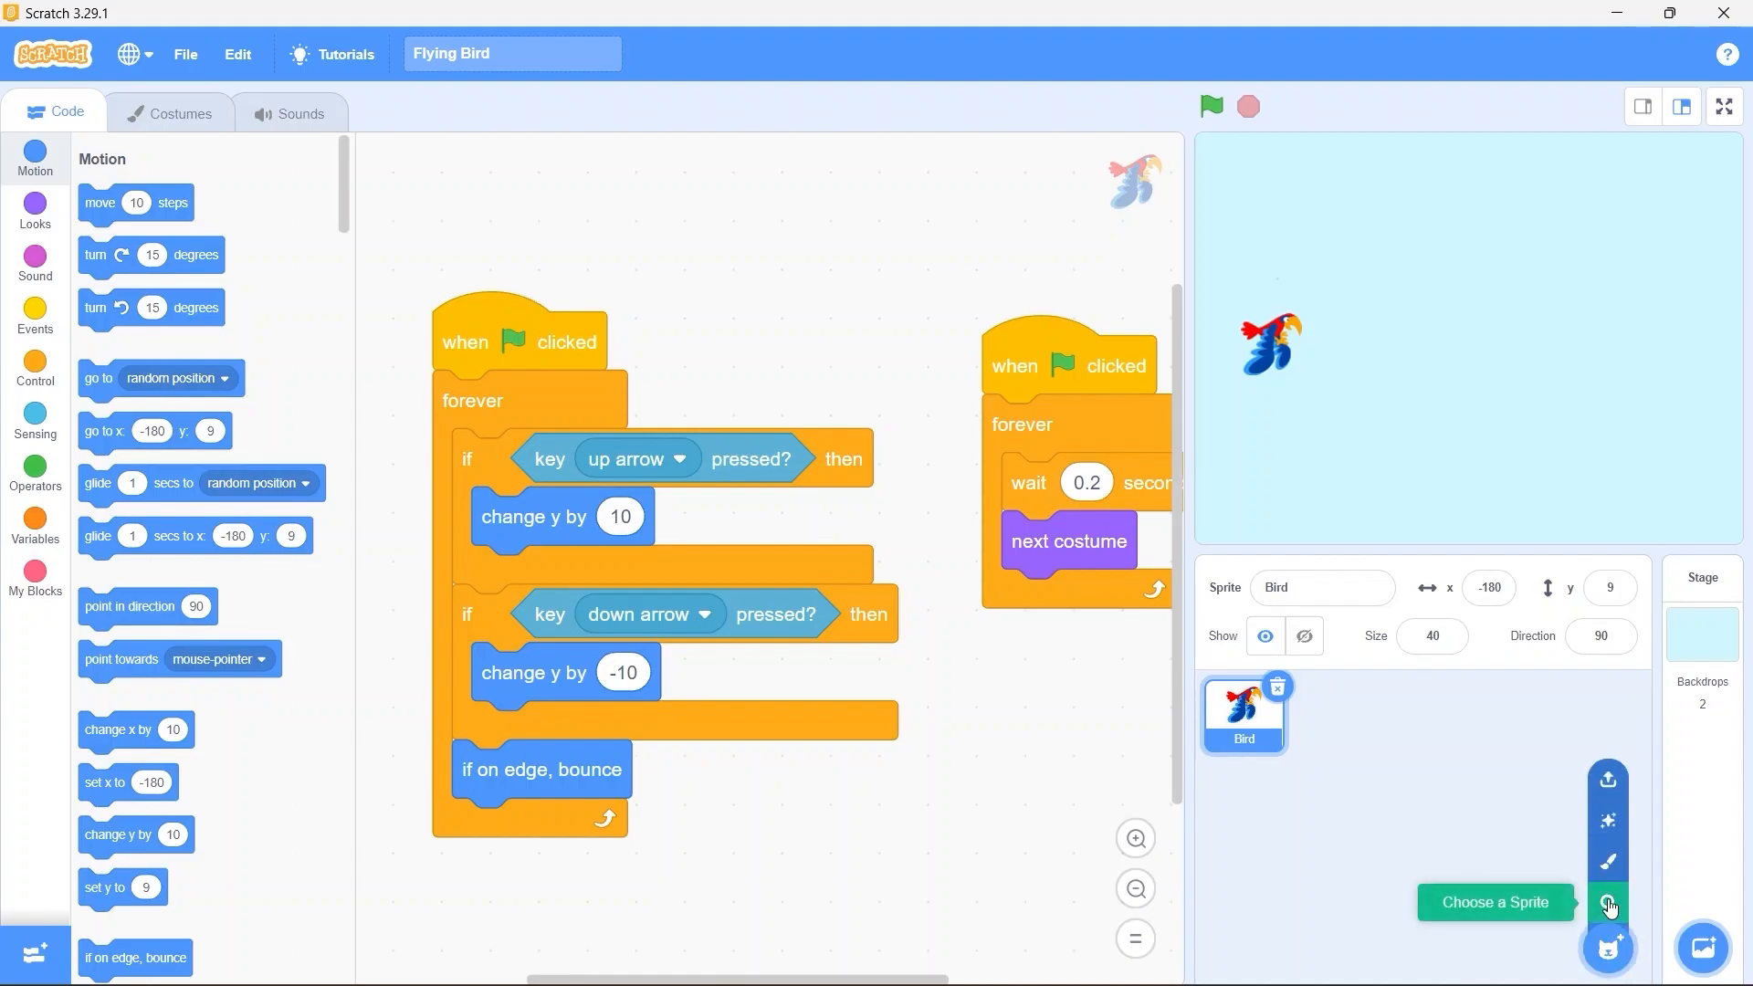
Search the sprite library for 'touc' and add the Toucan sprite
{"action": "left_click", "coordinate": [1607, 904]}
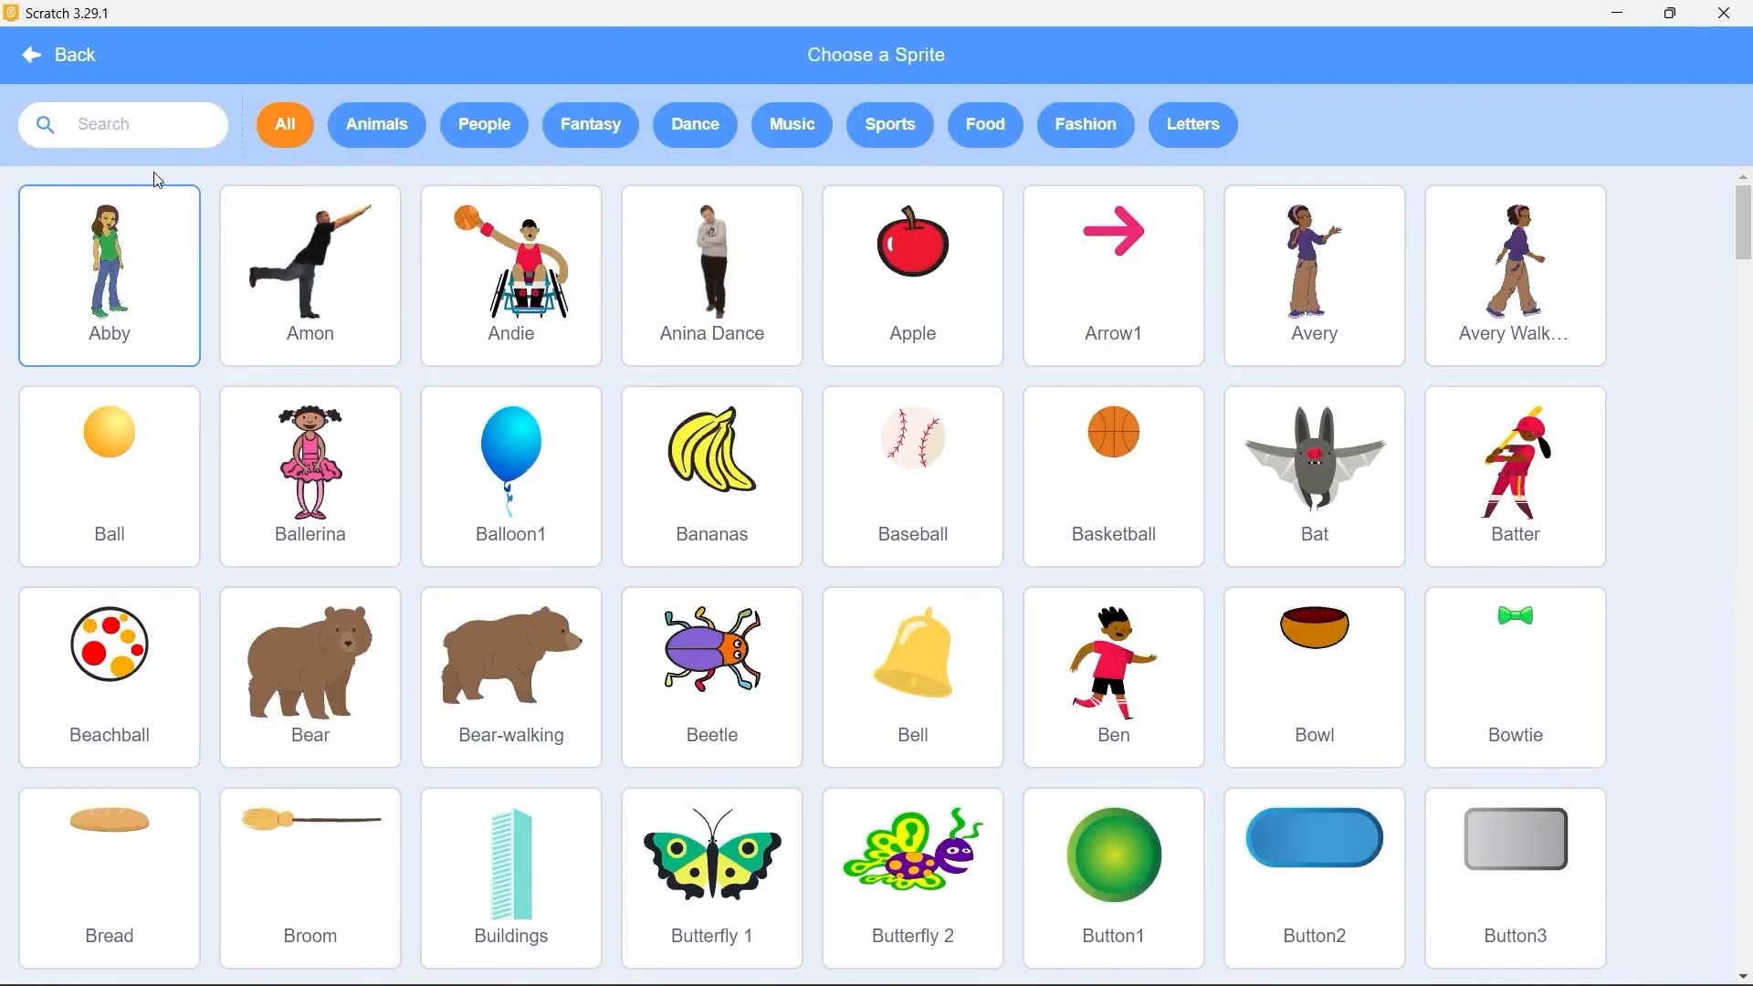
{"action": "type", "text": "toucan"}
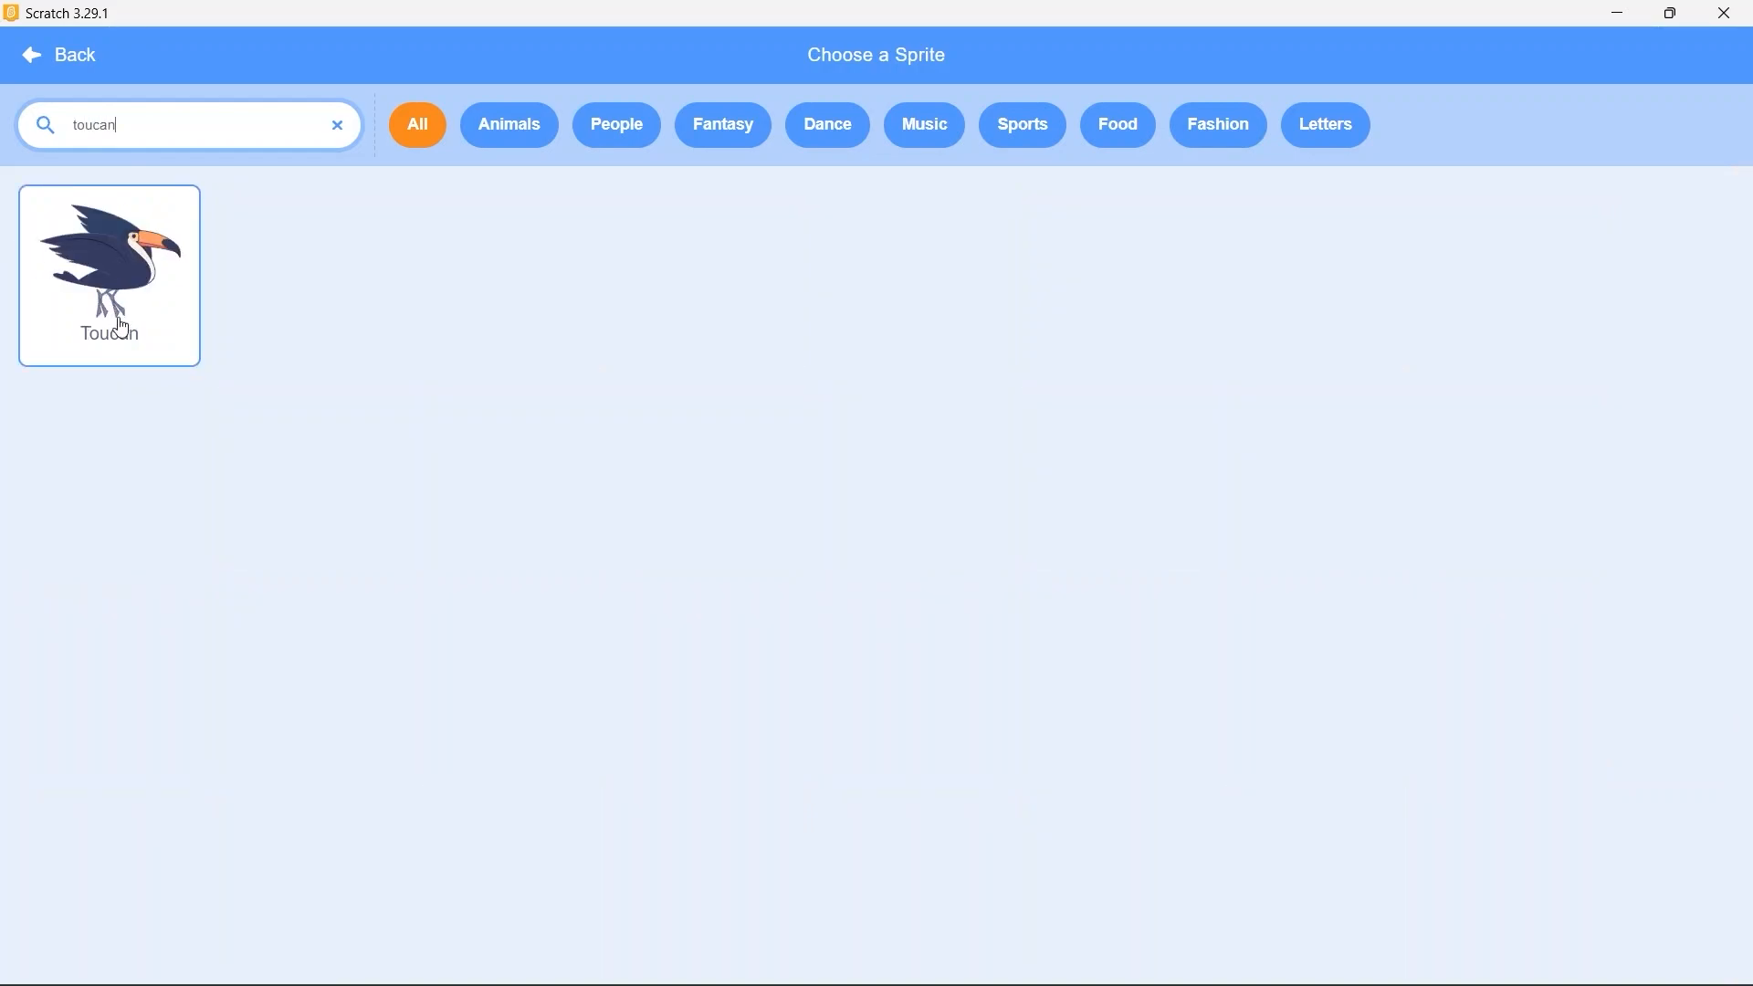
{"action": "left_click", "coordinate": [108, 276]}
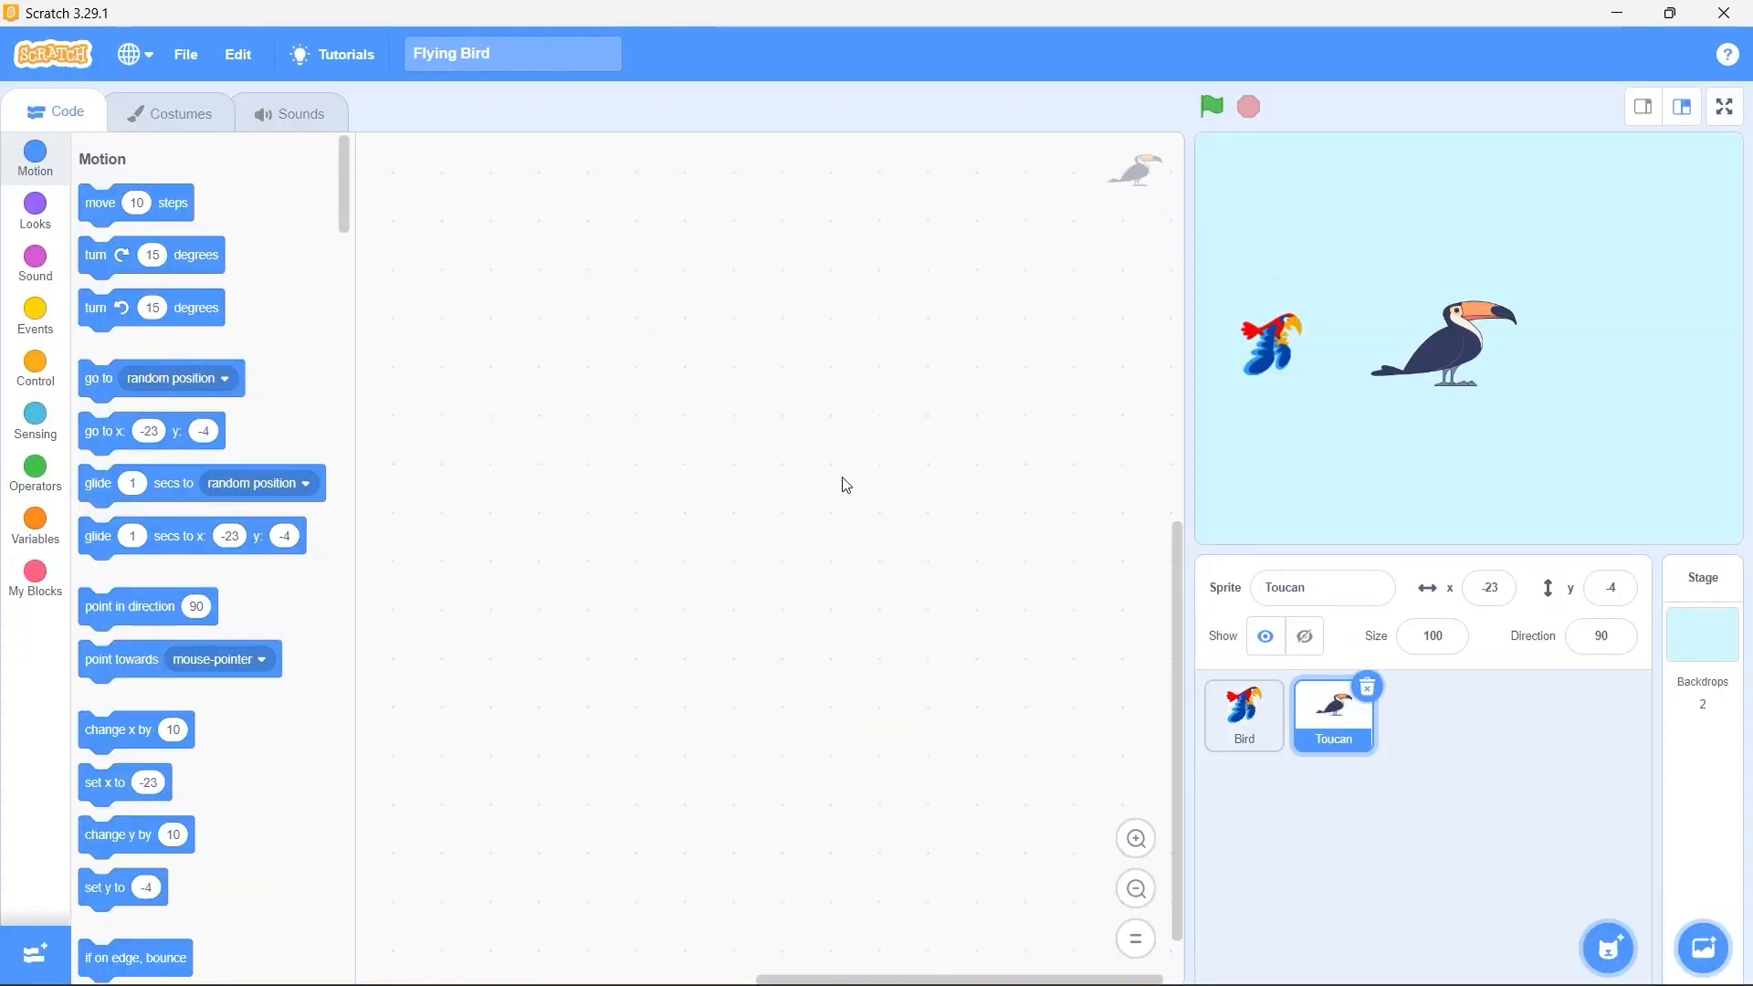
{"action": "mouse_move", "coordinate": [566, 258]}
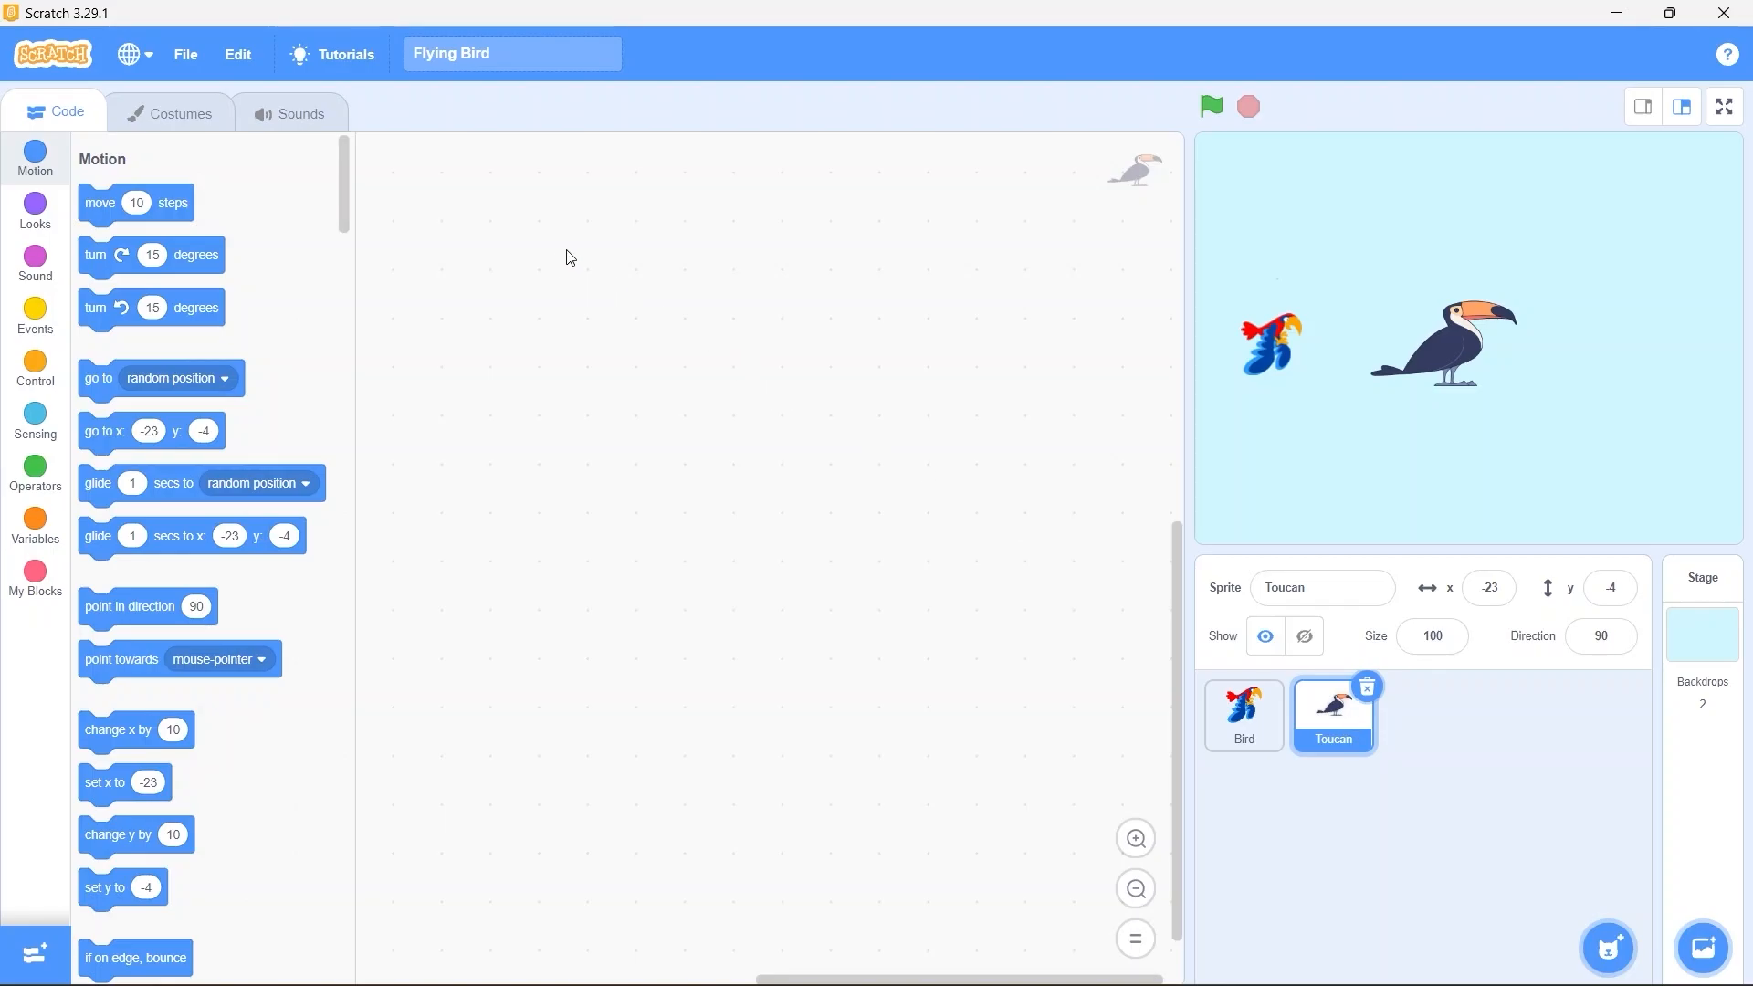
Delete toucan-a and toucan-b, flip toucan-c to face left, and return to the scripts
{"action": "left_click", "coordinate": [179, 111]}
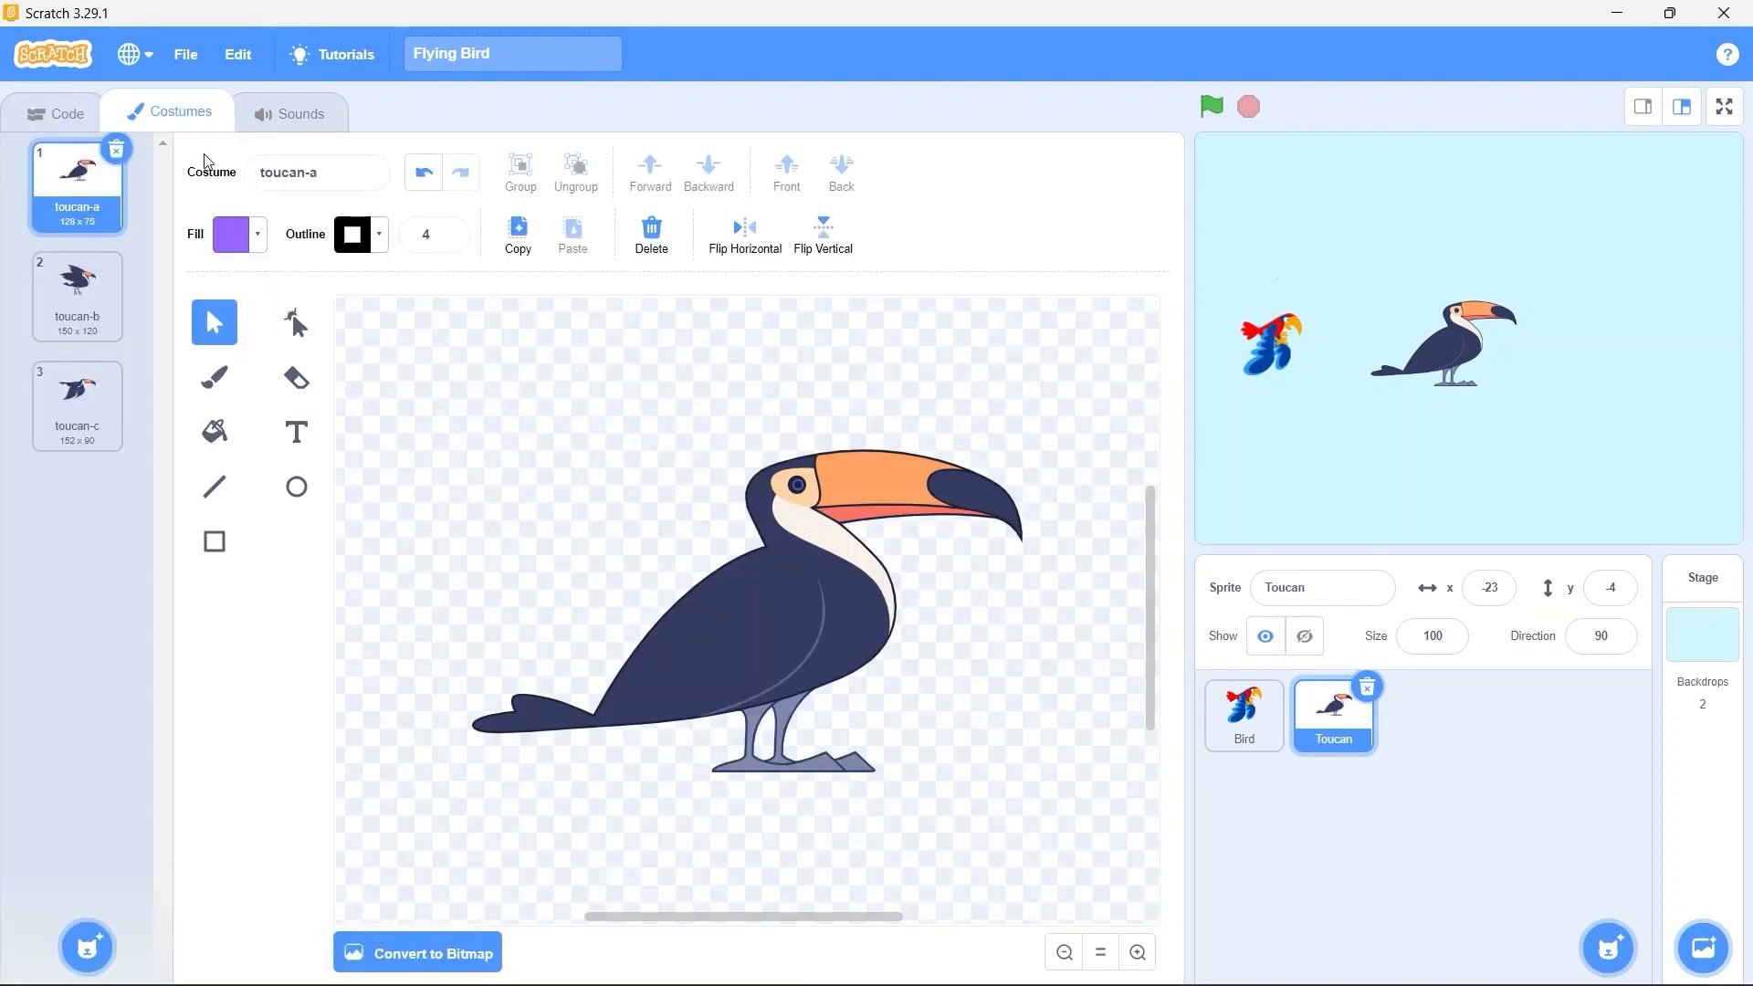
{"action": "left_click", "coordinate": [117, 148]}
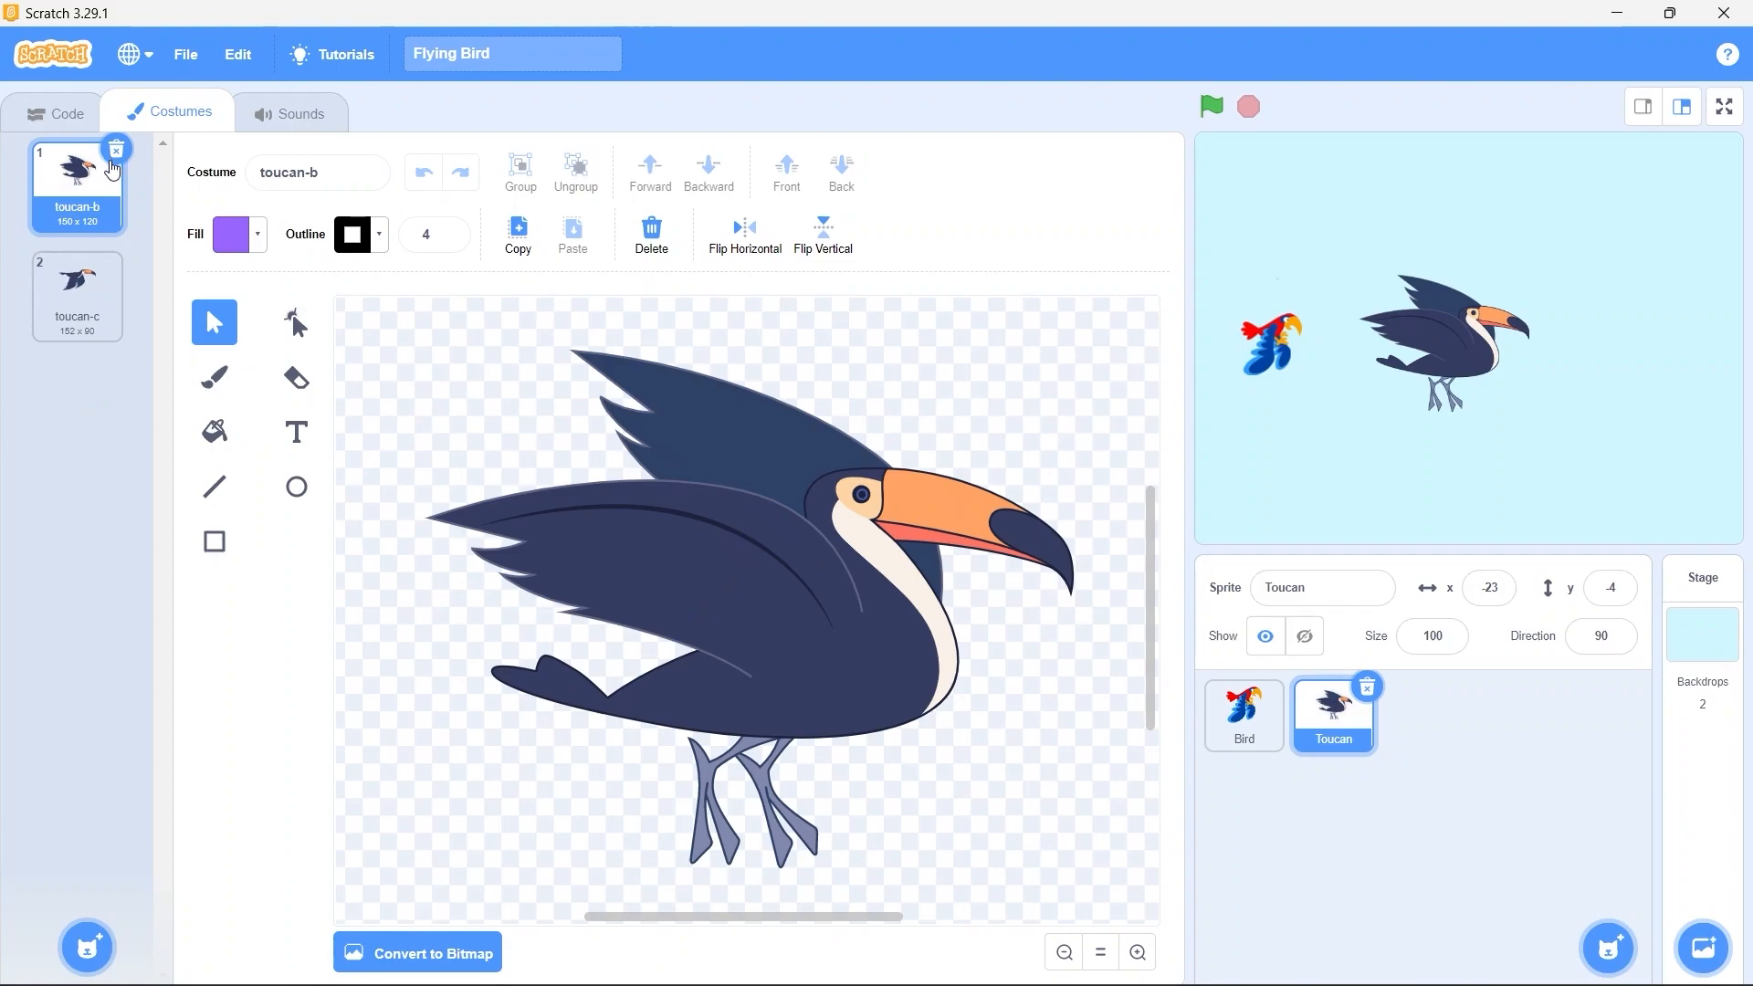
{"action": "left_click", "coordinate": [115, 146]}
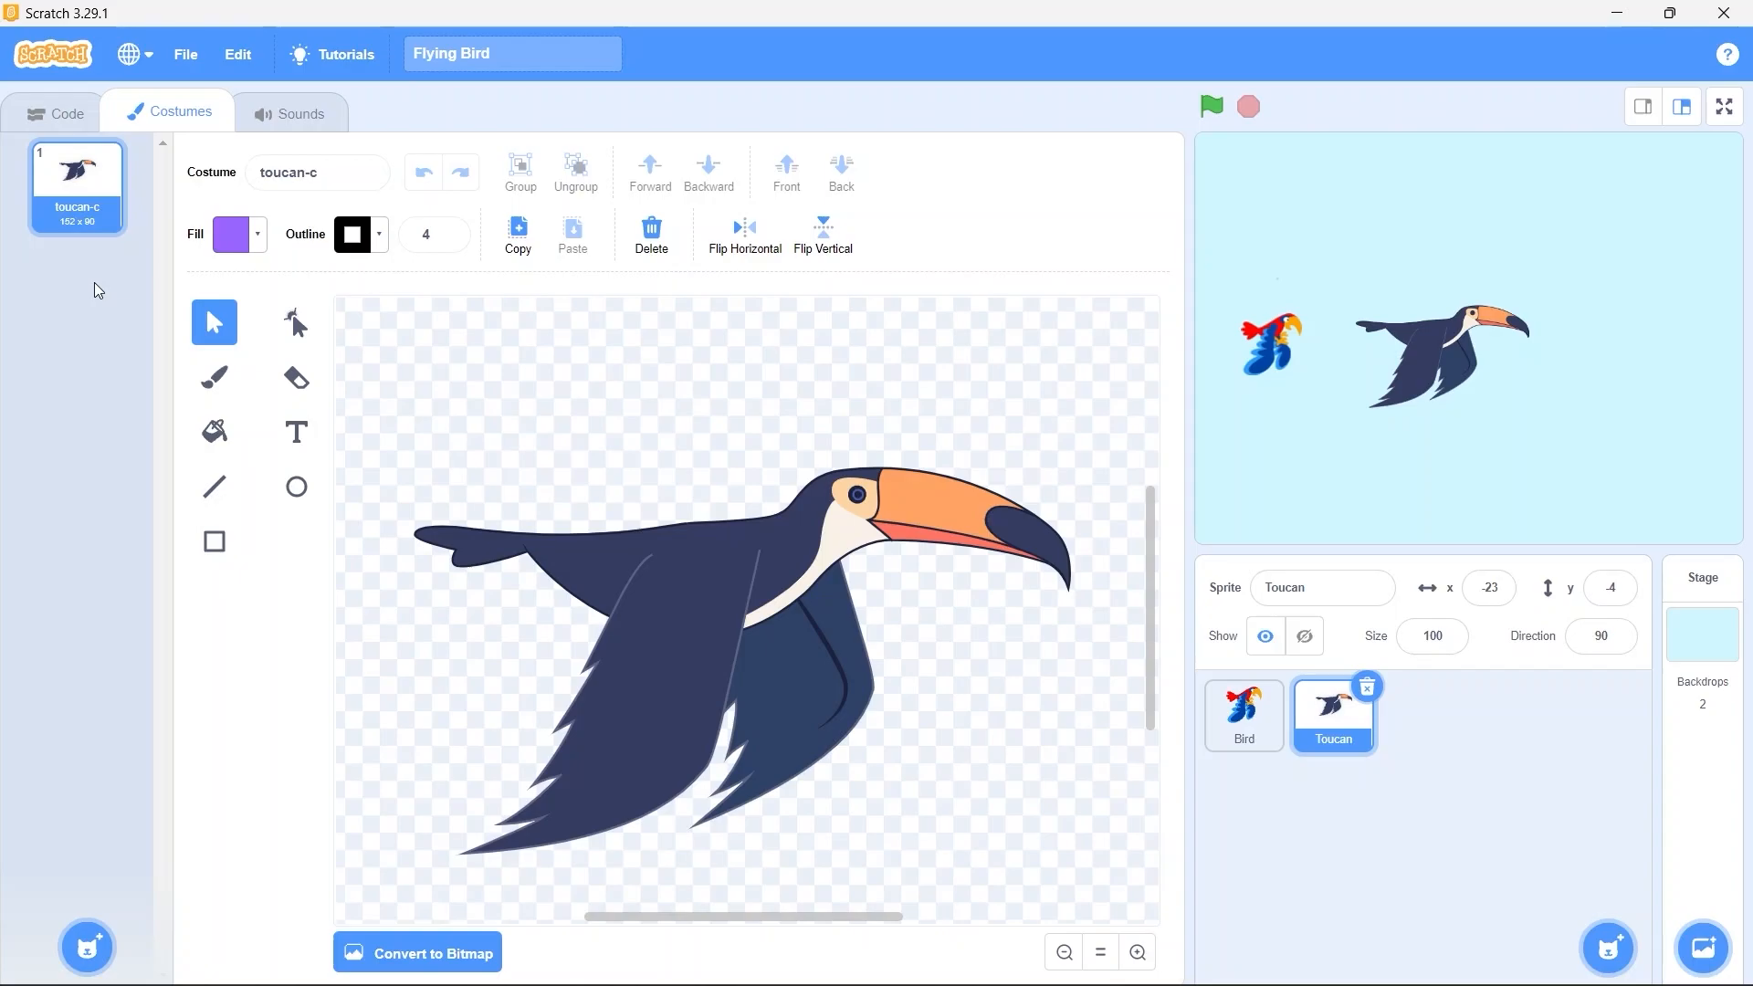
{"action": "mouse_move", "coordinate": [131, 298]}
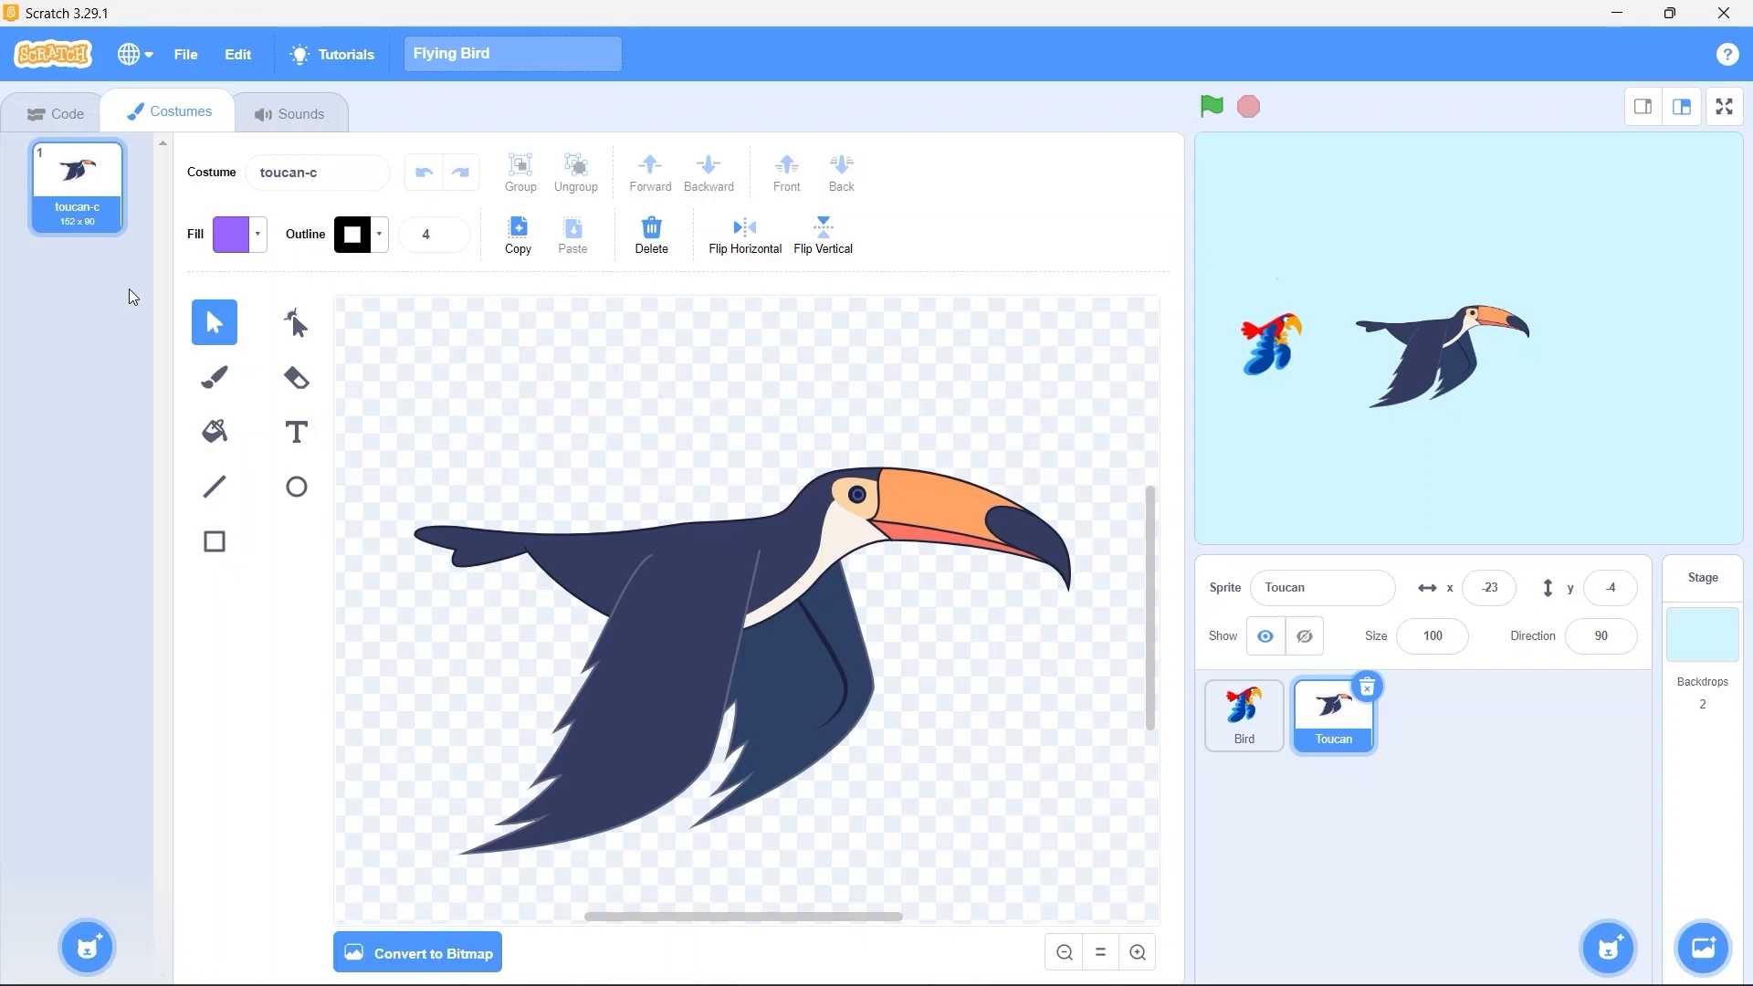
{"action": "mouse_move", "coordinate": [743, 235]}
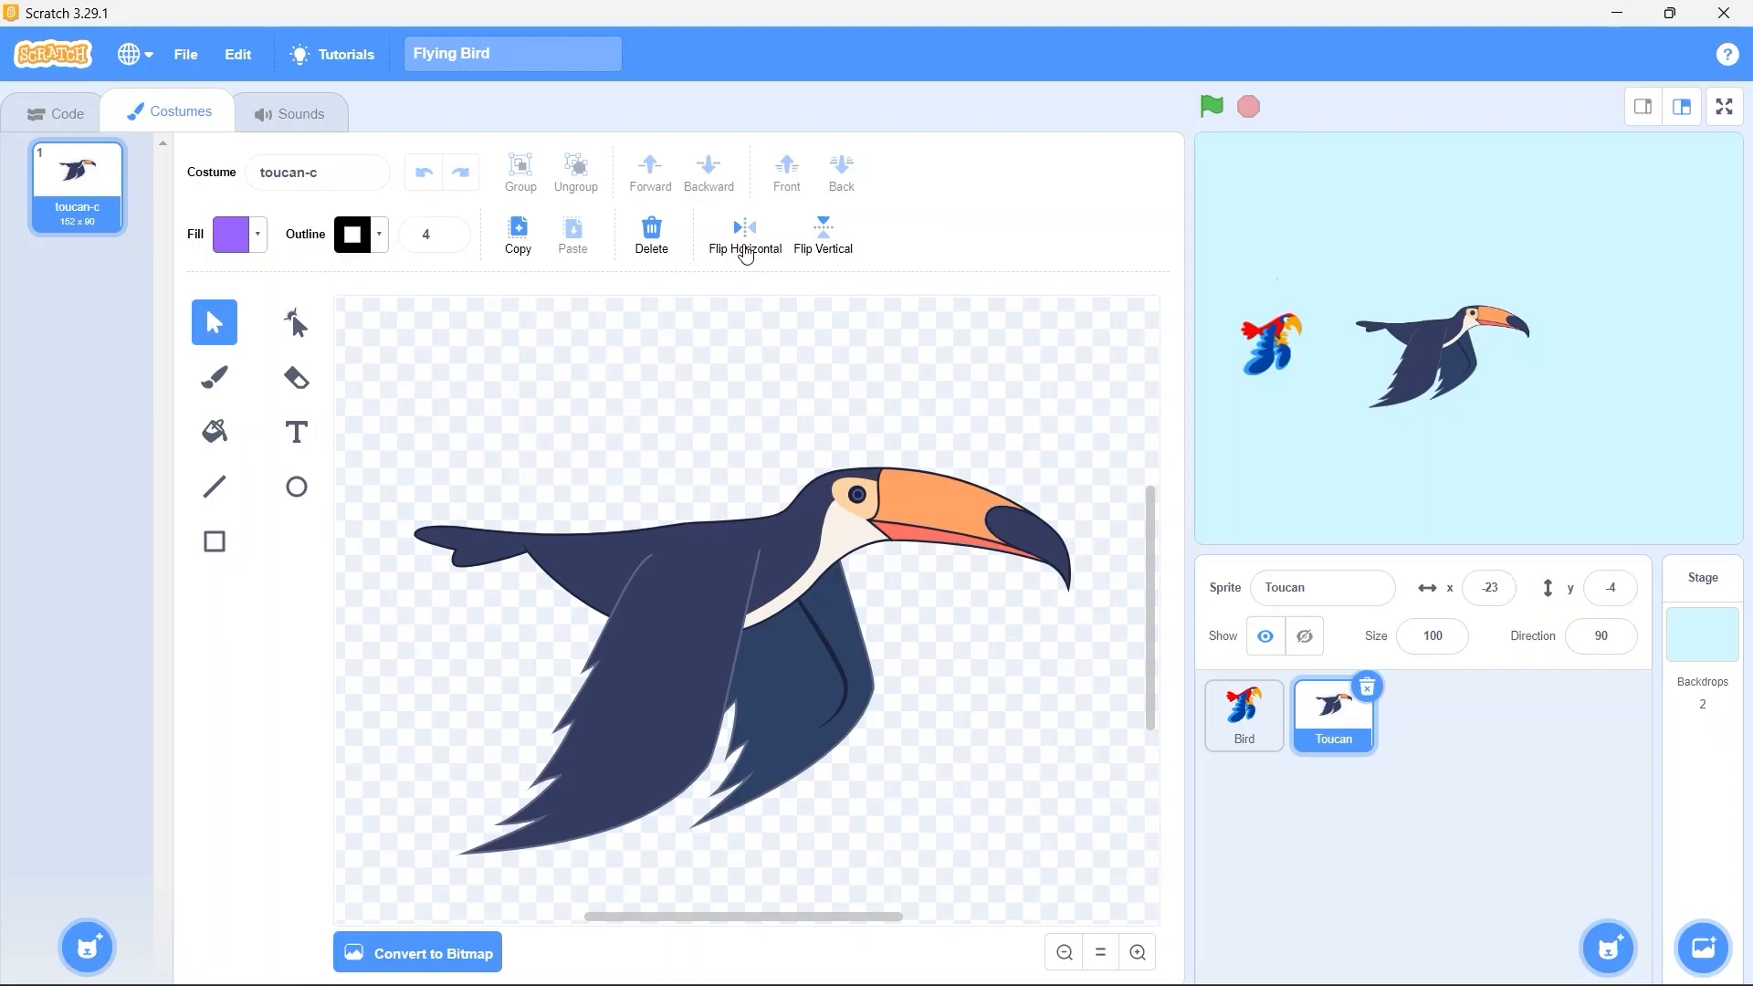
{"action": "left_click", "coordinate": [741, 236]}
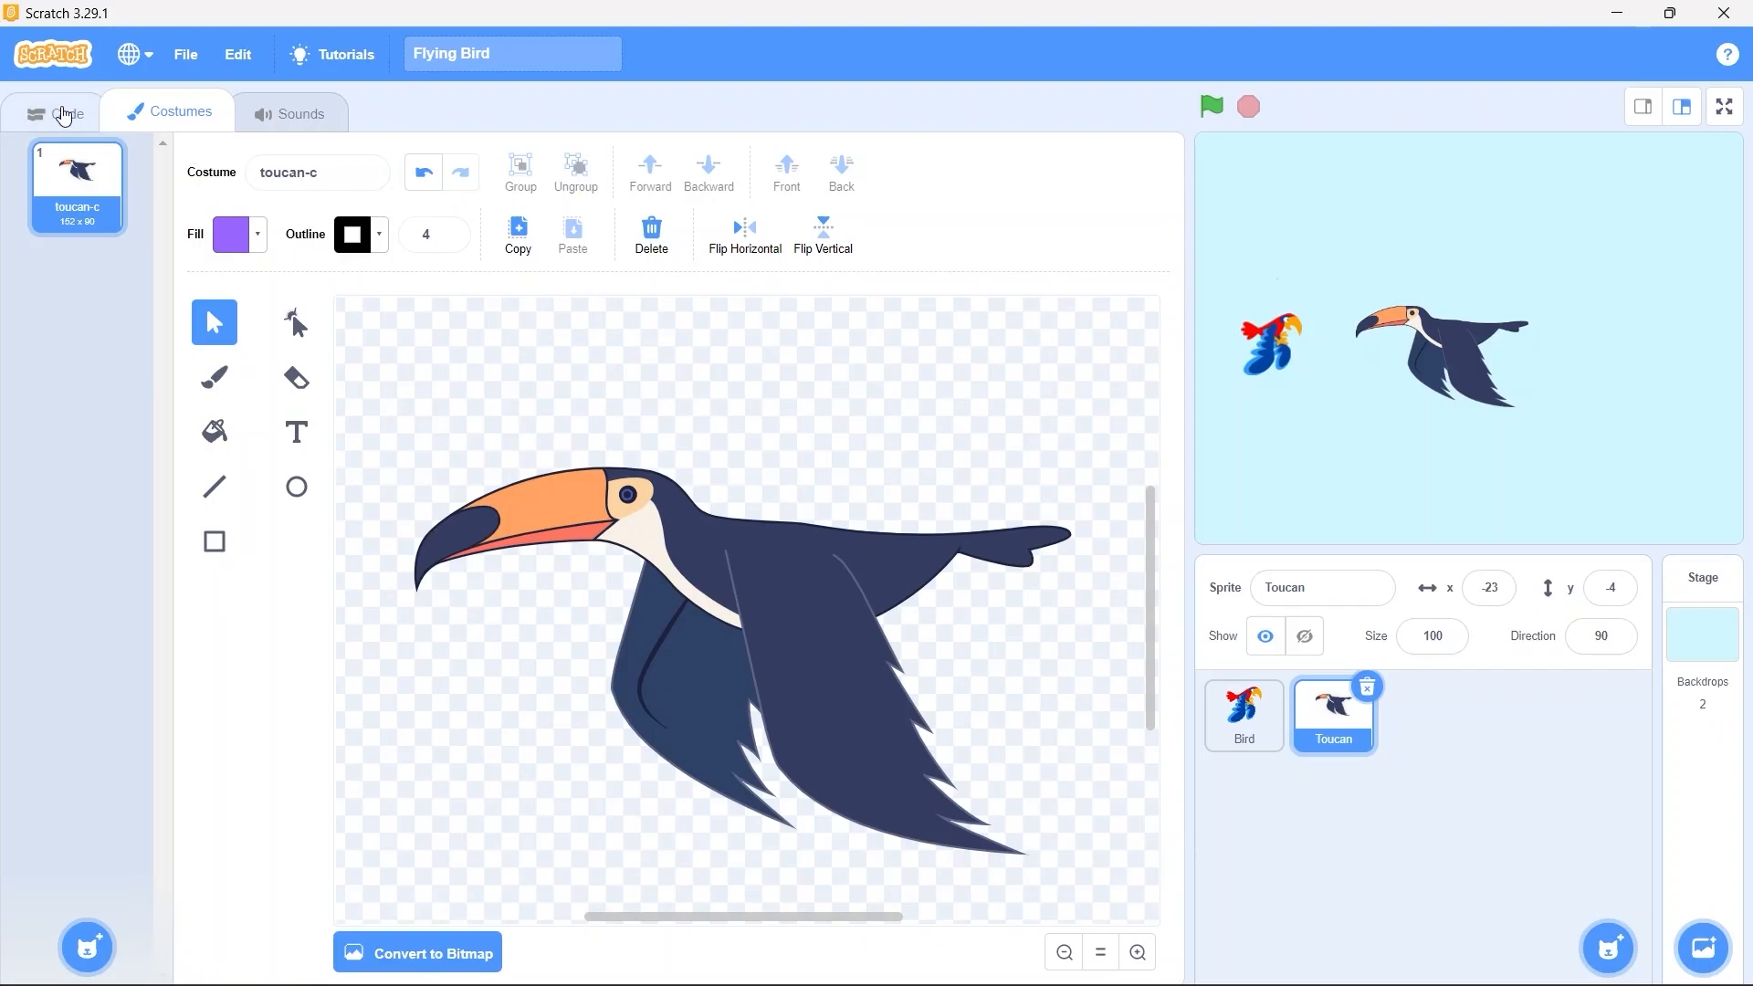
{"action": "left_click", "coordinate": [56, 112]}
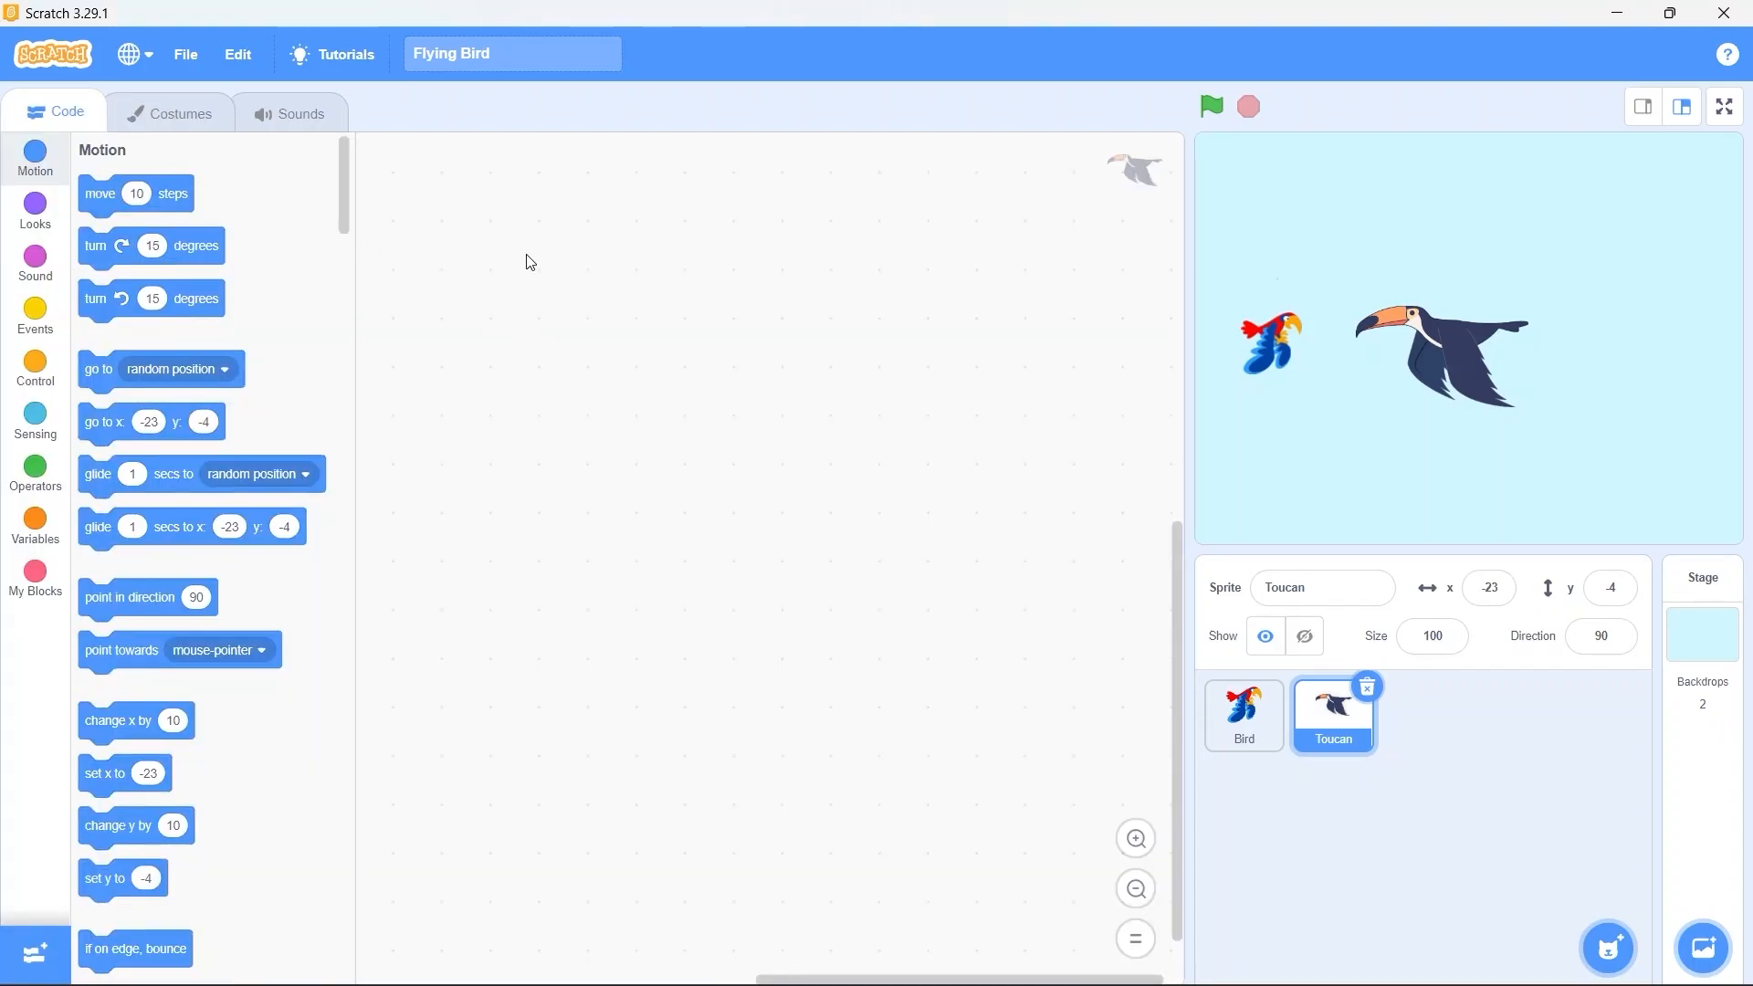
Shrink the Toucan to size 60
{"action": "left_click", "coordinate": [1431, 636]}
{"action": "type", "text": "60"}
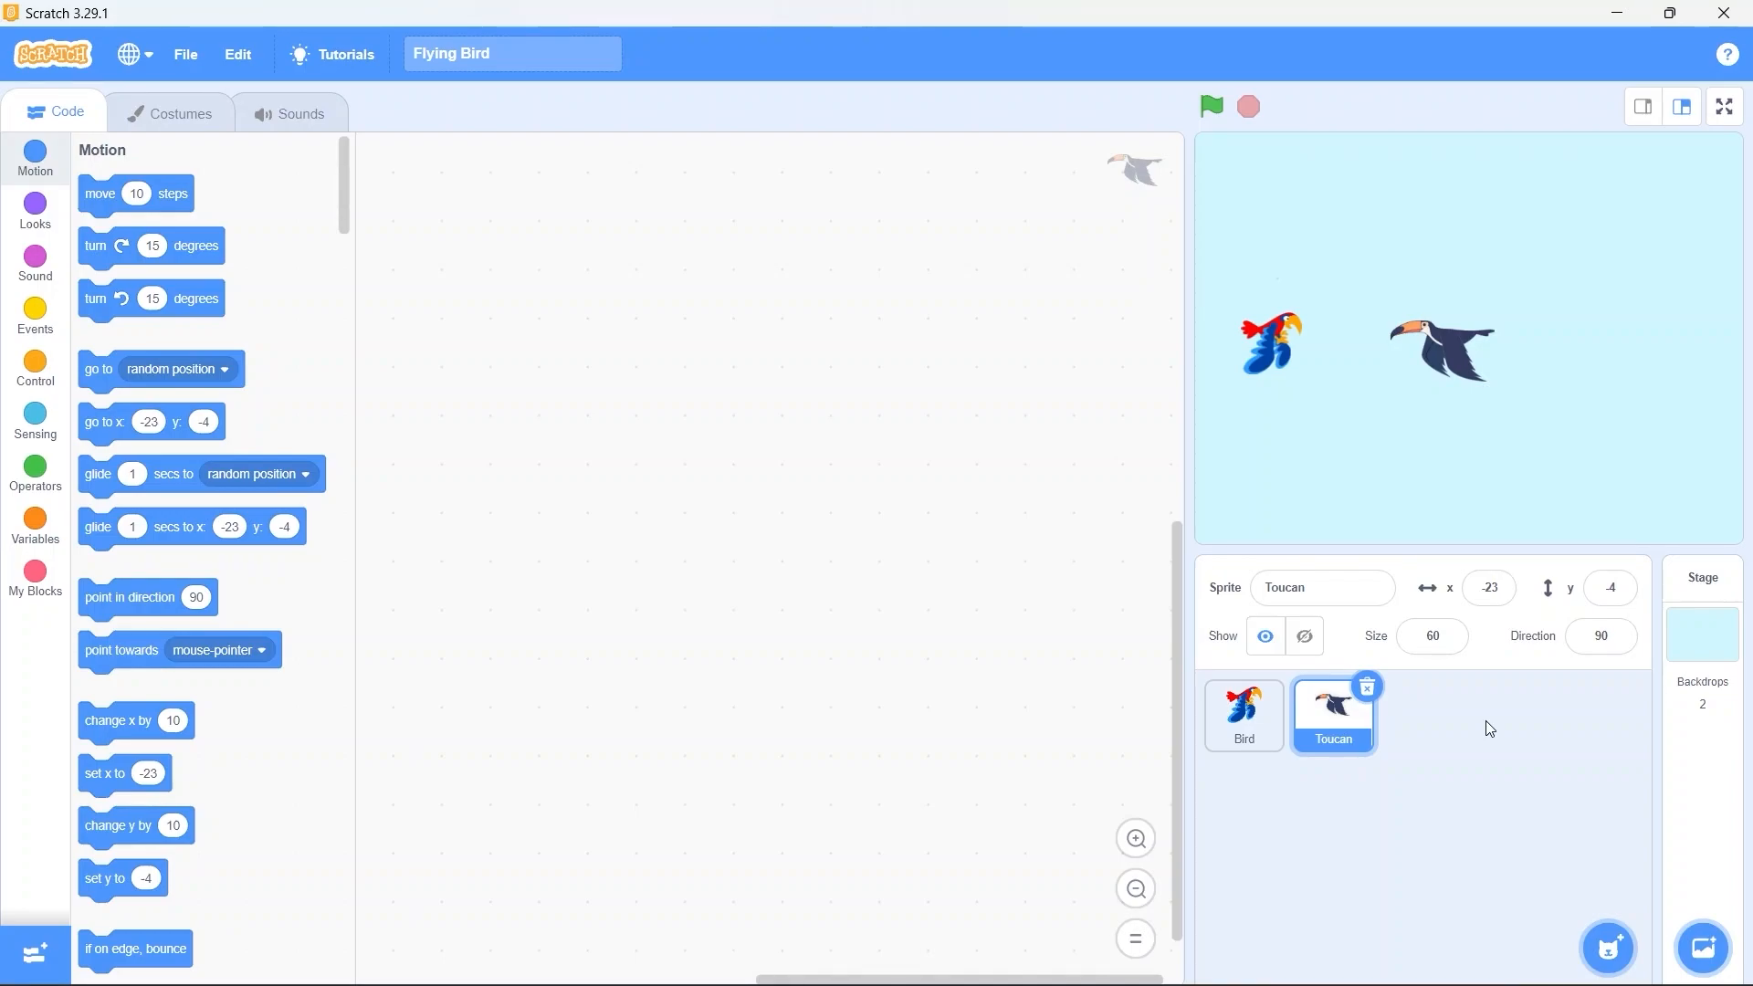
{"action": "mouse_move", "coordinate": [34, 263]}
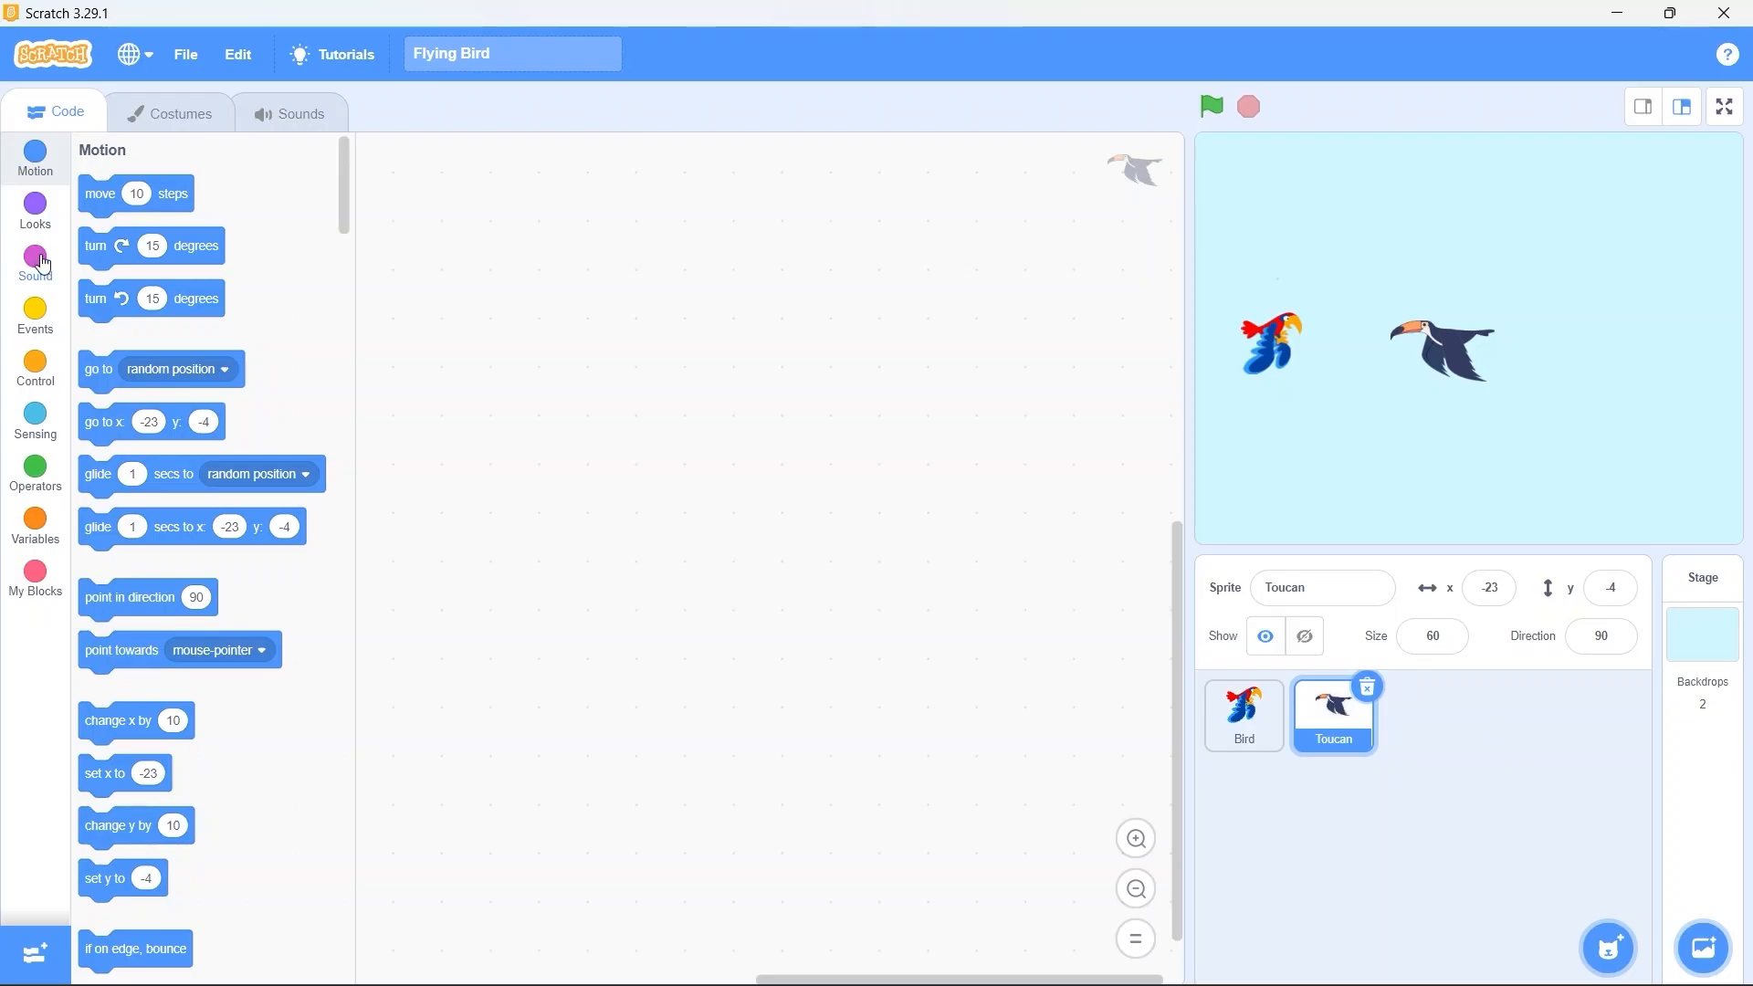
Start the Toucan's green-flag script and lay out the clone-every-2-seconds loop
{"action": "left_click", "coordinate": [34, 316]}
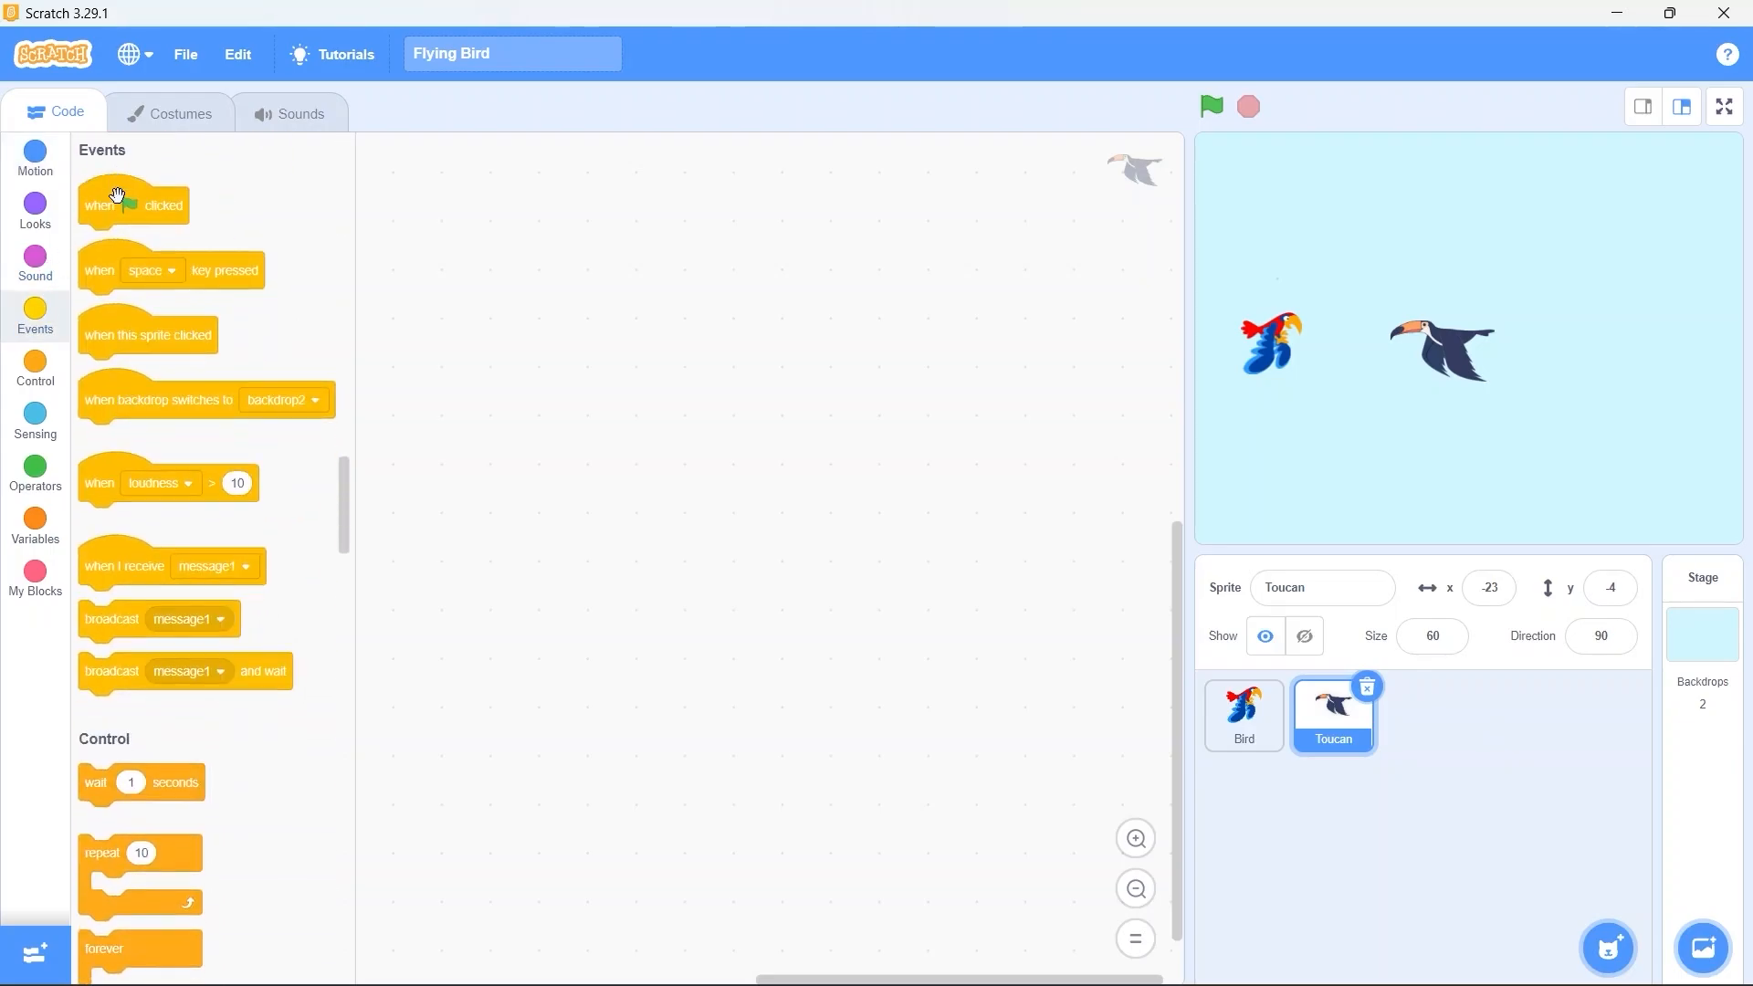
{"action": "left_click_drag", "start_coordinate": [131, 203], "coordinate": [584, 310]}
{"action": "type", "text": "2"}
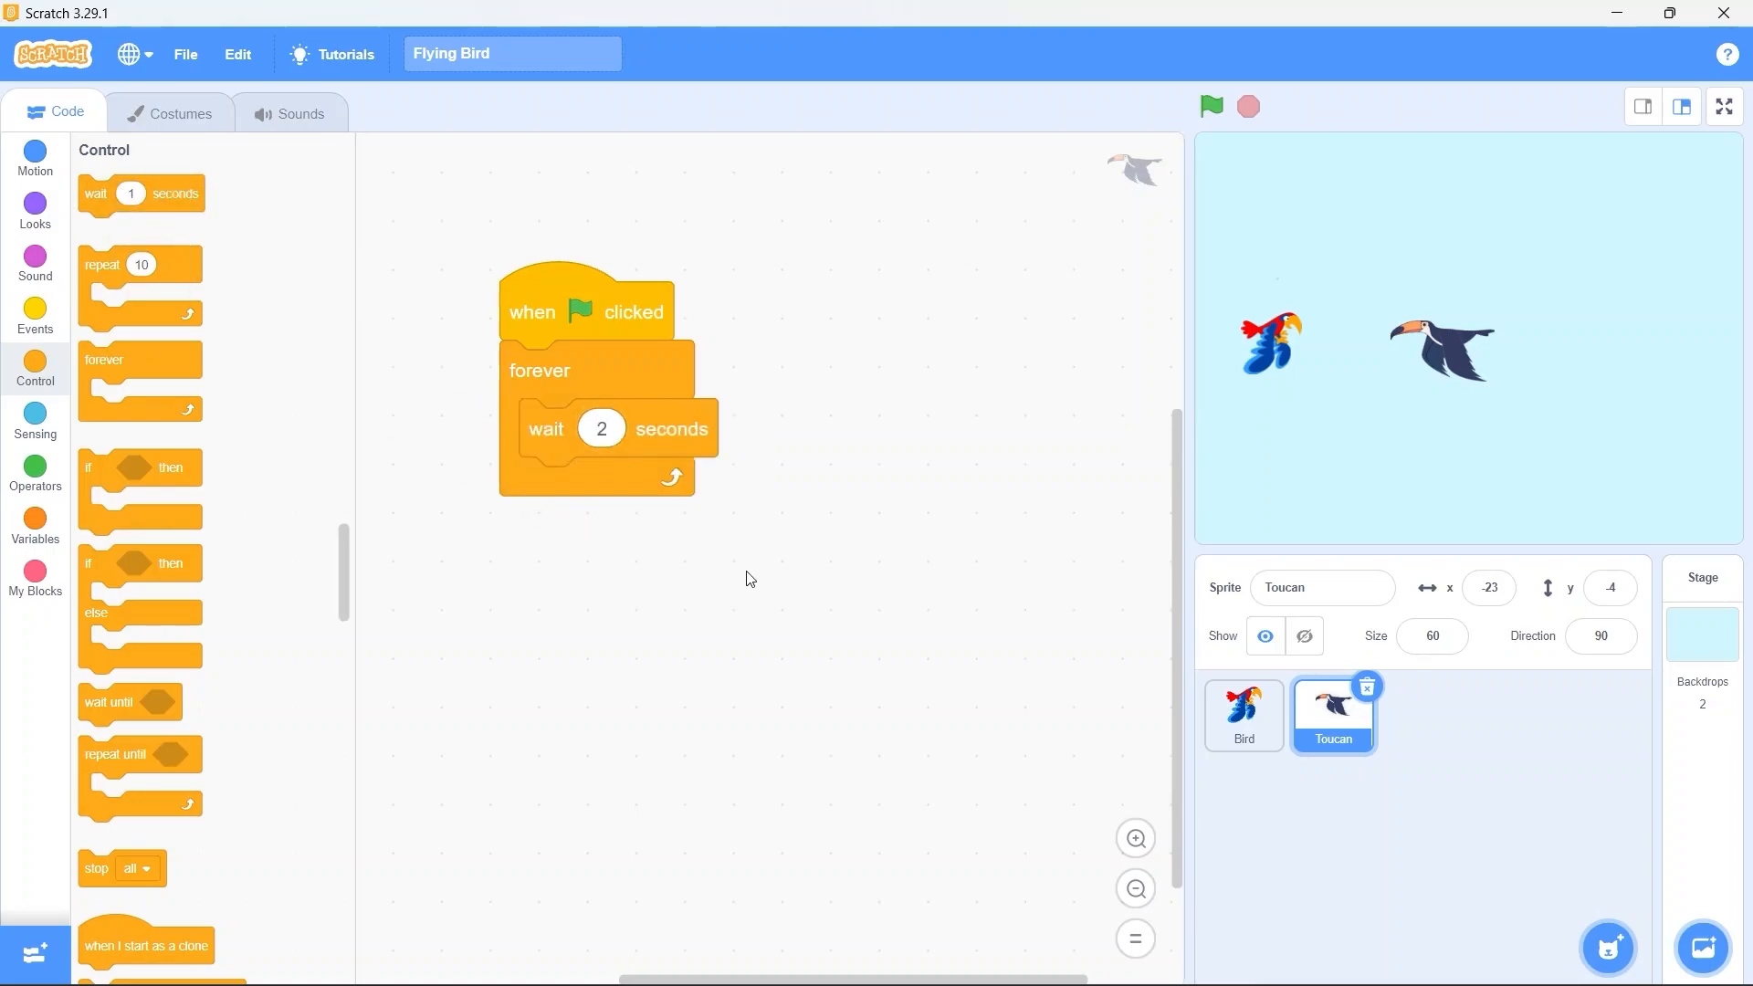
{"action": "mouse_move", "coordinate": [345, 601]}
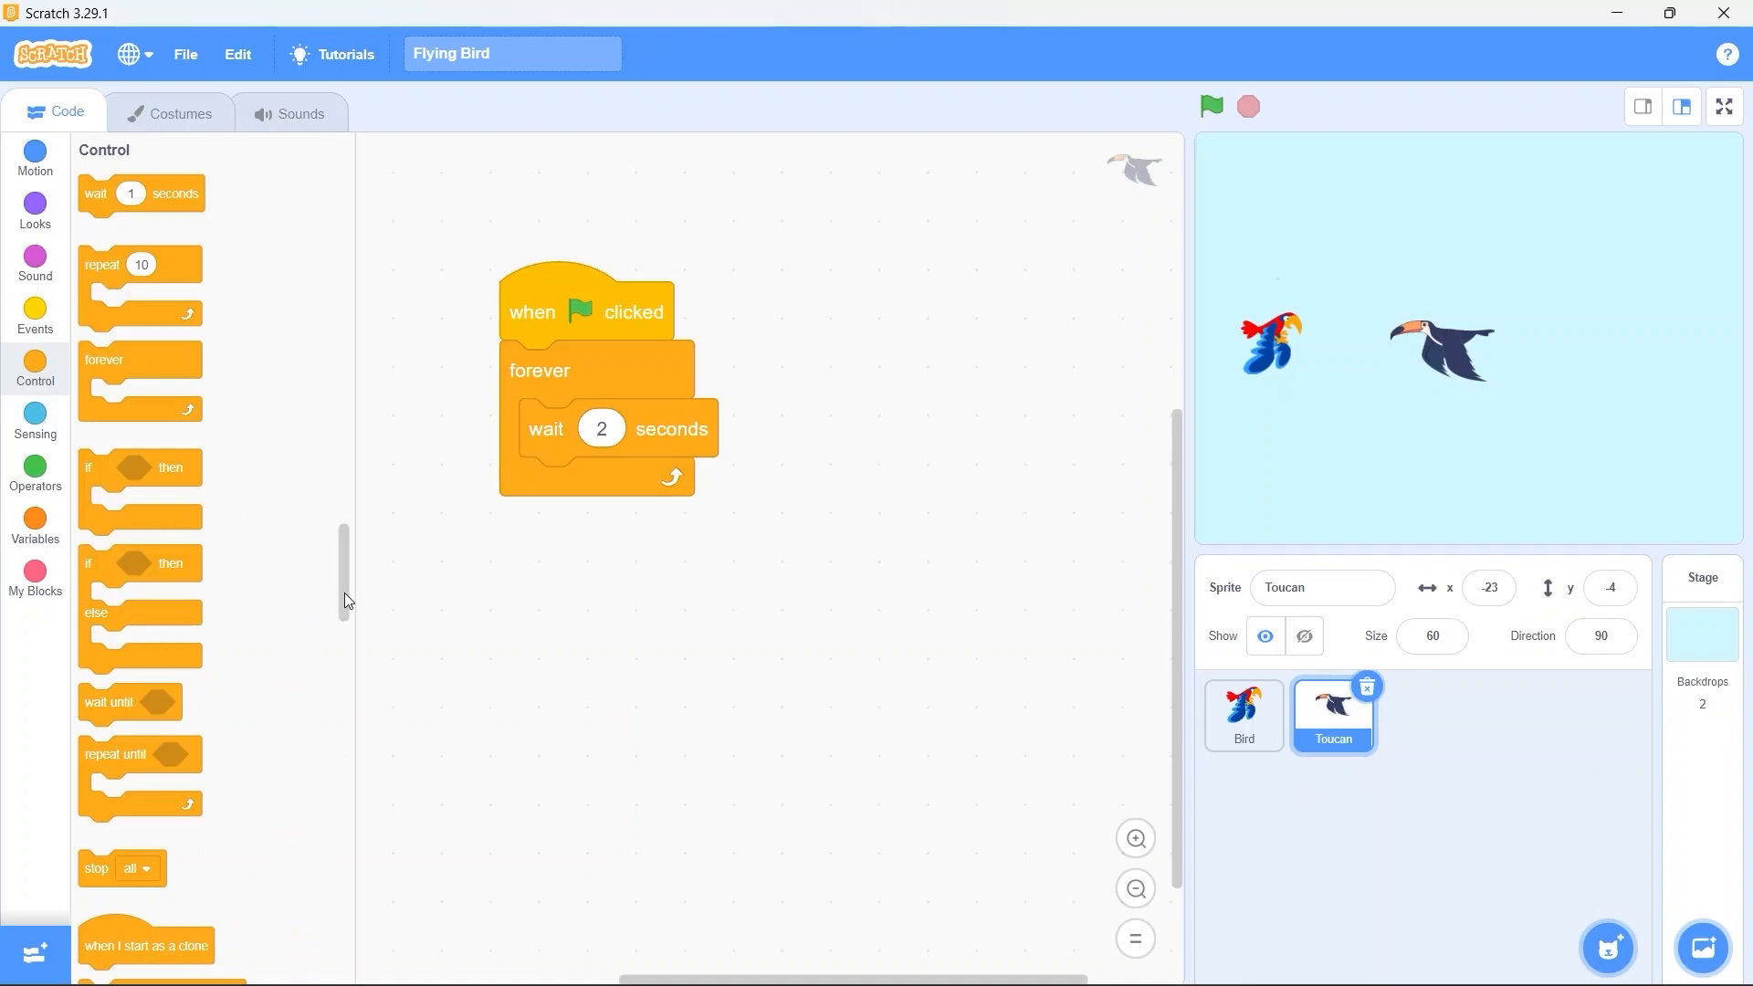
{"action": "scroll", "scroll_direction": "down", "scroll_amount": 3}
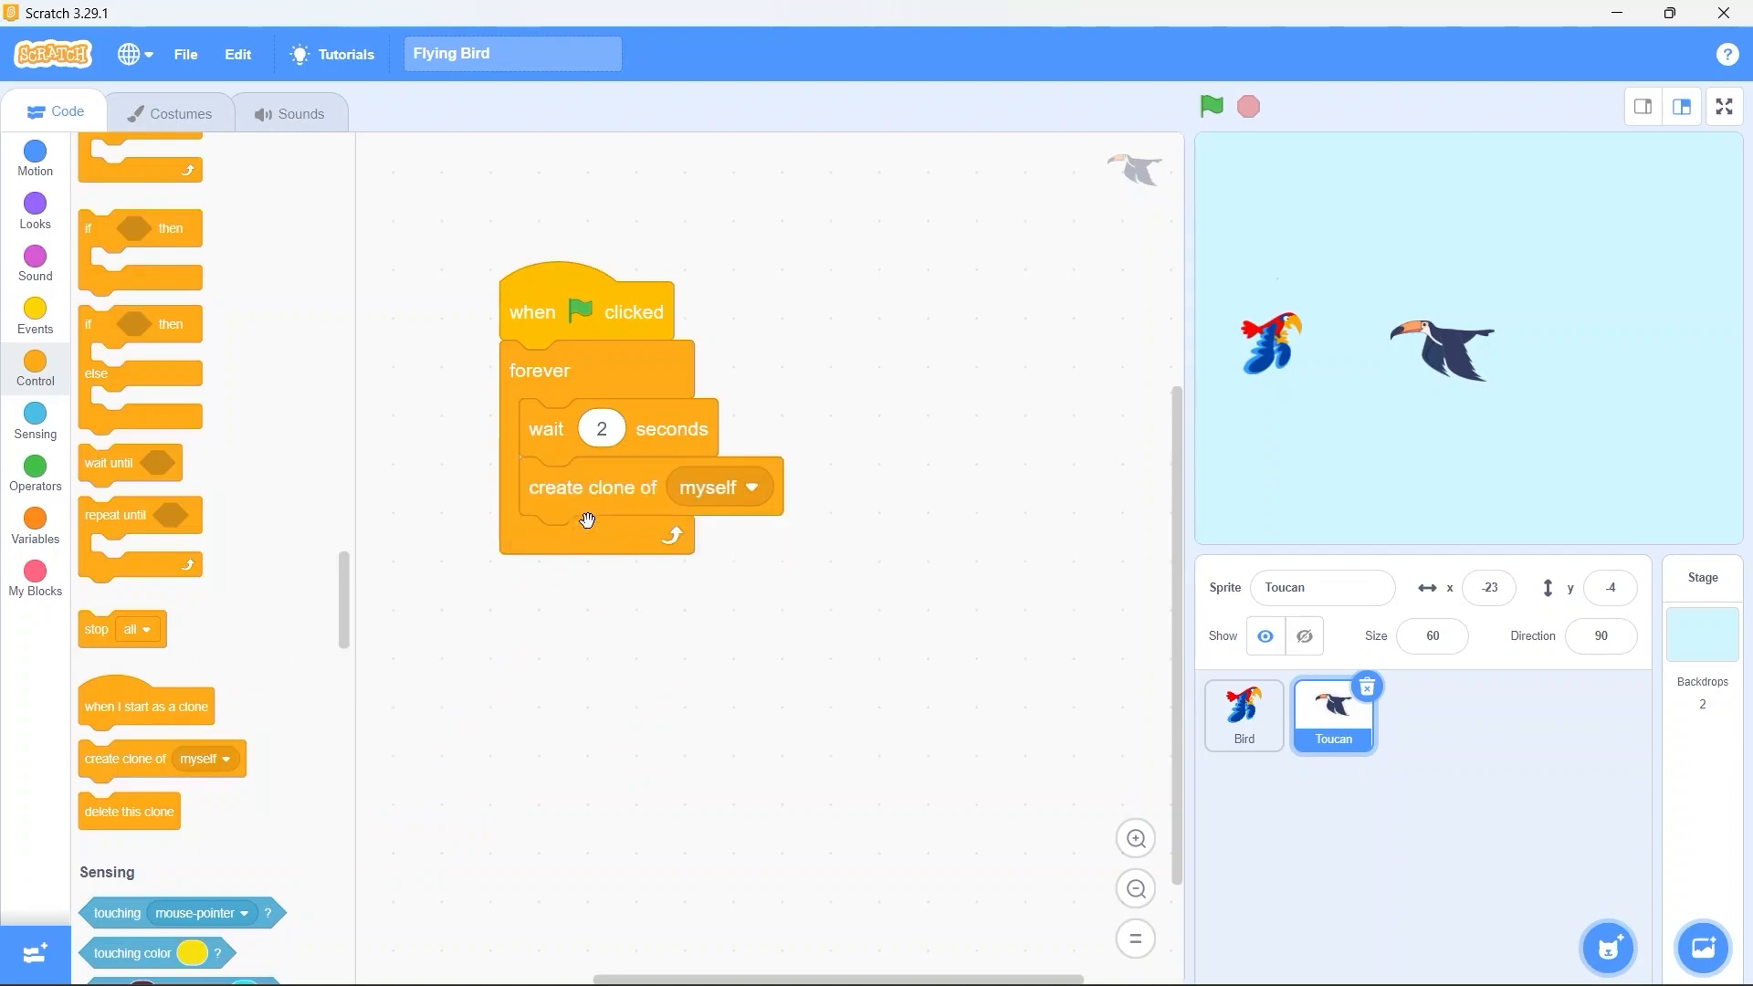
{"action": "mouse_move", "coordinate": [732, 699]}
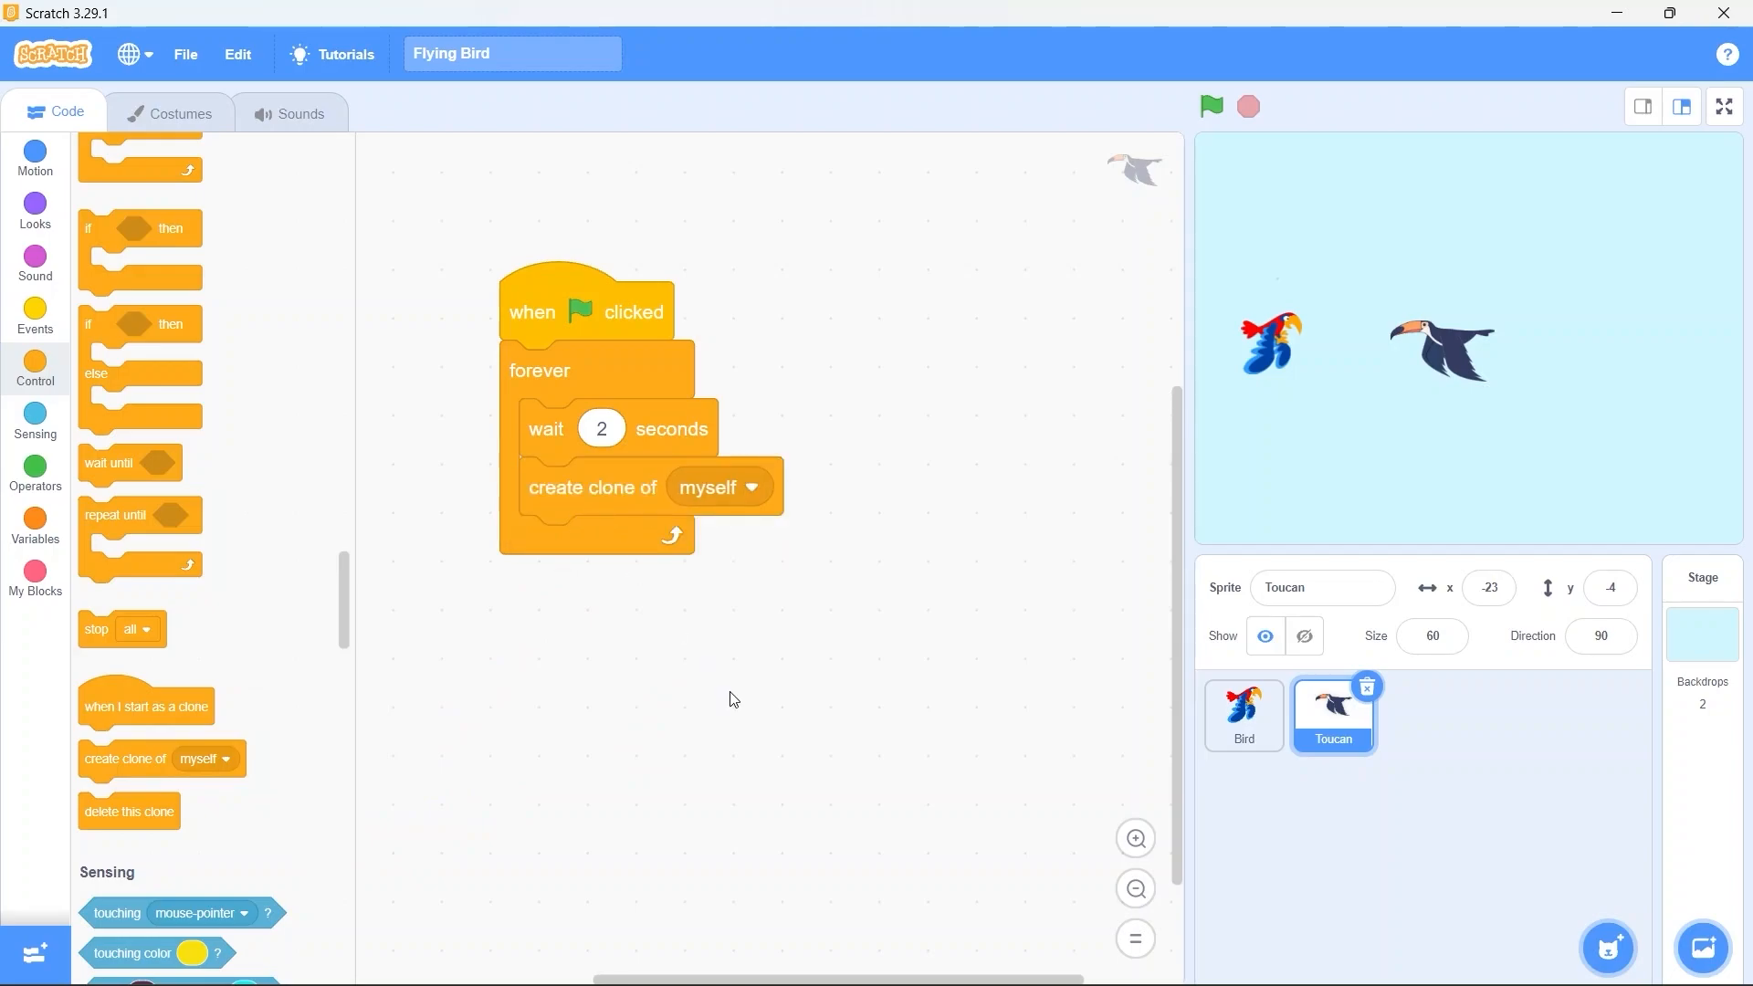
{"action": "left_click_drag", "start_coordinate": [586, 310], "coordinate": [569, 310]}
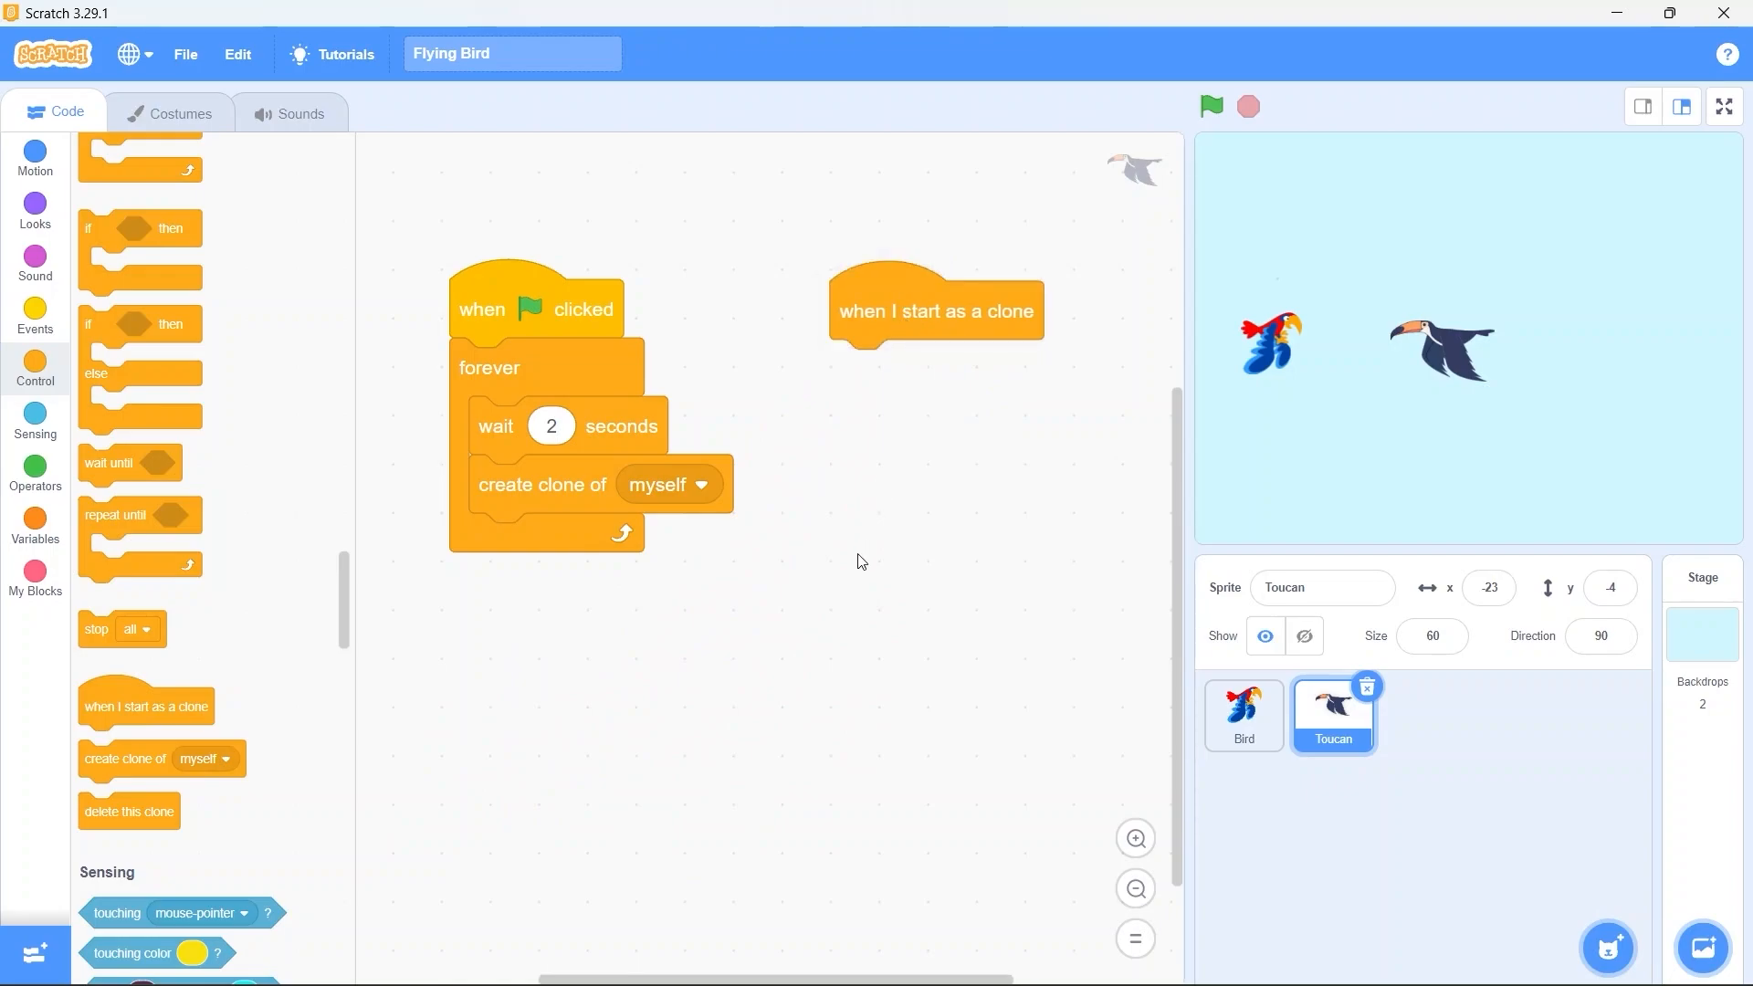
Begin the clone-start script with a Motion 'set x to 270' block
{"action": "left_click", "coordinate": [1487, 586]}
{"action": "type", "text": "270"}
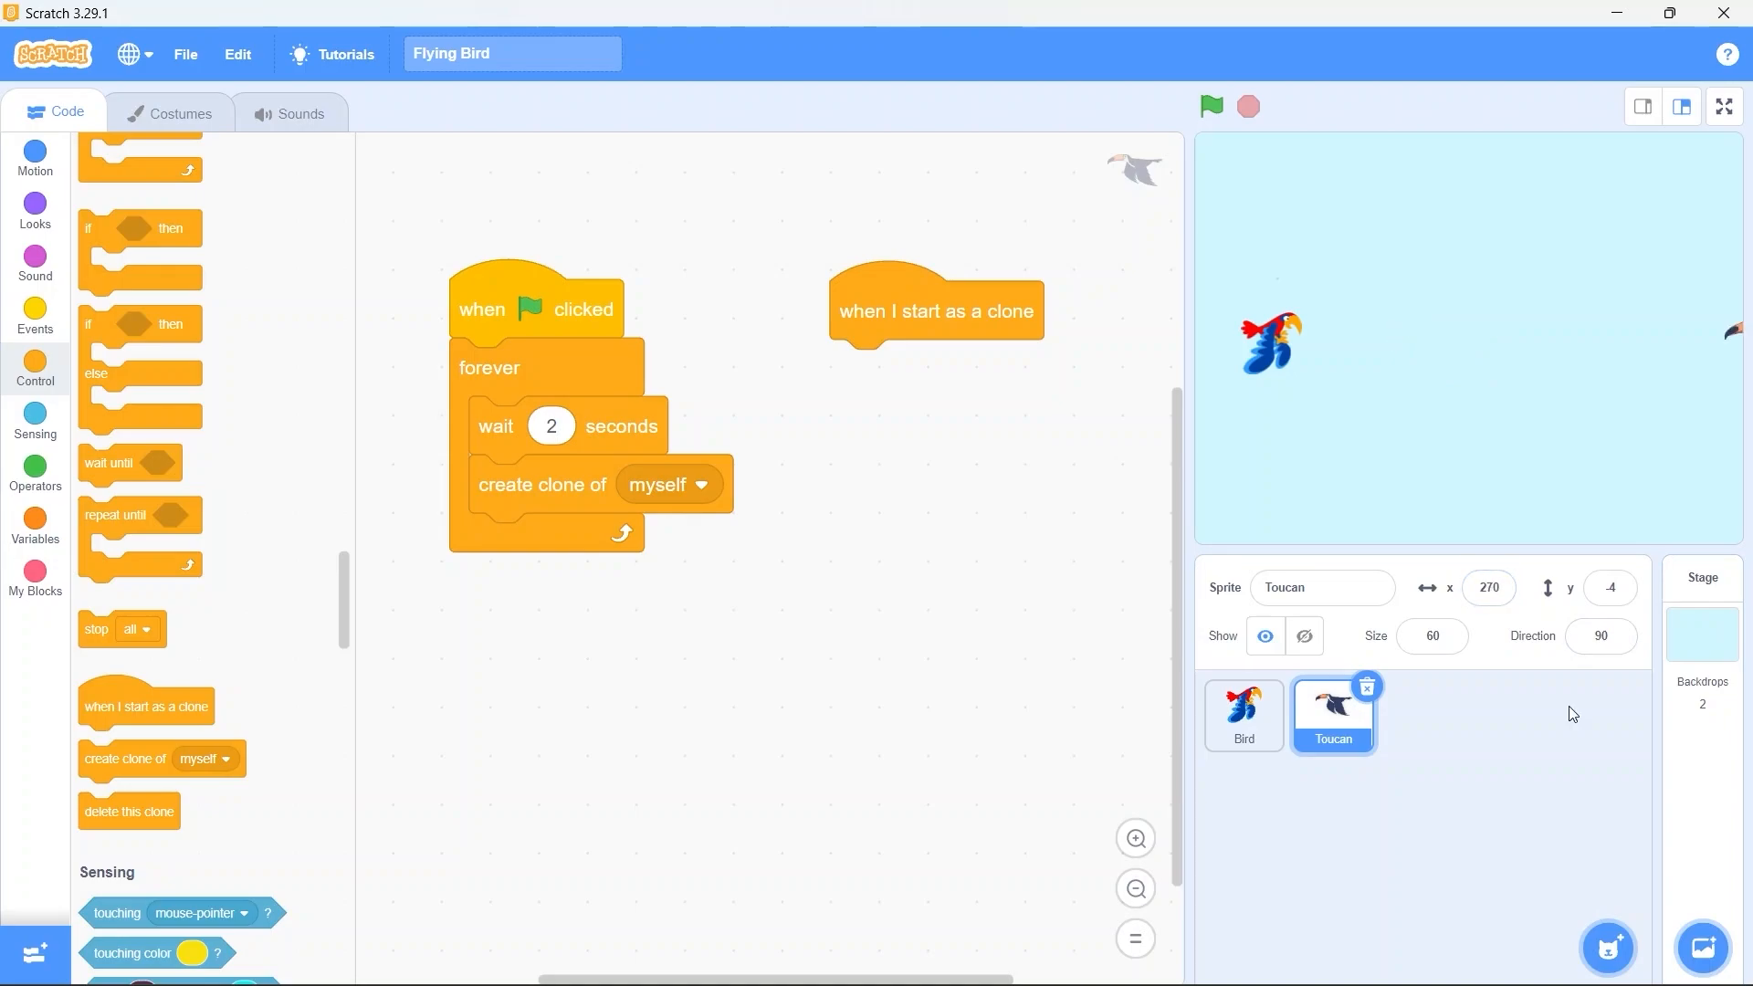
{"action": "mouse_move", "coordinate": [1530, 703]}
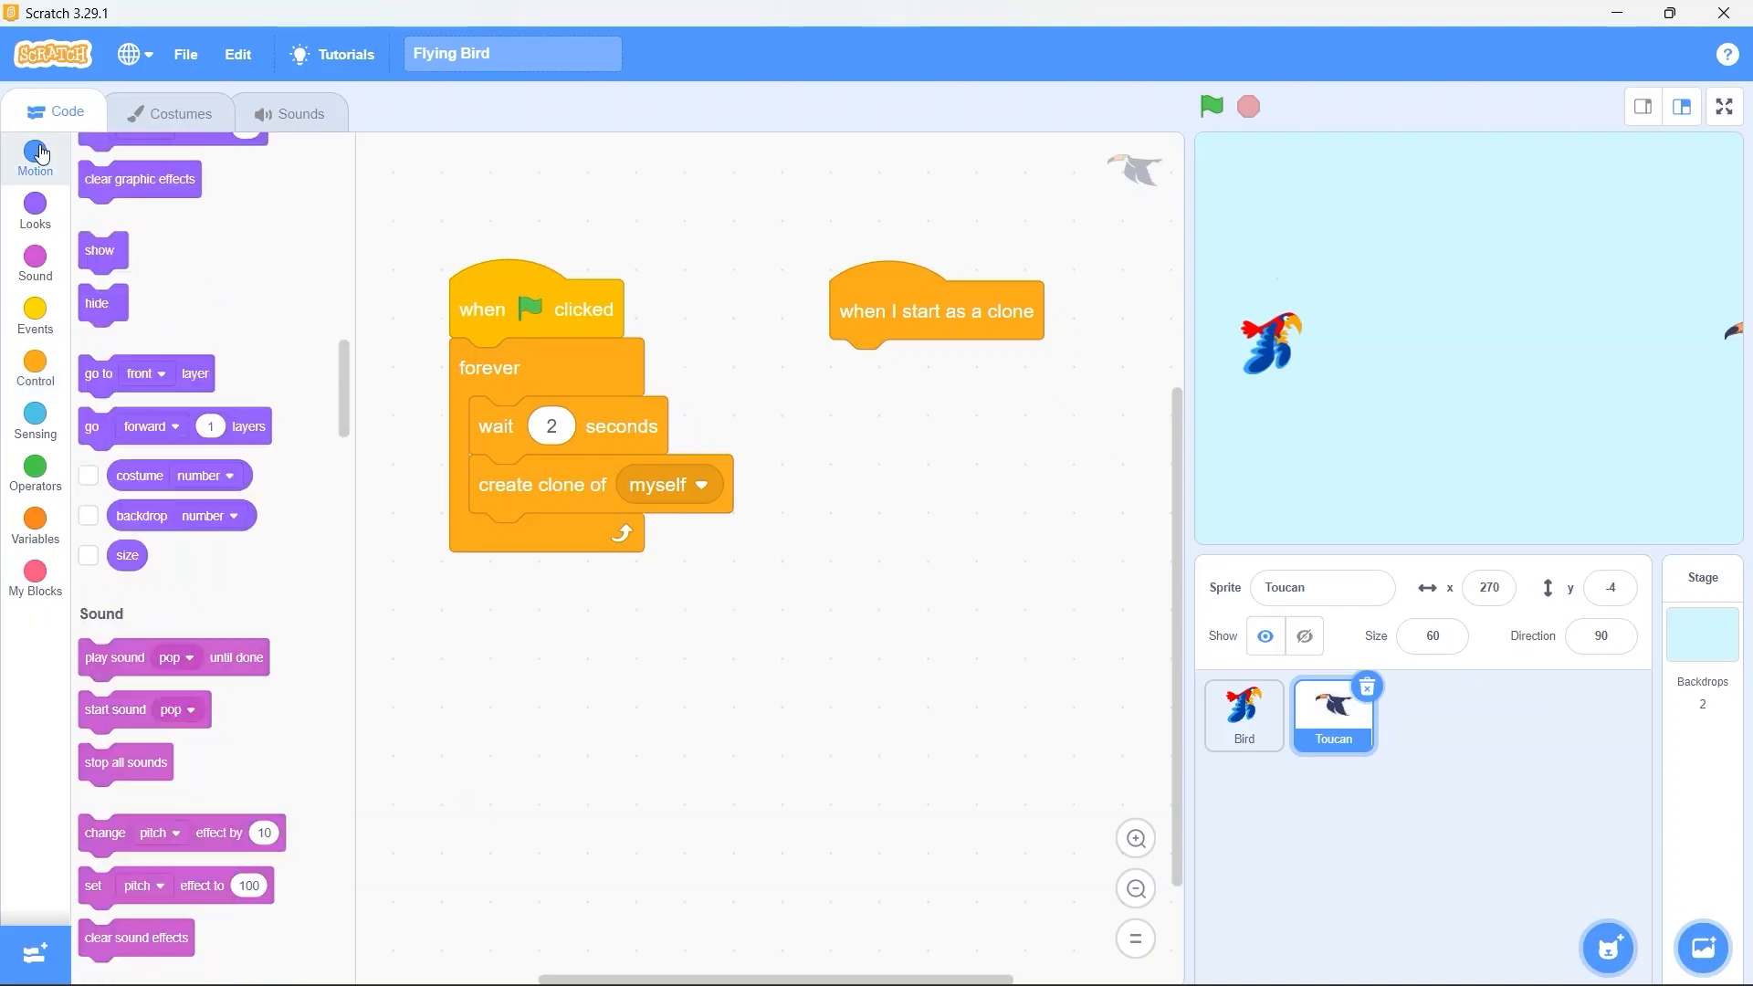
{"action": "left_click", "coordinate": [34, 157]}
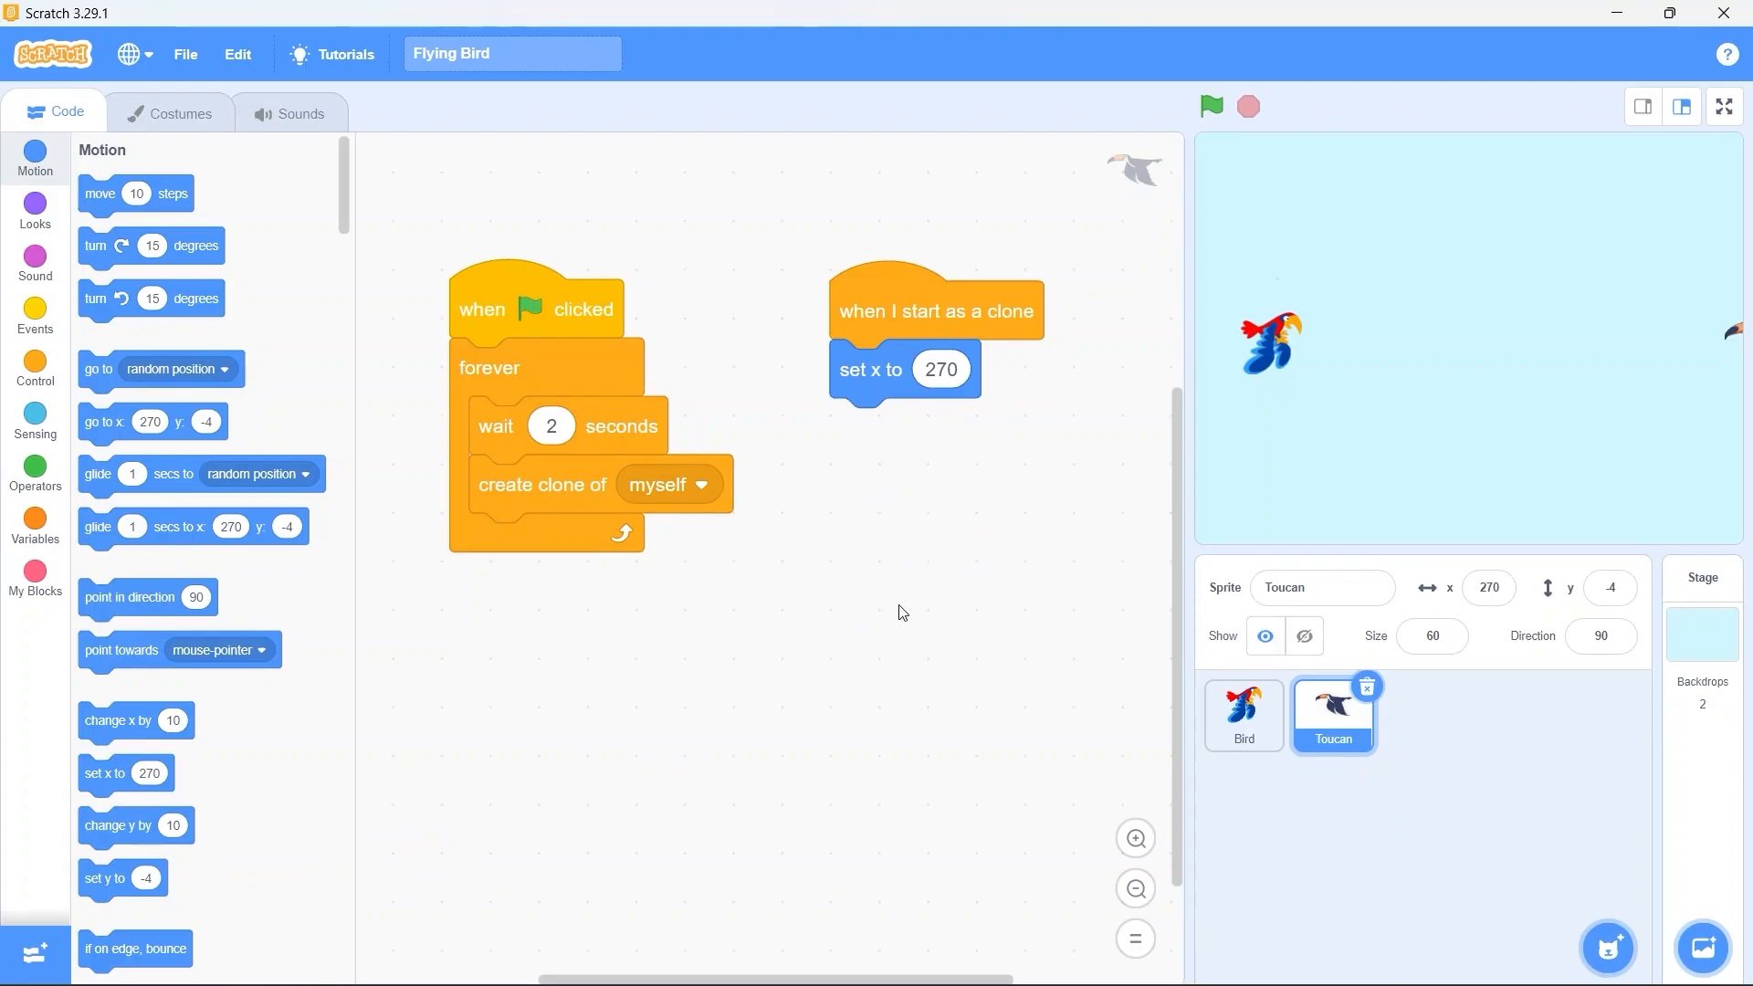
{"action": "left_click", "coordinate": [1489, 587]}
{"action": "type", "text": "-270"}
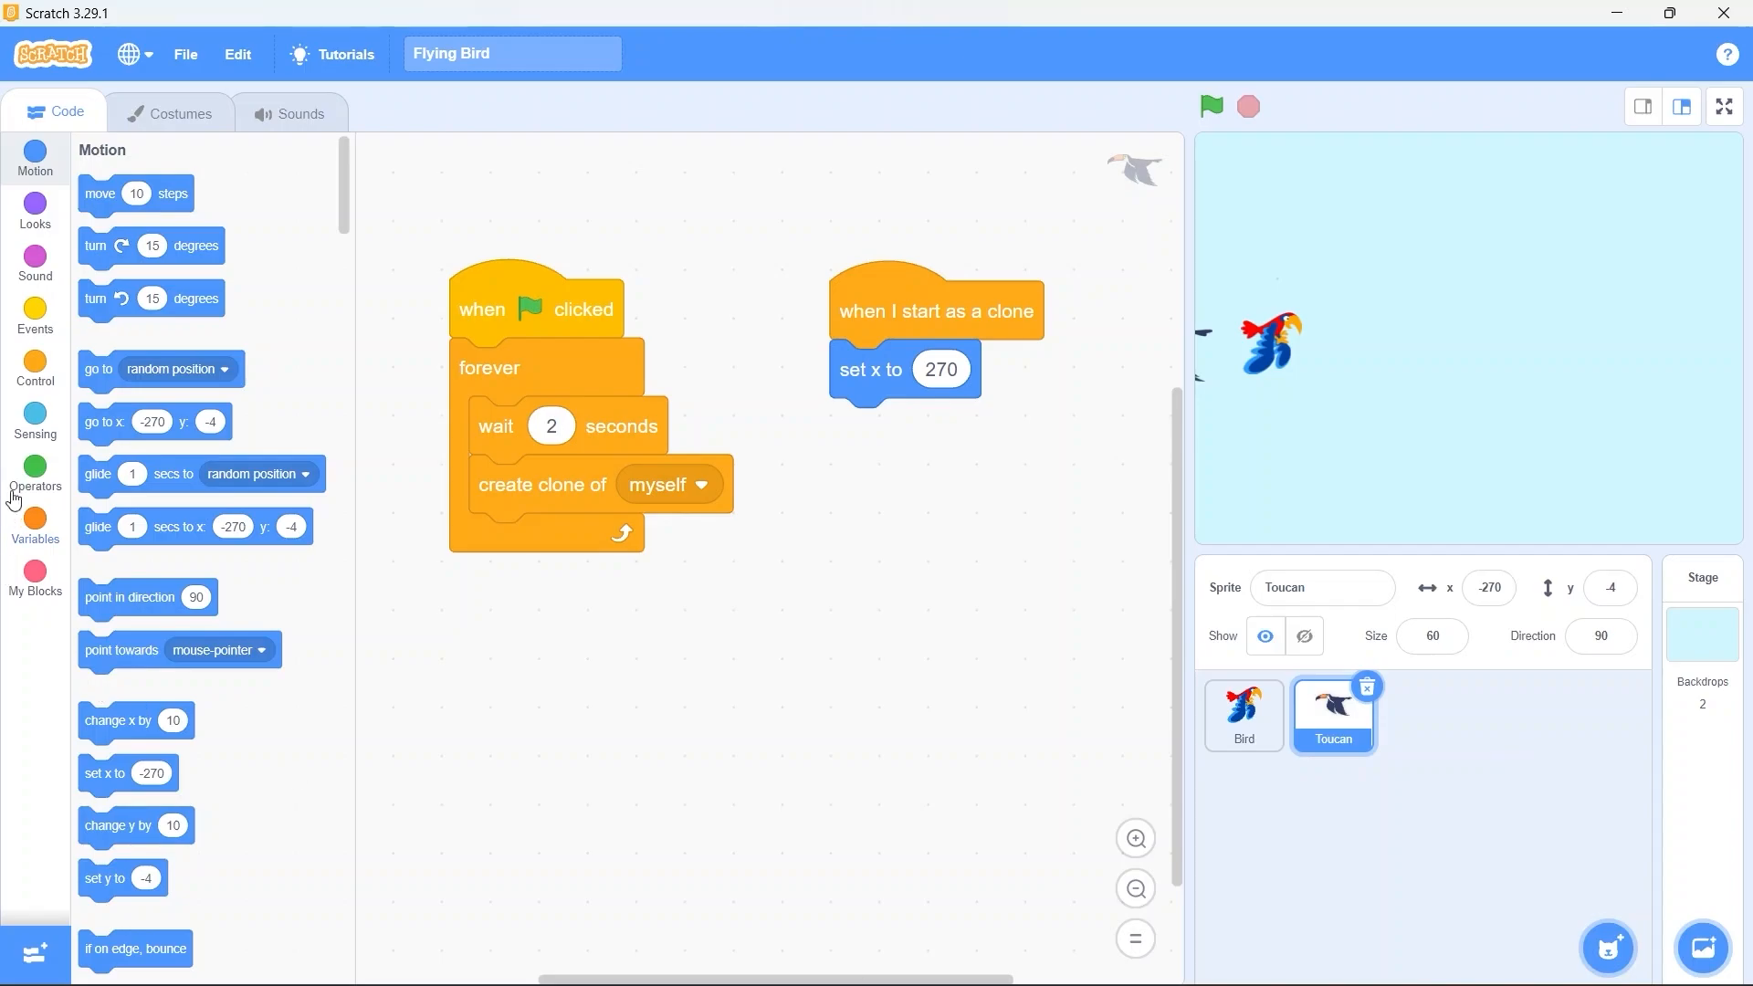
Build 'repeat until x position = -270' with 'change x by -5' inside
{"action": "left_click", "coordinate": [35, 369]}
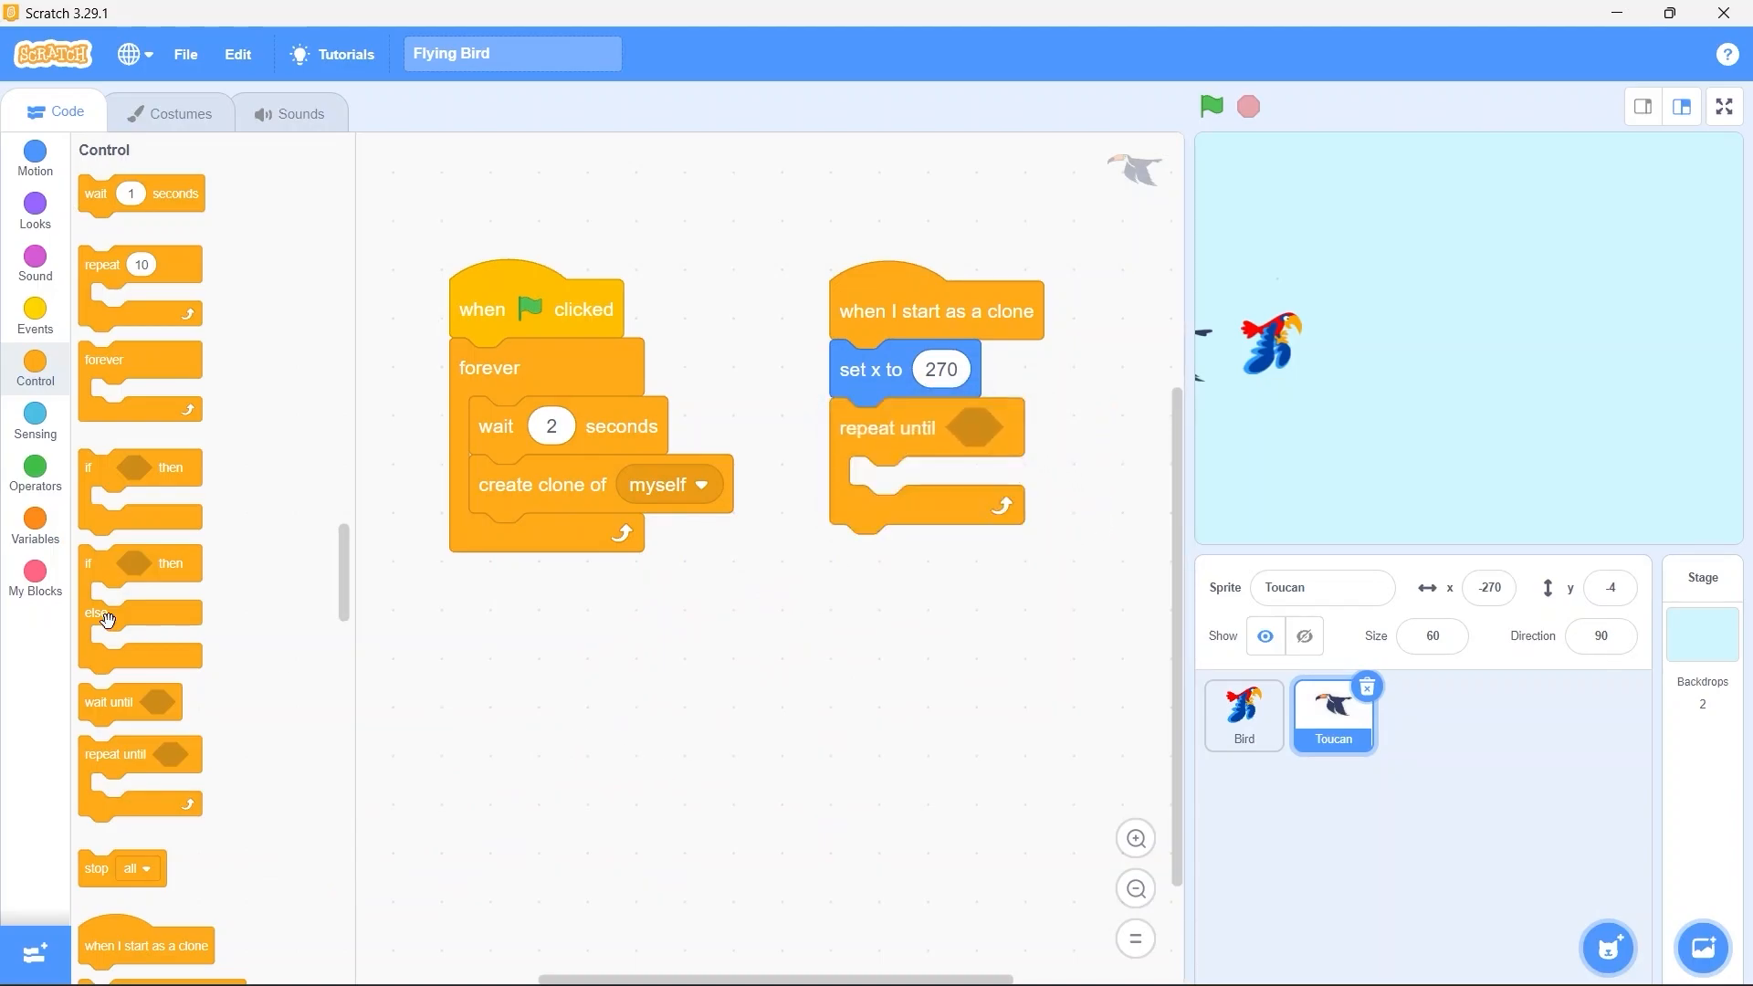
{"action": "left_click", "coordinate": [34, 469]}
{"action": "type", "text": "-270"}
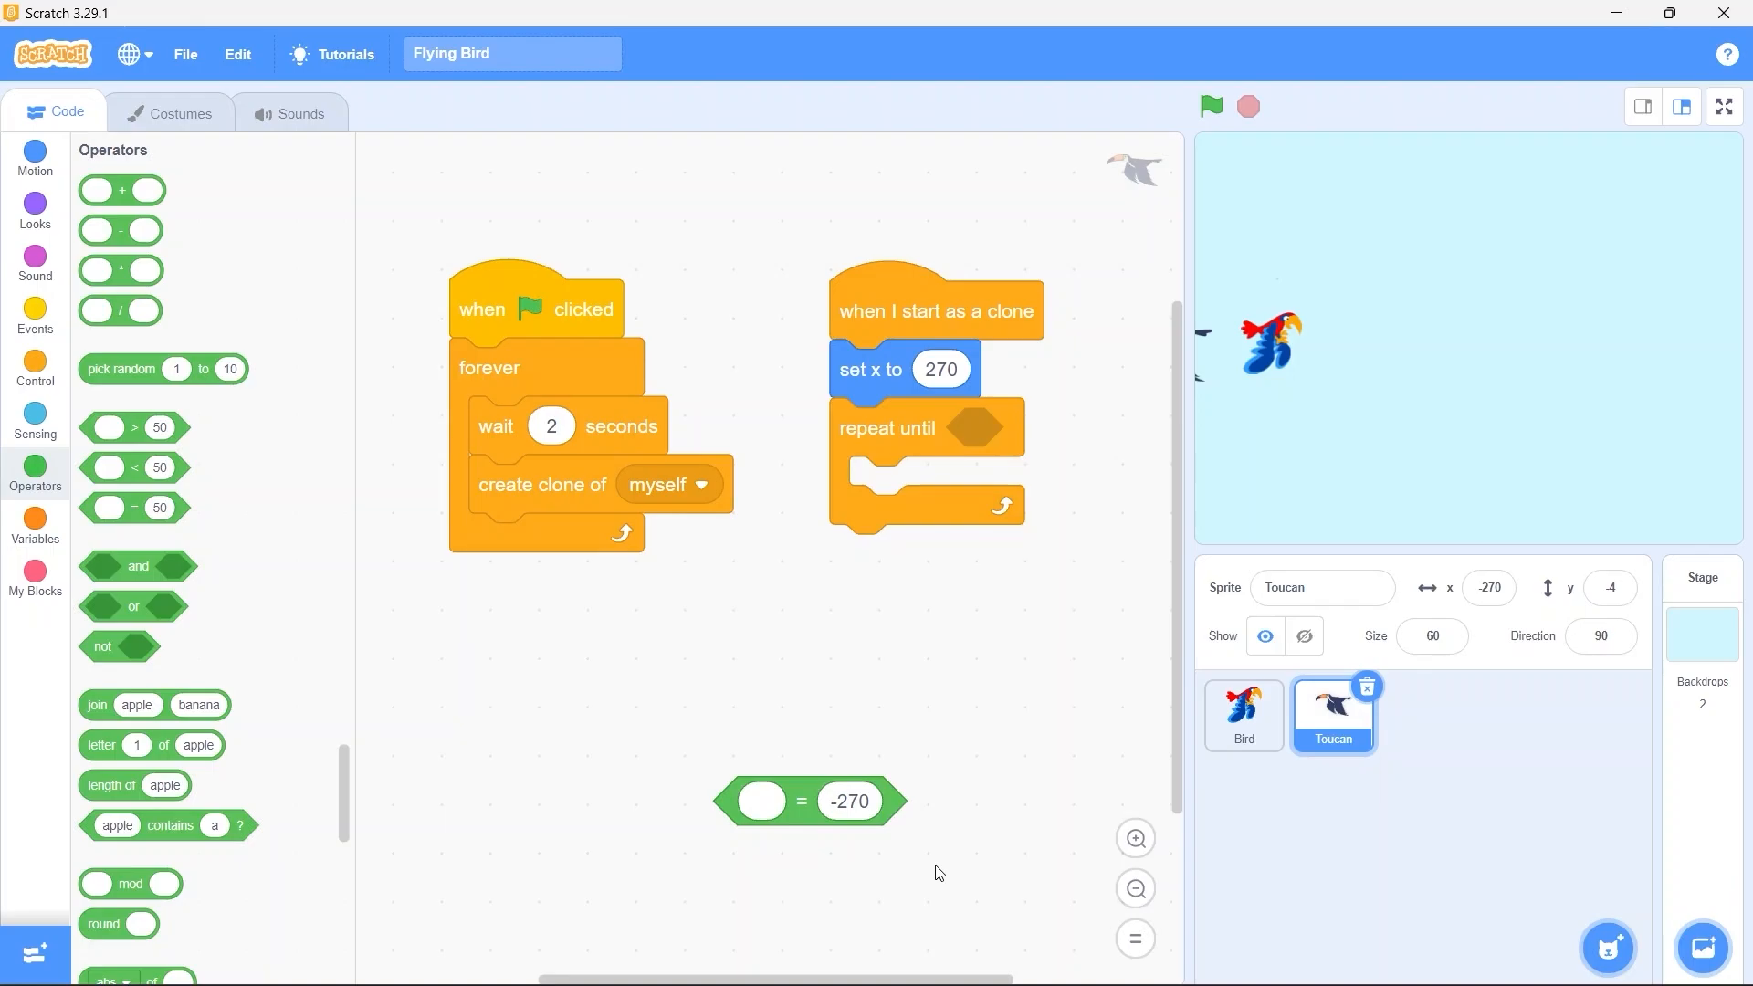
{"action": "left_click", "coordinate": [34, 152]}
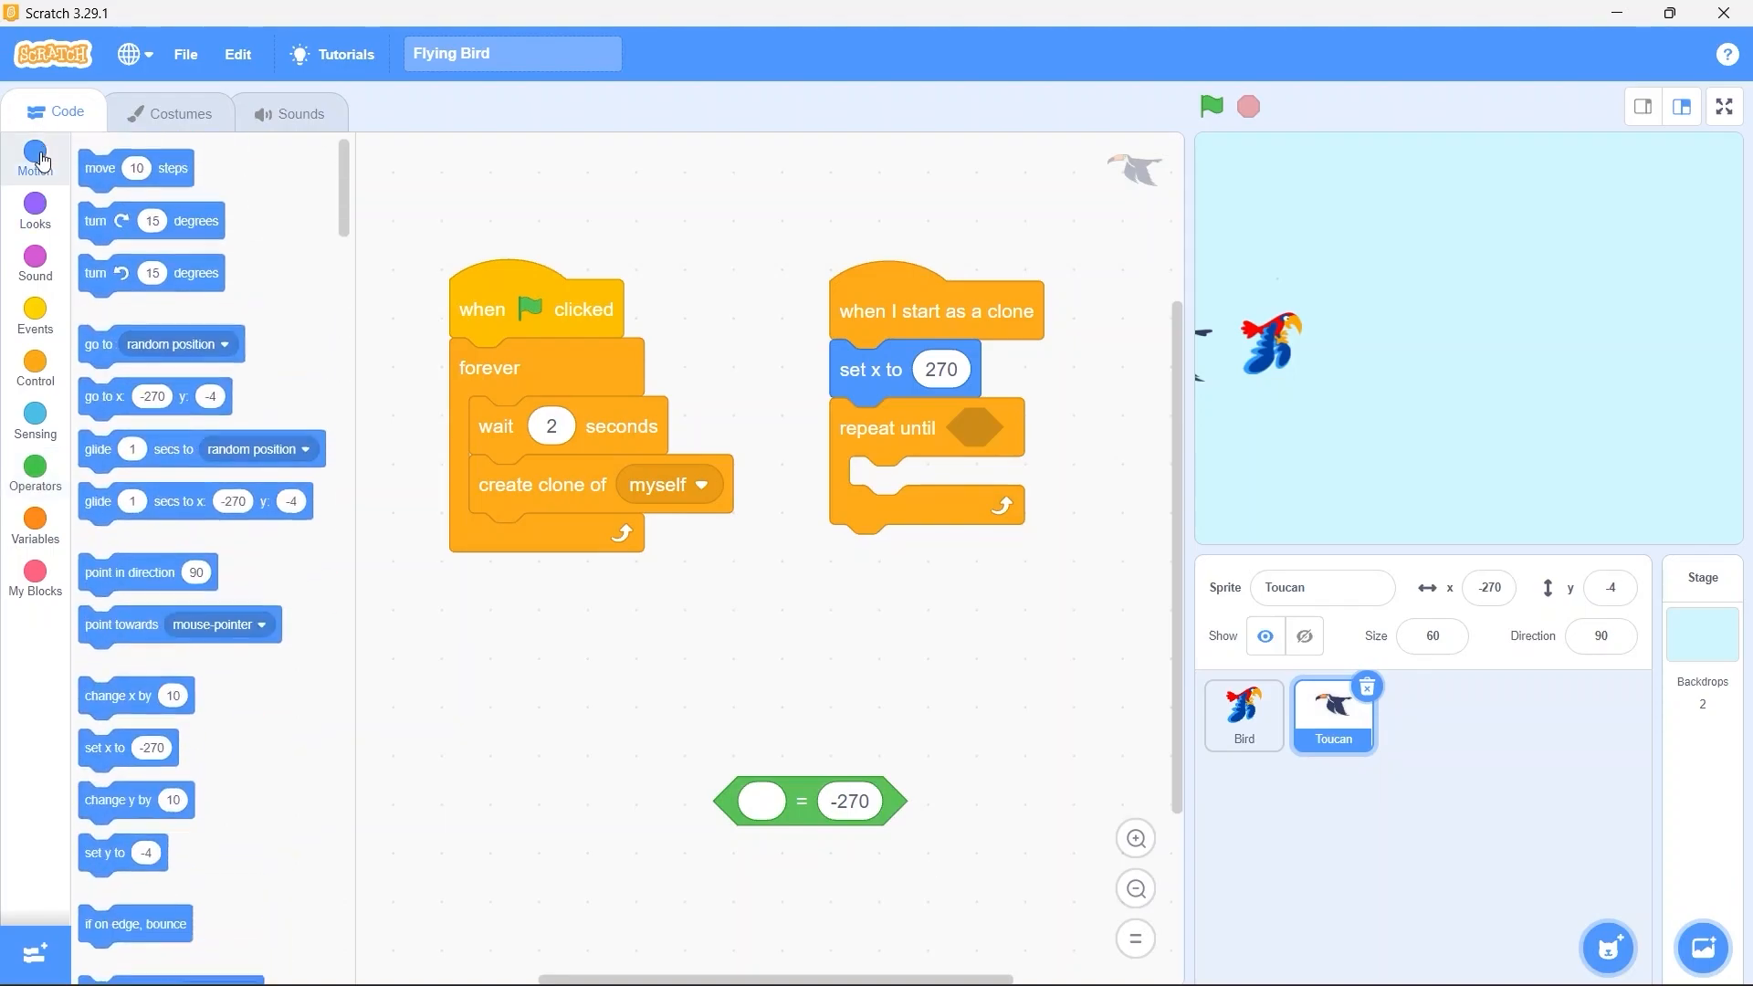
{"action": "scroll", "scroll_direction": "down", "scroll_amount": 3}
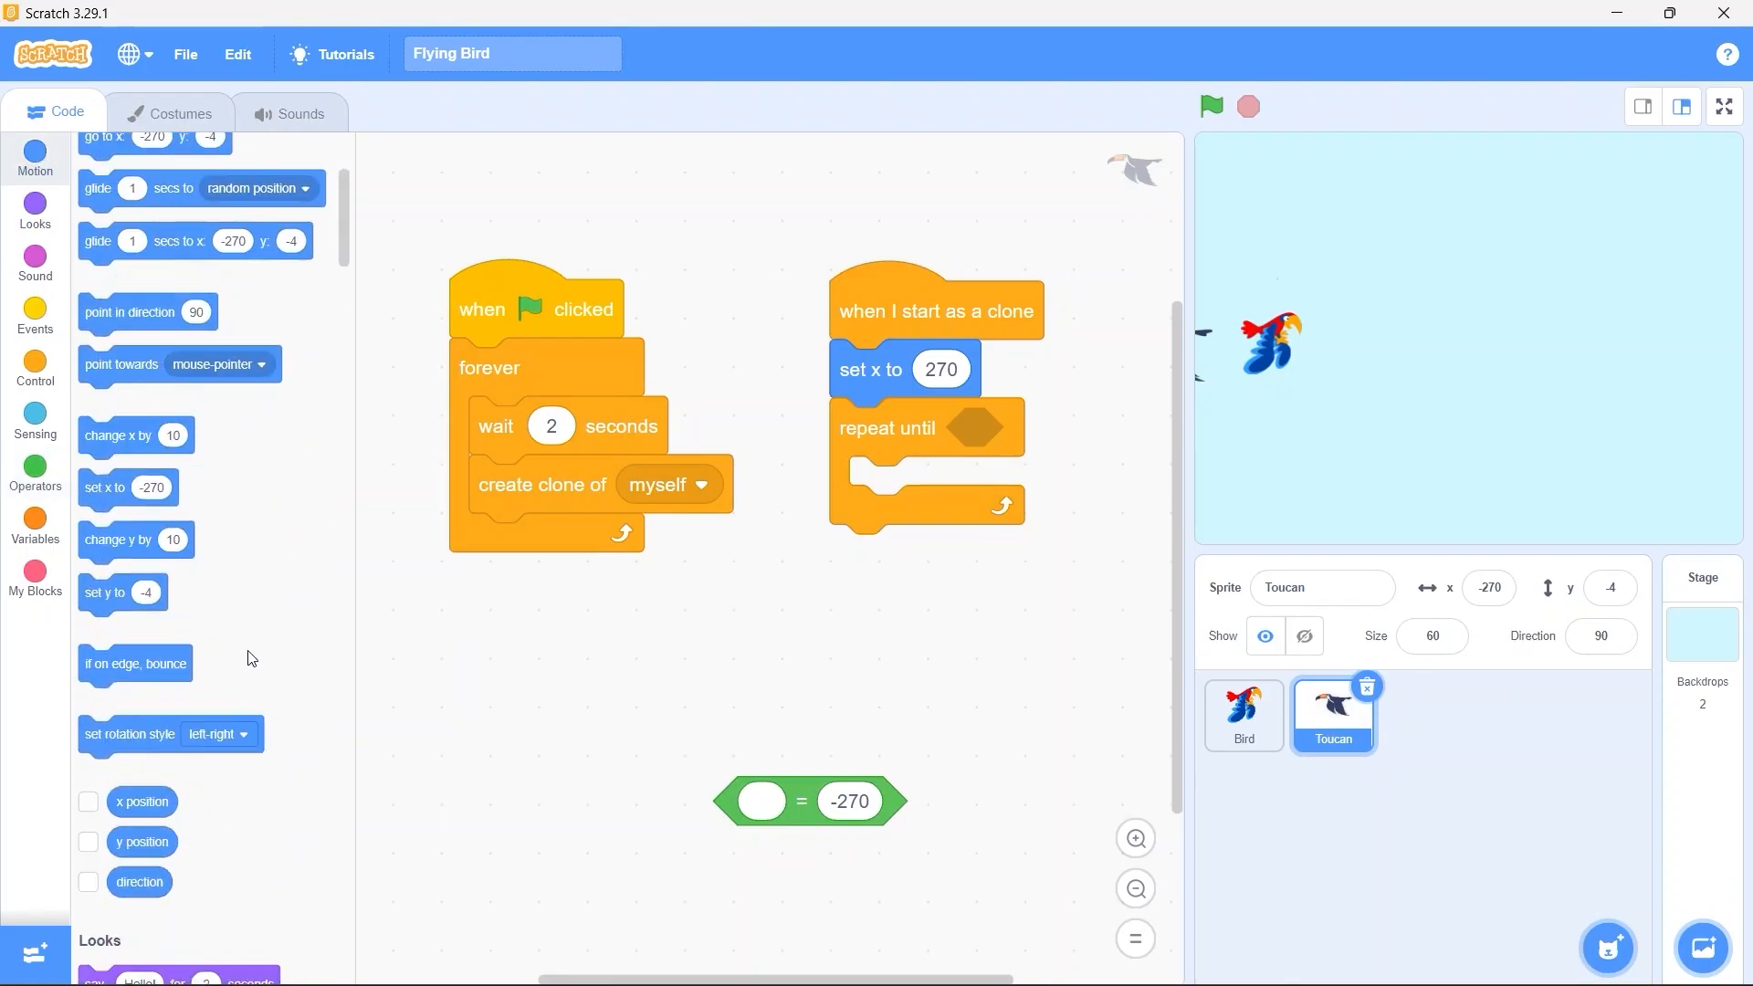
{"action": "mouse_move", "coordinate": [139, 802]}
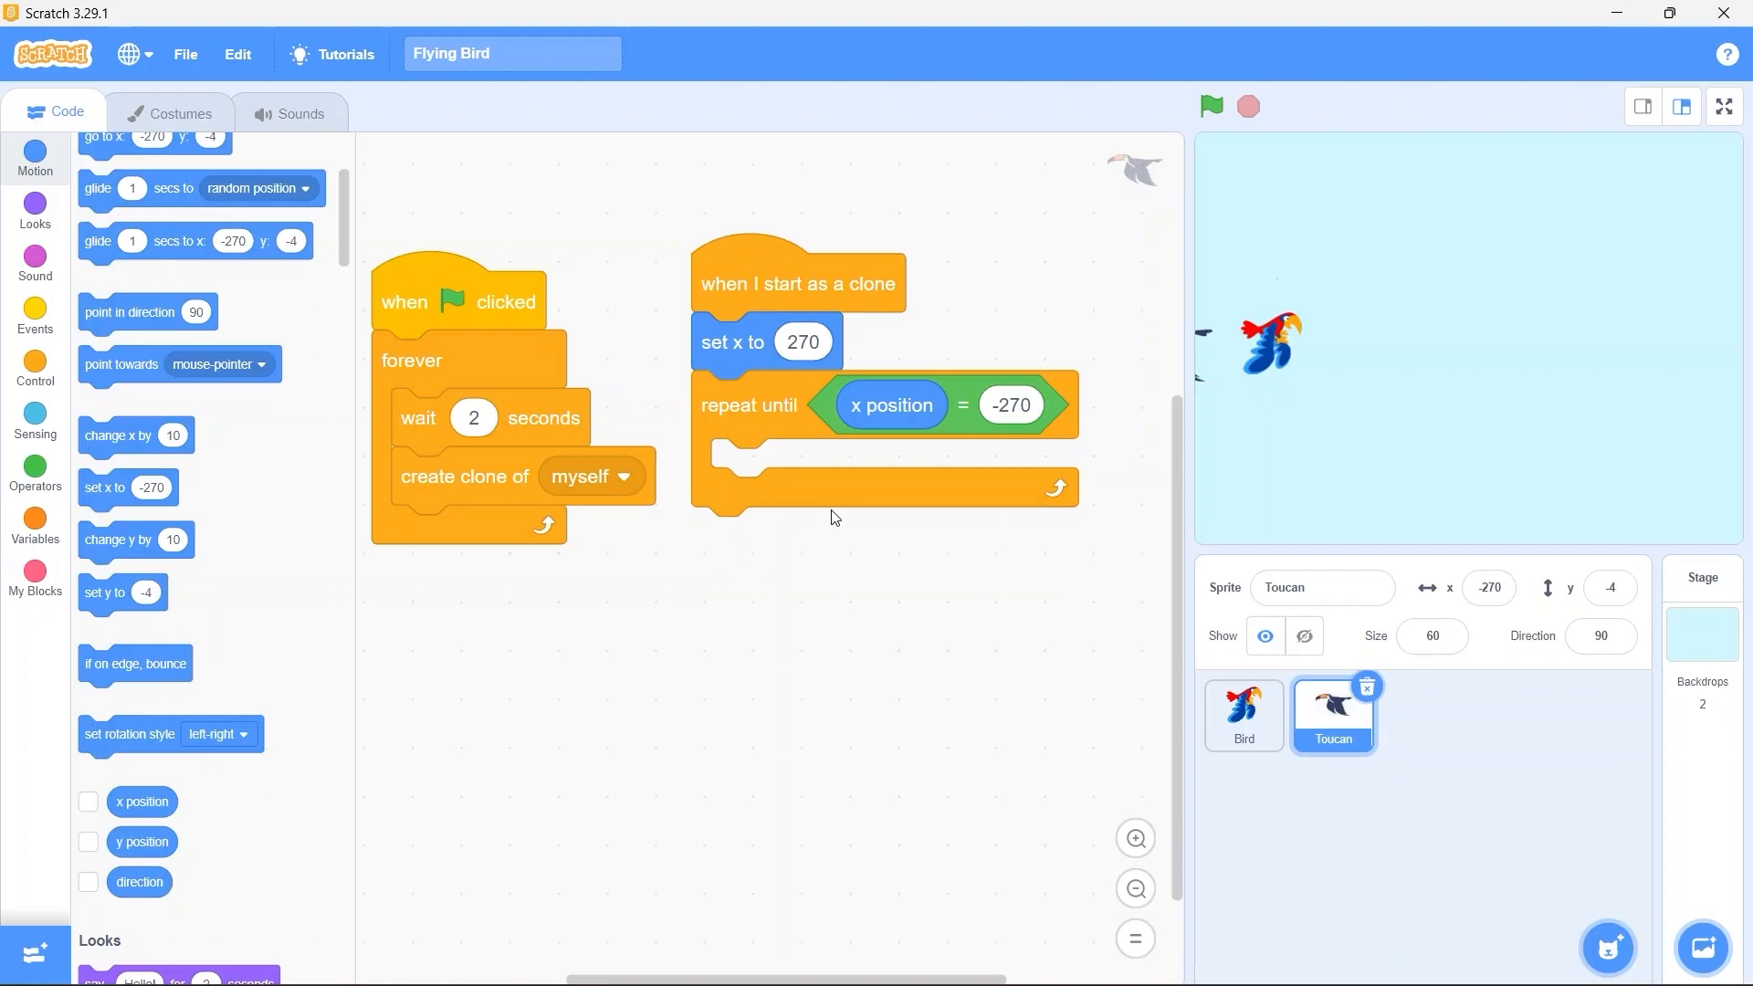
{"action": "mouse_move", "coordinate": [824, 453]}
{"action": "type", "text": "-5"}
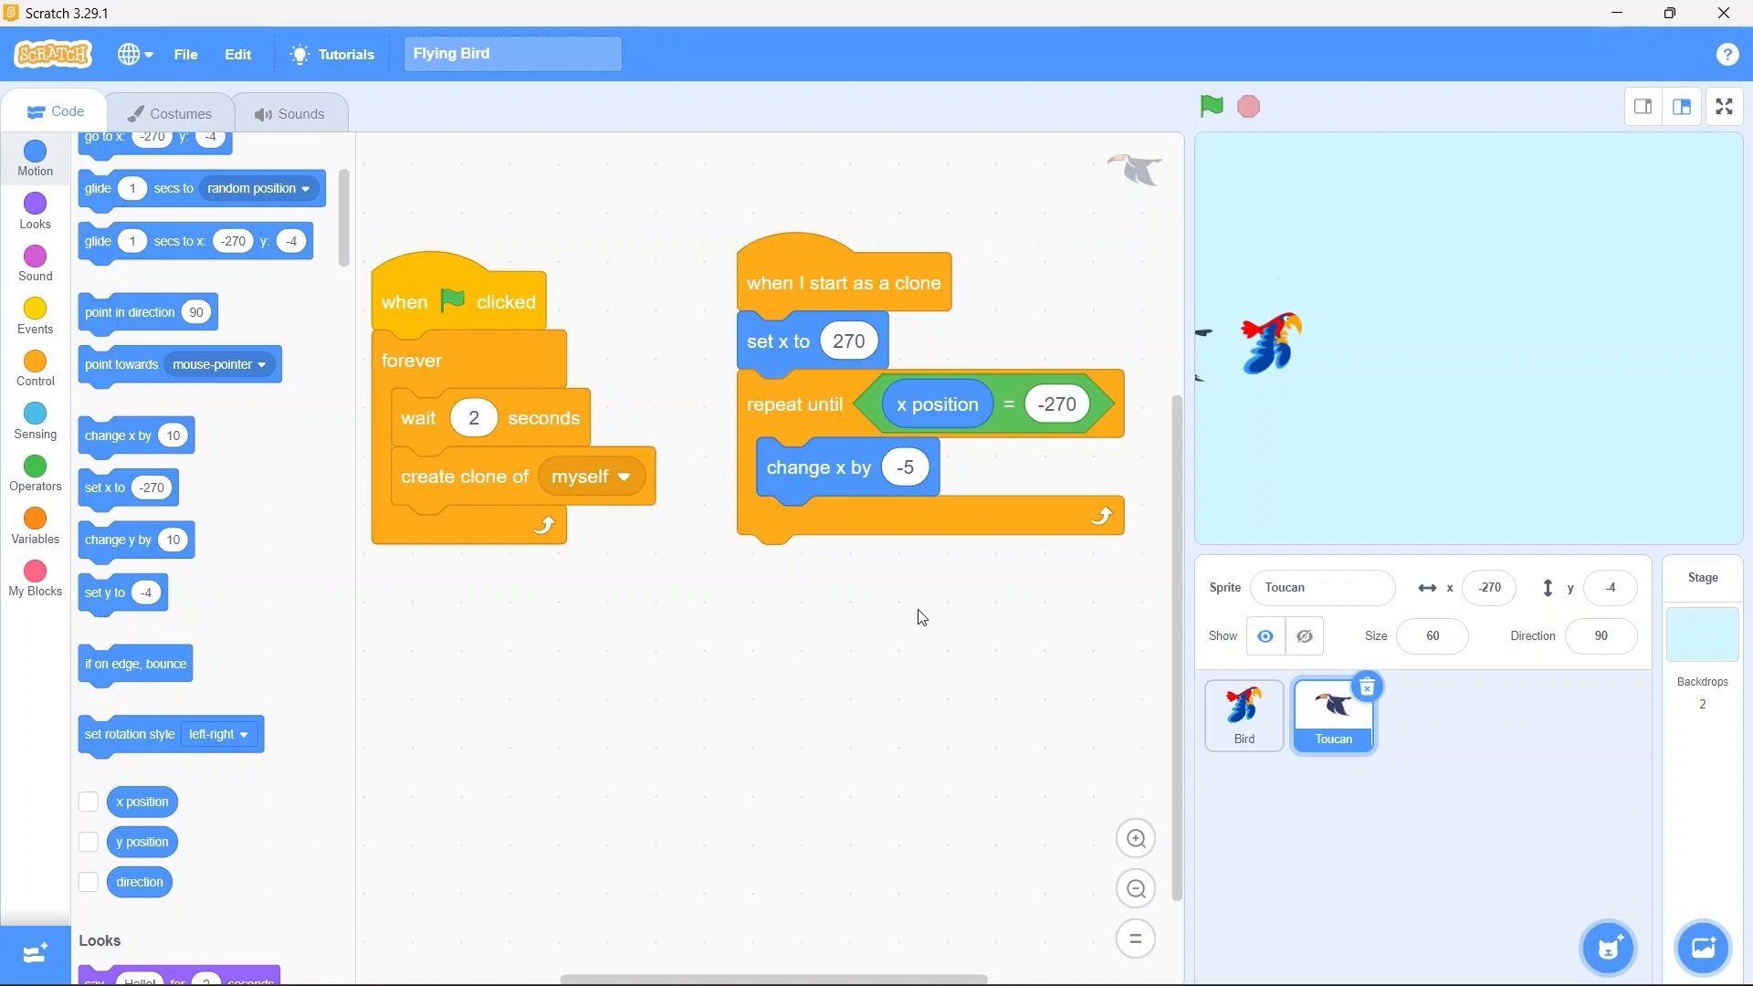
{"action": "mouse_move", "coordinate": [645, 646]}
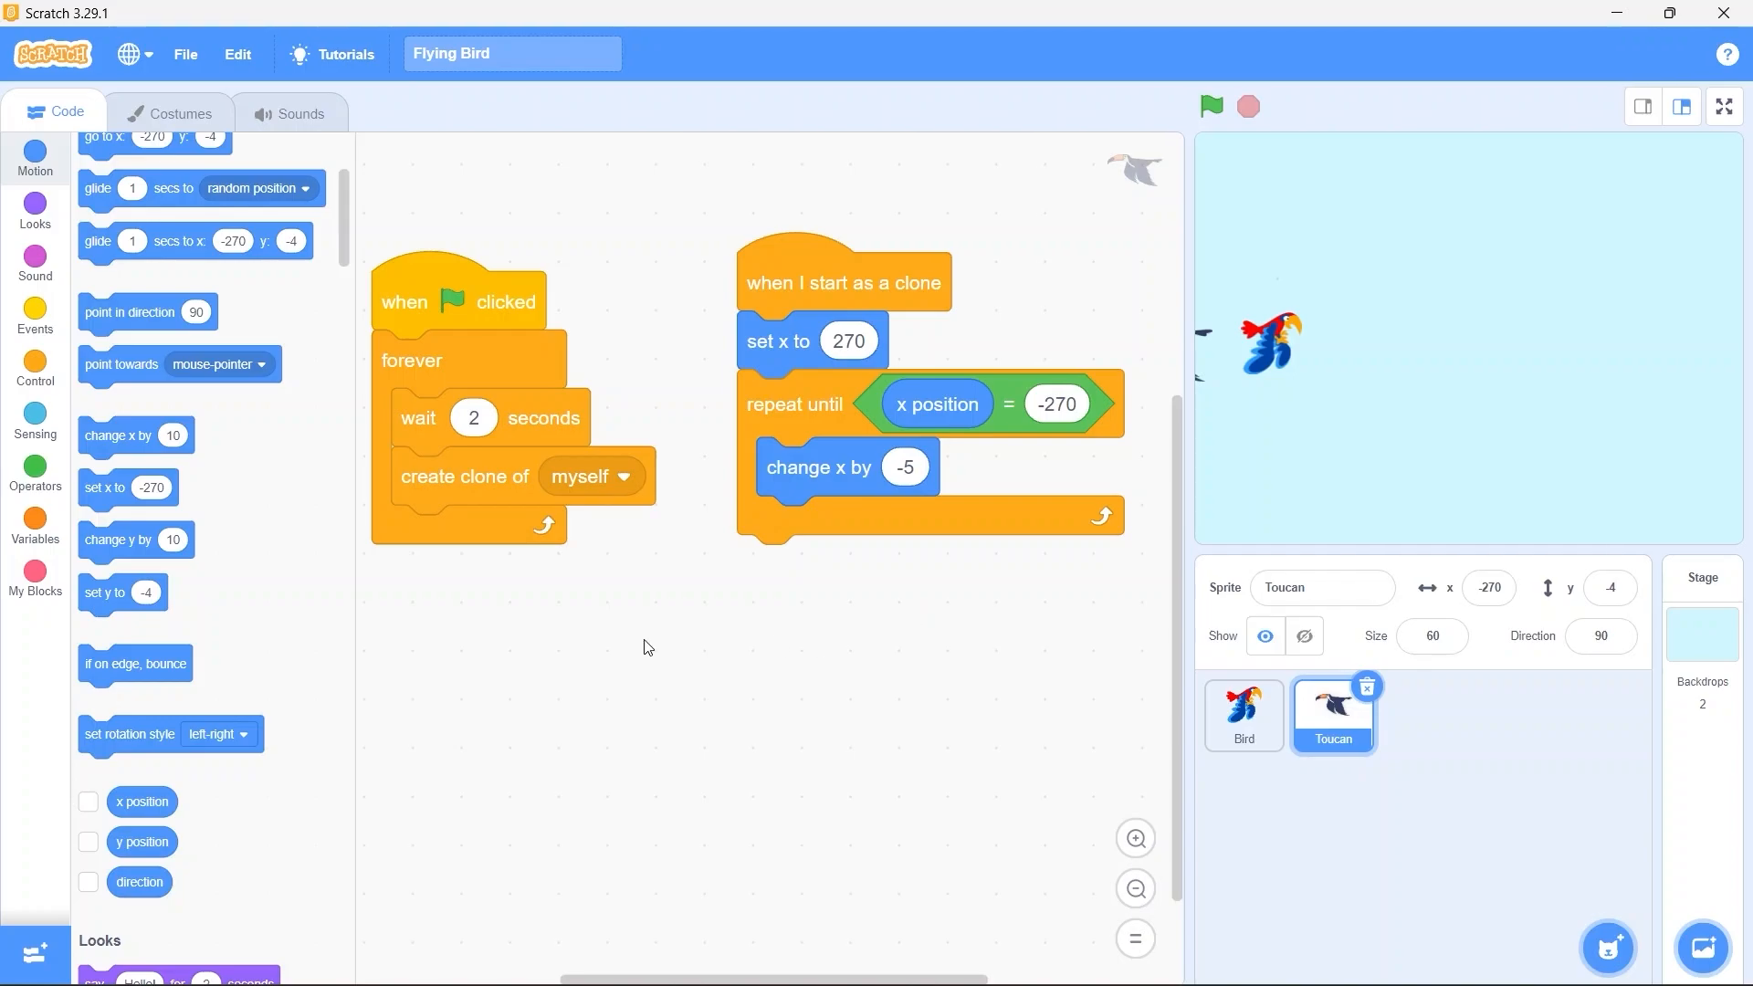
Attach 'delete this clone' after the loop and view the stage full screen
{"action": "left_click", "coordinate": [34, 369]}
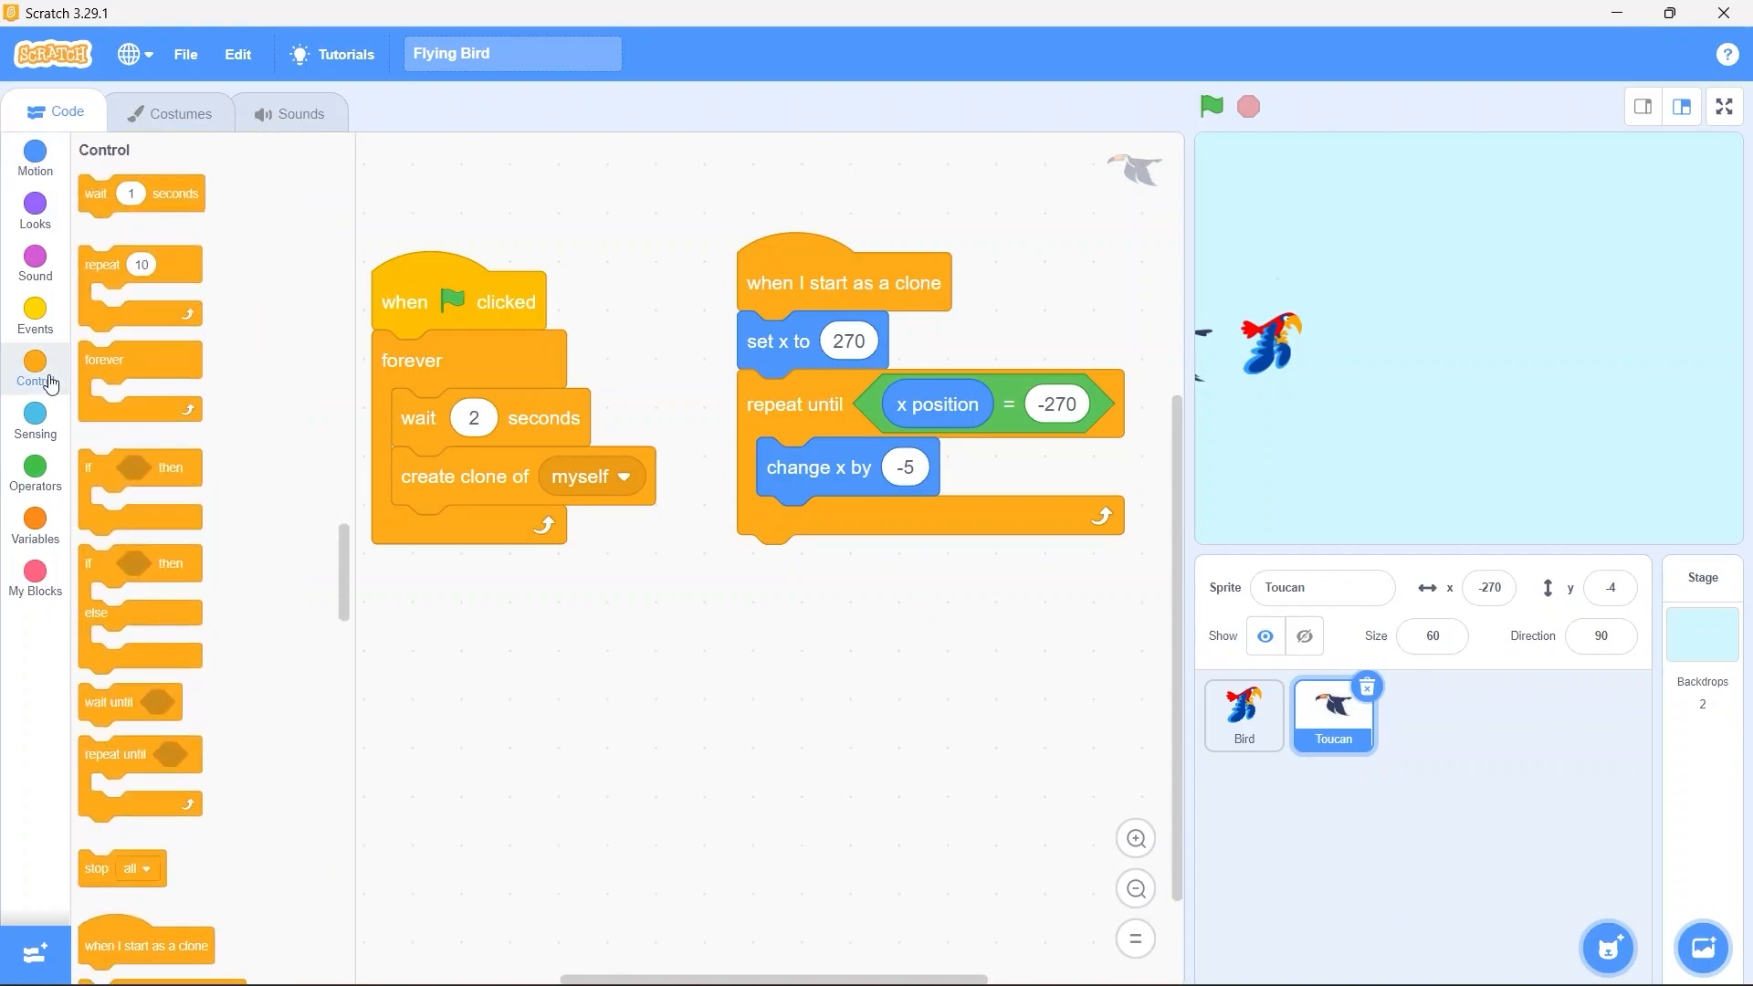
{"action": "scroll", "scroll_direction": "down", "scroll_amount": 3}
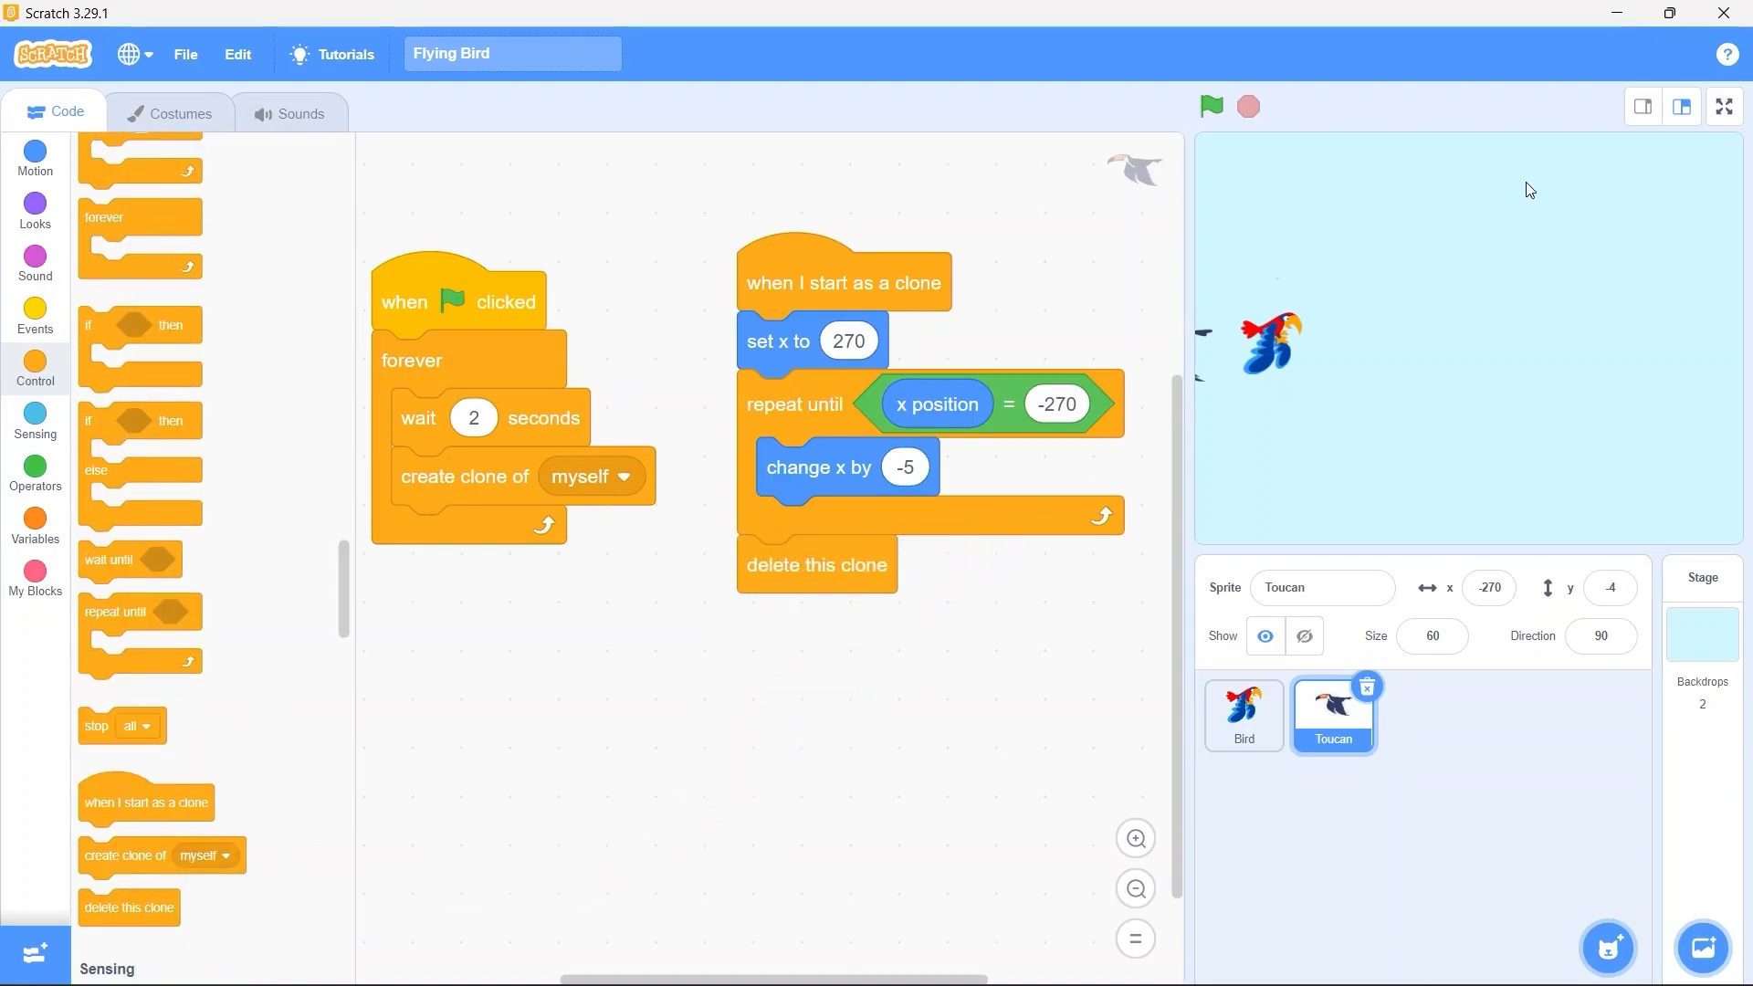
{"action": "left_click", "coordinate": [1722, 106]}
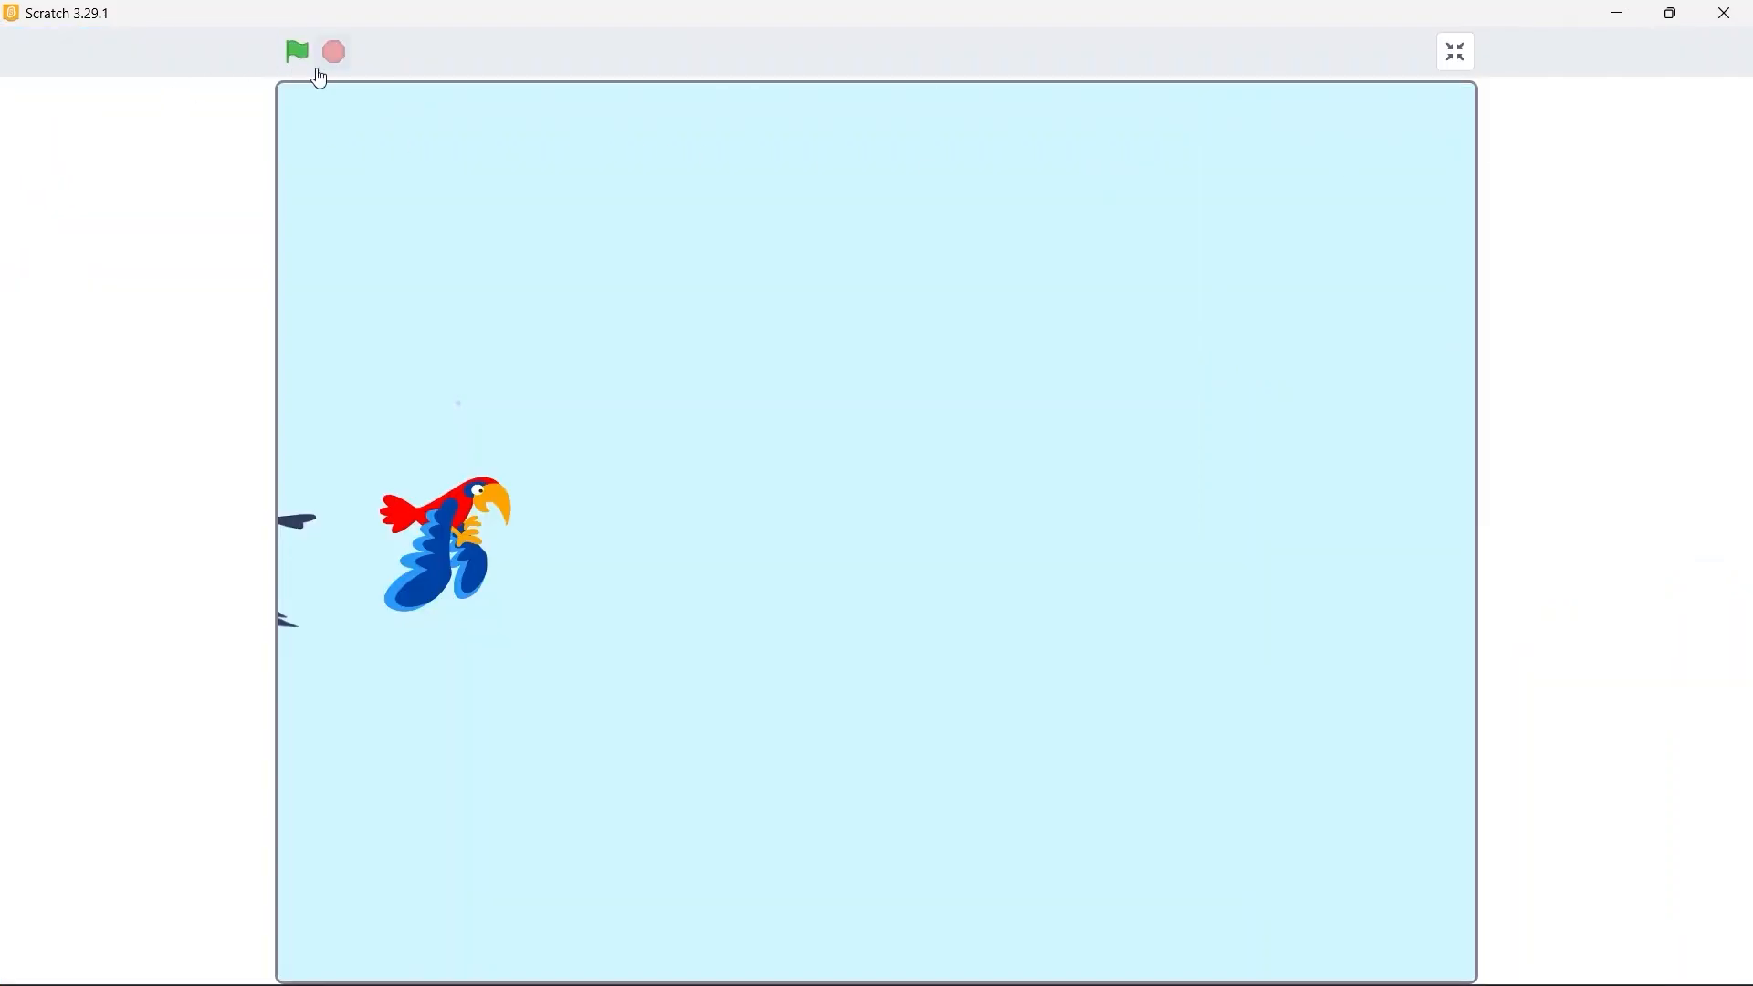
{"action": "left_click", "coordinate": [296, 51]}
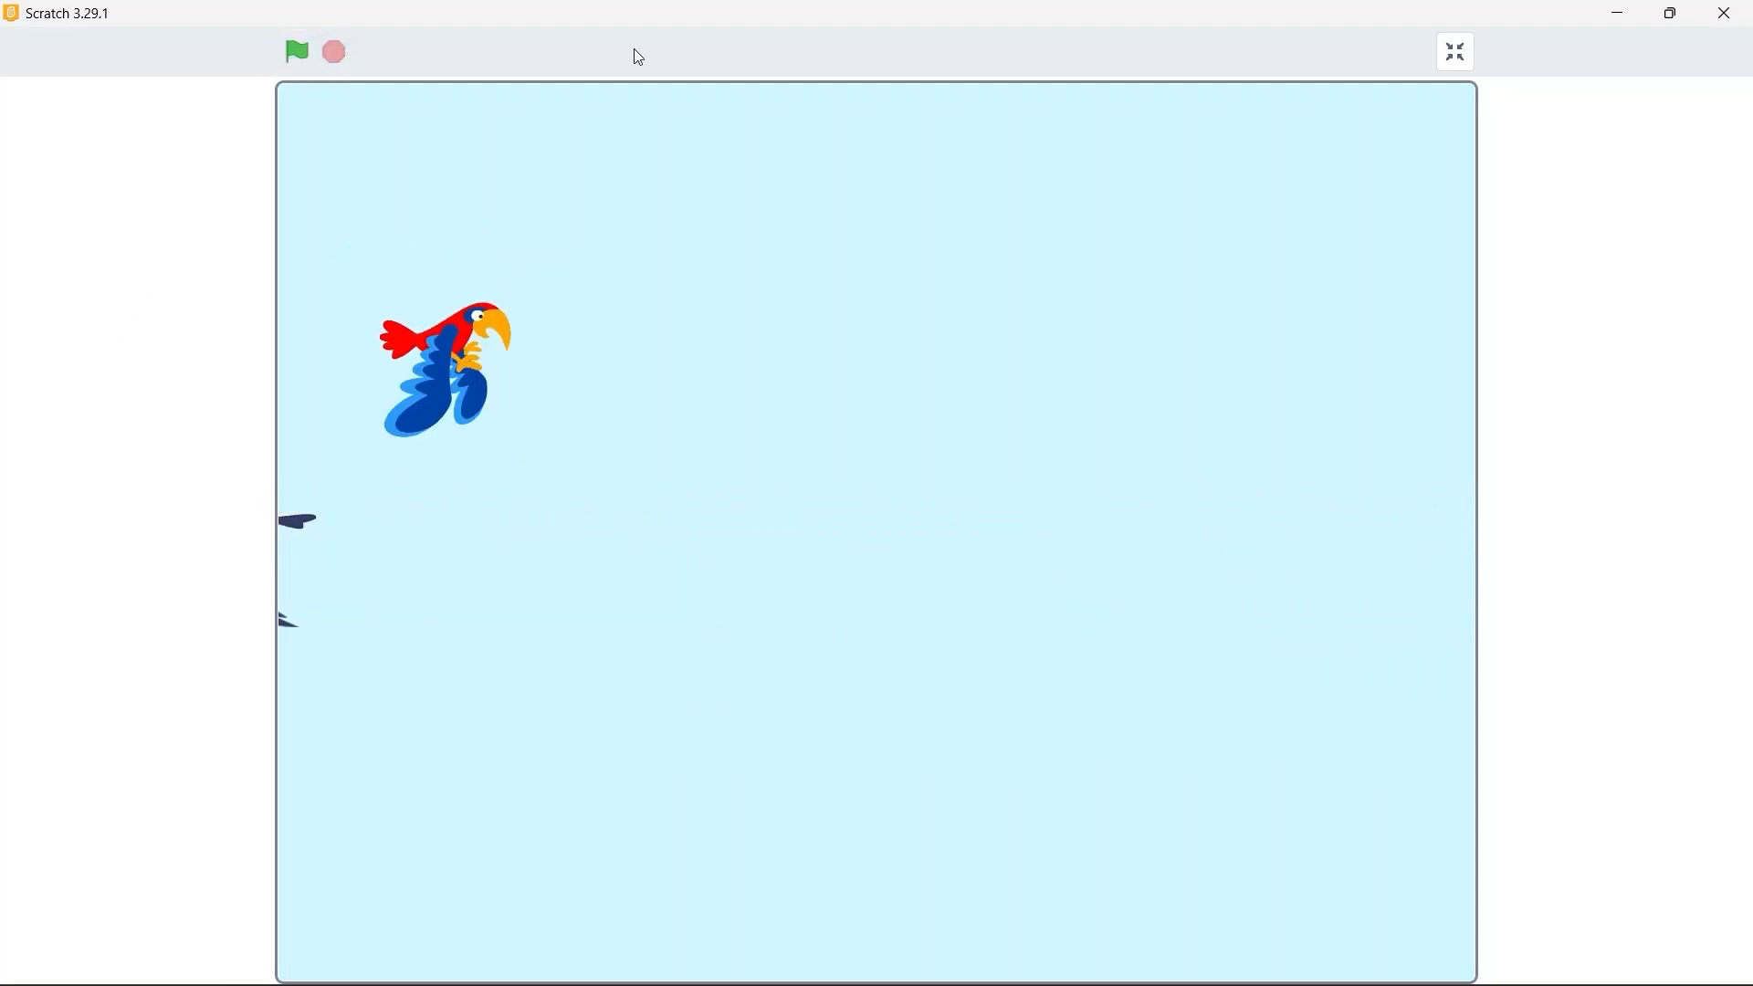
{"action": "left_click", "coordinate": [1451, 51]}
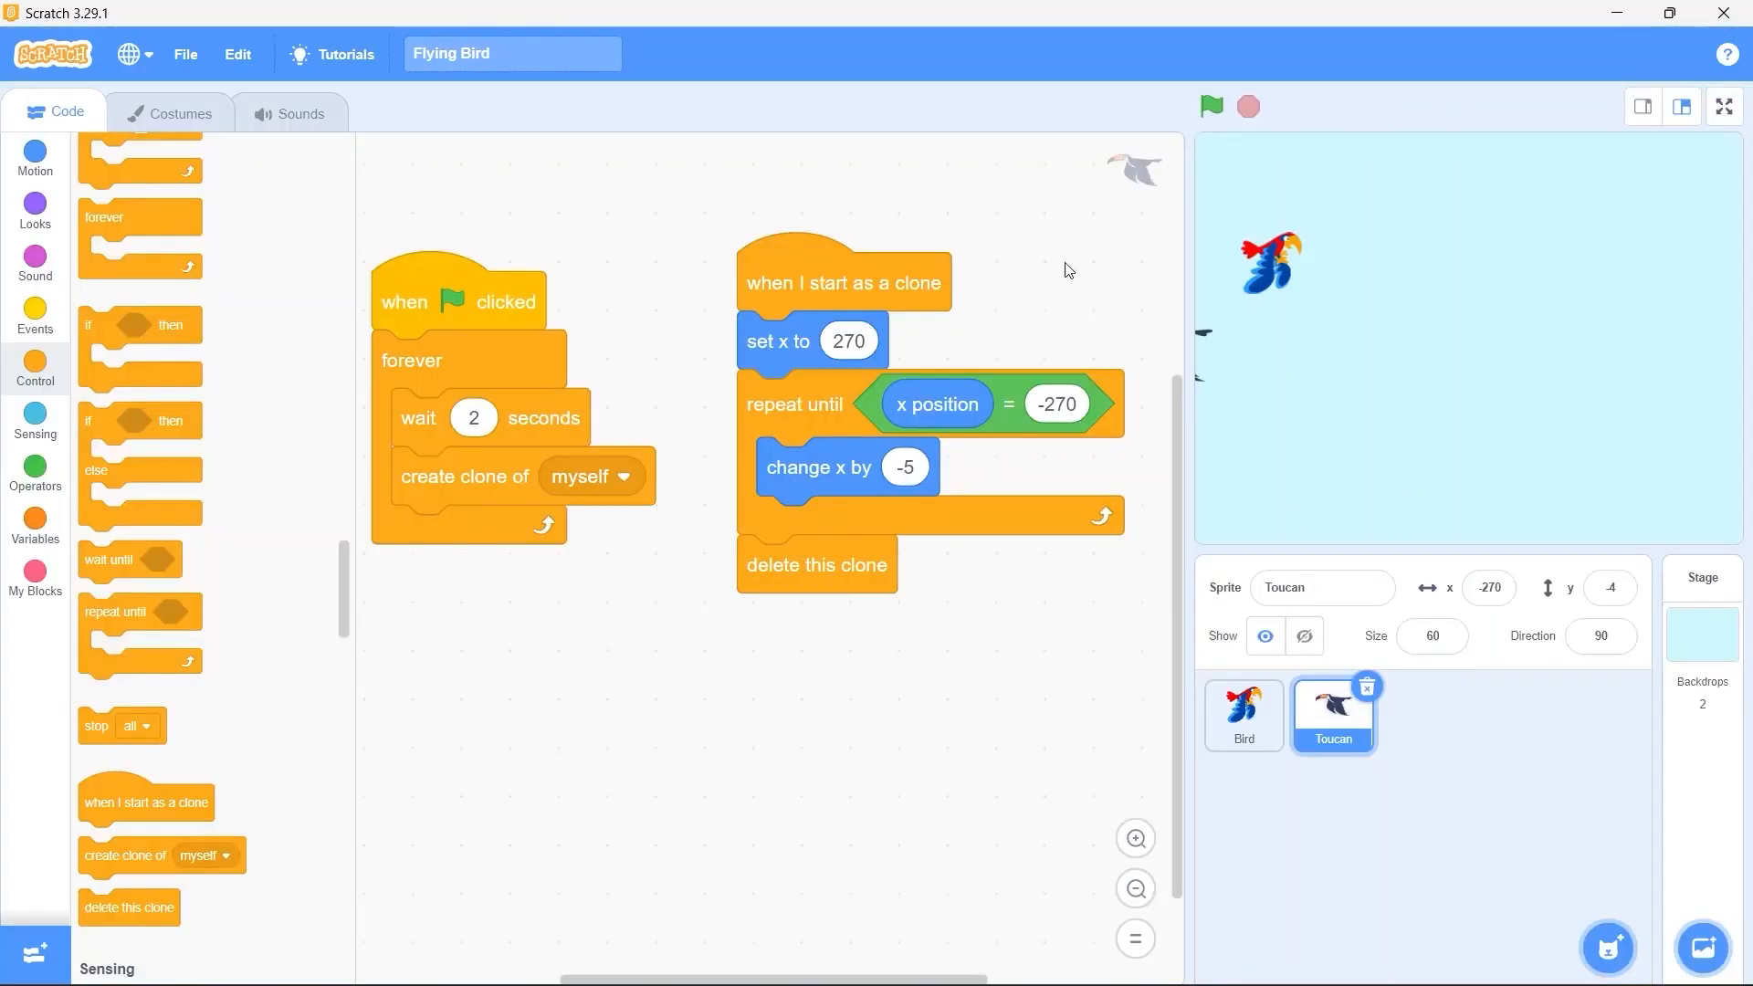
{"action": "mouse_move", "coordinate": [831, 674]}
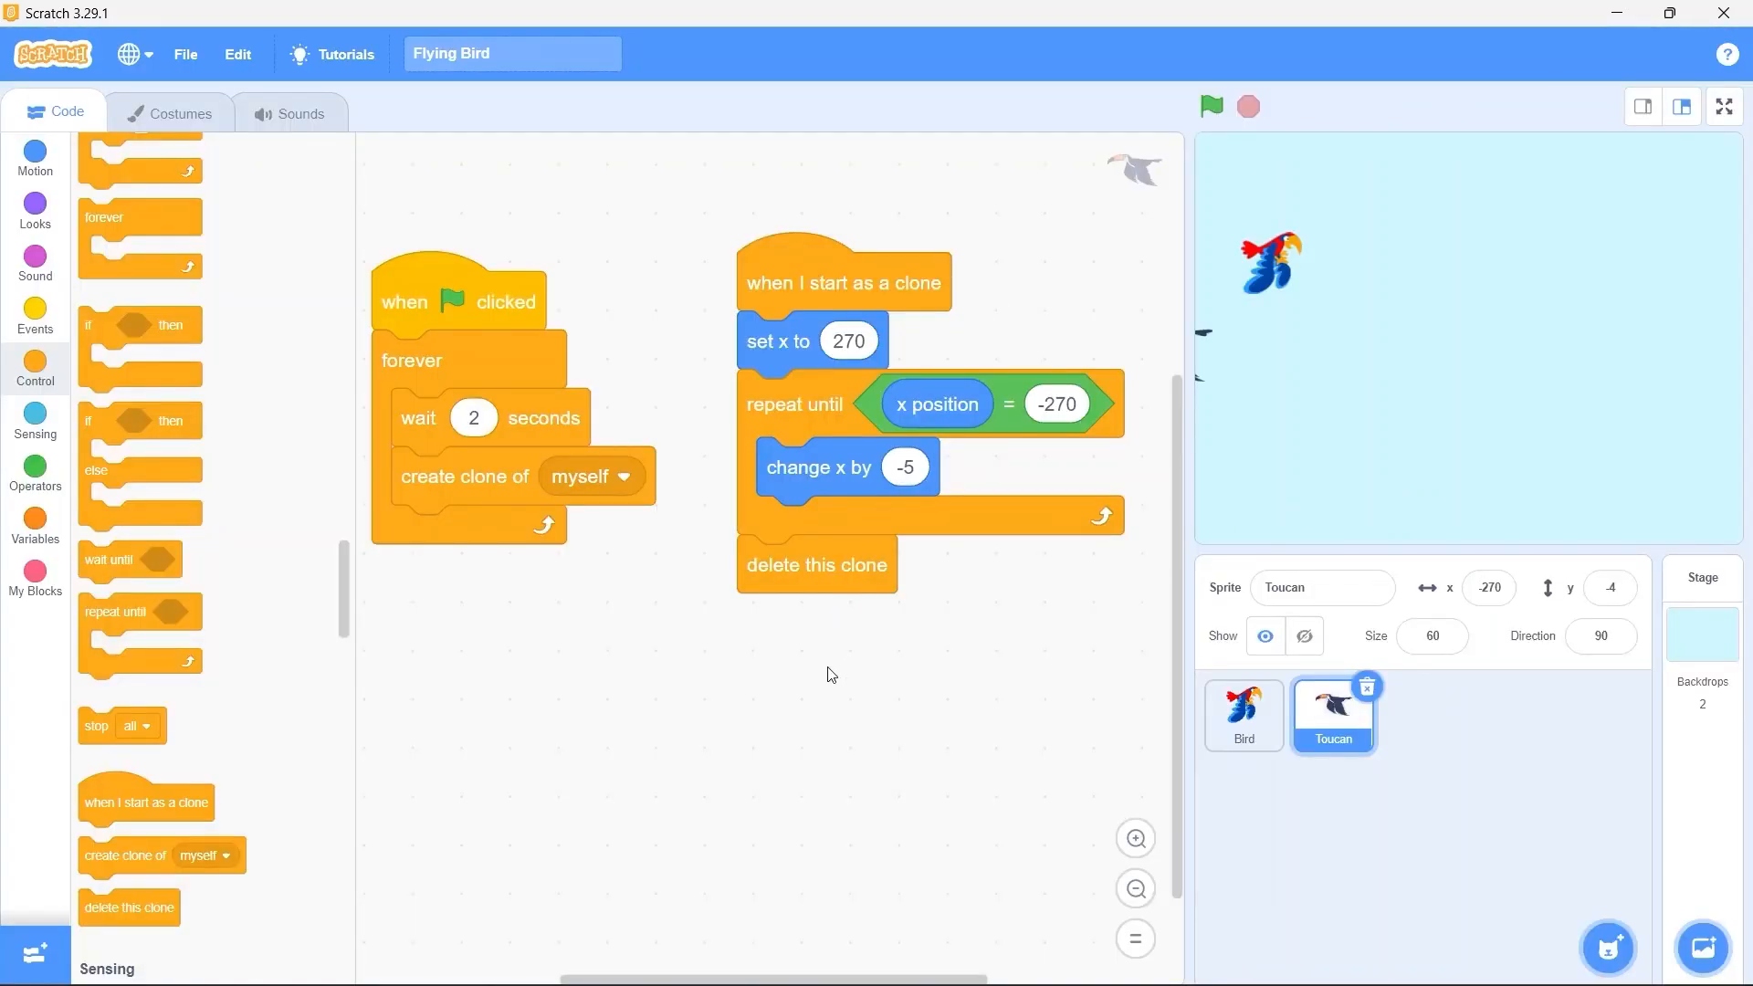
Add 'hide' at the green flag and 'show' for clones, then rerun the game to test
{"action": "left_click", "coordinate": [34, 207]}
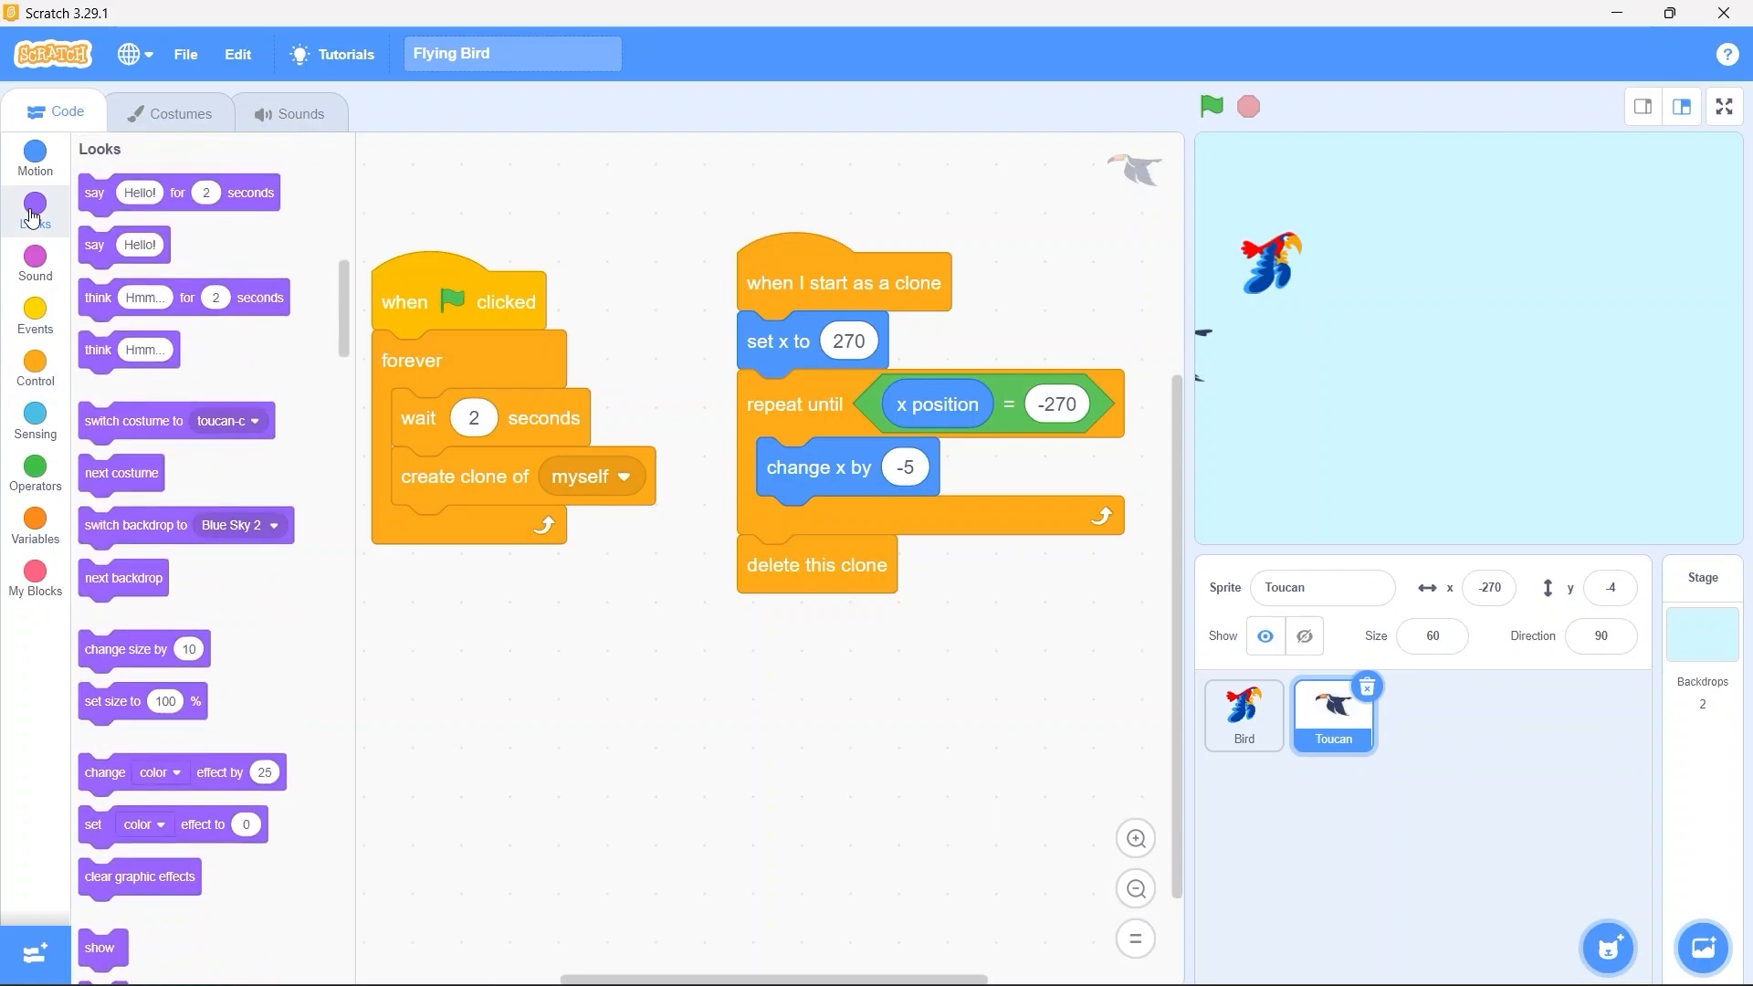
{"action": "scroll", "scroll_direction": "down", "scroll_amount": 3}
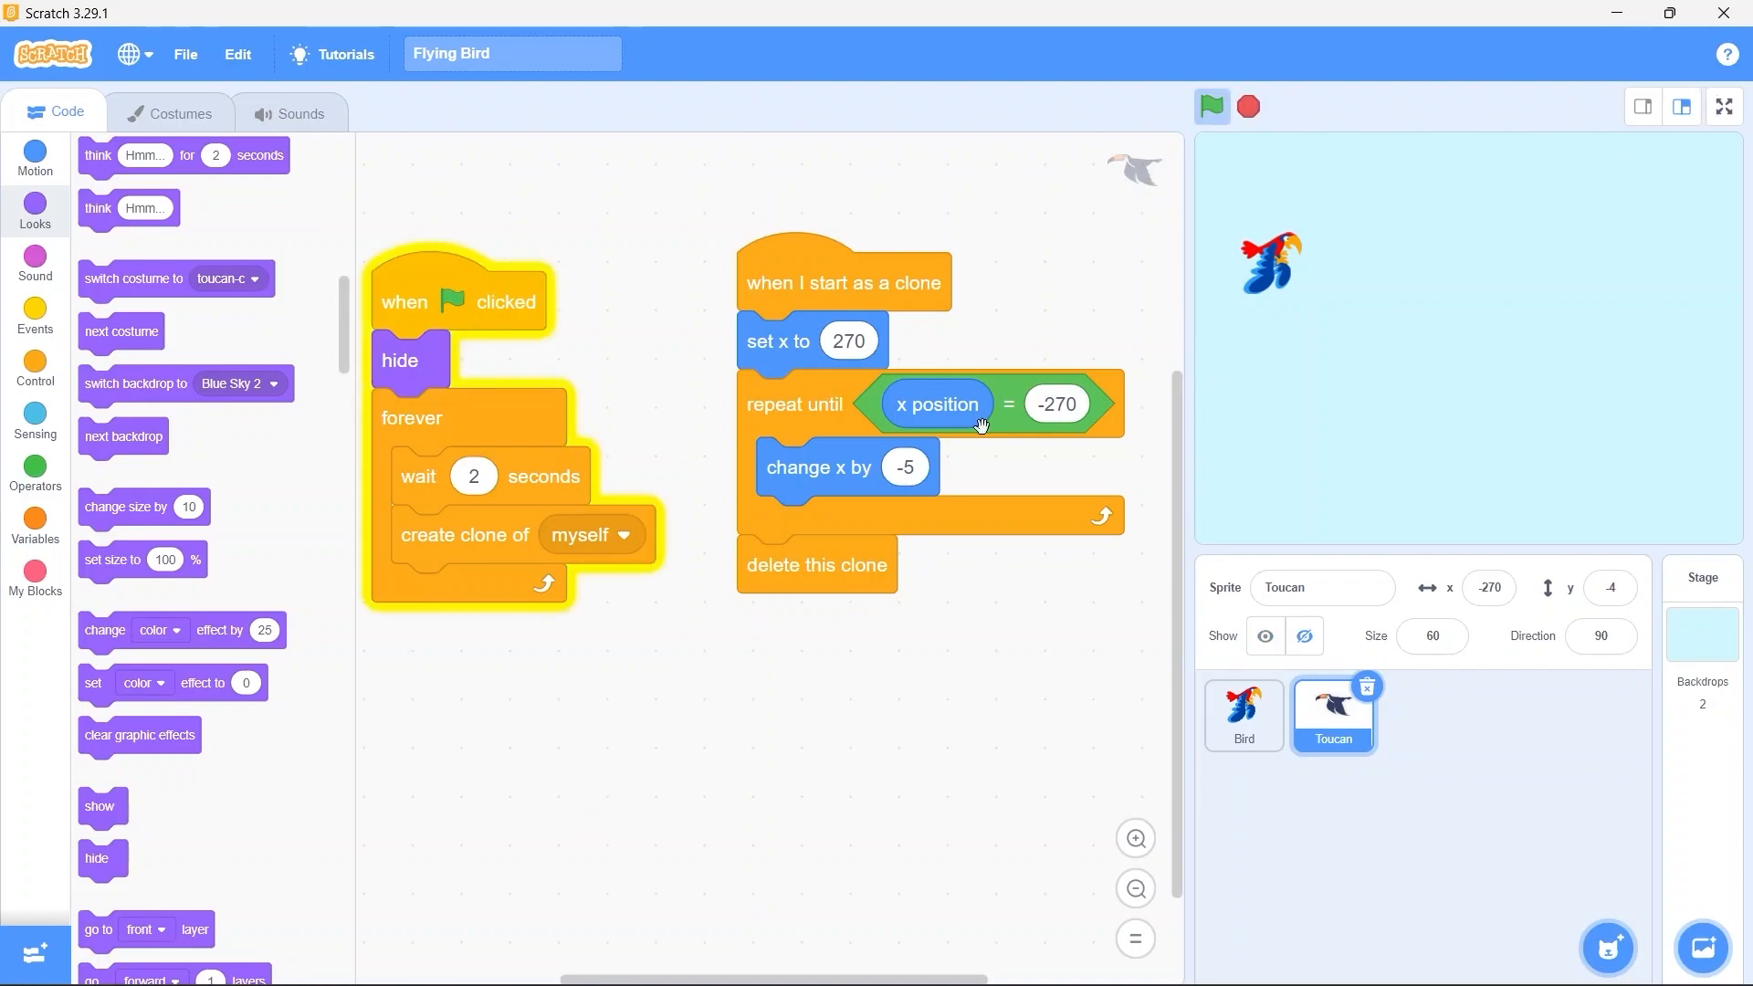
{"action": "mouse_move", "coordinate": [904, 656]}
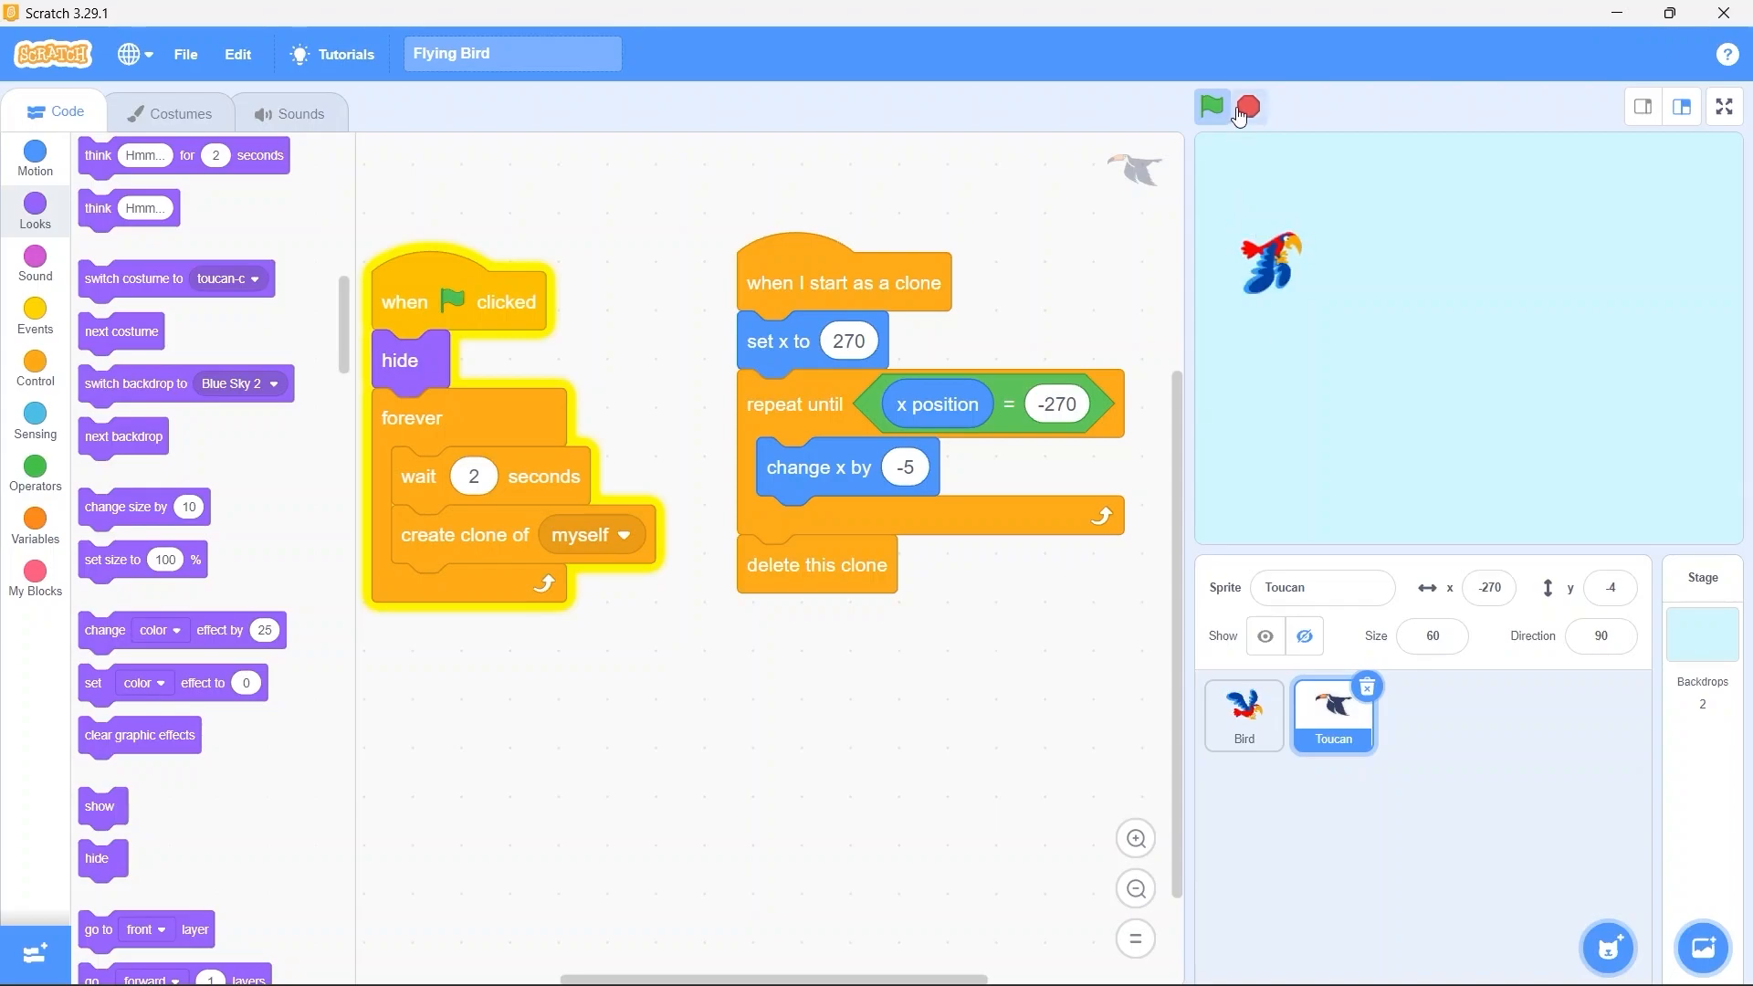
{"action": "left_click", "coordinate": [1247, 107]}
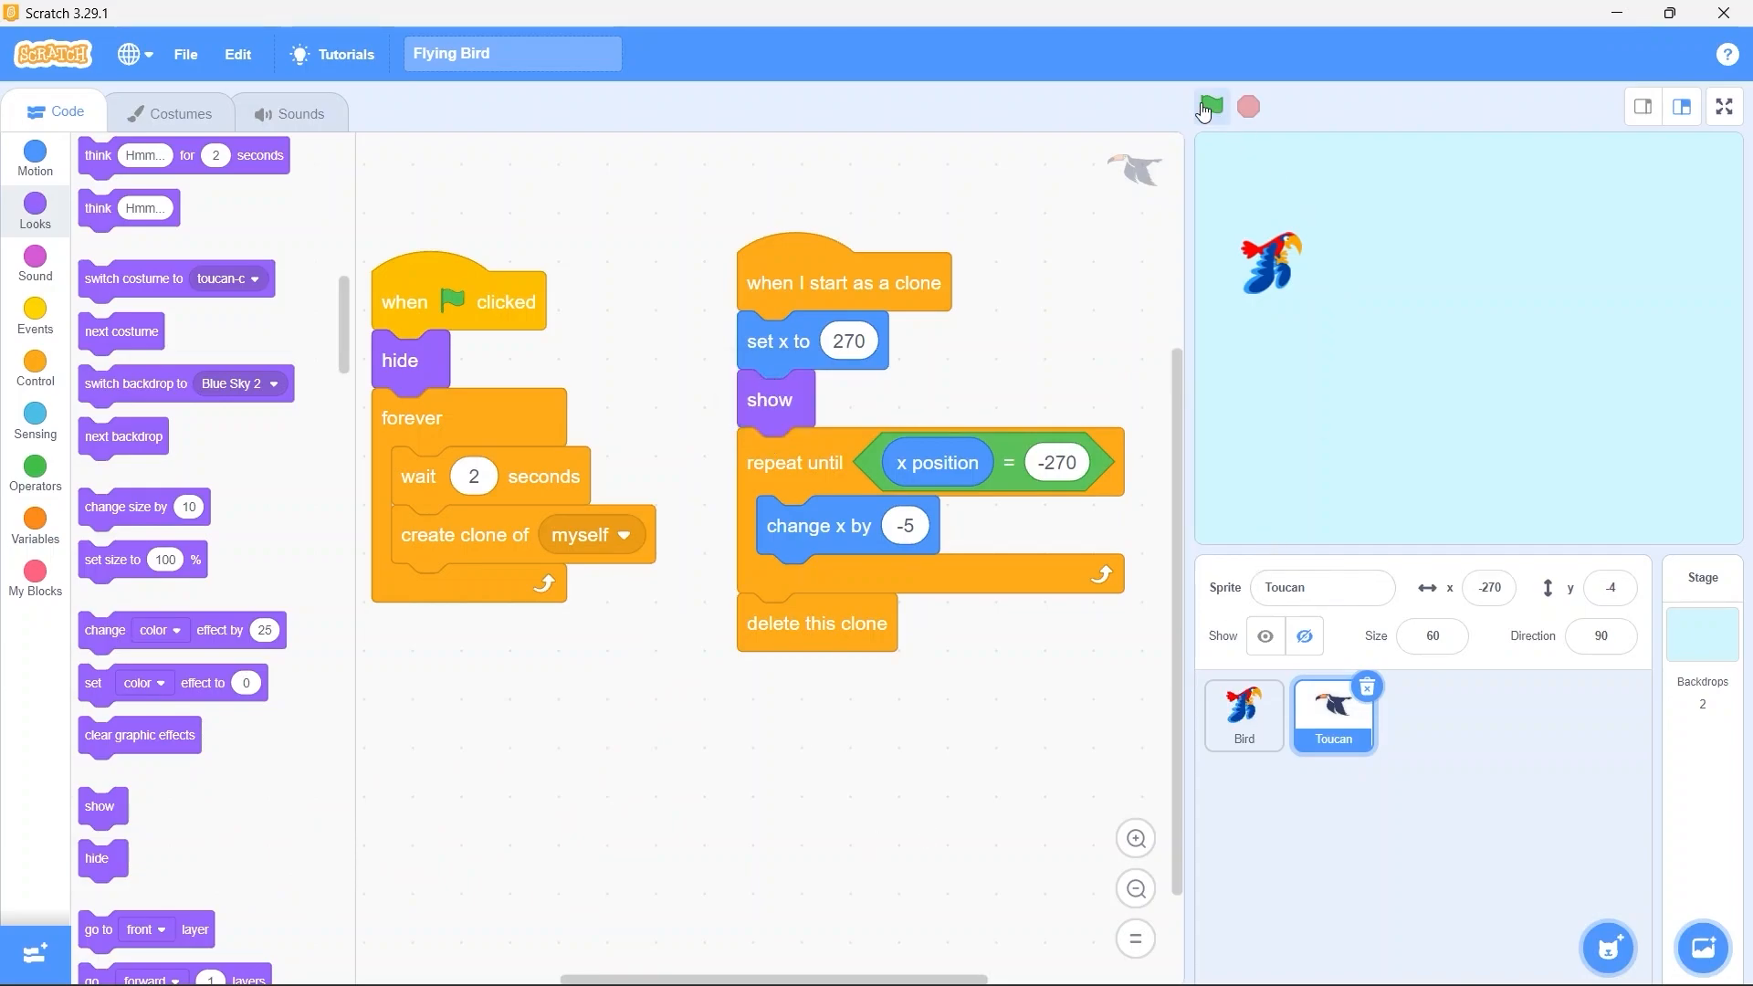
{"action": "left_click", "coordinate": [1211, 106]}
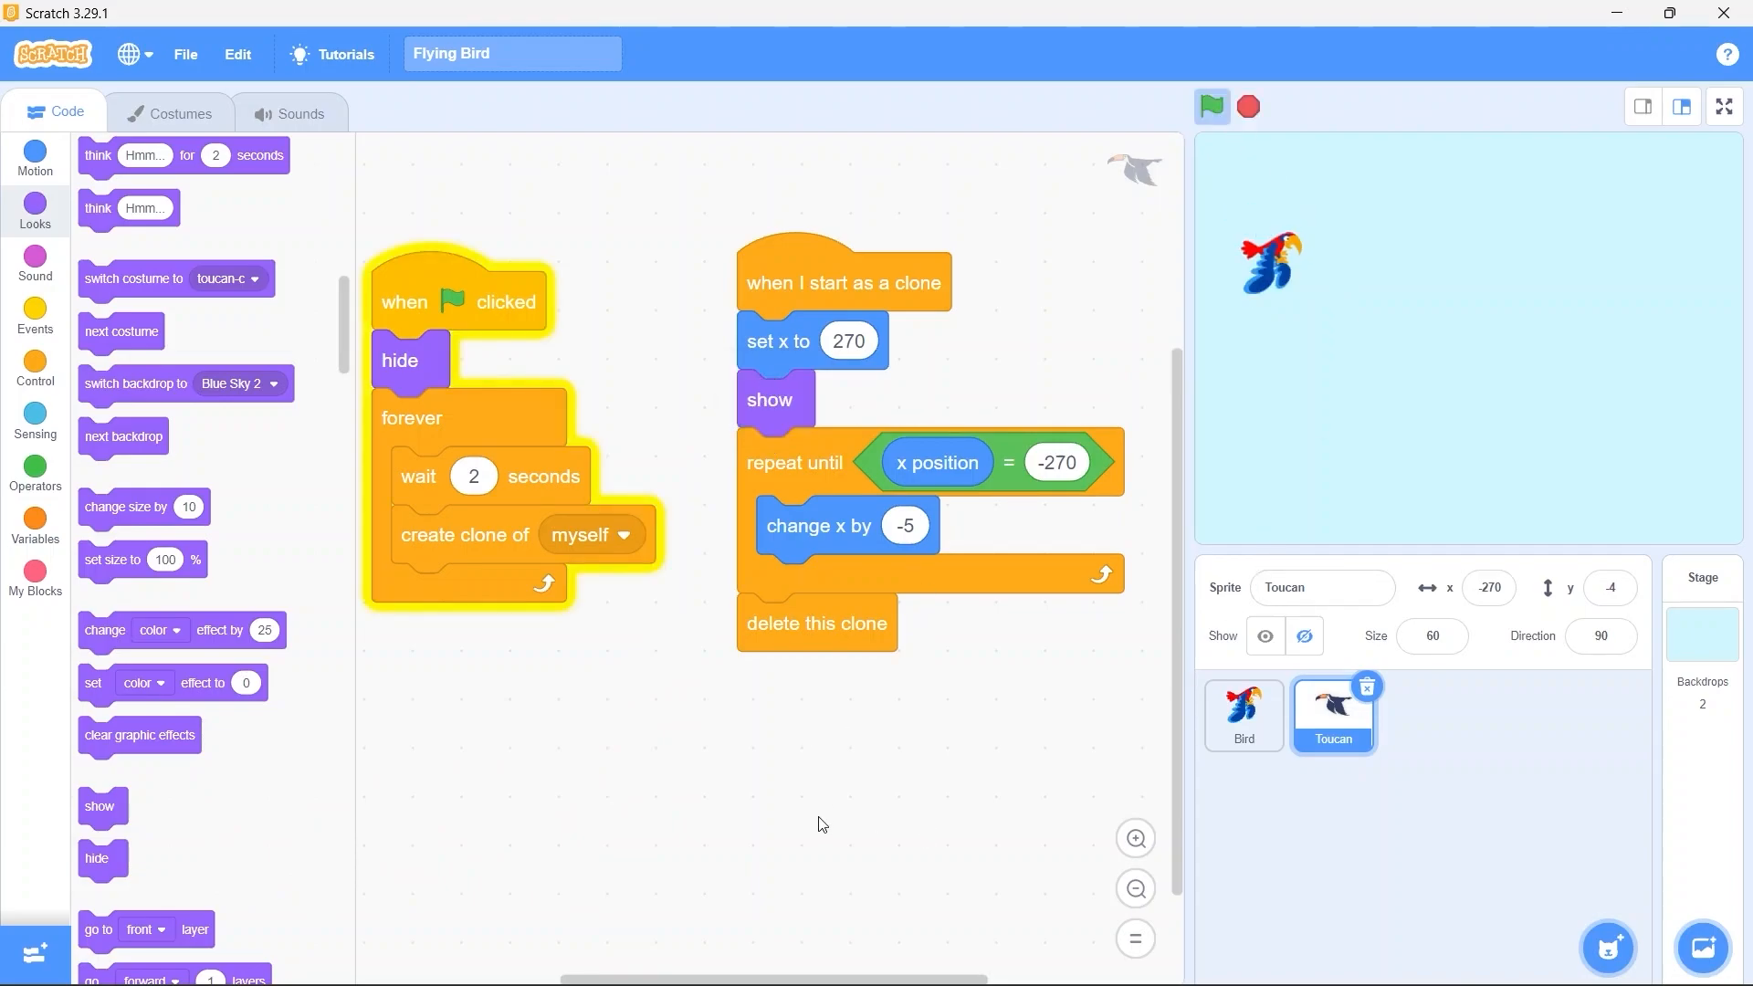
{"action": "left_click", "coordinate": [1210, 106]}
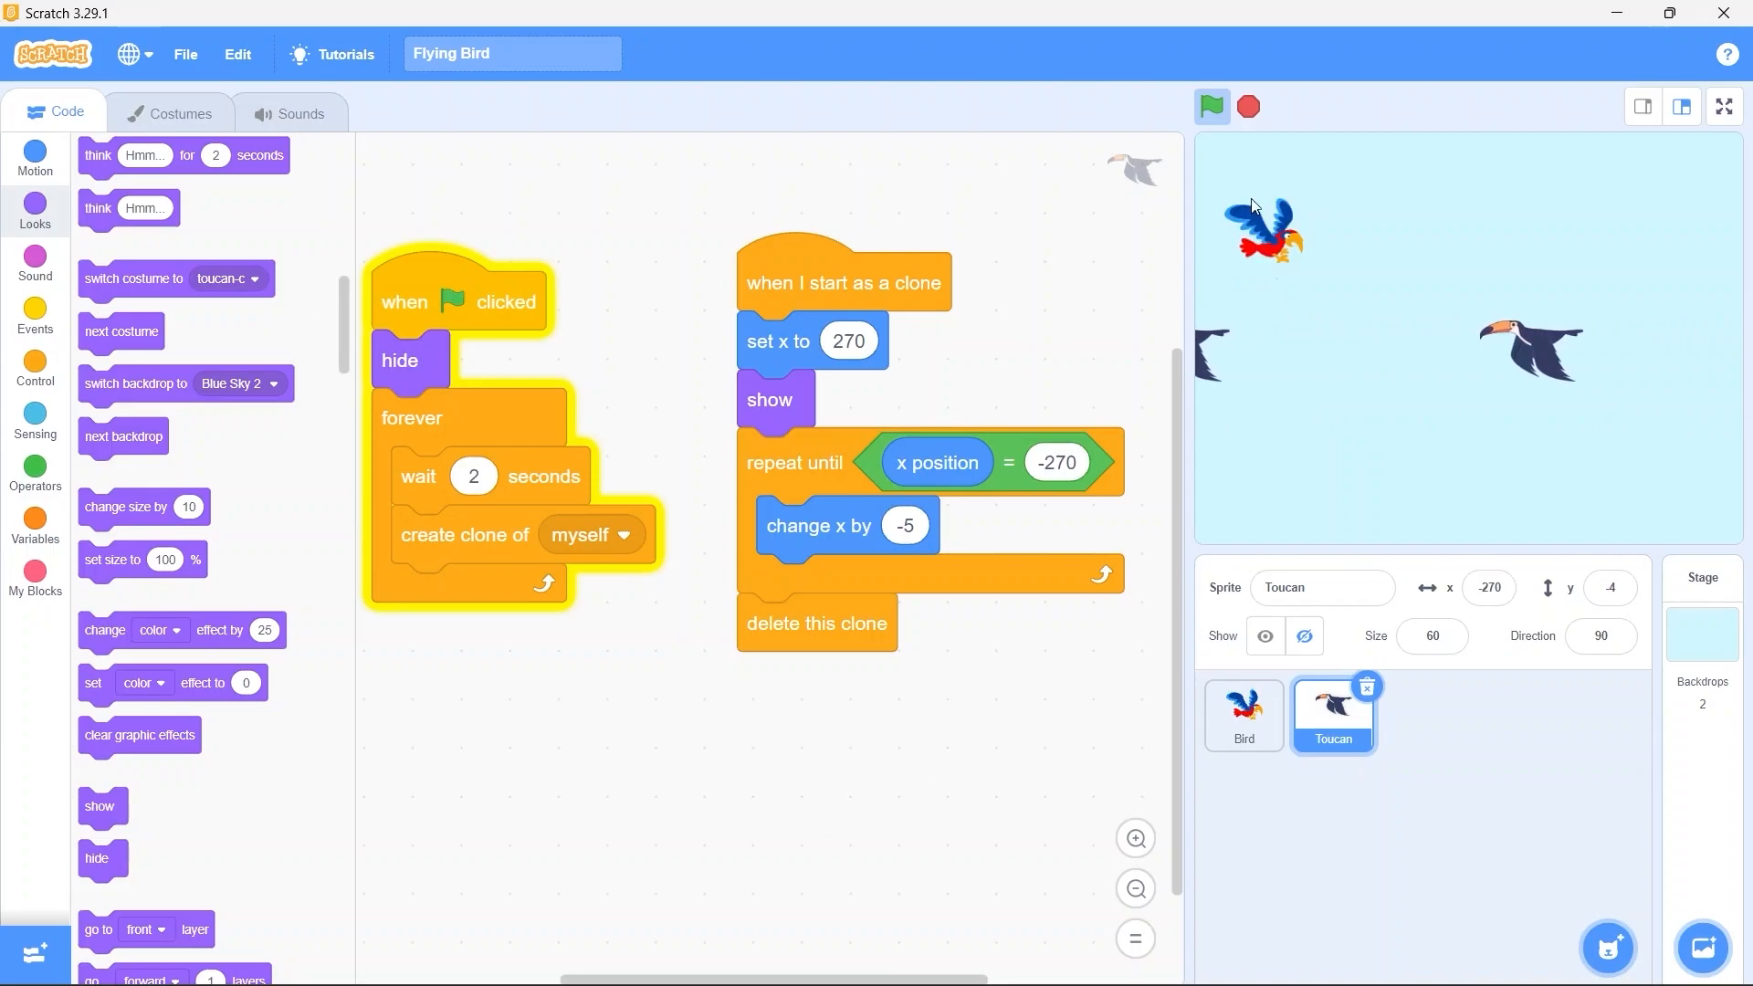
Stop the test run and make the original Toucan visible on the stage
{"action": "left_click", "coordinate": [1210, 106]}
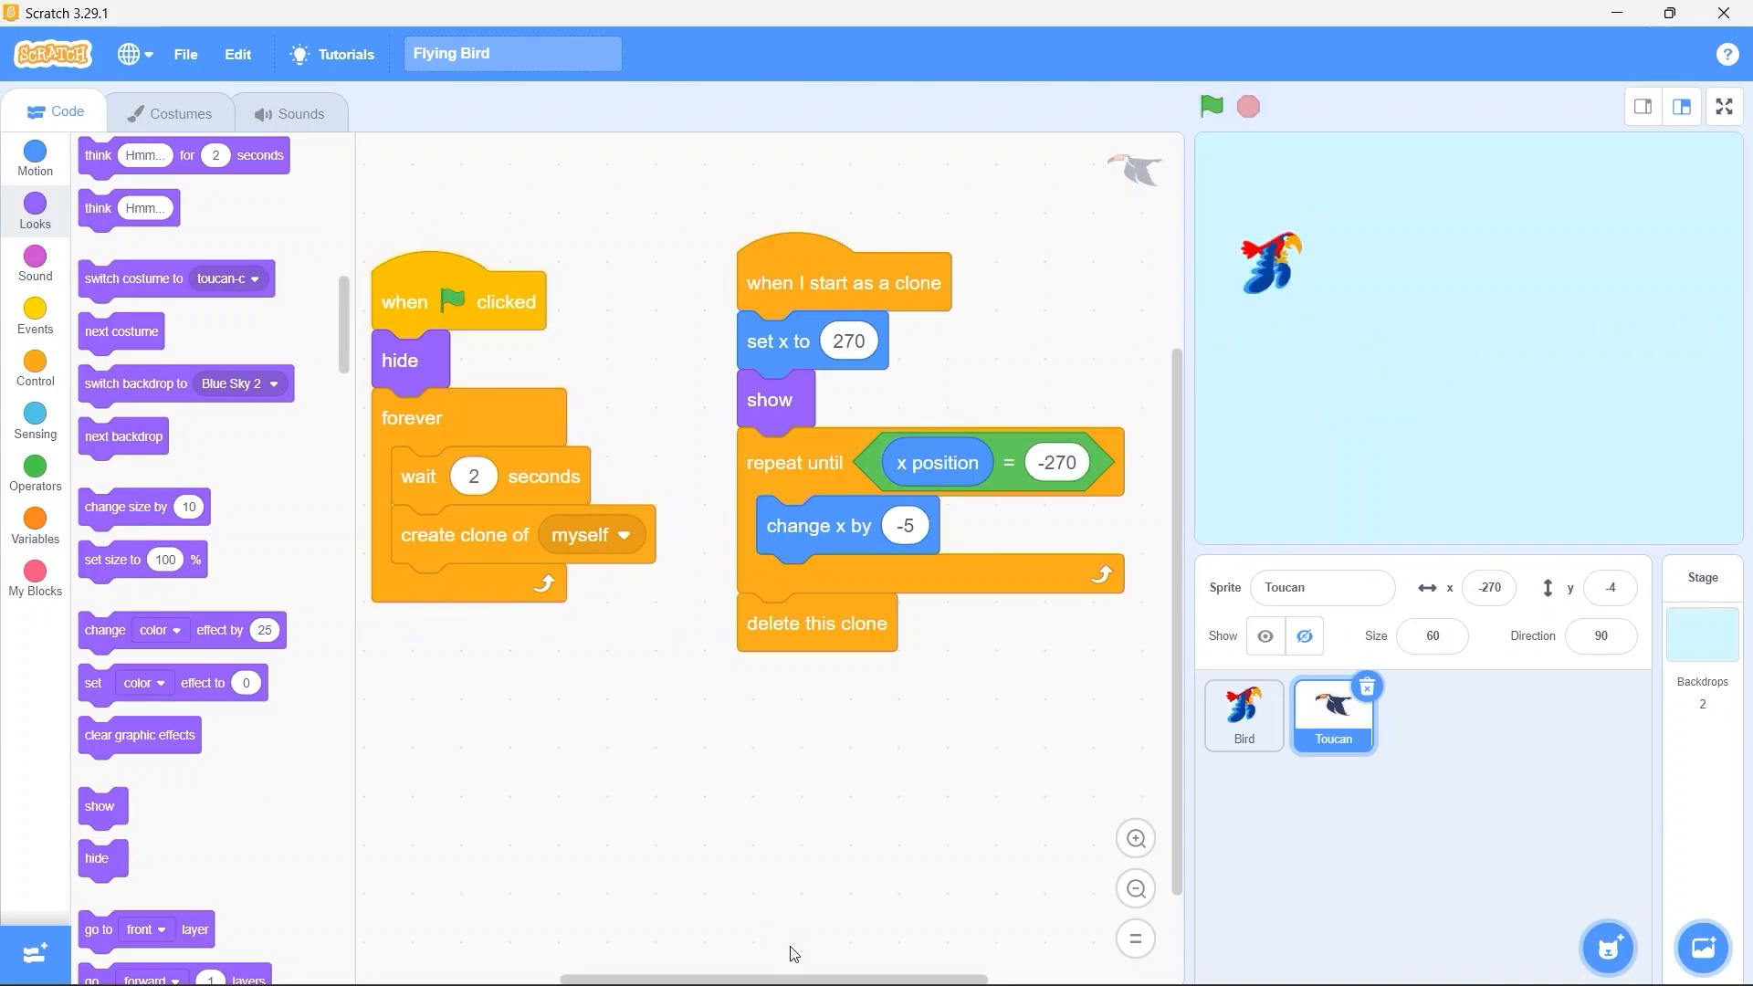
{"action": "mouse_move", "coordinate": [964, 866]}
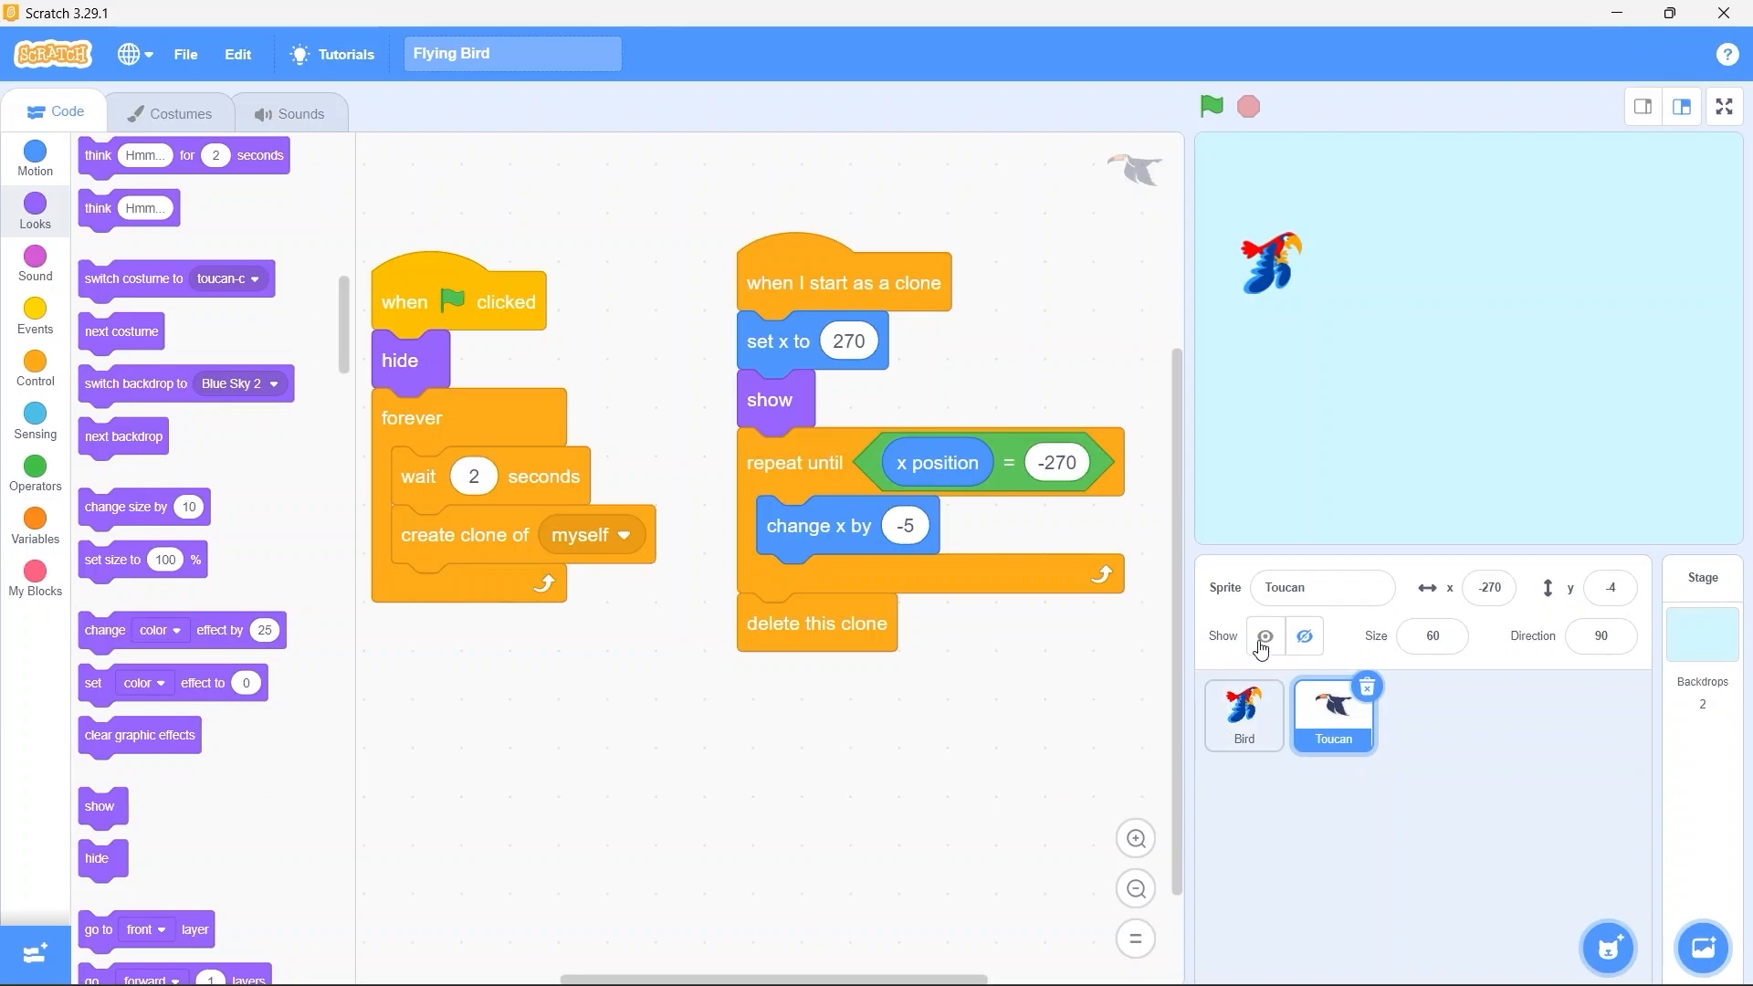
{"action": "left_click", "coordinate": [1264, 635]}
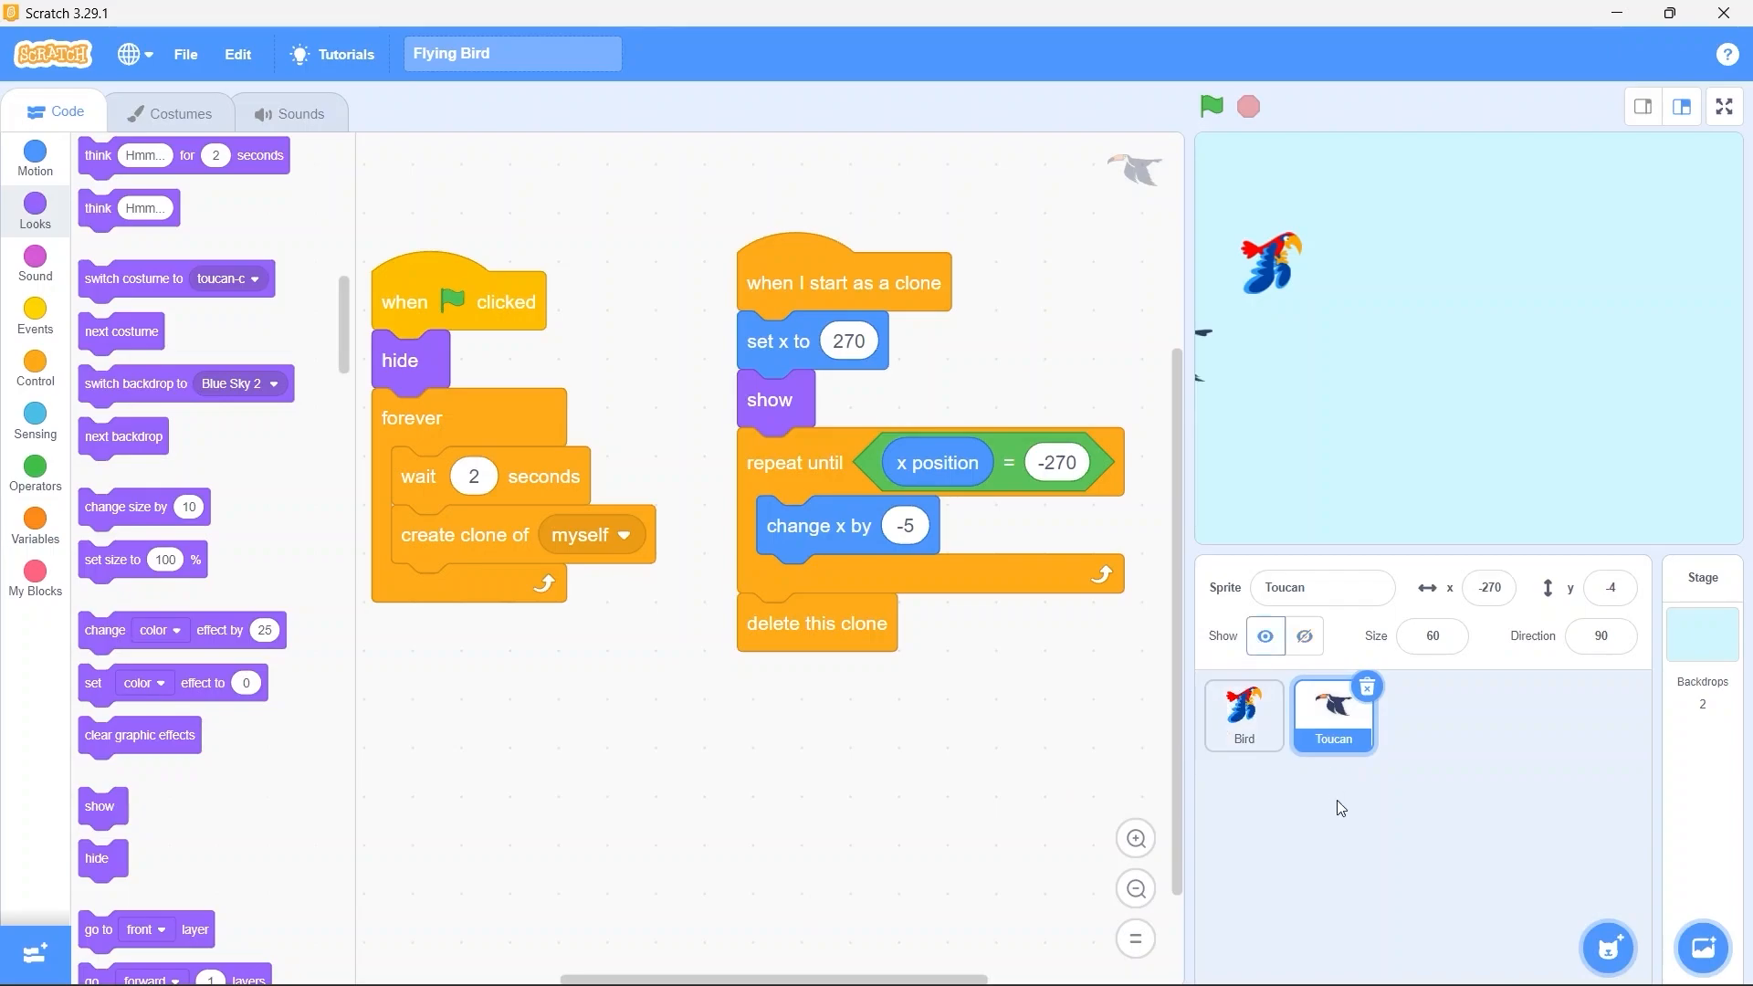
{"action": "mouse_move", "coordinate": [1495, 617]}
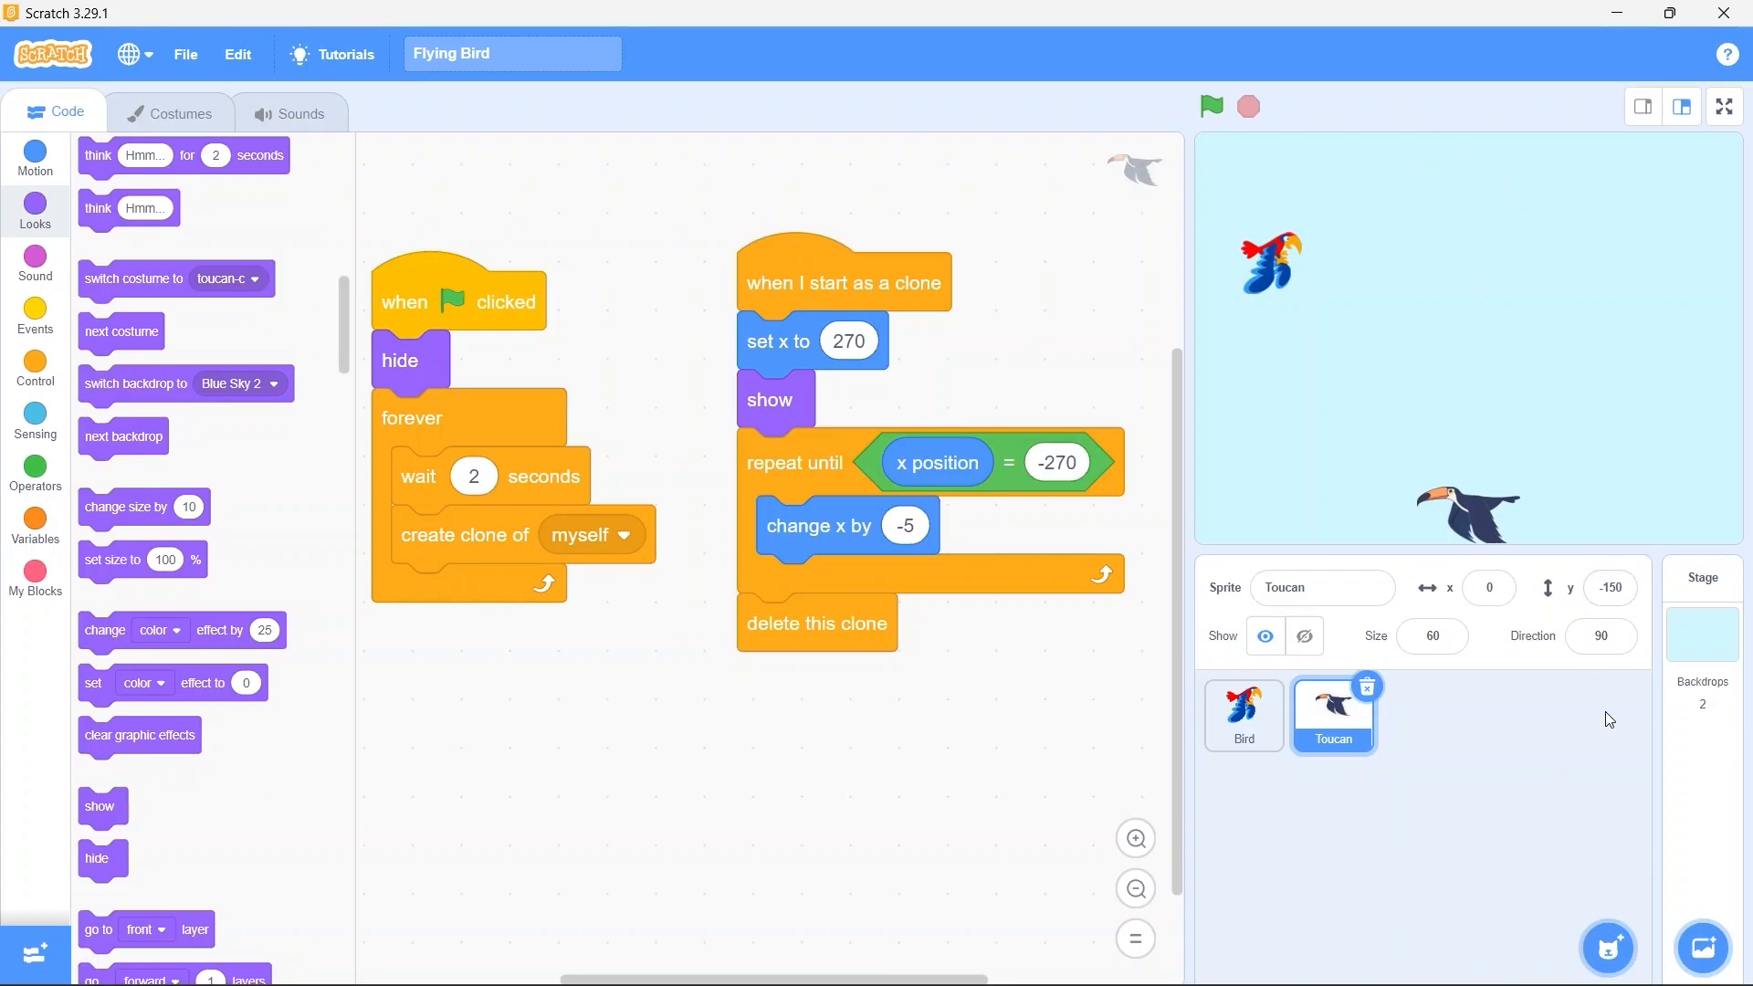
{"action": "mouse_move", "coordinate": [14, 218]}
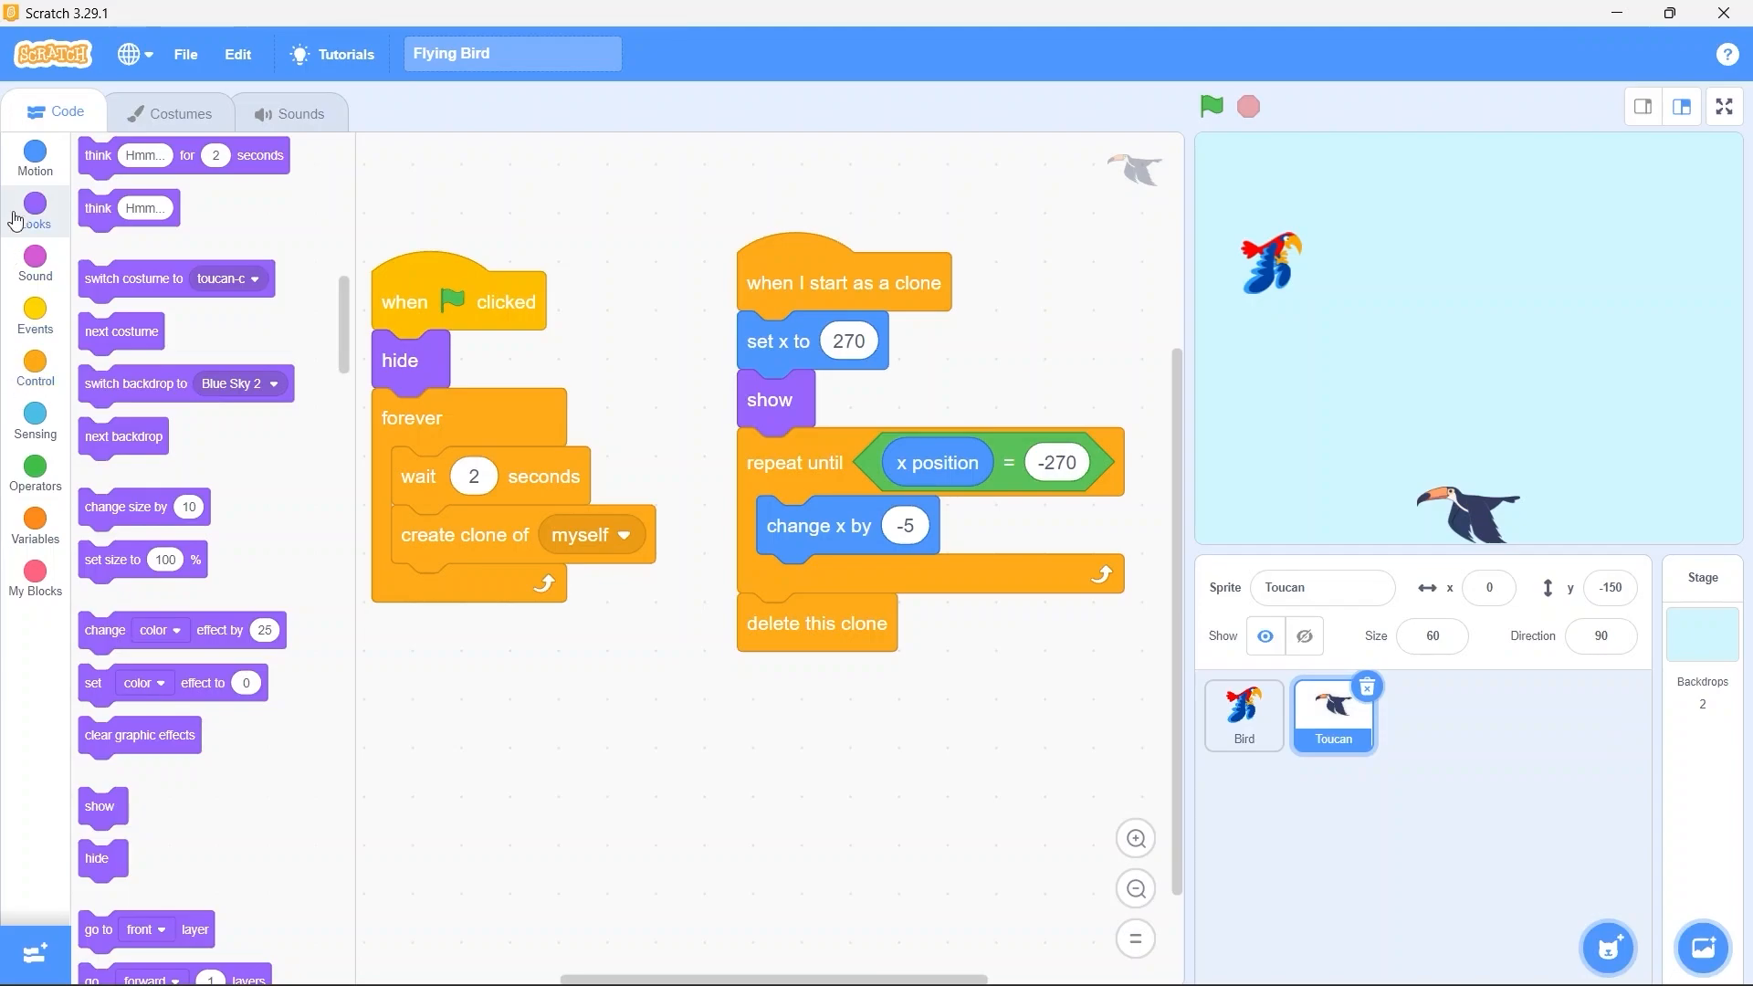
Give each toucan clone a 'set y to pick random -150 to 150' start height and go full screen
{"action": "left_click", "coordinate": [35, 154]}
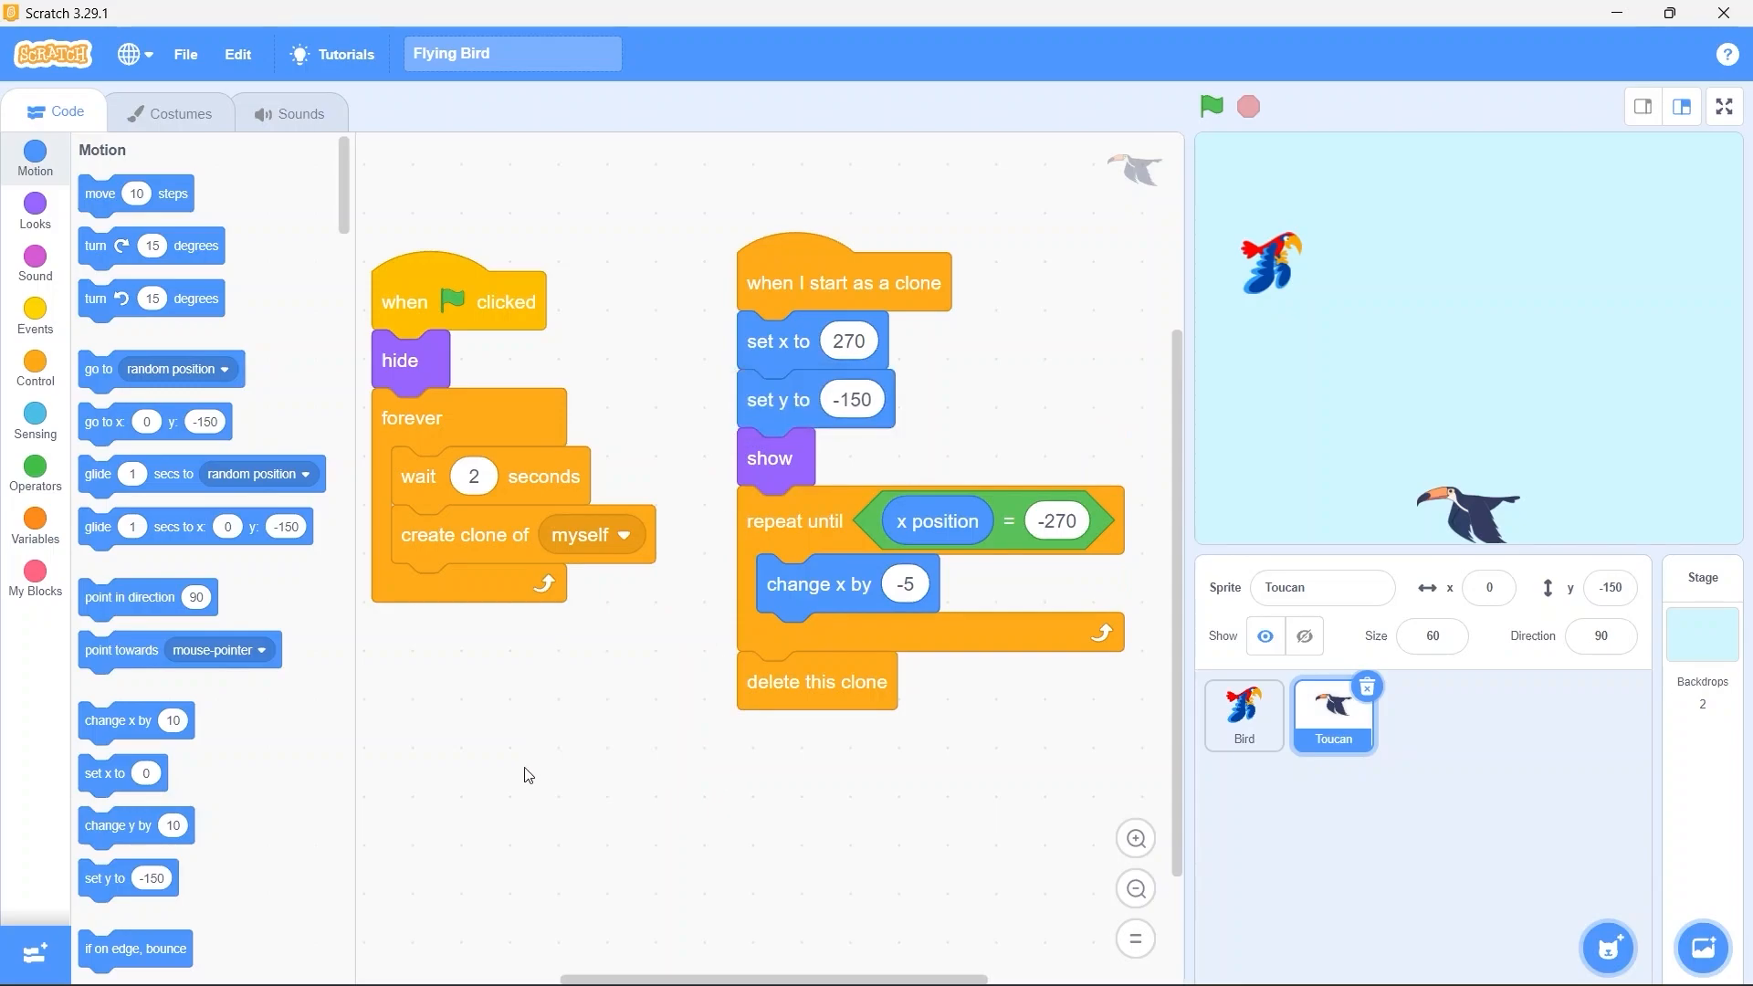
{"action": "left_click", "coordinate": [35, 474]}
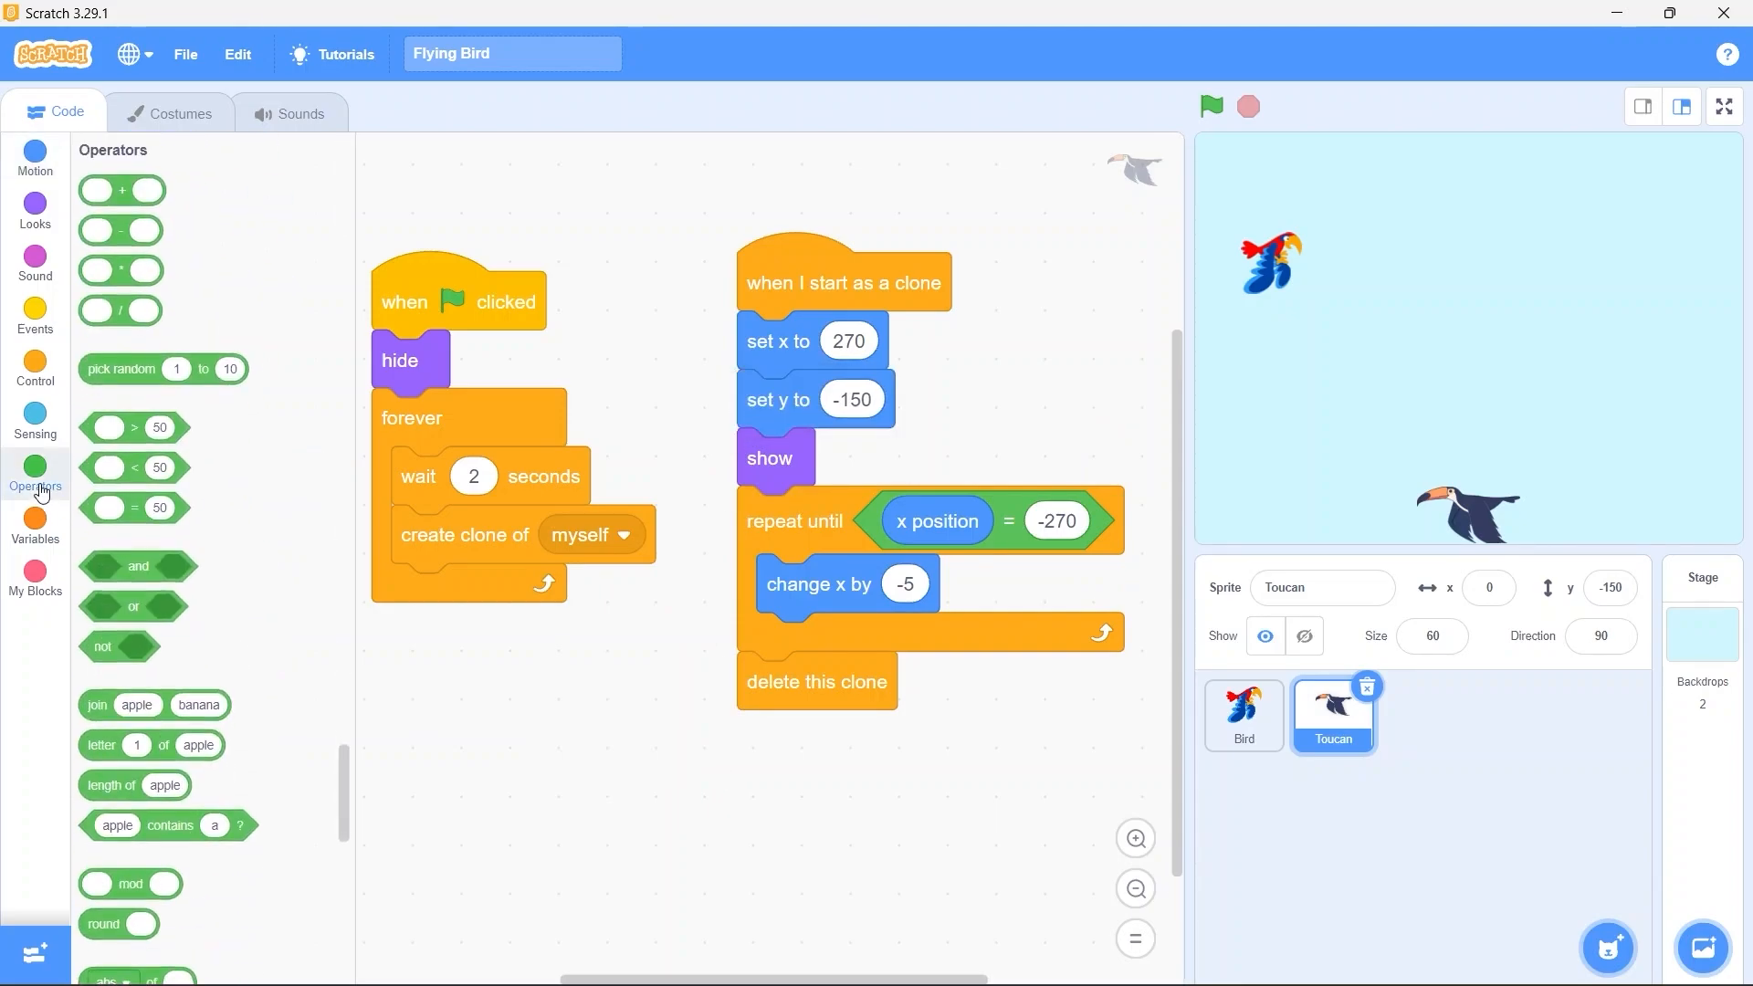
{"action": "left_click_drag", "start_coordinate": [163, 369], "coordinate": [936, 391]}
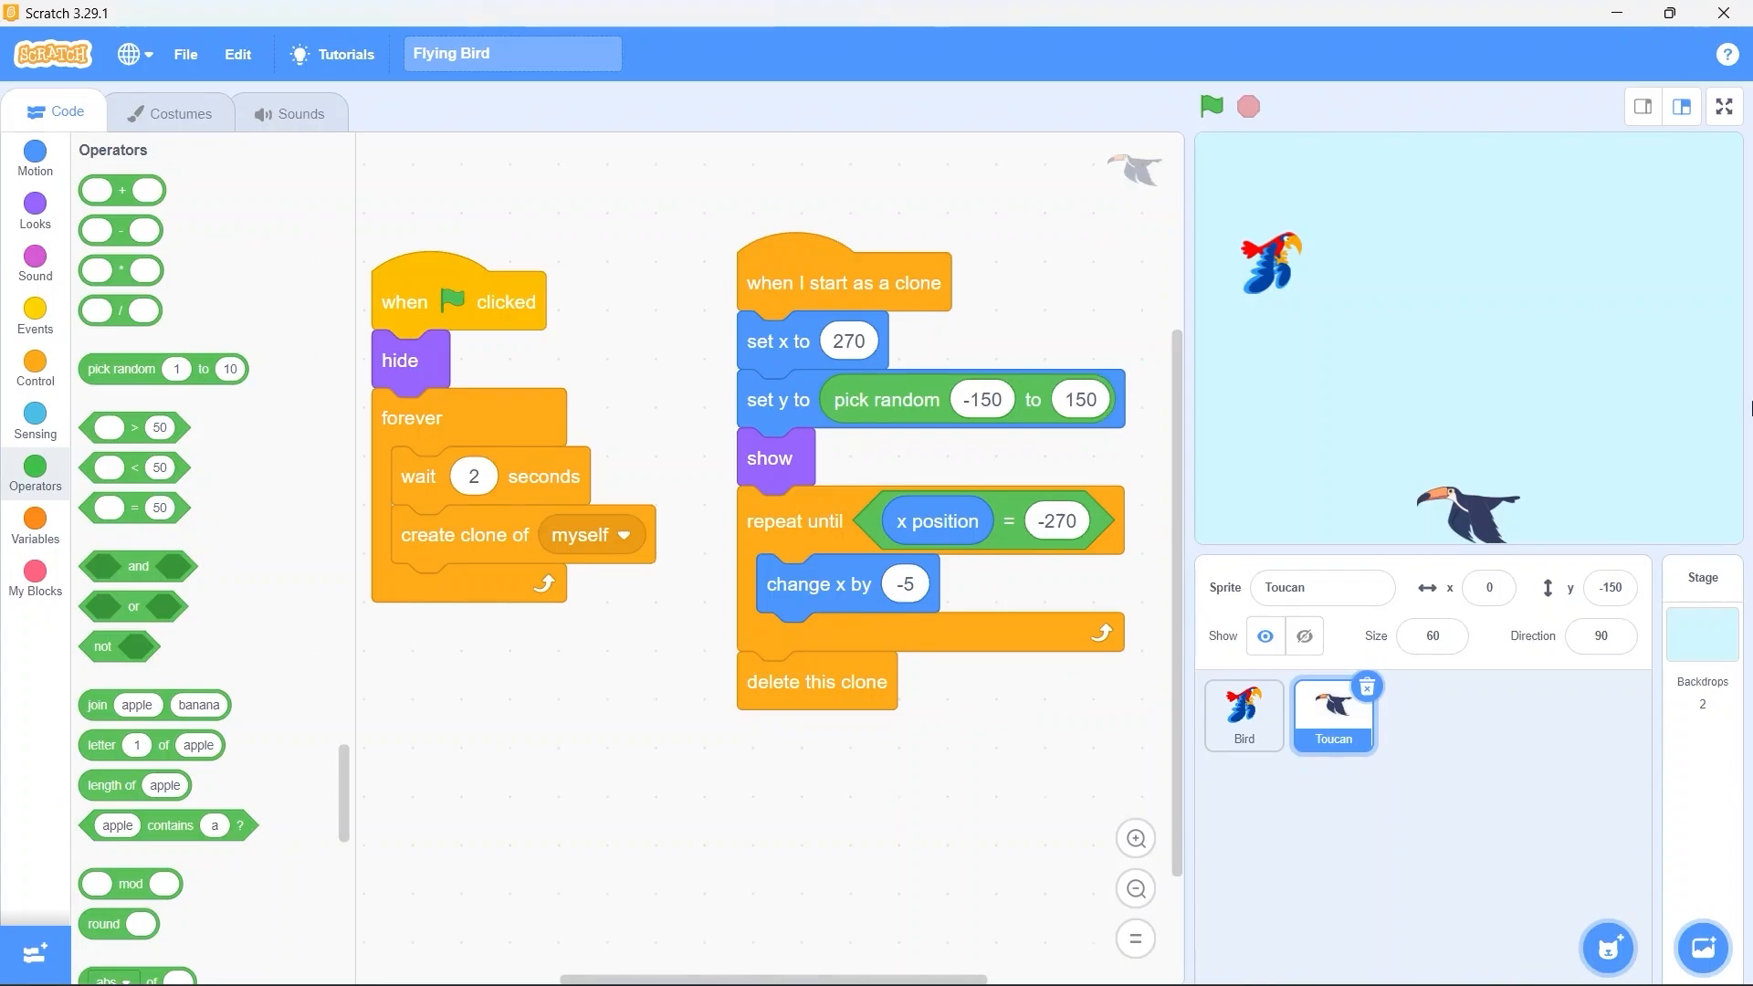
{"action": "left_click", "coordinate": [1722, 105]}
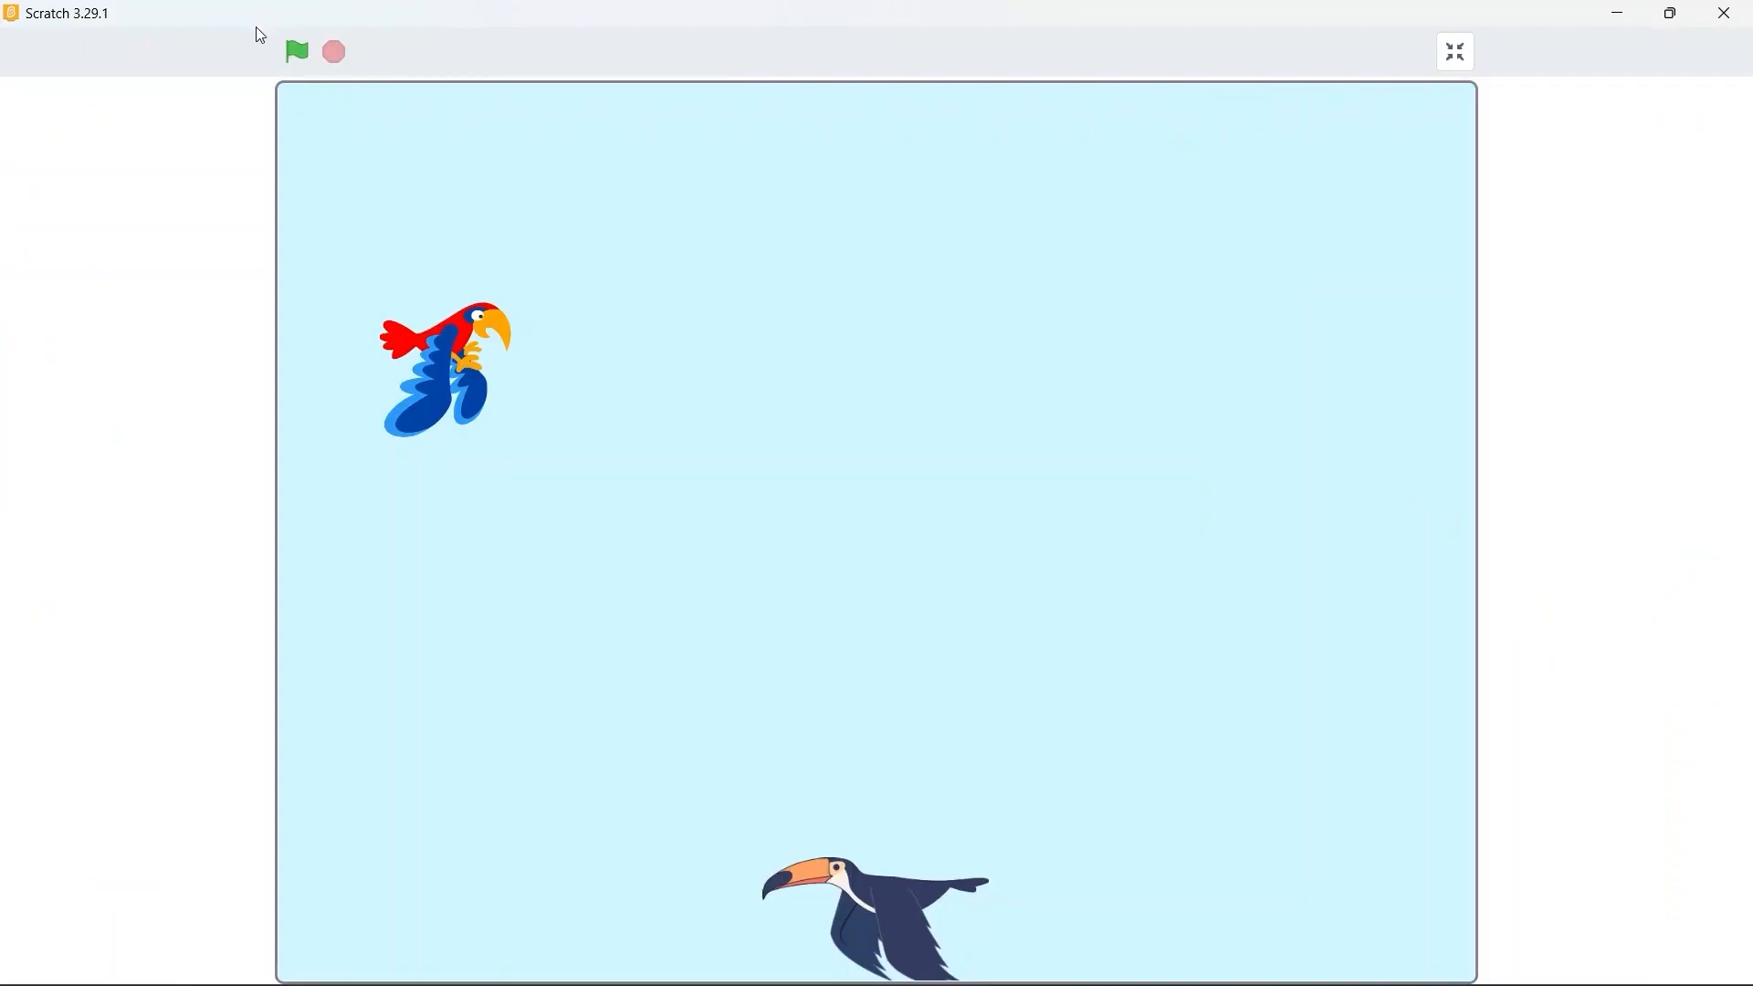
Run the game to watch toucans arrive at varied heights, stop it and leave full screen
{"action": "left_click", "coordinate": [296, 51]}
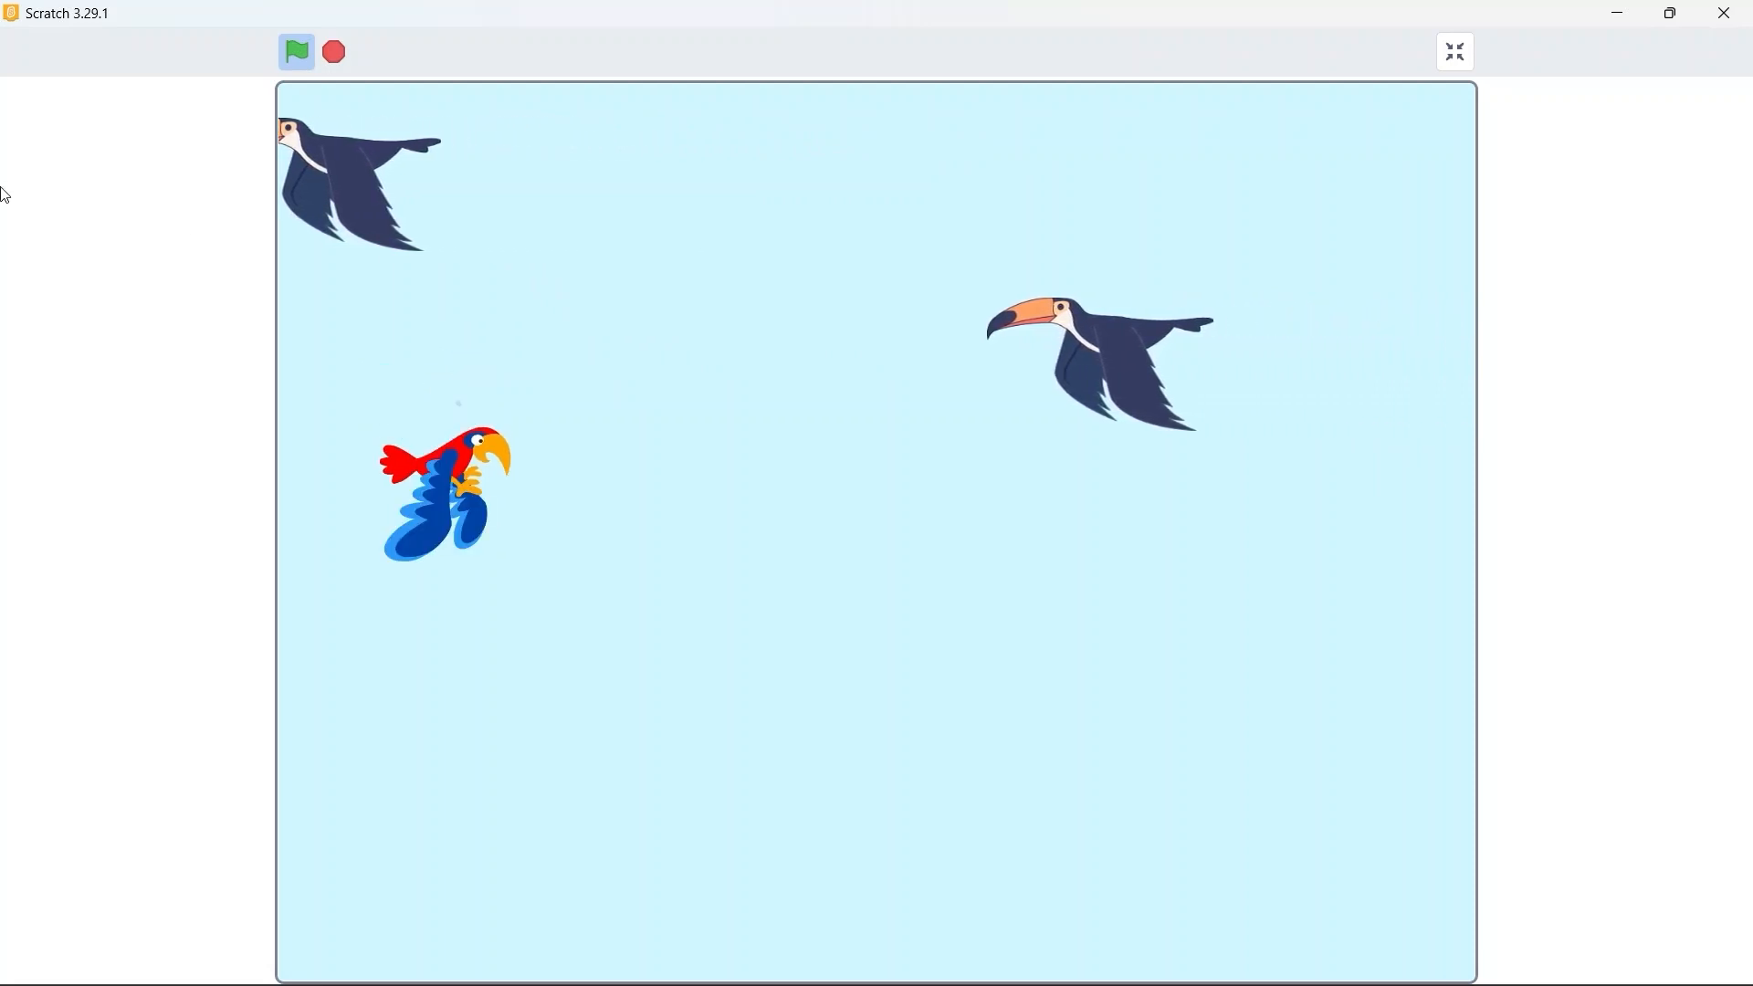
{"action": "left_click", "coordinate": [333, 51]}
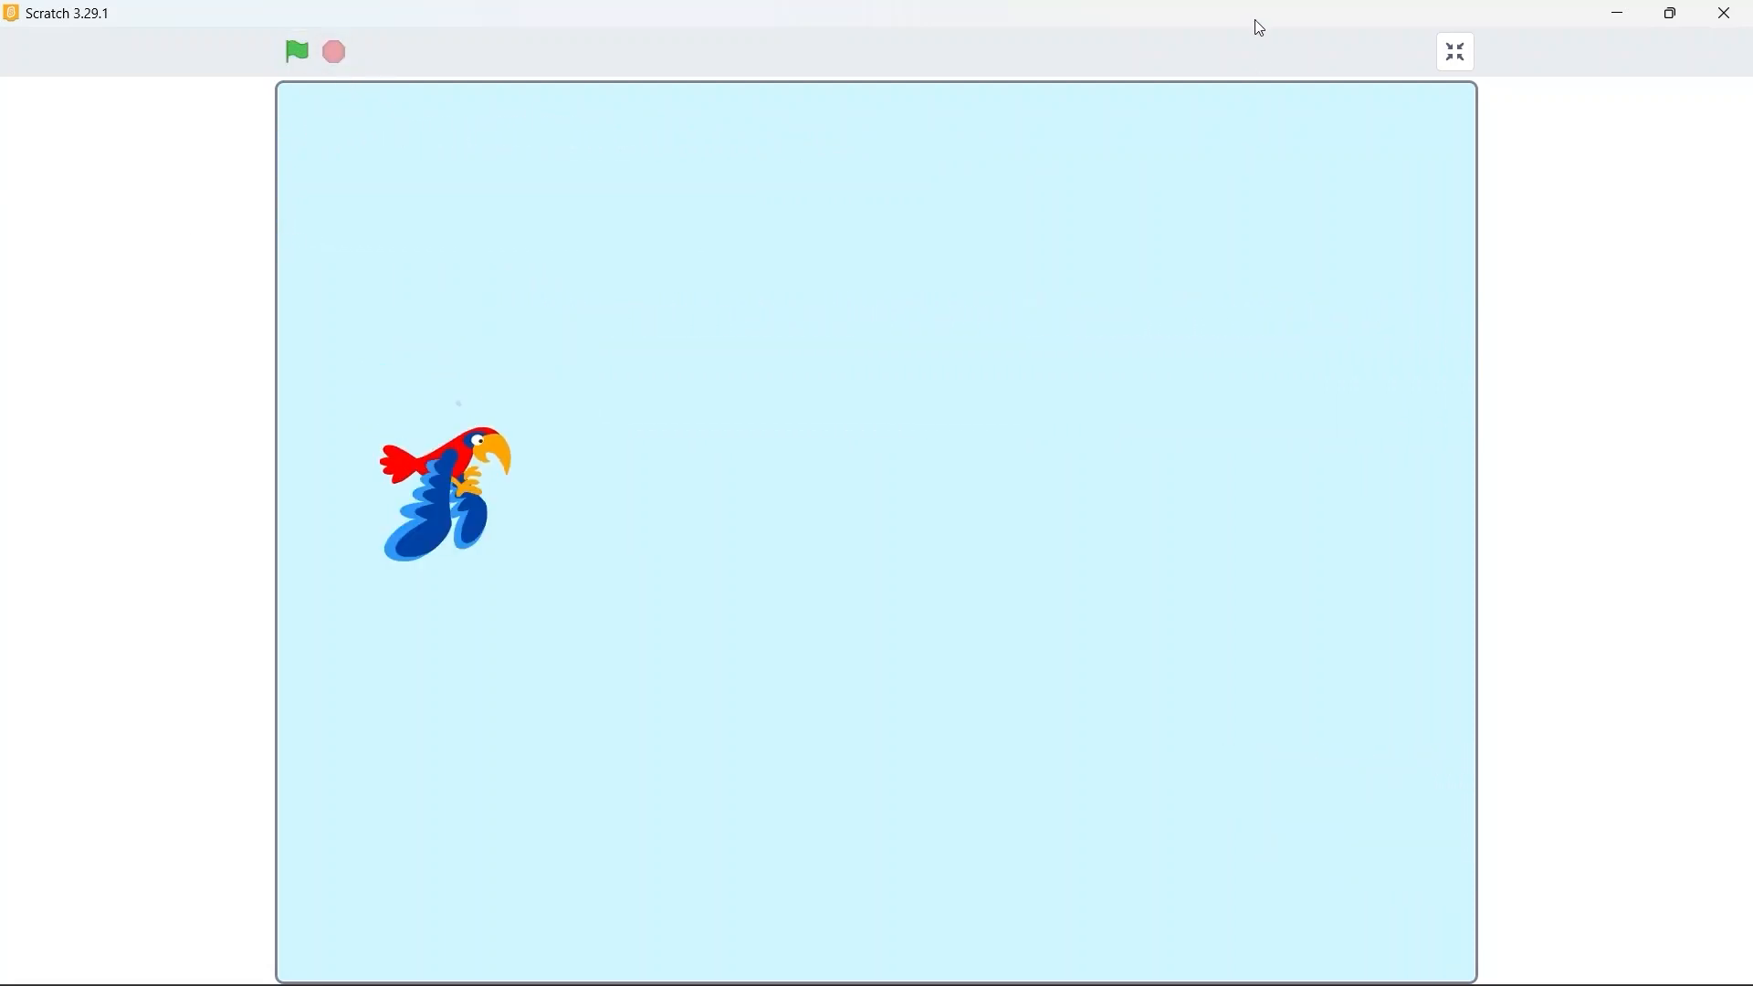
{"action": "left_click", "coordinate": [1452, 51]}
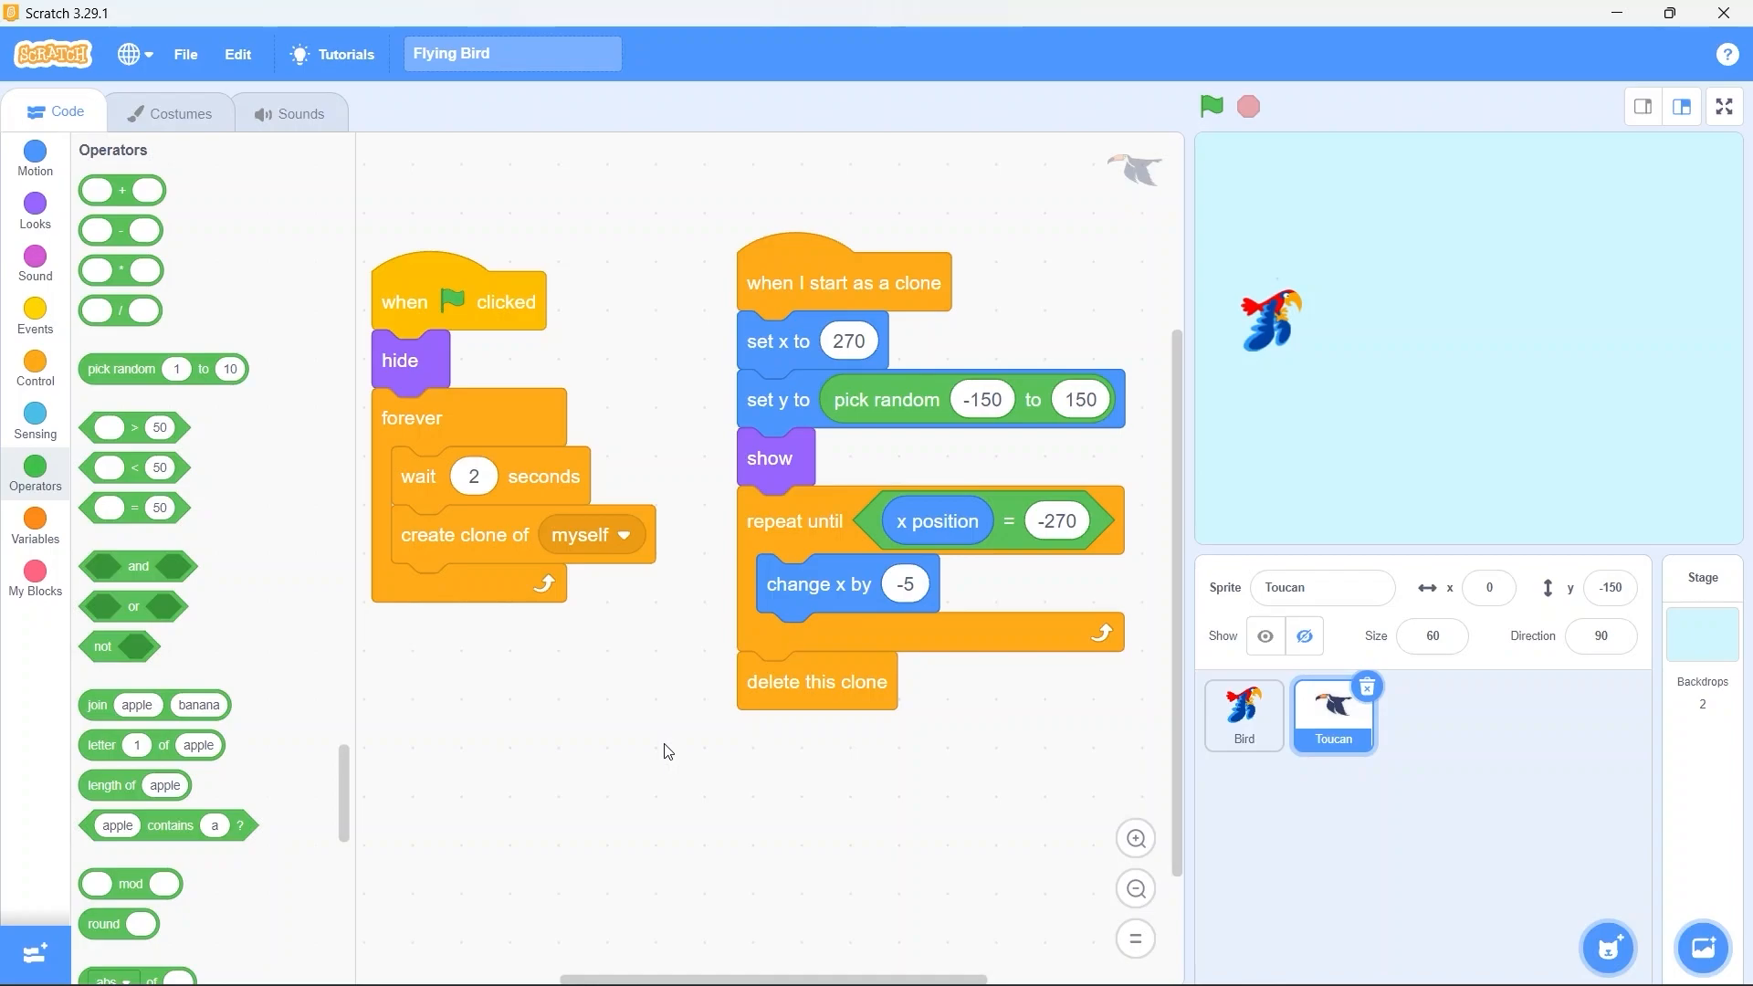
{"action": "mouse_move", "coordinate": [35, 521]}
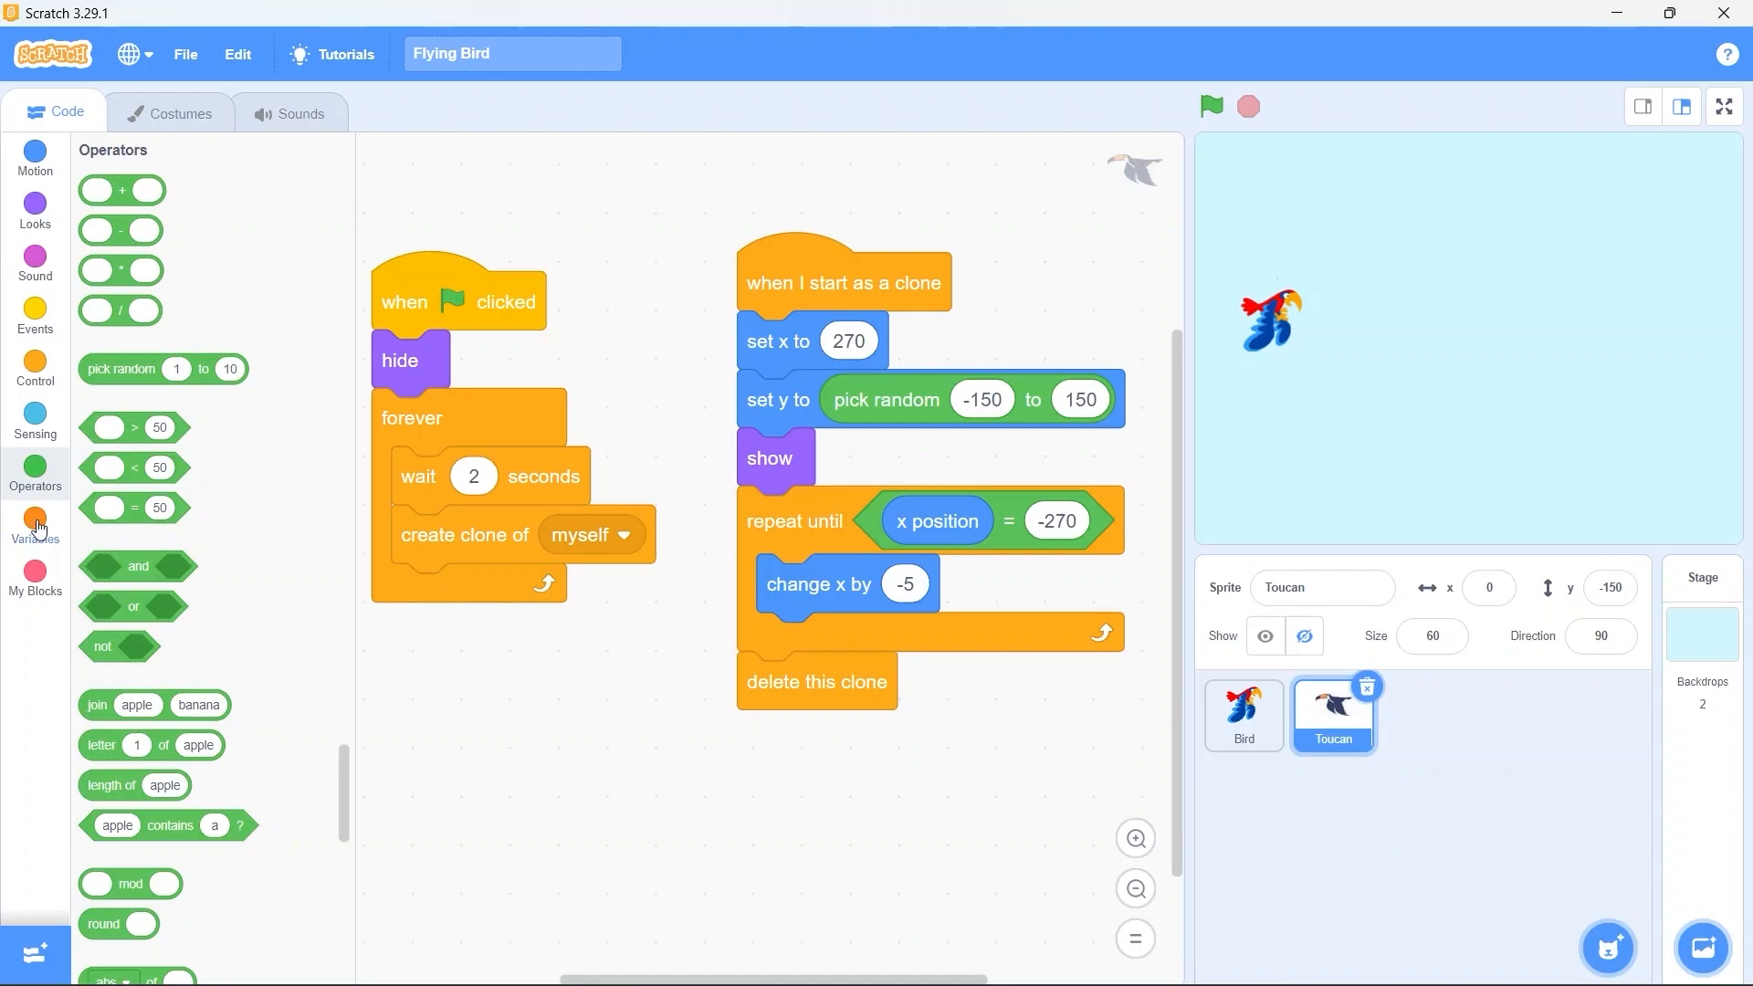
Create a 'Score' variable for all sprites, shown on the stage at 0
{"action": "left_click", "coordinate": [35, 519]}
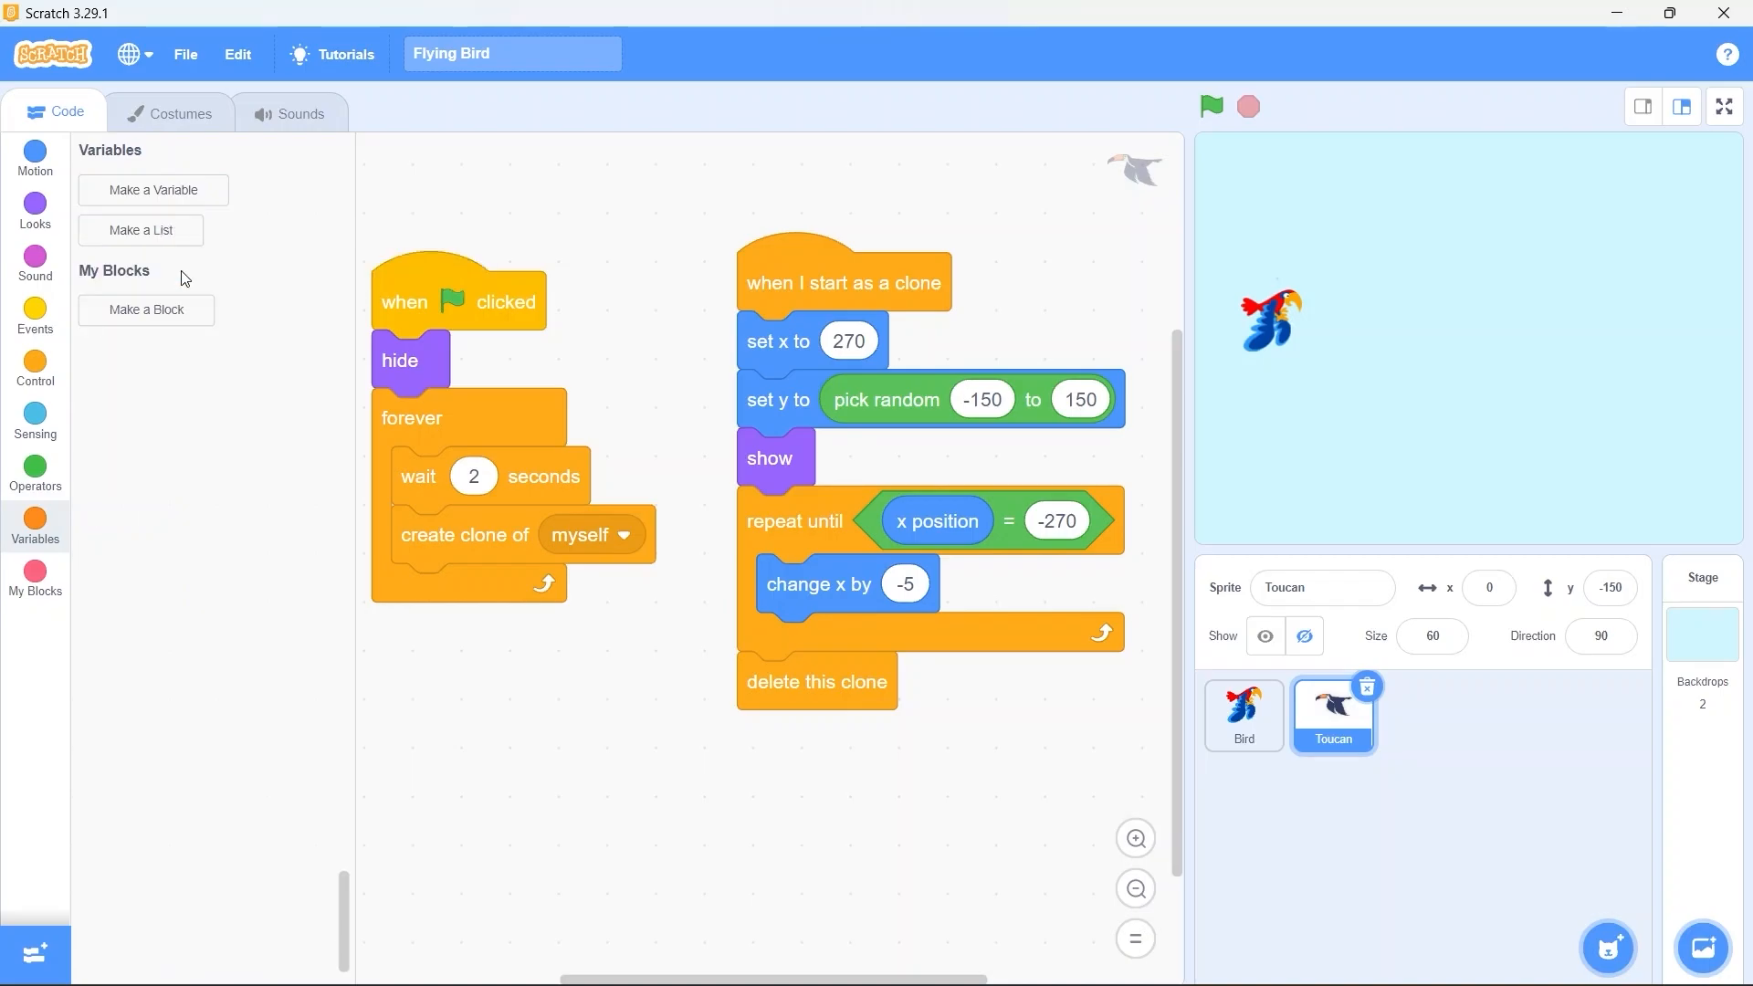
{"action": "mouse_move", "coordinate": [181, 188]}
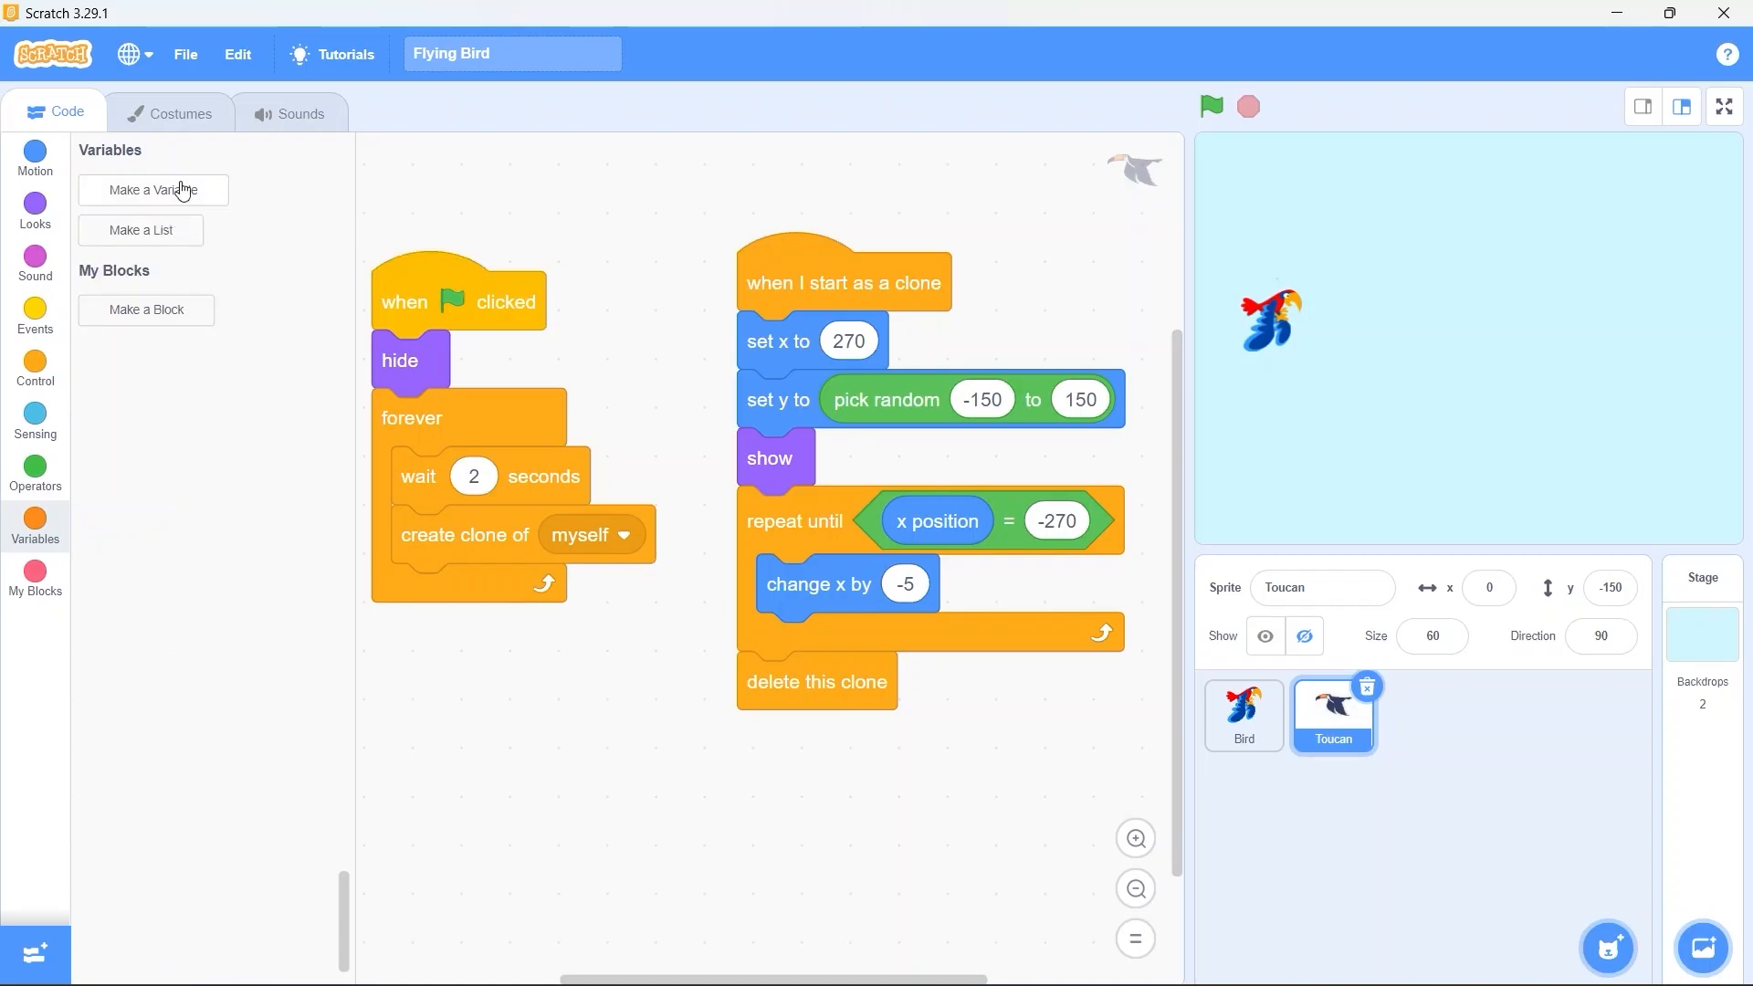
{"action": "left_click", "coordinate": [153, 188]}
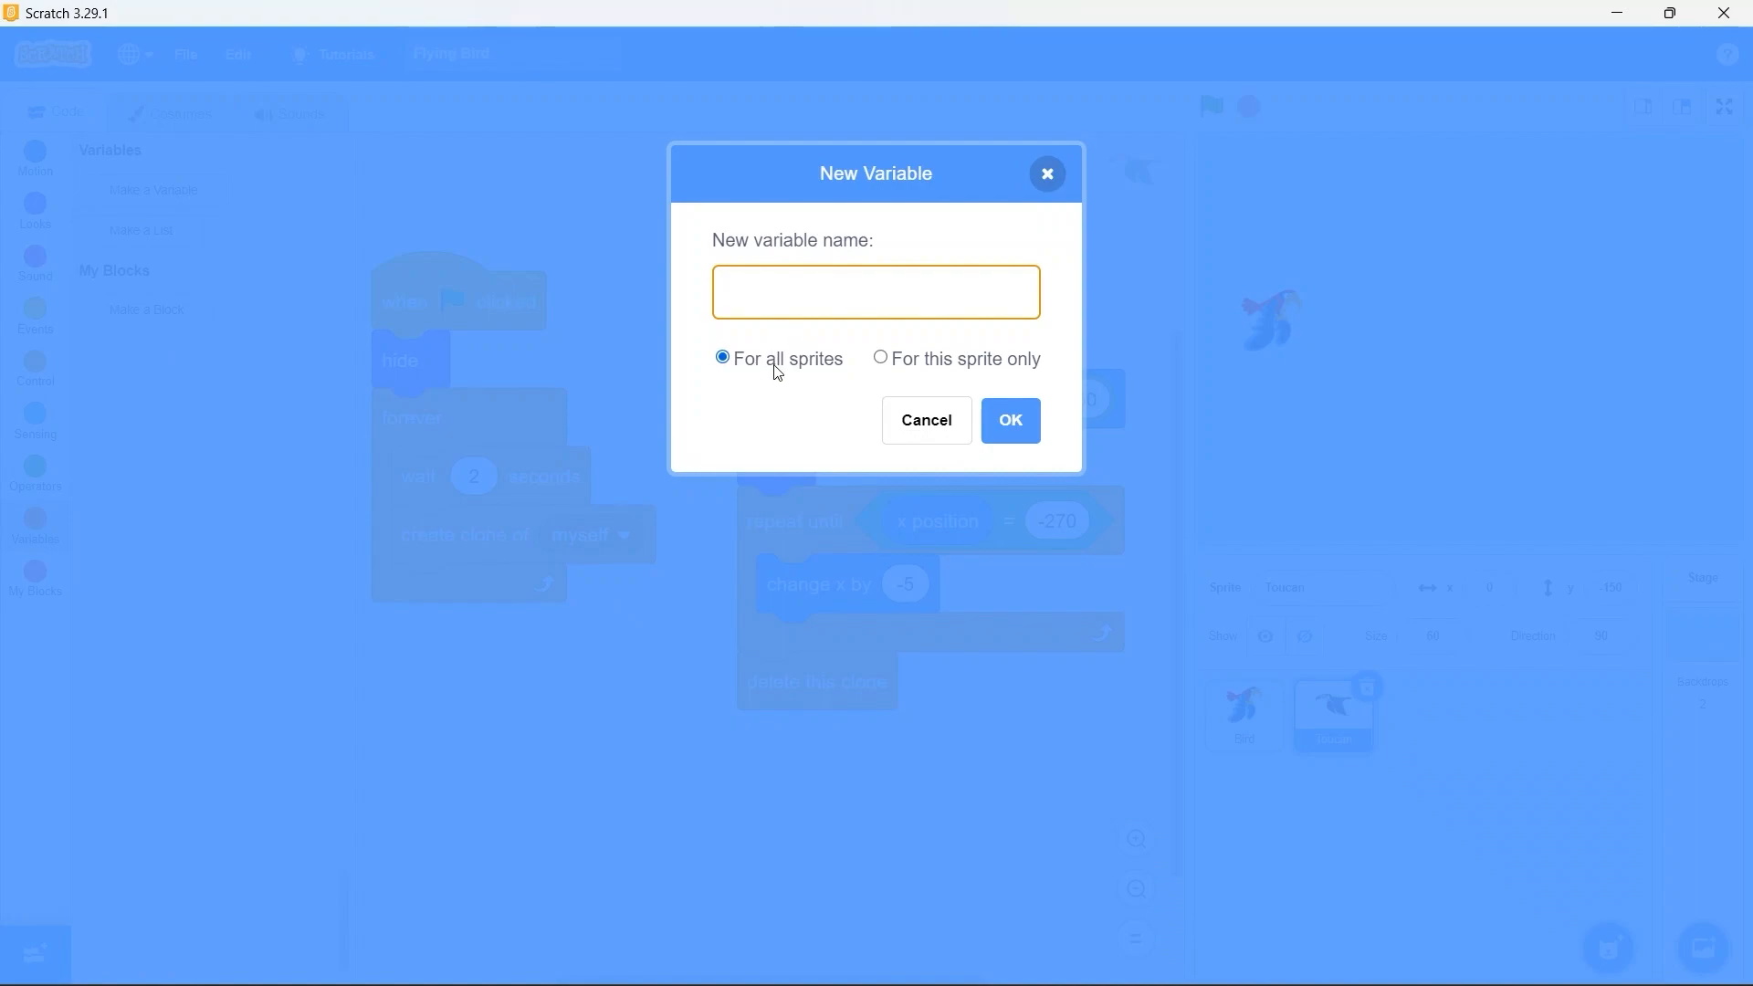
{"action": "type", "text": "Score"}
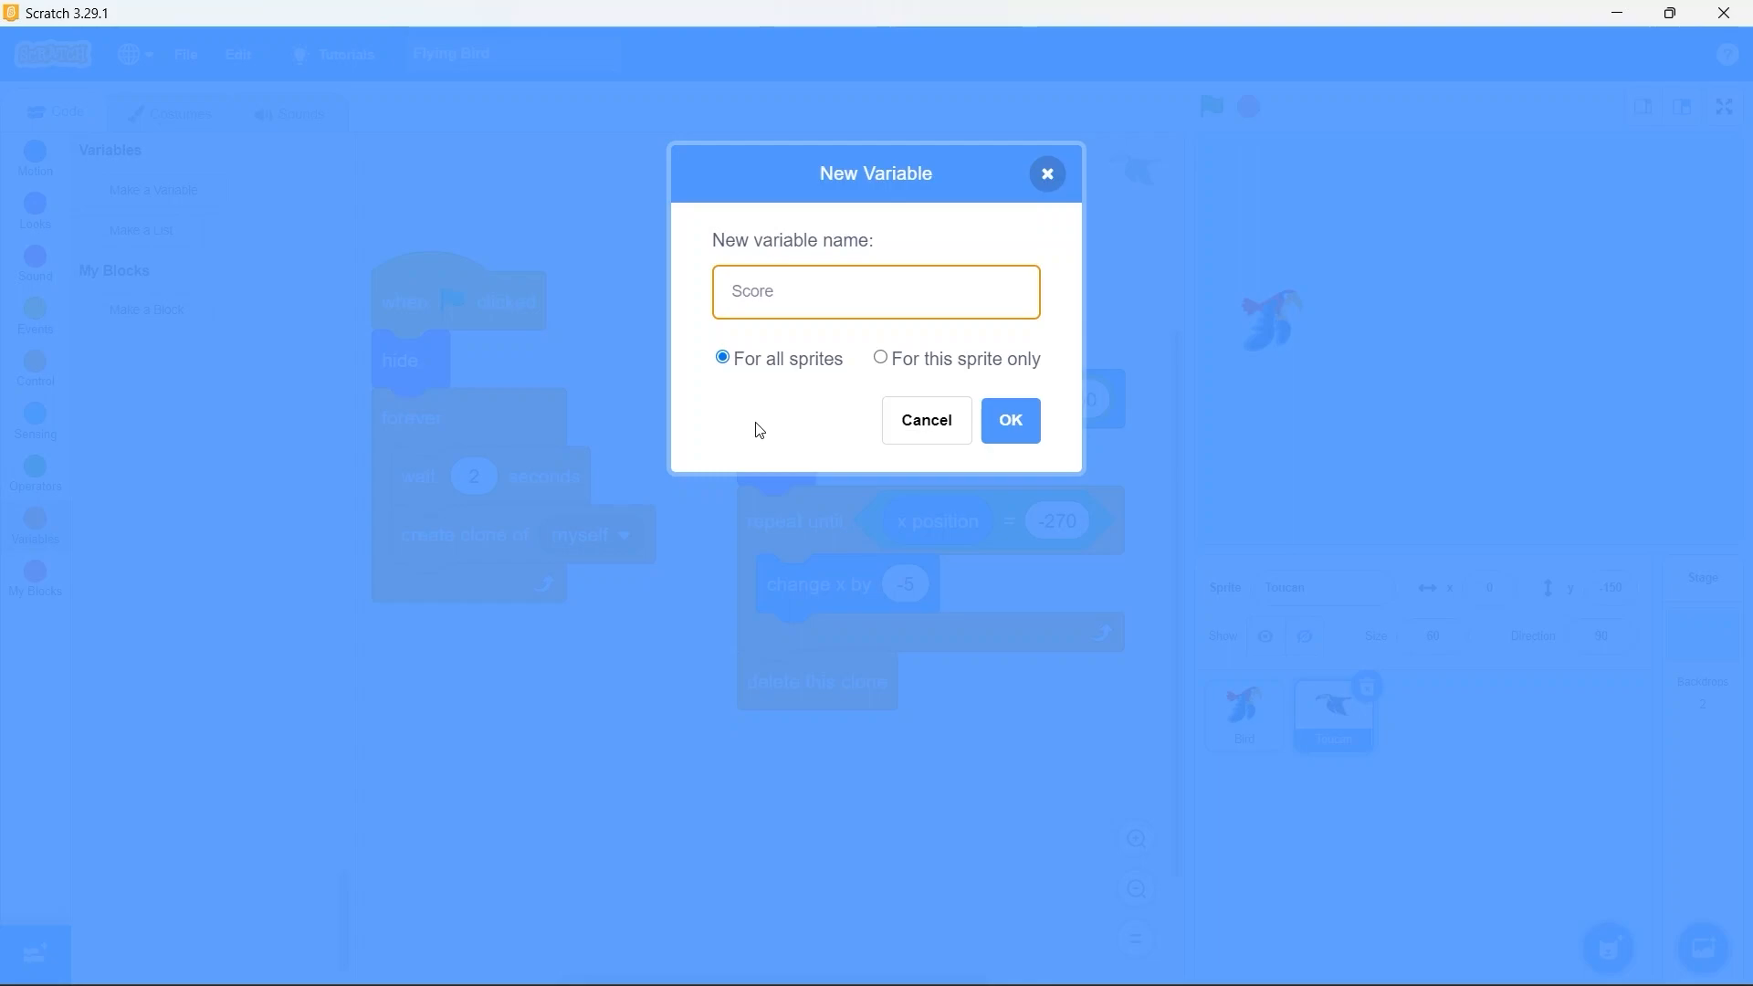
{"action": "left_click", "coordinate": [1008, 420]}
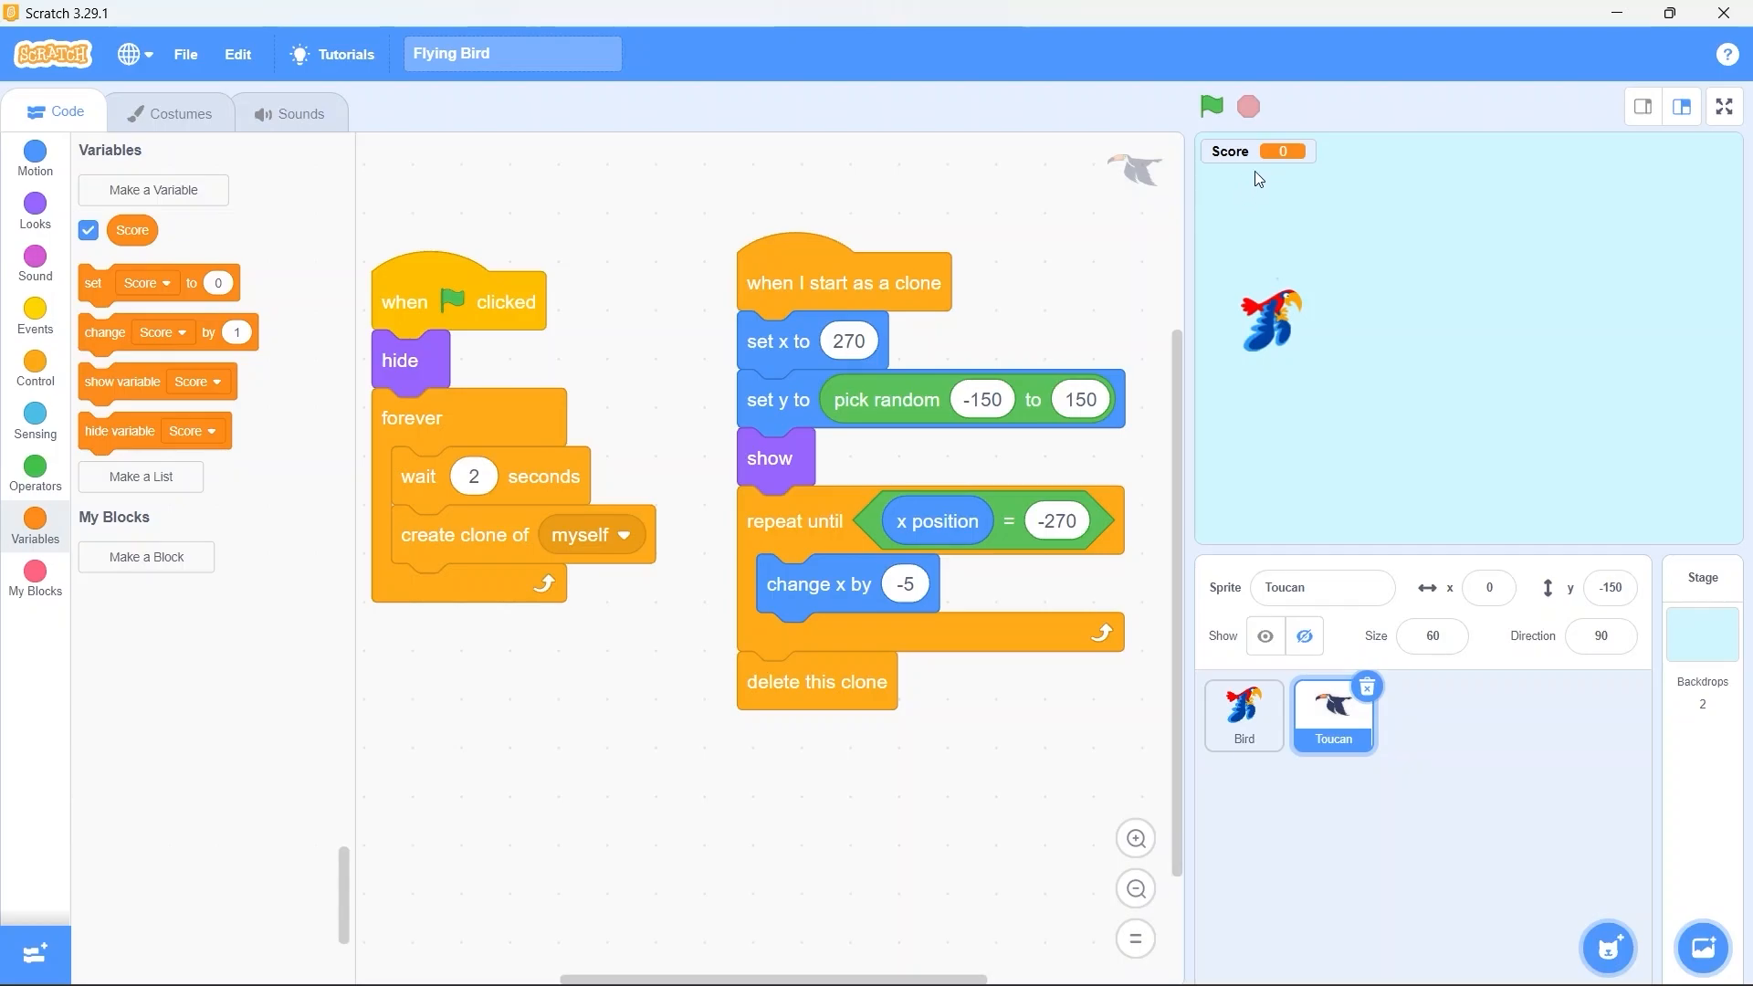
{"action": "mouse_move", "coordinate": [1241, 716]}
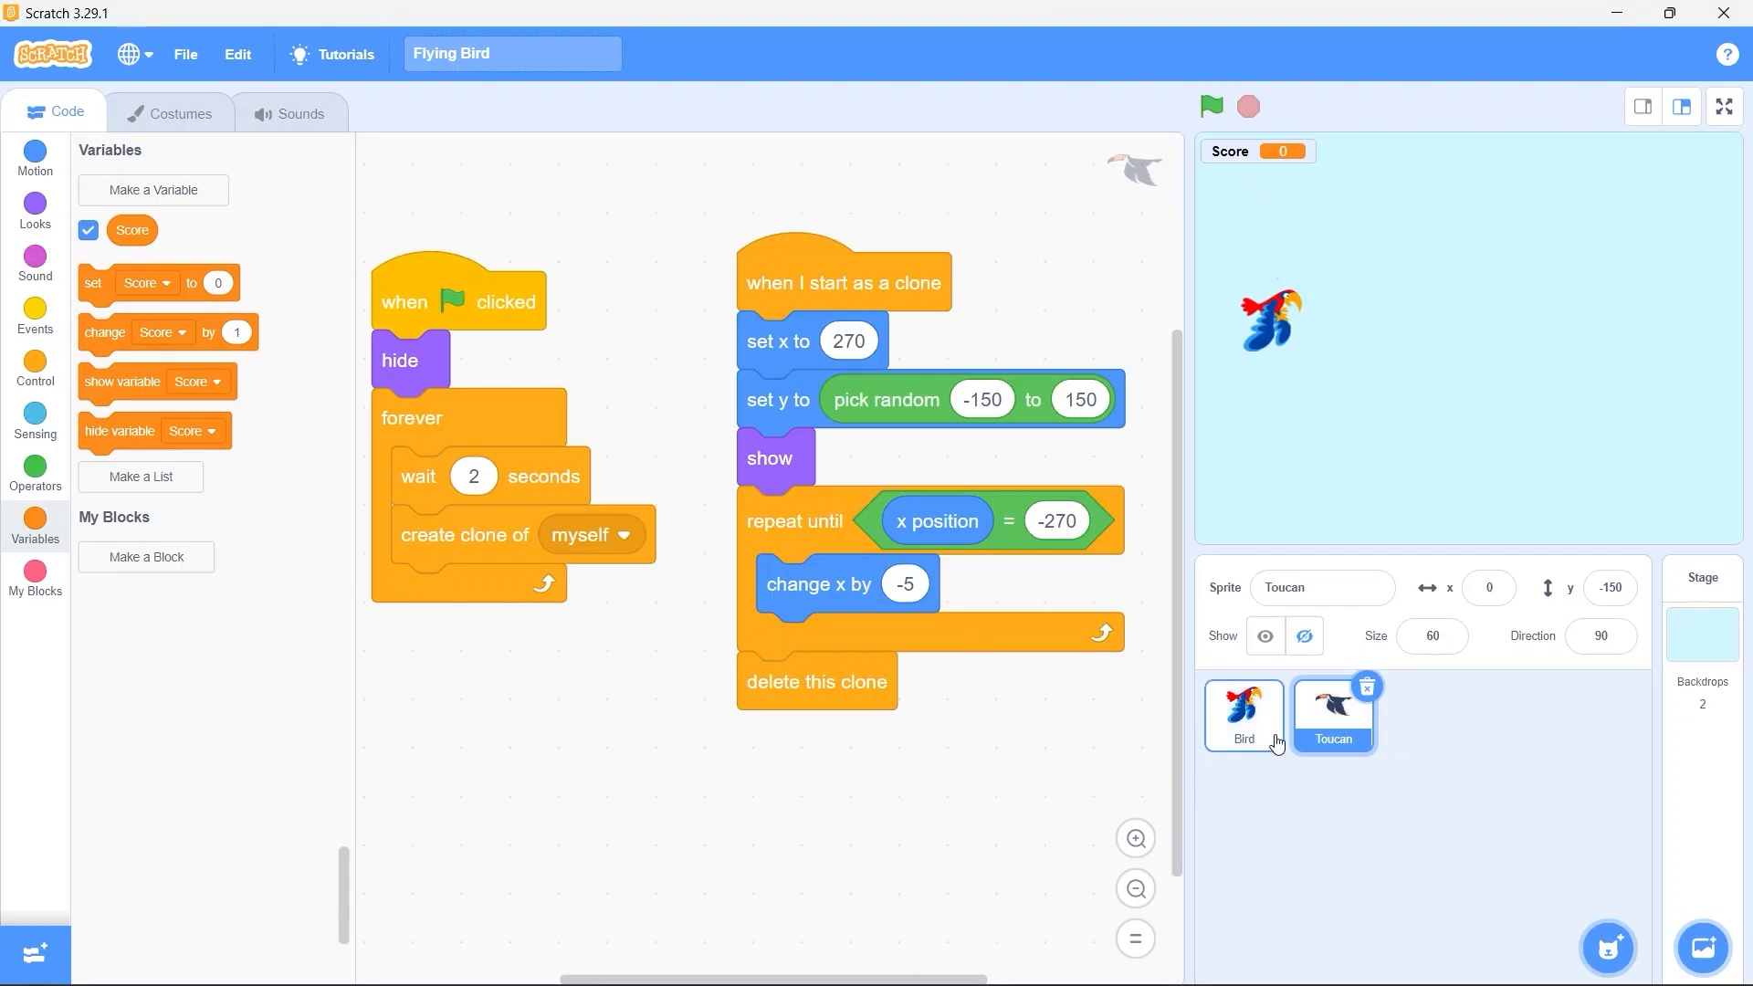
Add 'change Score by 1' to the Bird's flapping loop and test it full screen
{"action": "left_click", "coordinate": [1242, 714]}
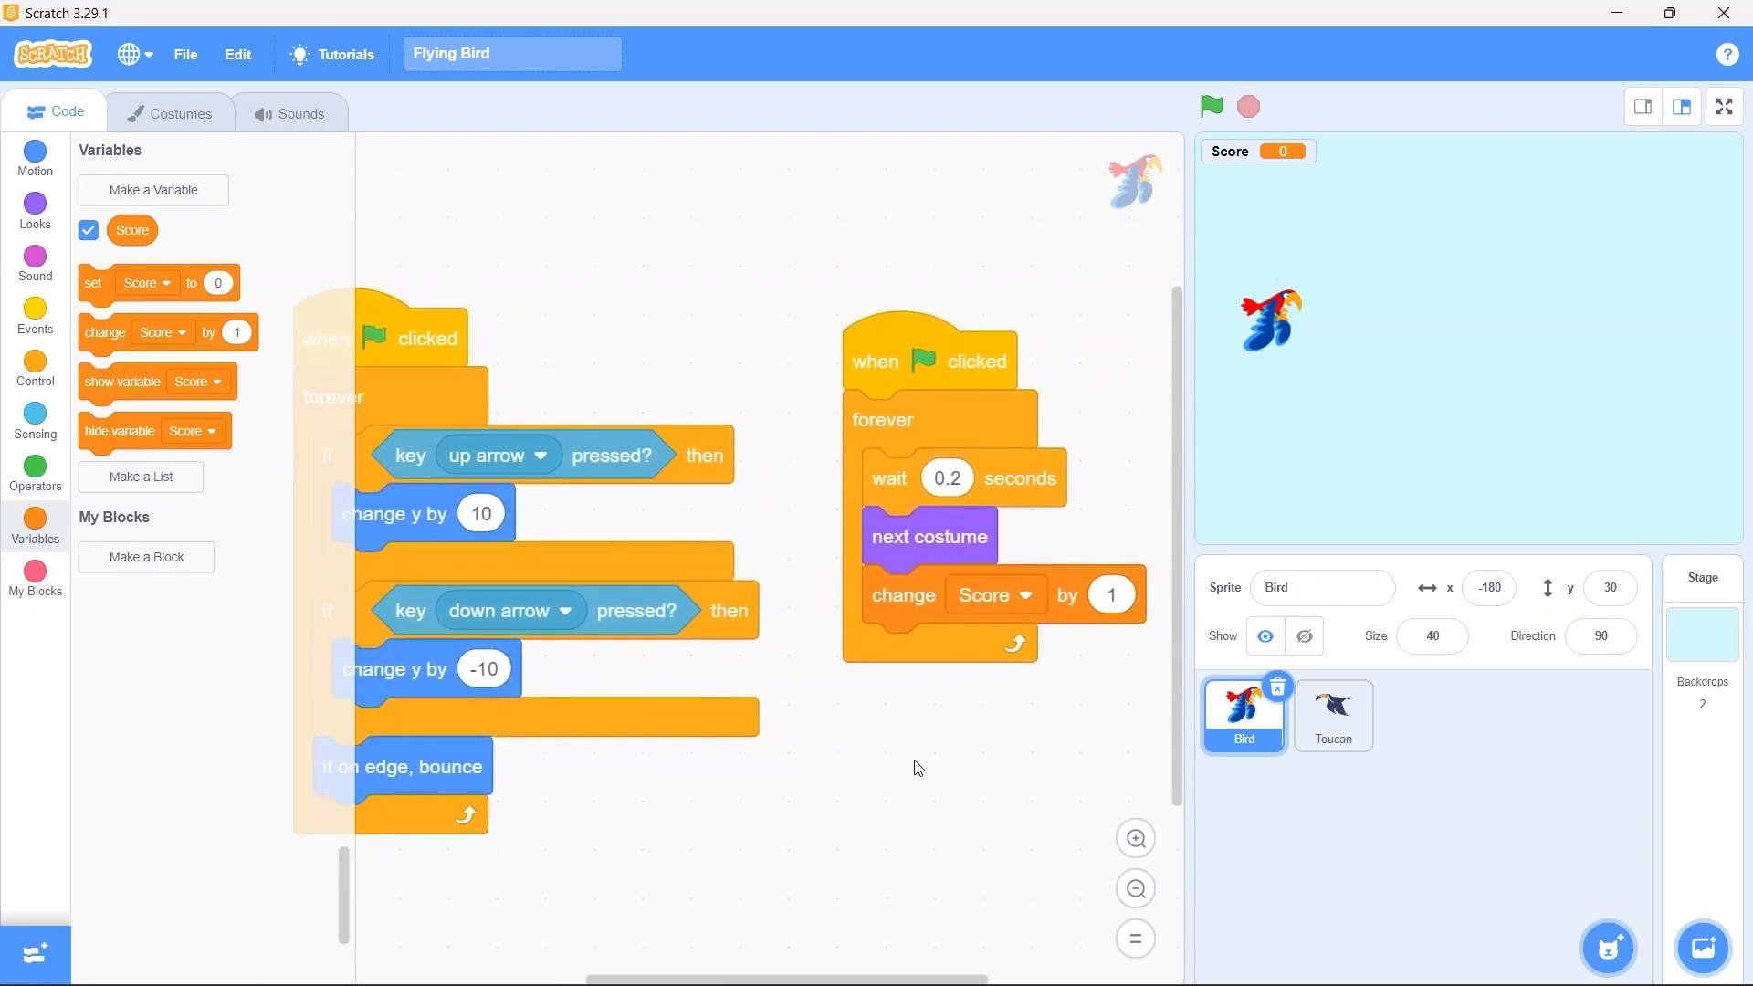
{"action": "mouse_move", "coordinate": [1685, 143]}
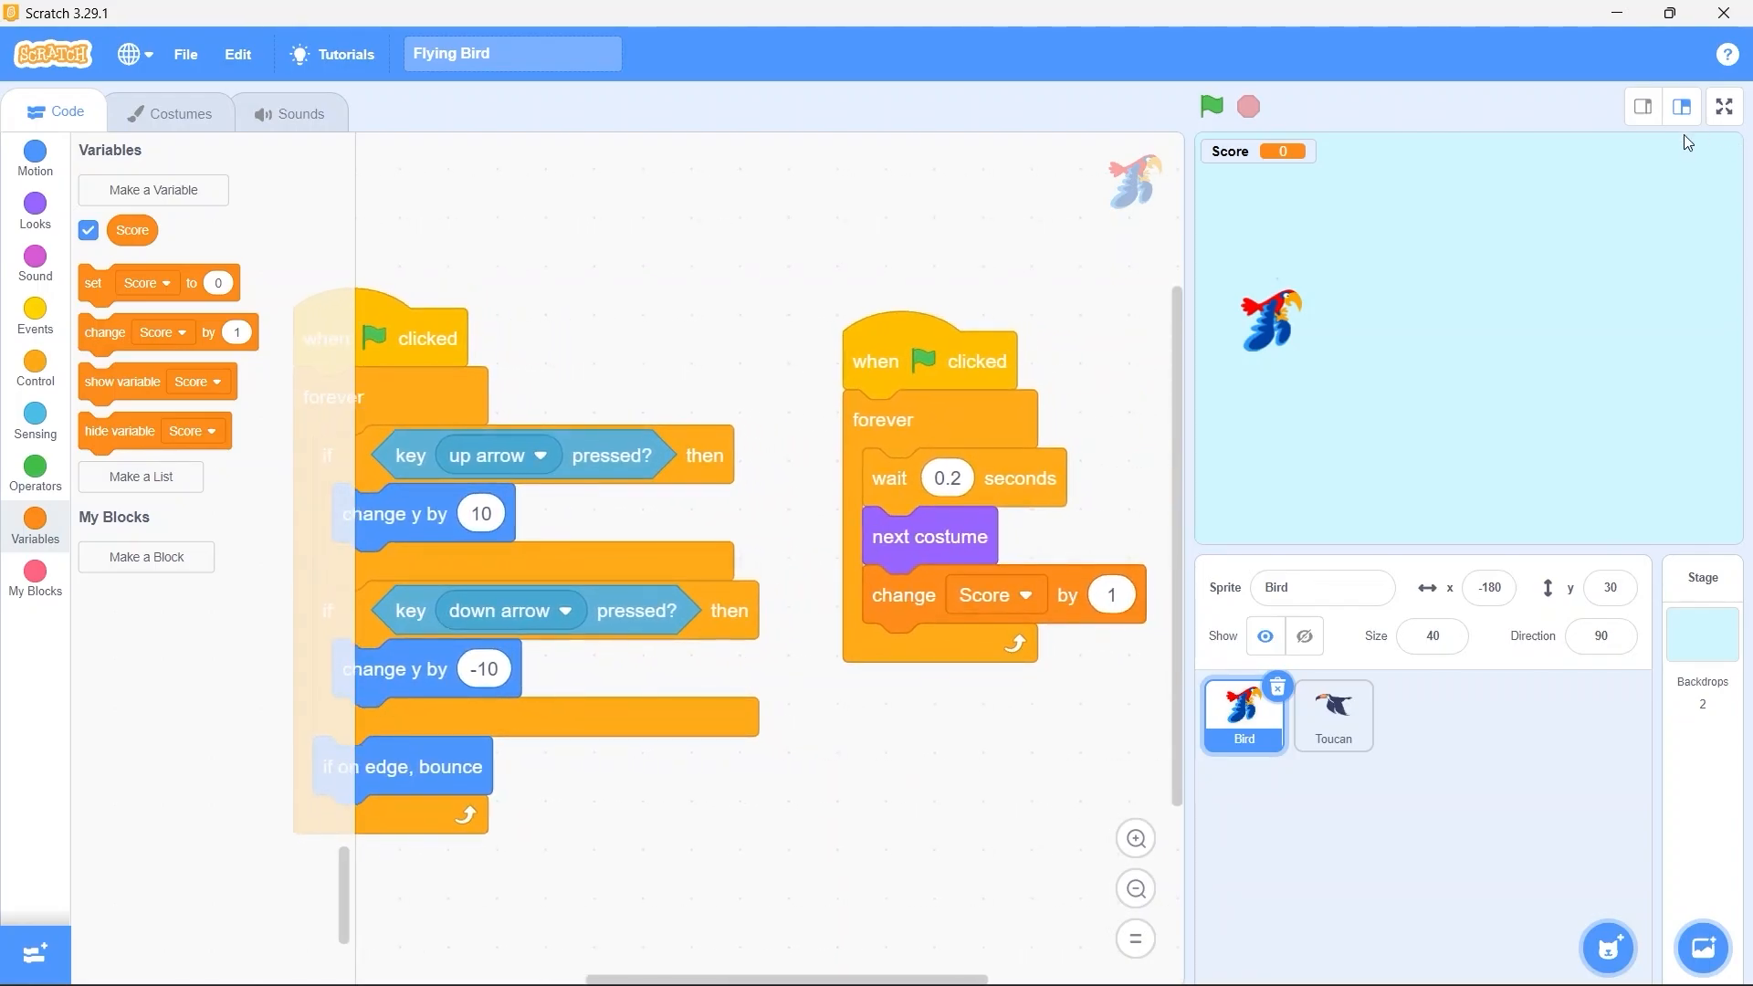
{"action": "left_click", "coordinate": [1722, 106]}
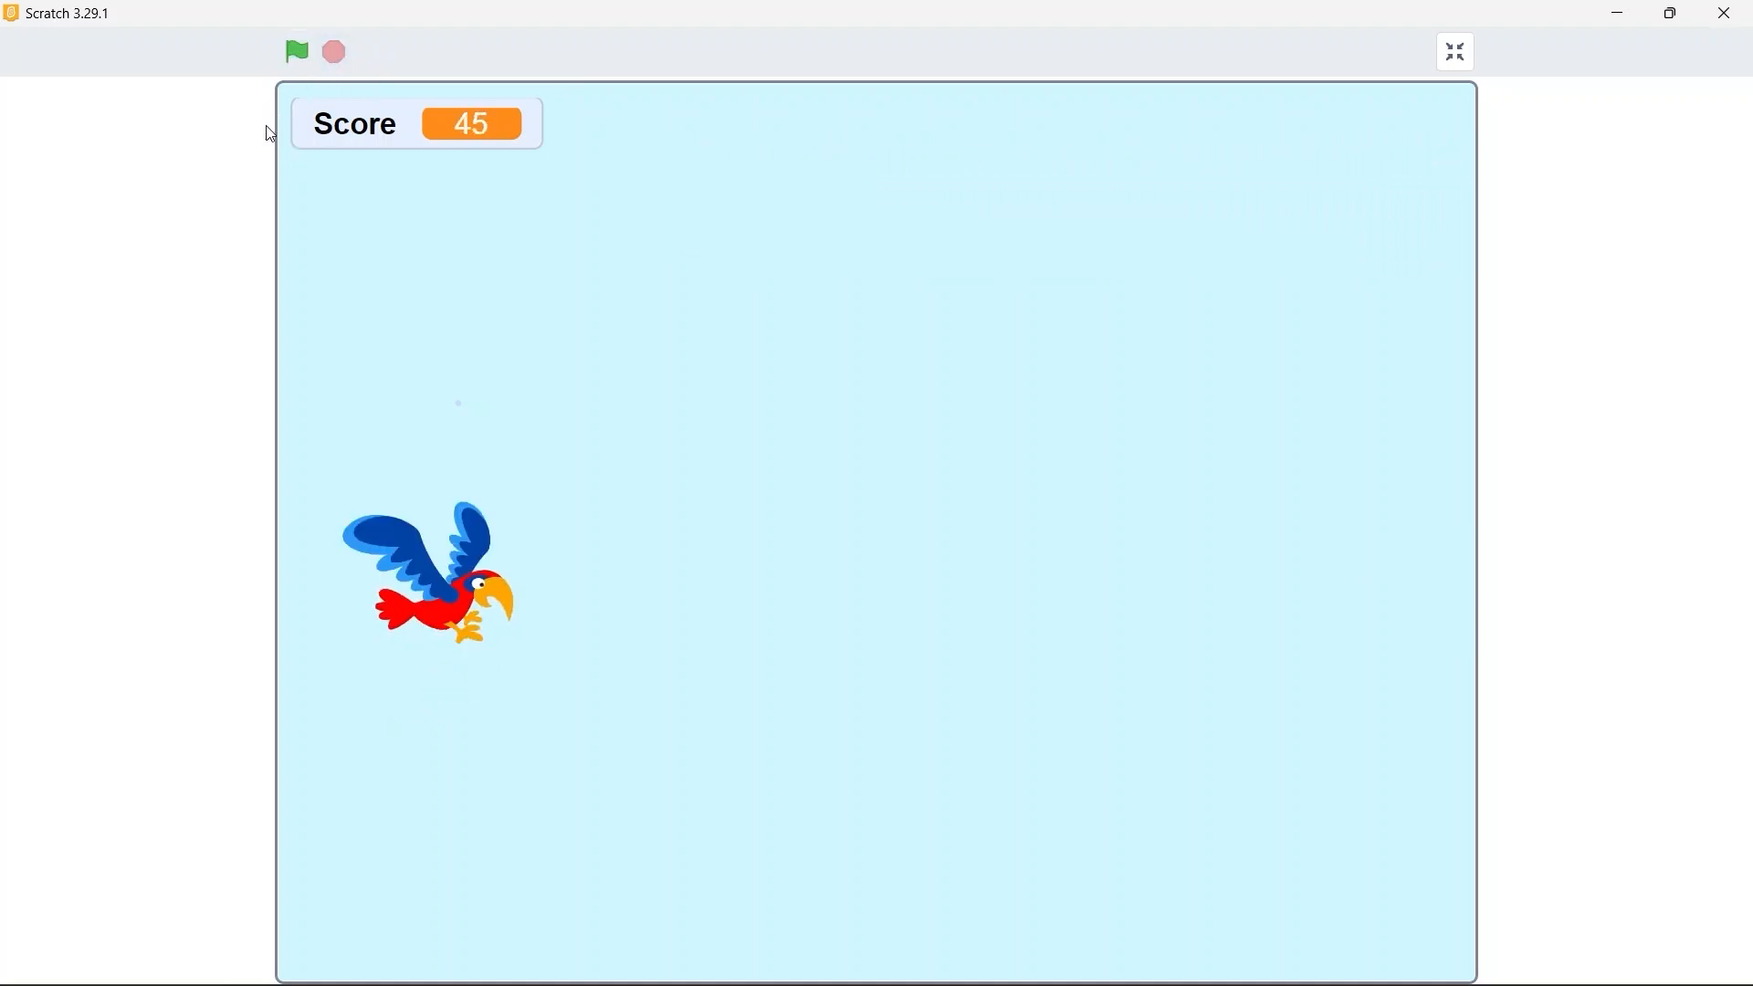
Add 'set Score to 0' before the Bird's forever loop and rerun to check the reset
{"action": "left_click", "coordinate": [295, 51]}
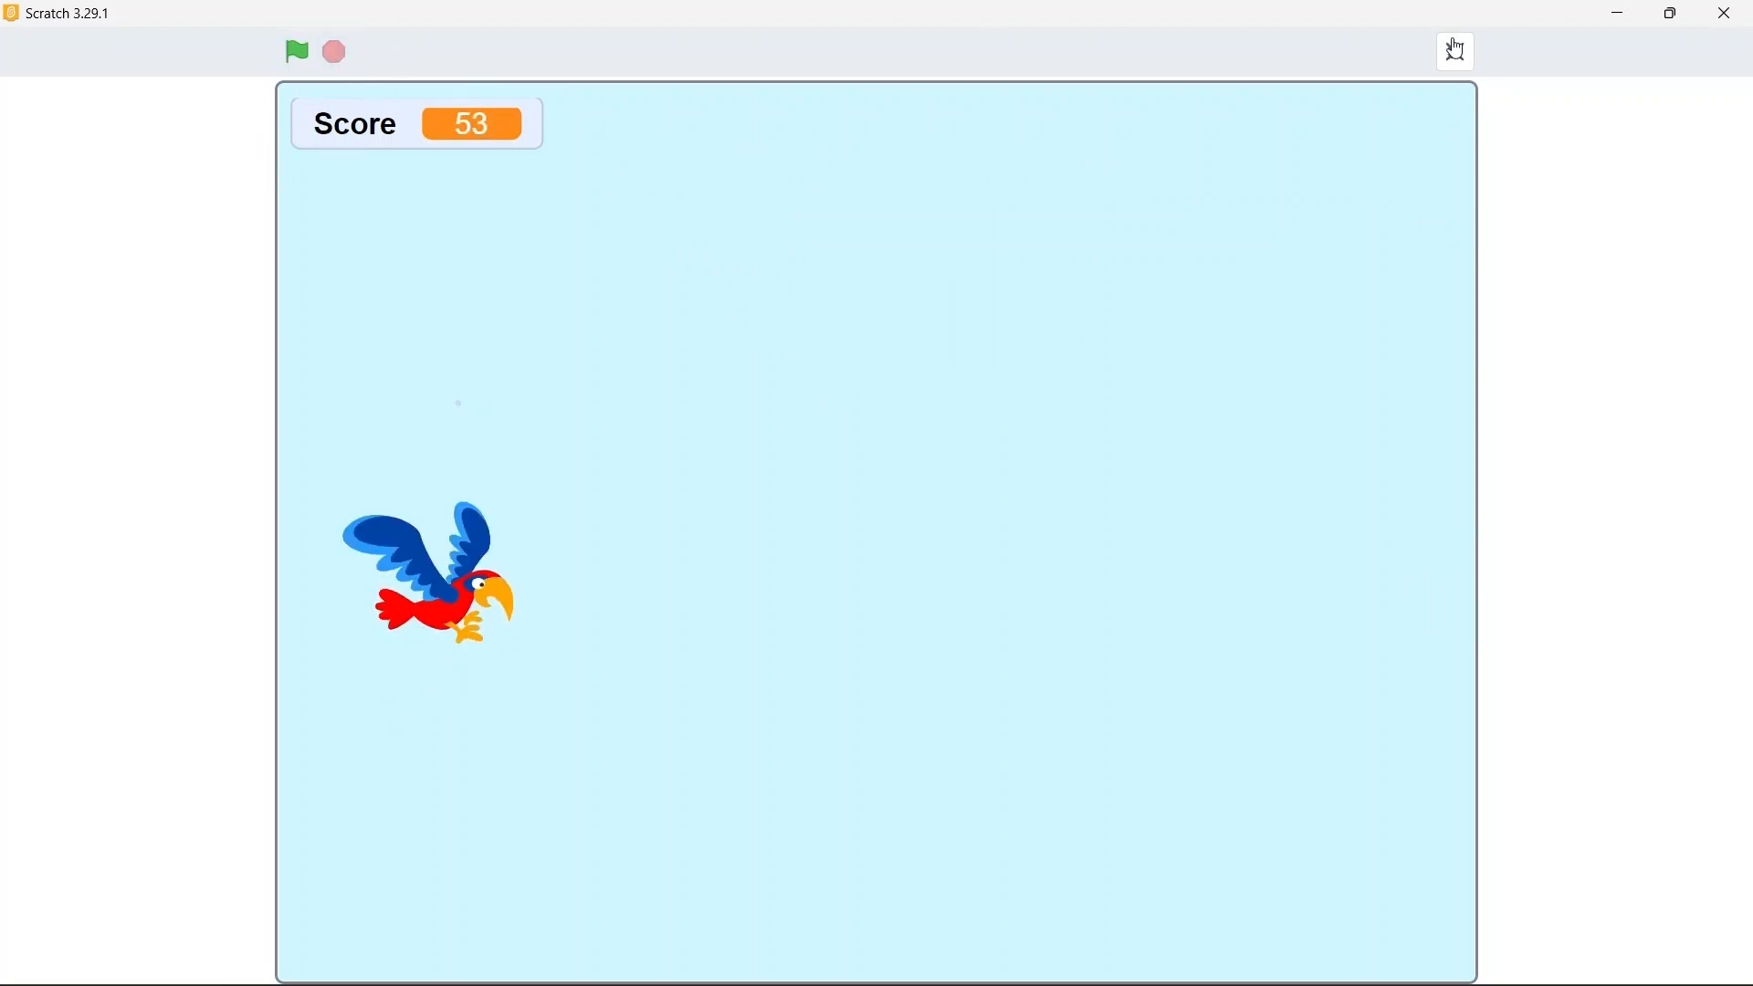
{"action": "left_click", "coordinate": [1452, 51]}
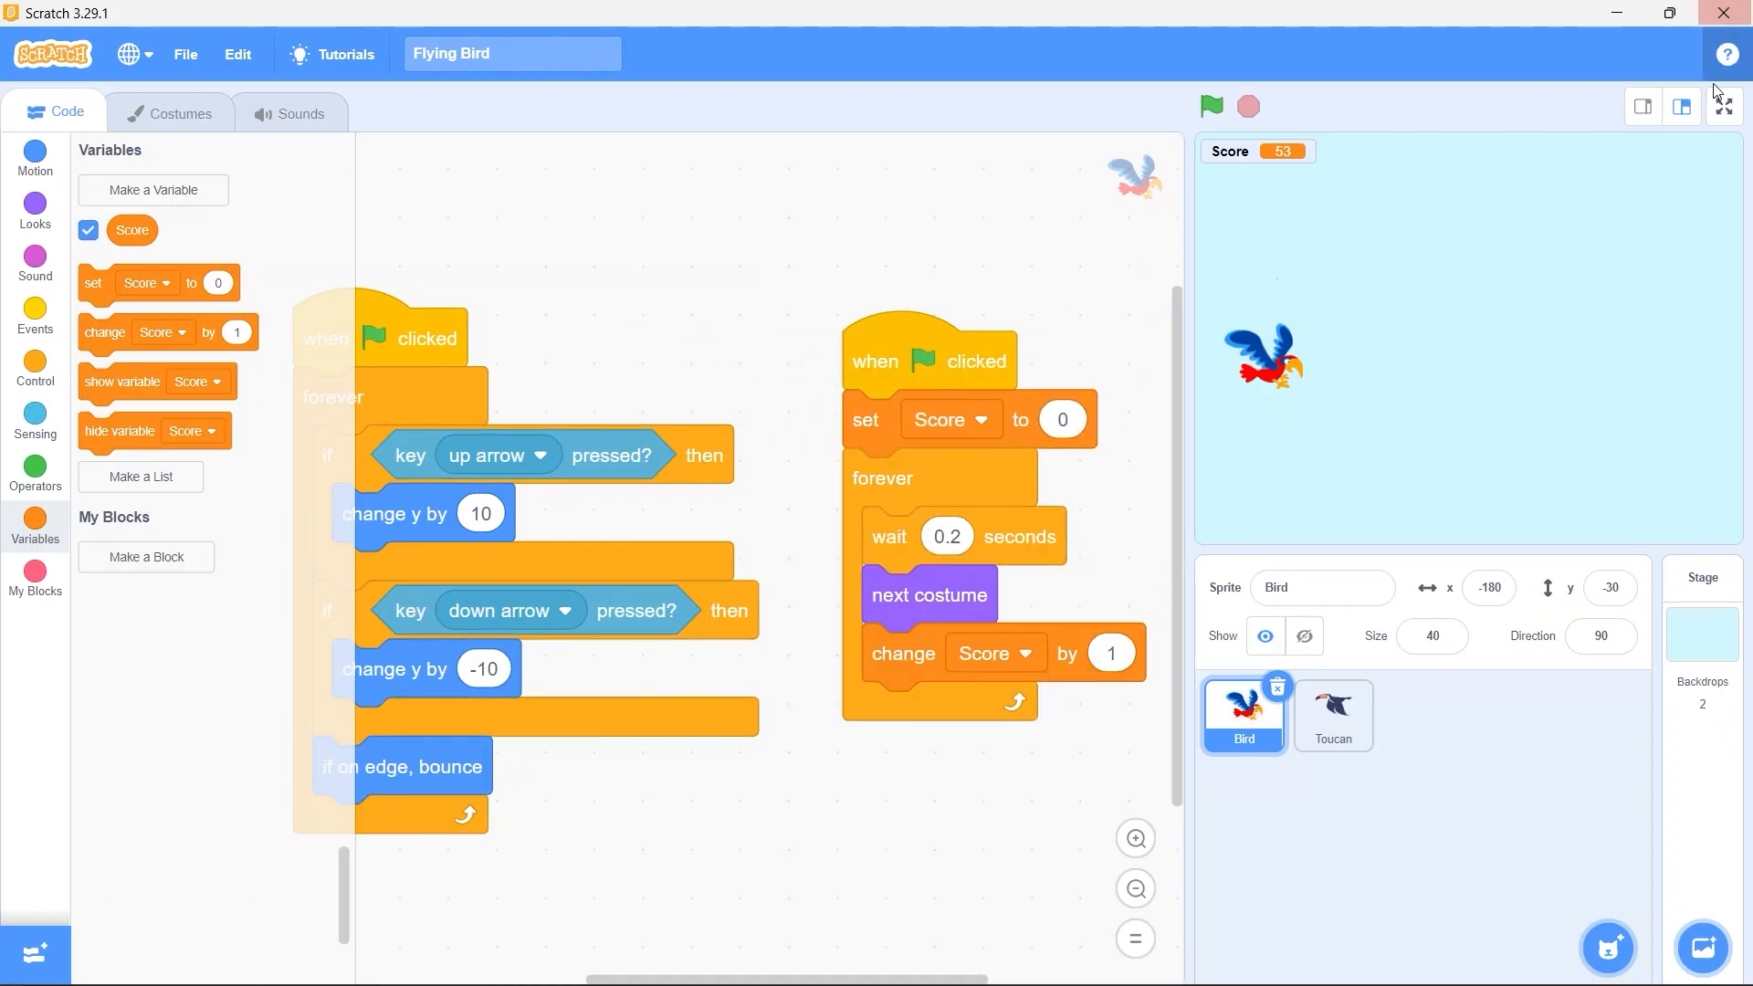
{"action": "left_click", "coordinate": [1720, 106]}
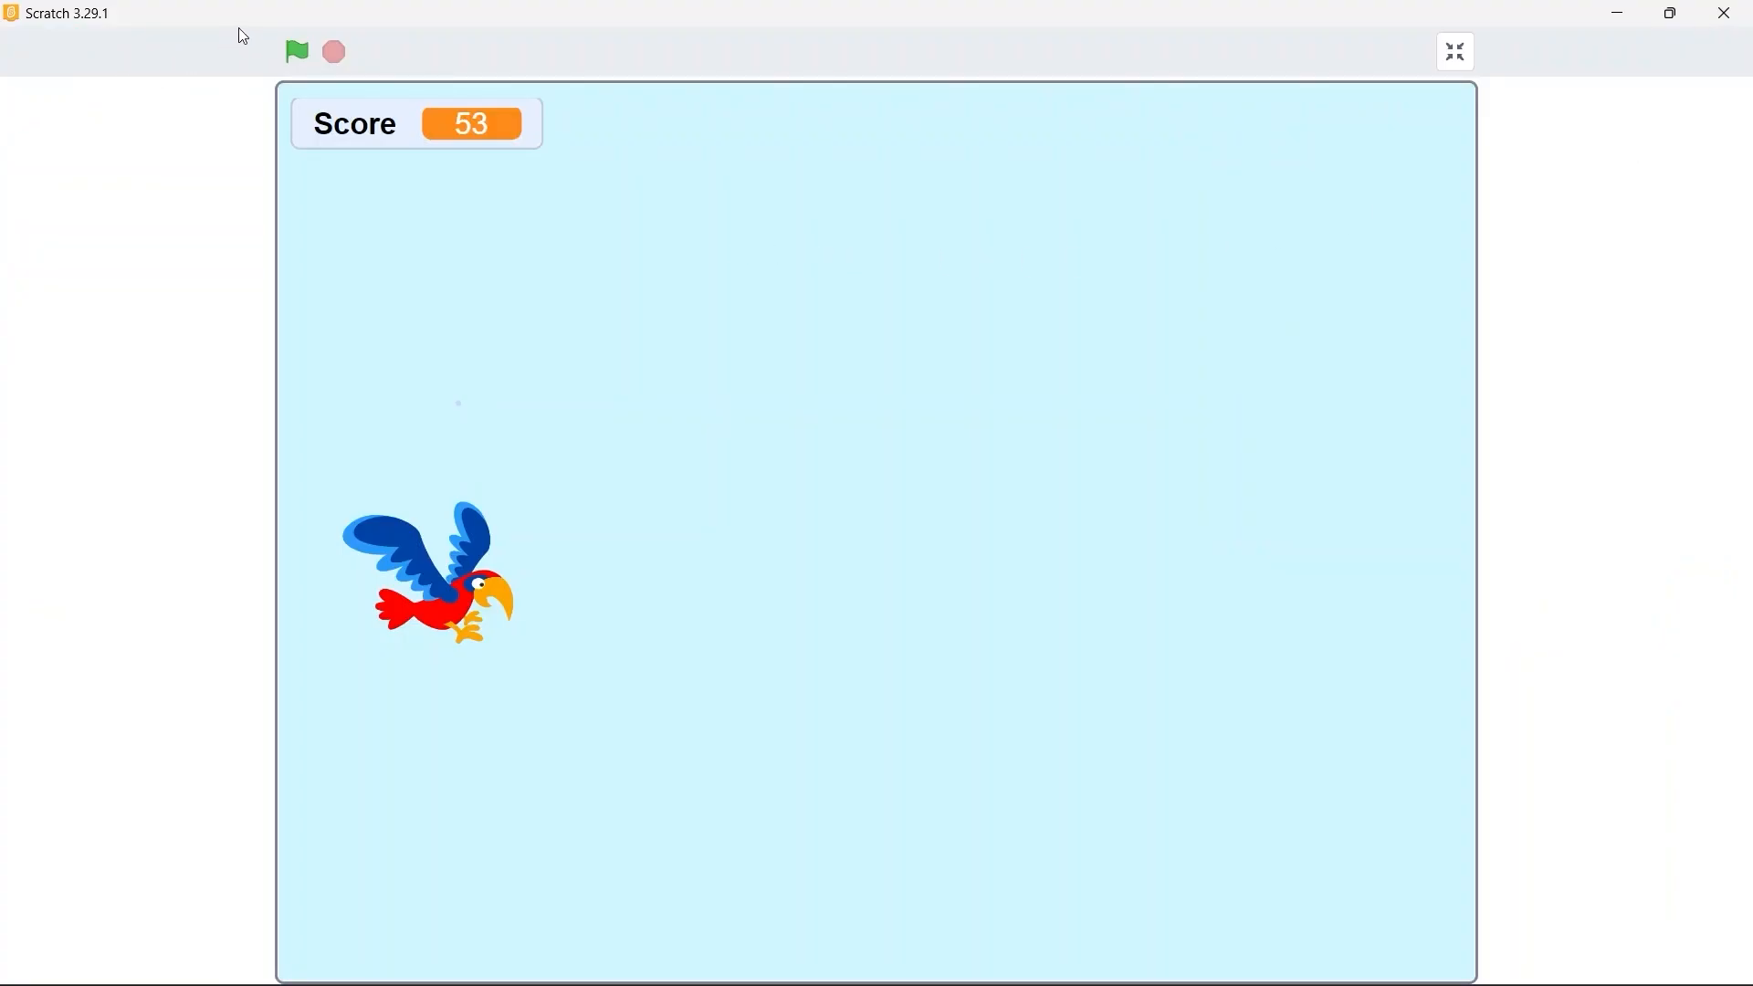
{"action": "left_click", "coordinate": [296, 51]}
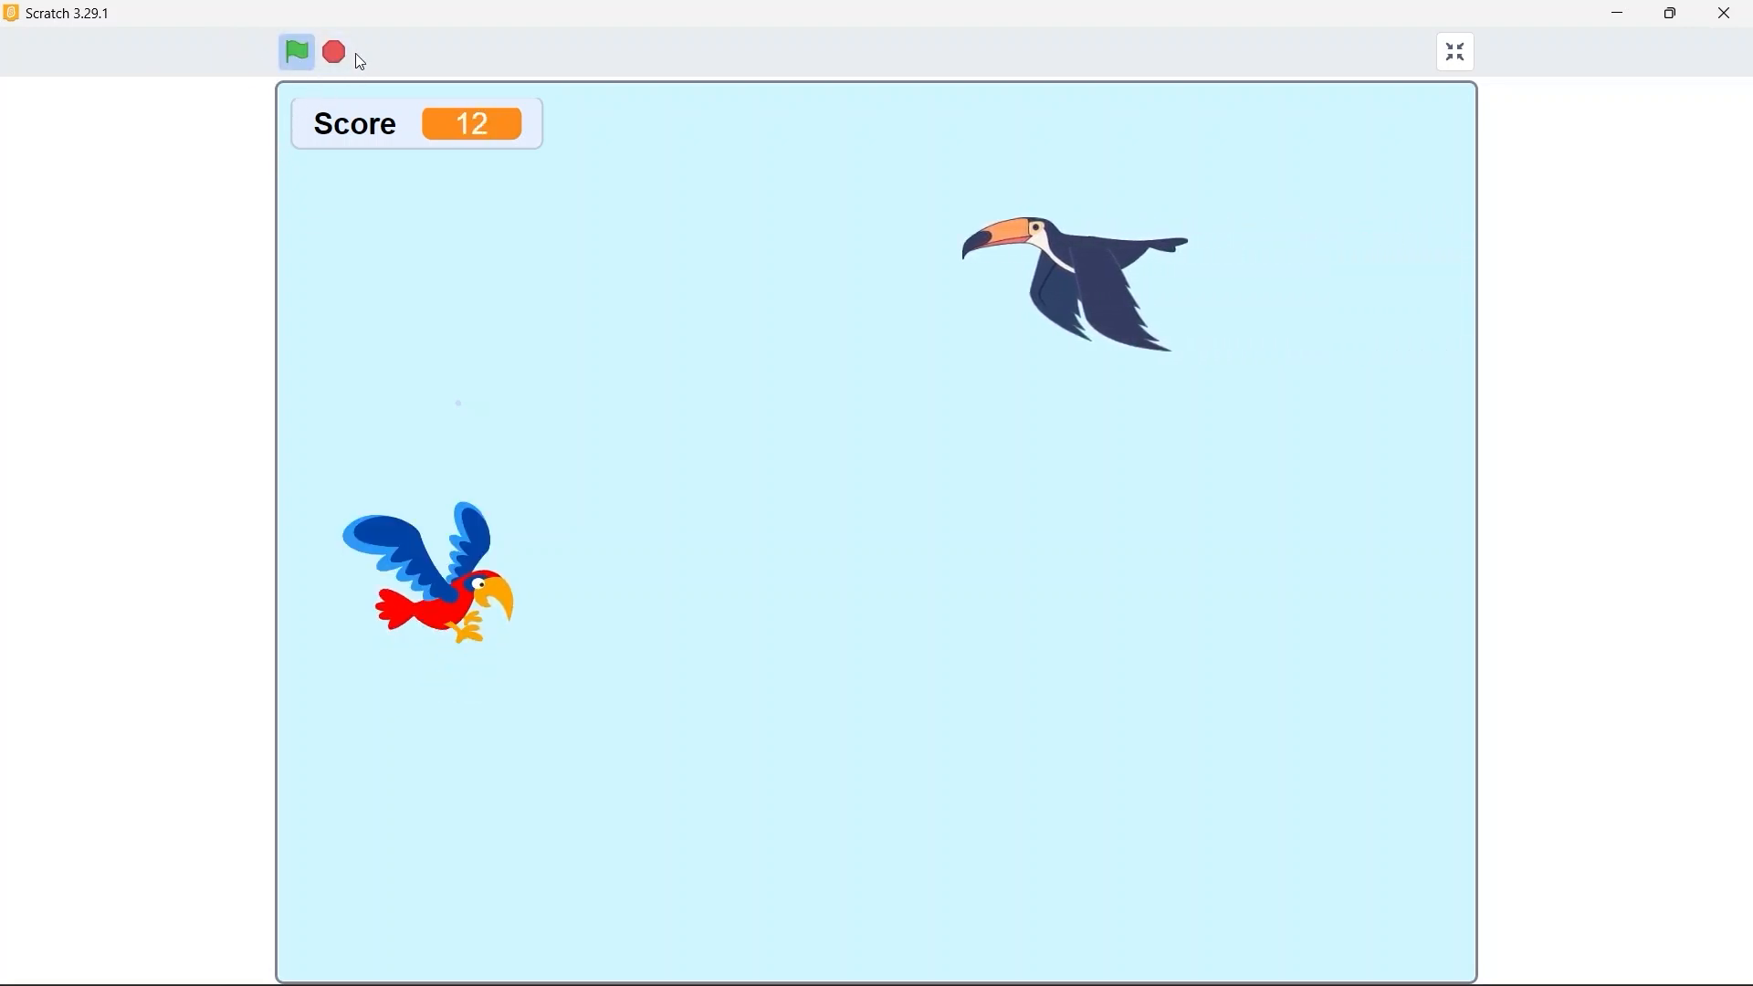
Change the Toucan's clone wait to 1 second and replay the game full screen
{"action": "left_click", "coordinate": [296, 51]}
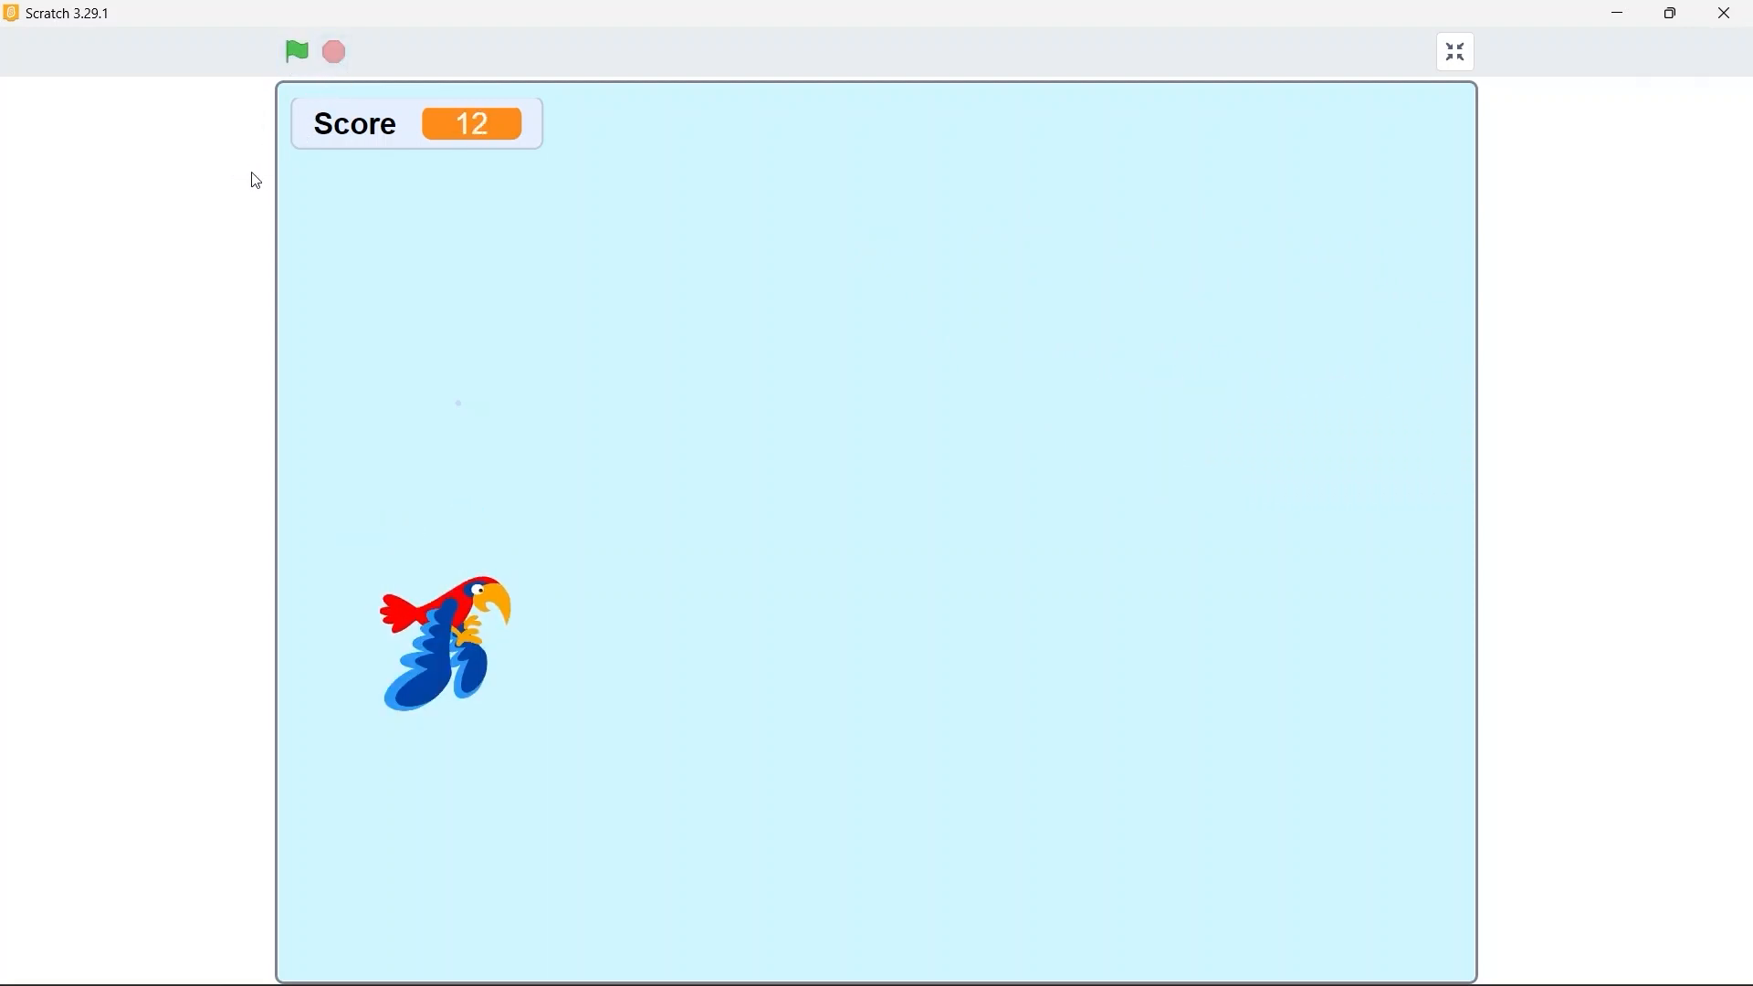
{"action": "left_click", "coordinate": [1454, 51]}
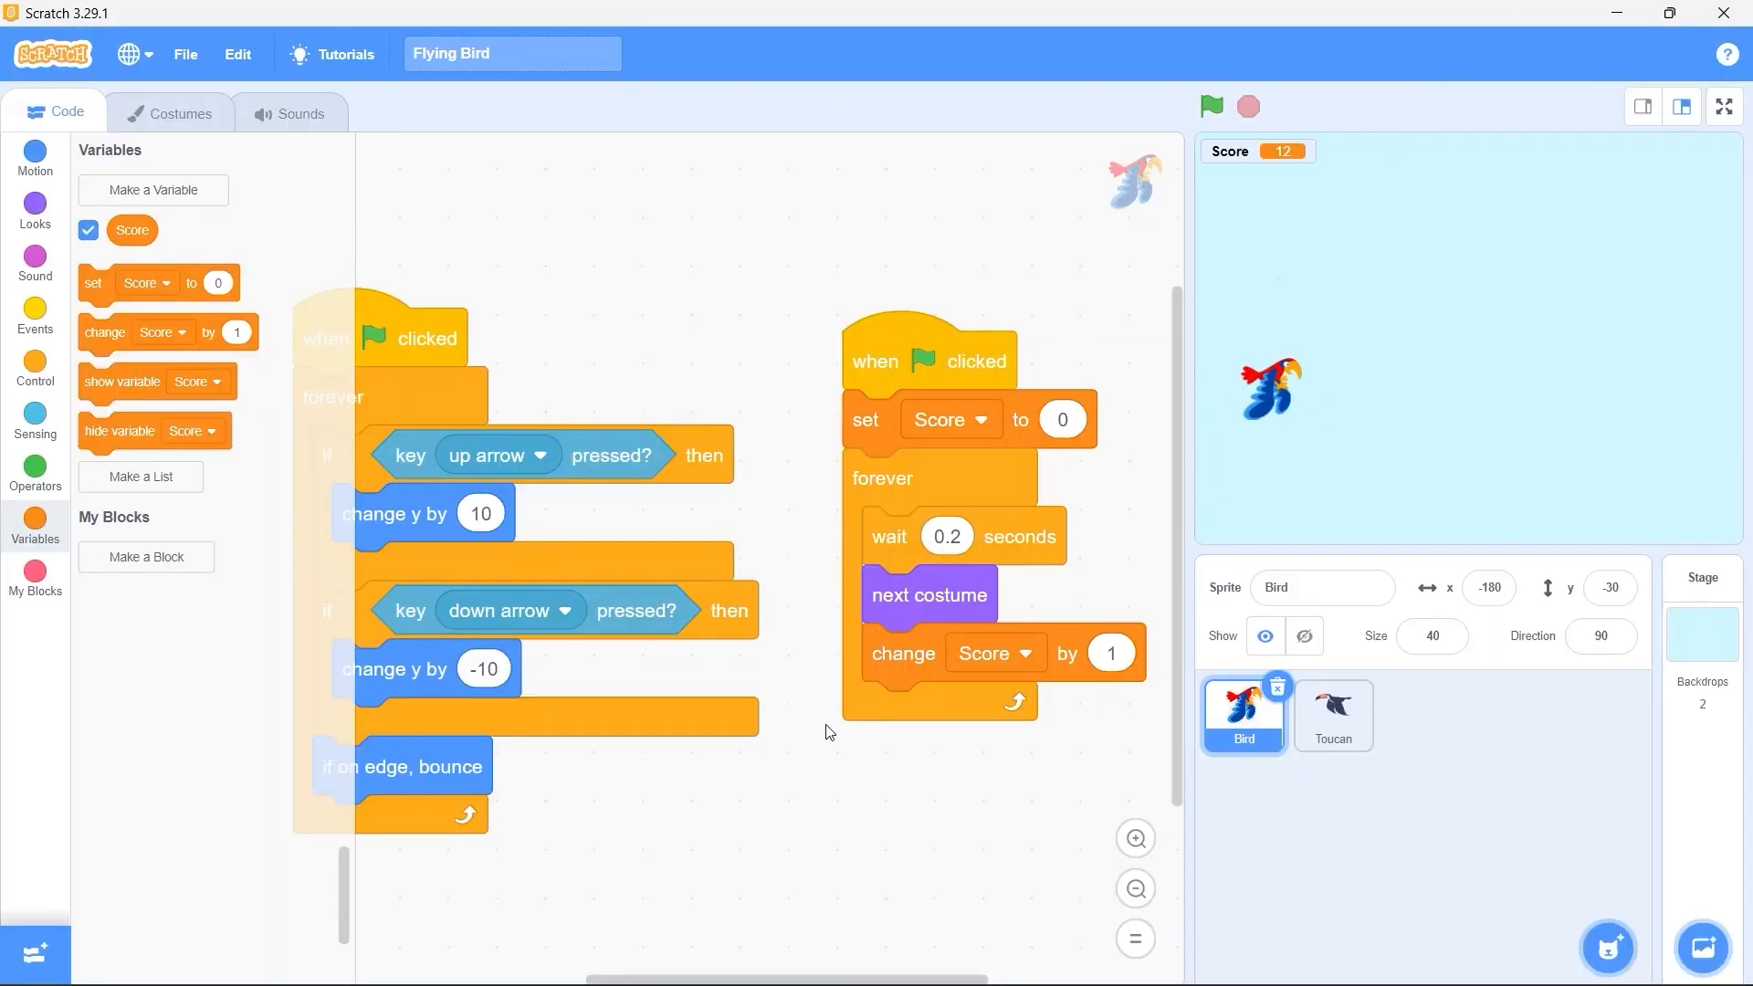
{"action": "left_click", "coordinate": [1331, 716]}
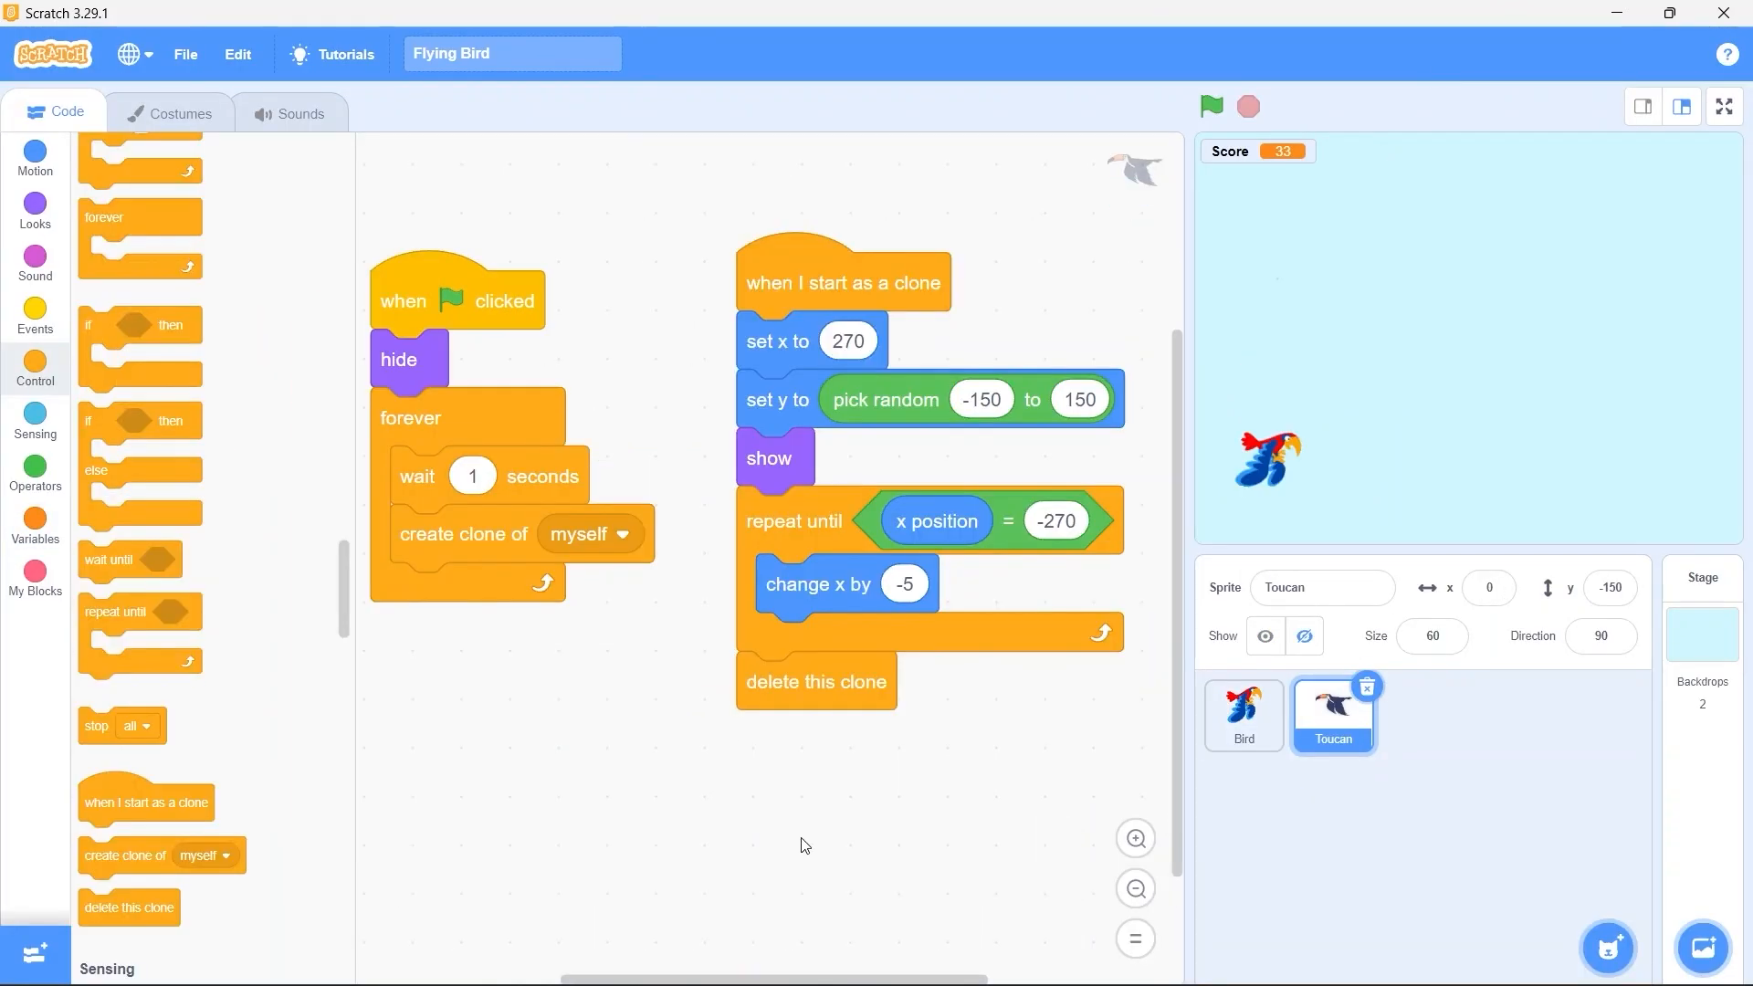
{"action": "mouse_move", "coordinate": [1726, 106]}
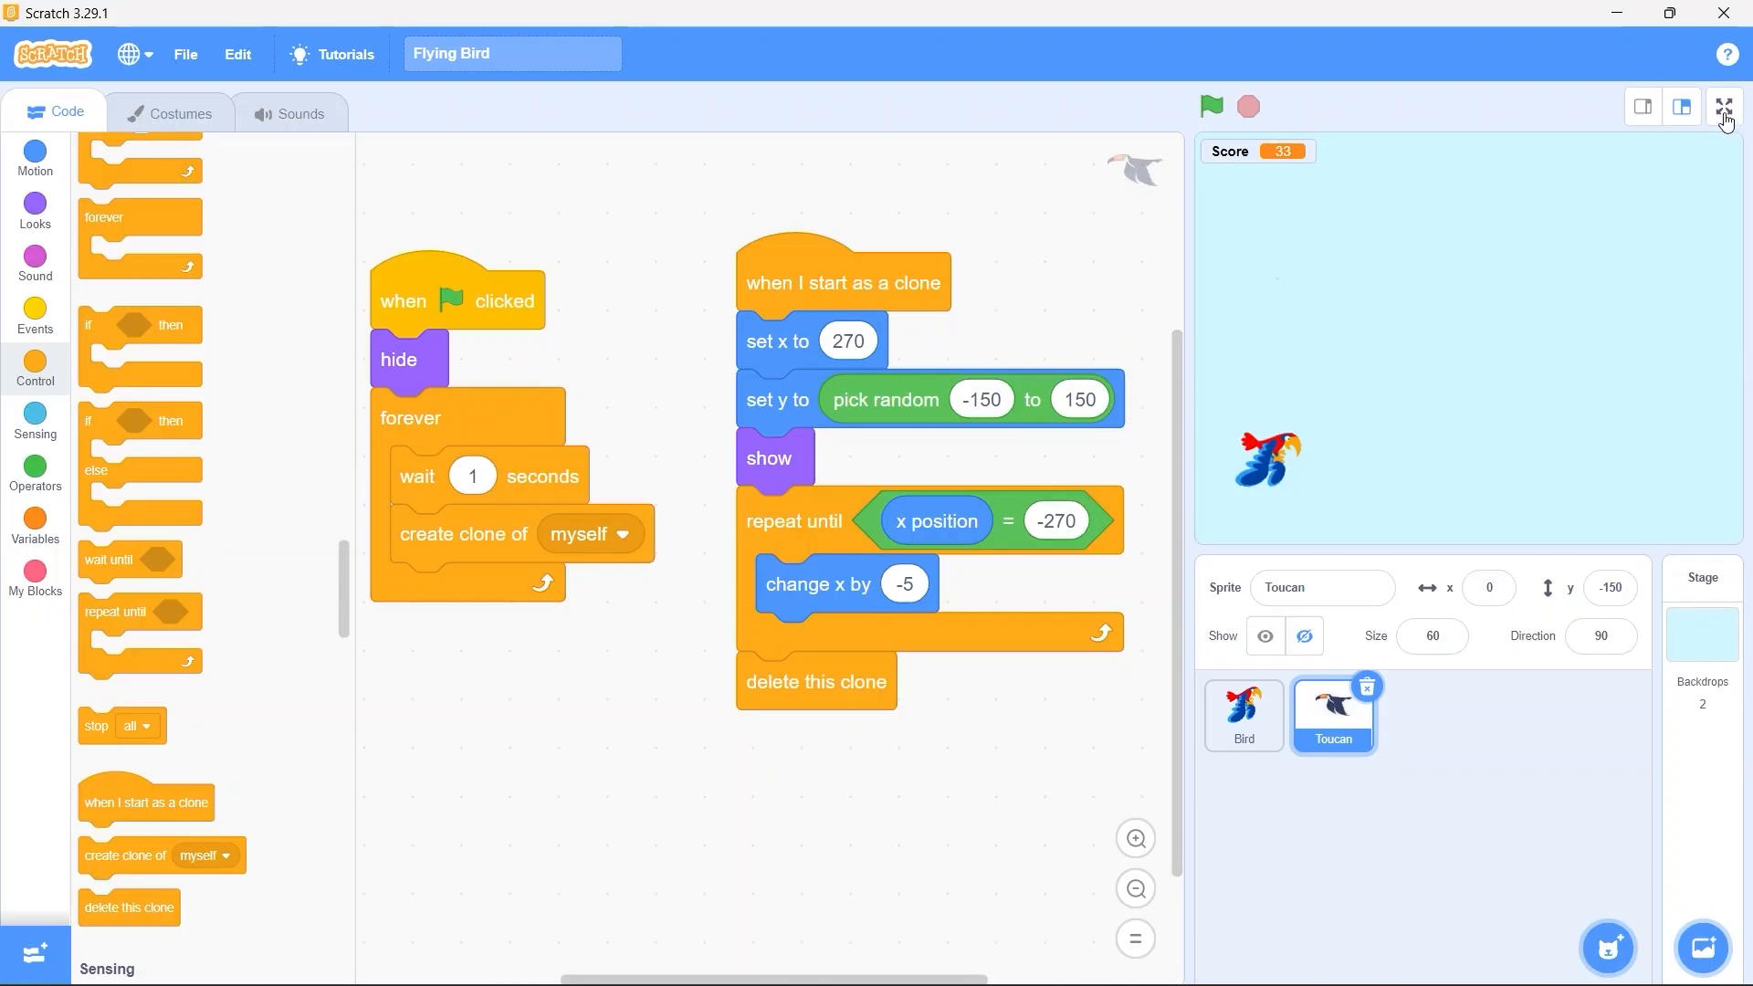
{"action": "left_click", "coordinate": [1725, 118]}
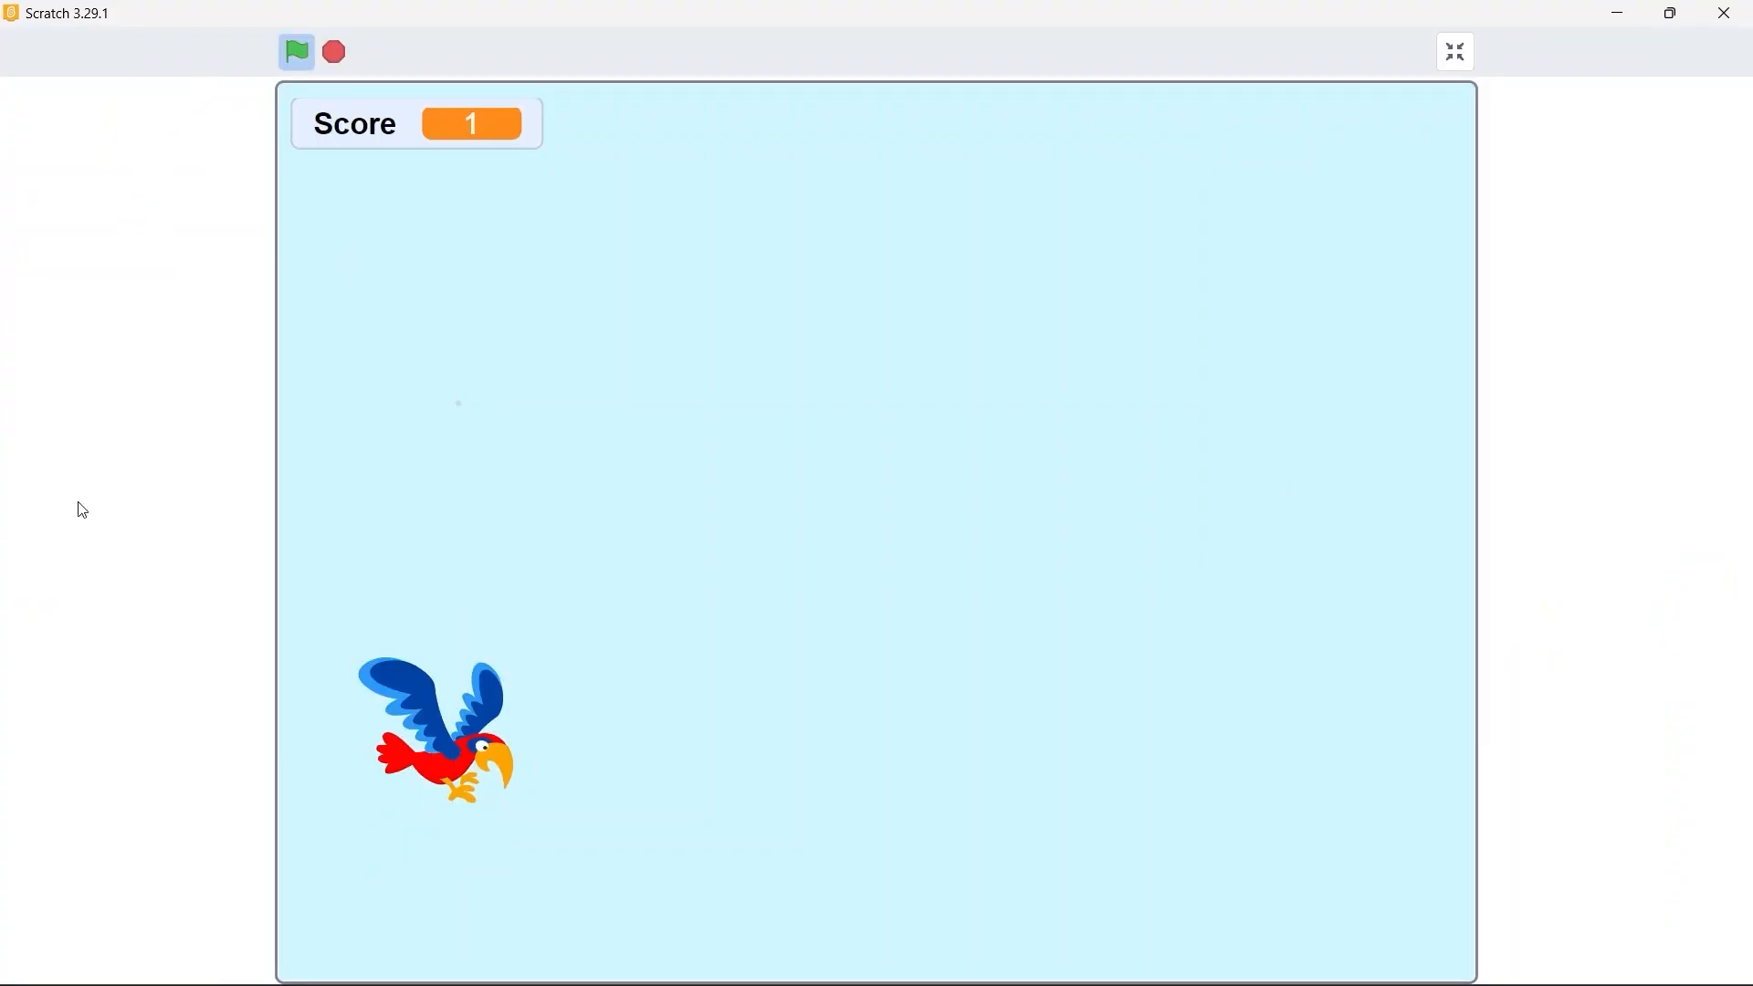